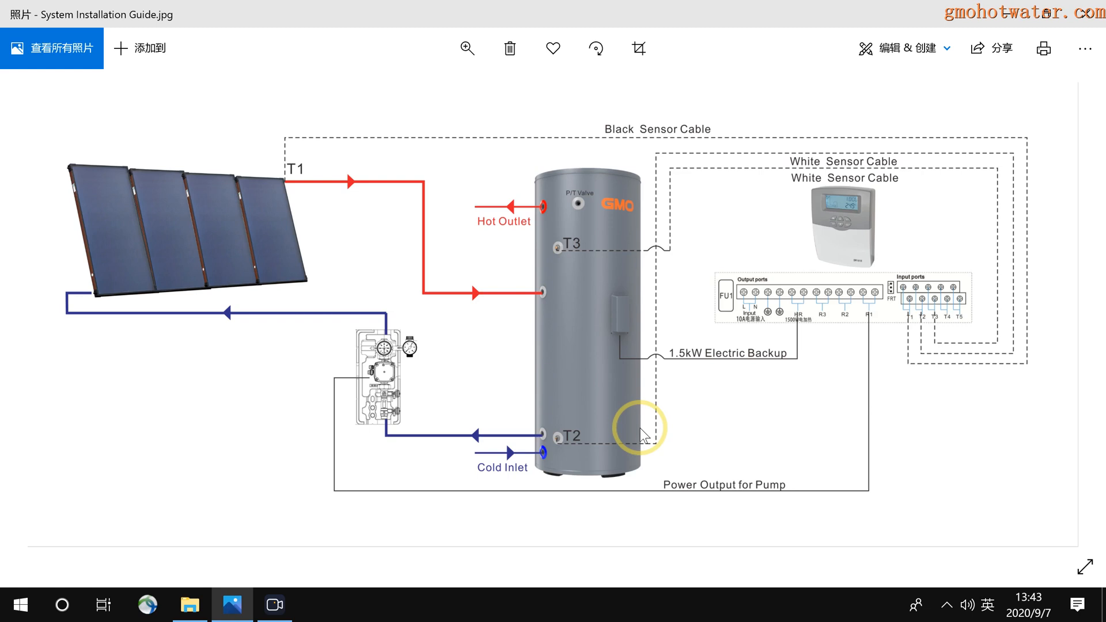
pyautogui.moveTo(623, 296)
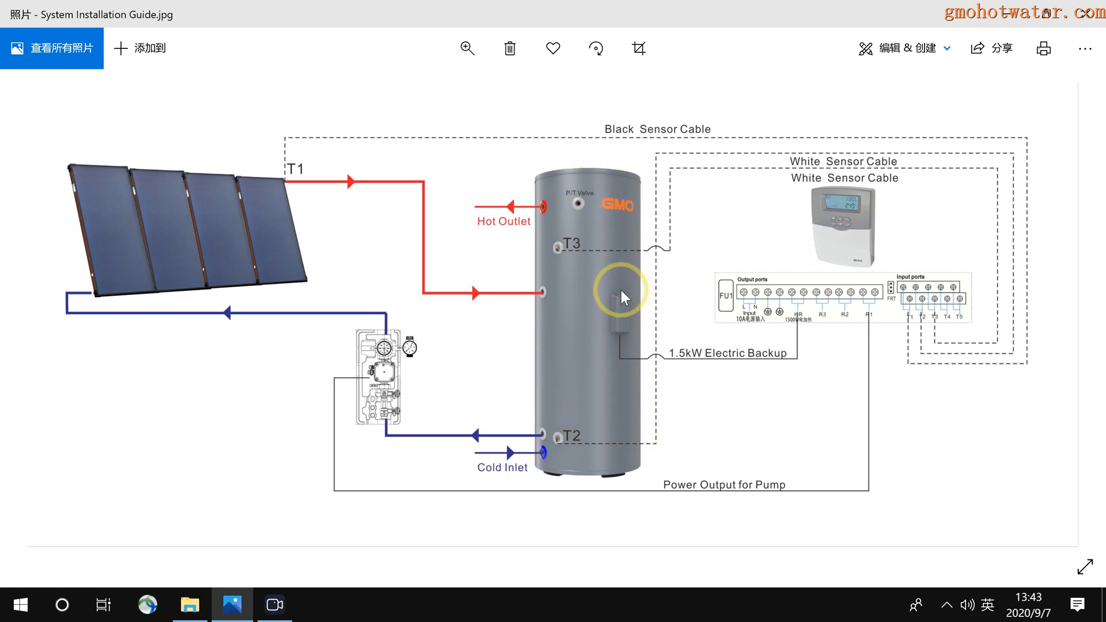
pyautogui.moveTo(243, 254)
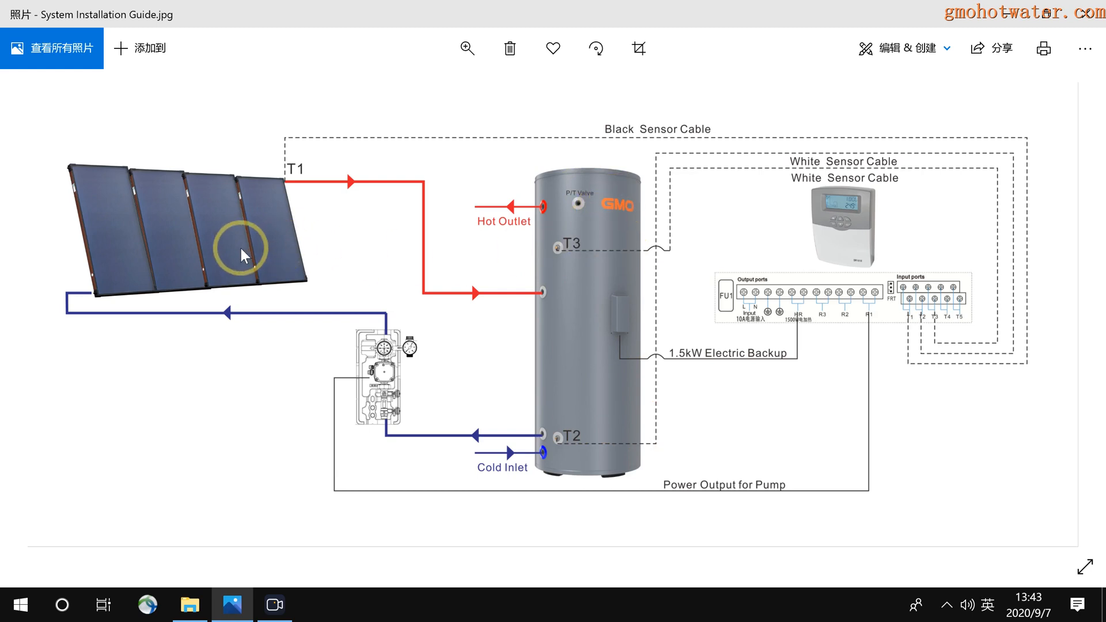
pyautogui.moveTo(706, 326)
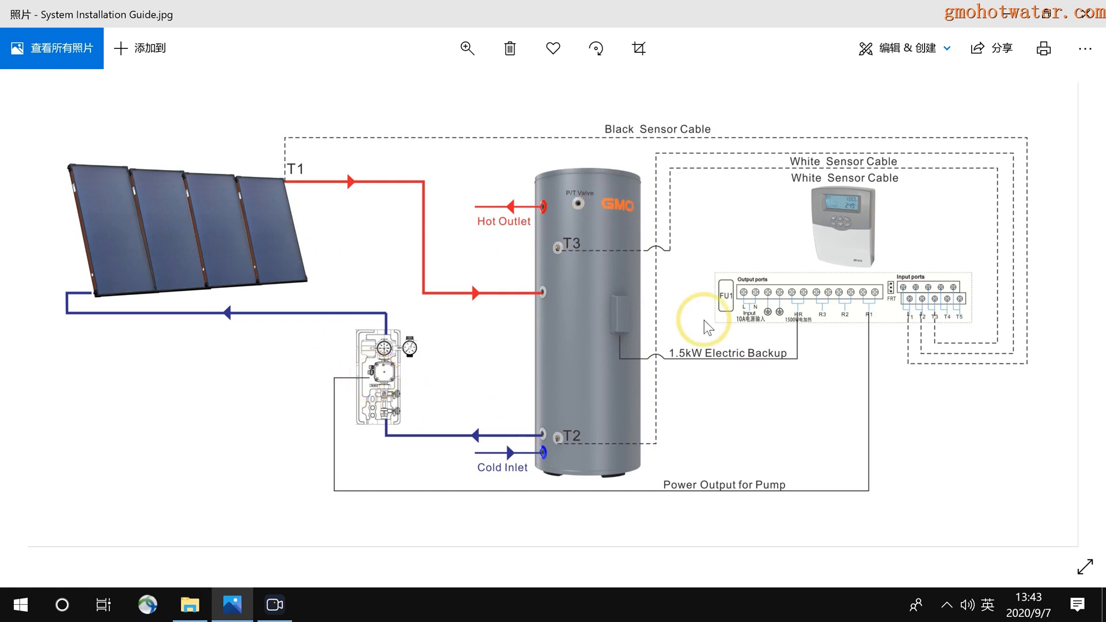
pyautogui.moveTo(854, 226)
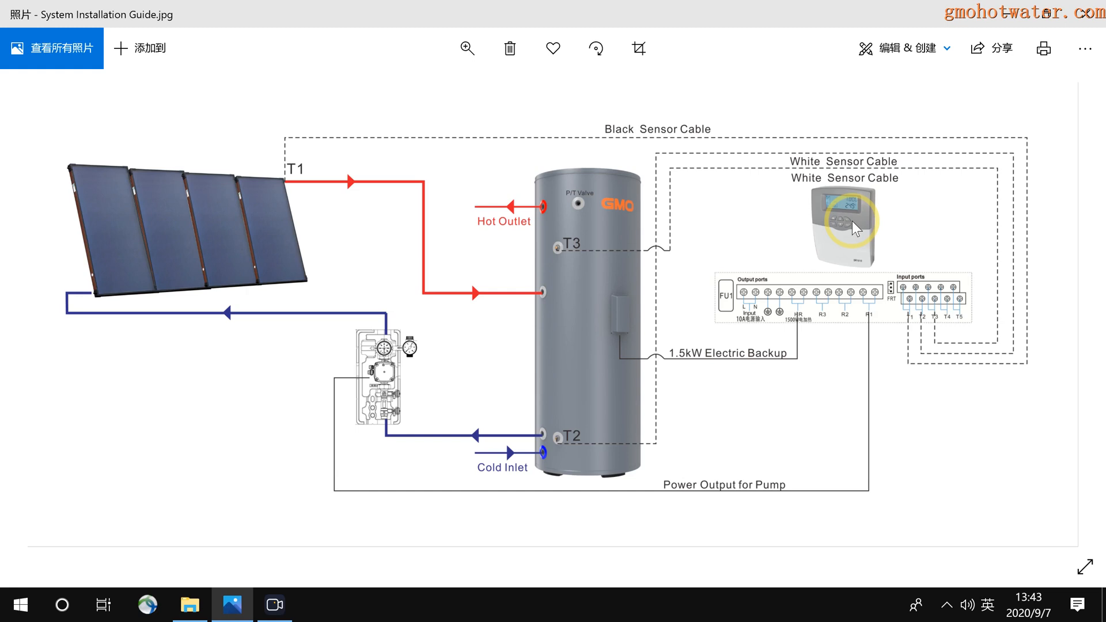
pyautogui.moveTo(563, 321)
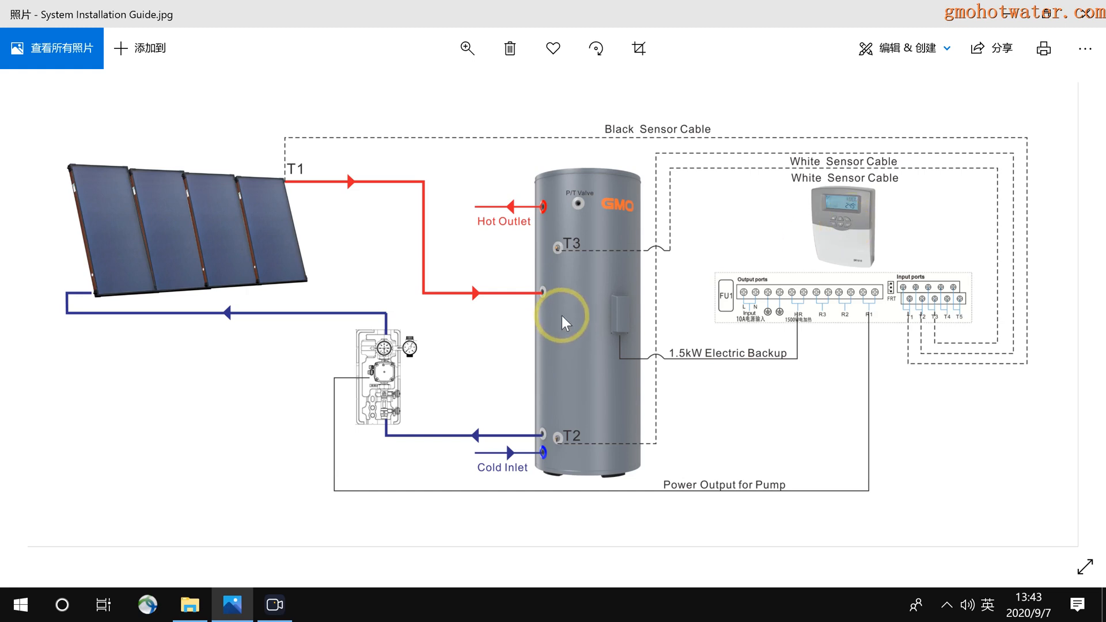
pyautogui.moveTo(503, 282)
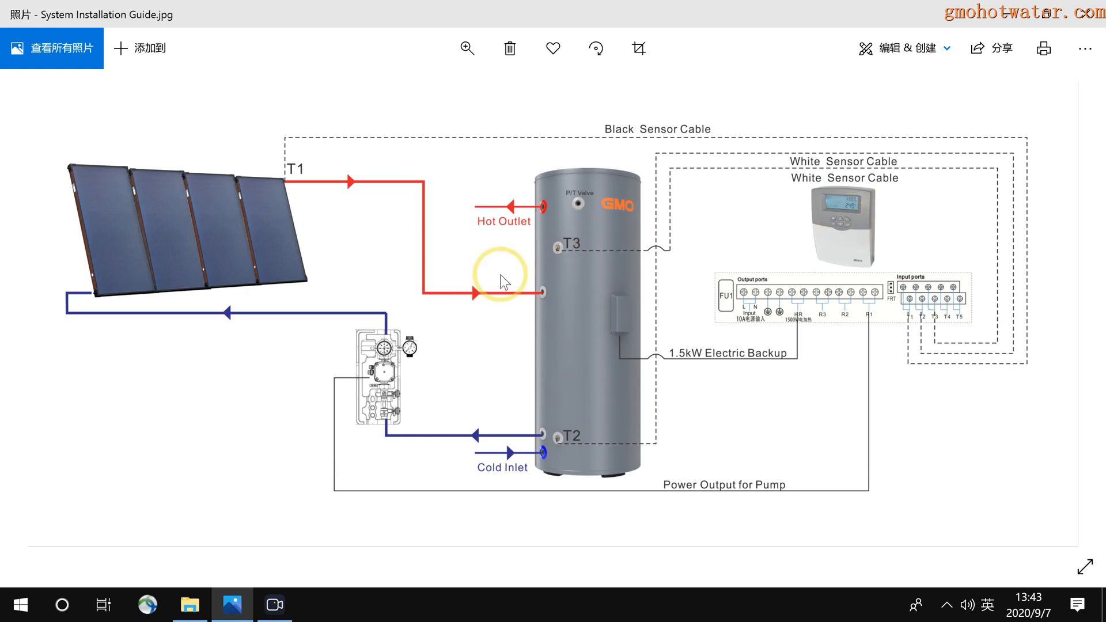
pyautogui.moveTo(208, 234)
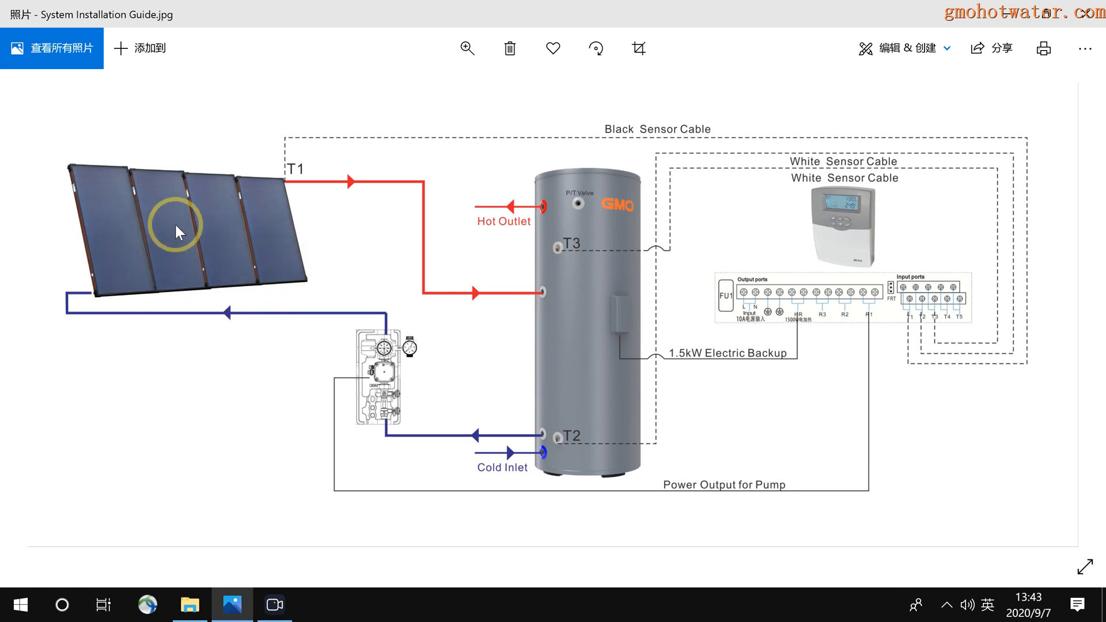
pyautogui.moveTo(385, 332)
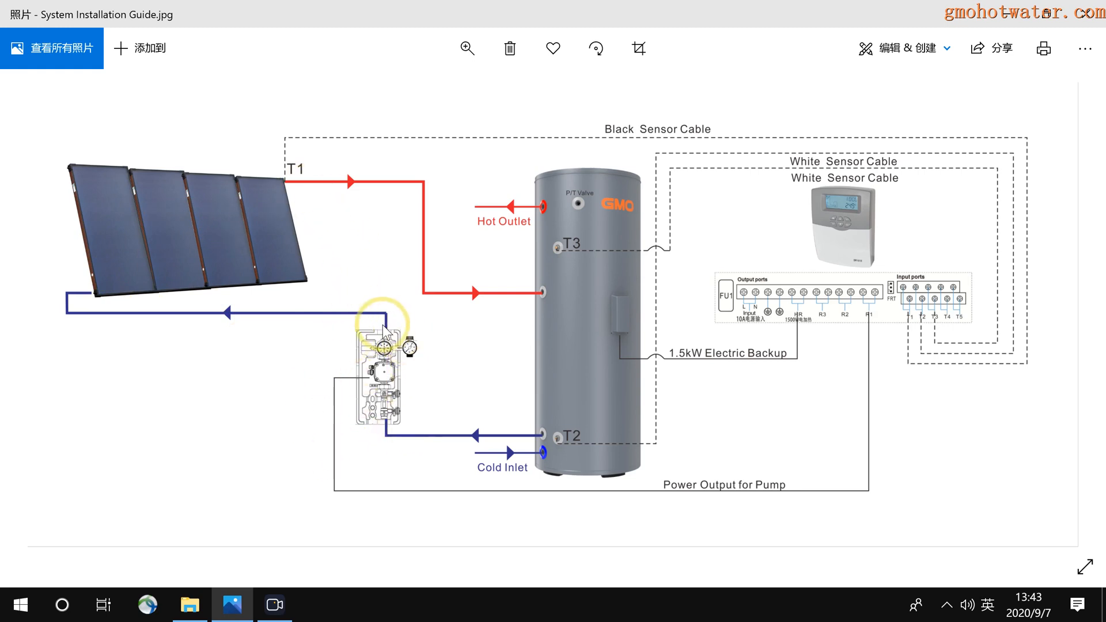
pyautogui.moveTo(384, 443)
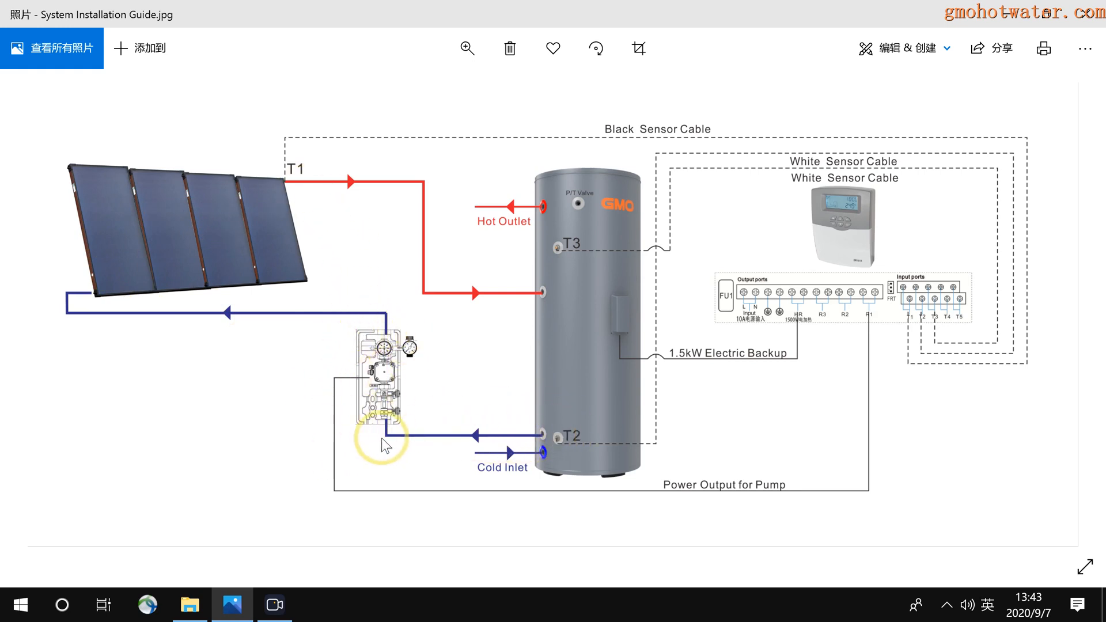
pyautogui.moveTo(582, 316)
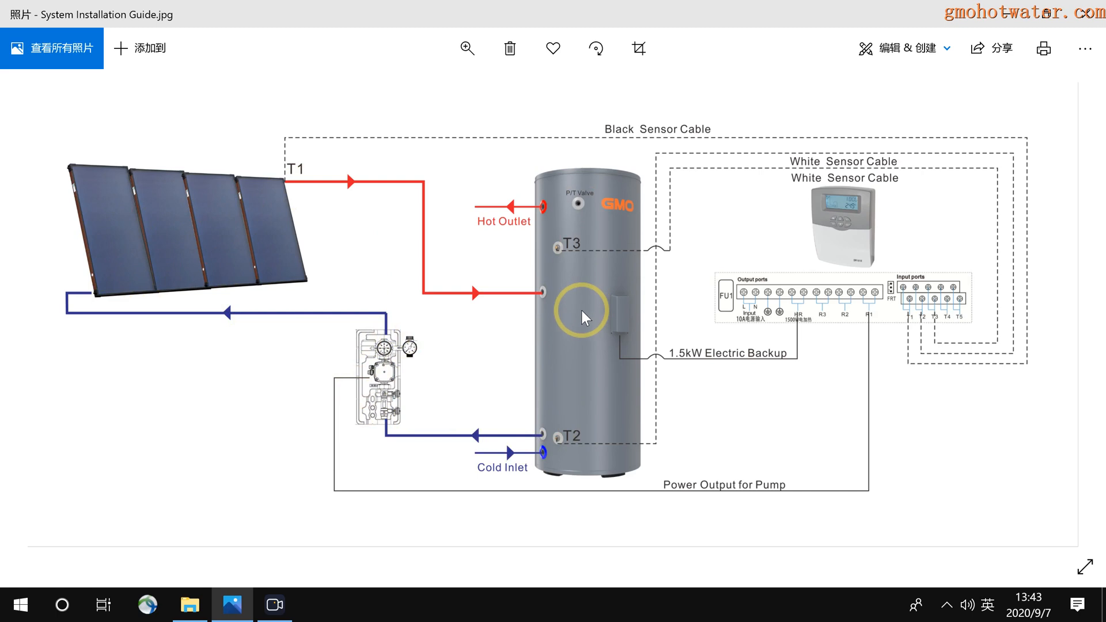
pyautogui.moveTo(859, 210)
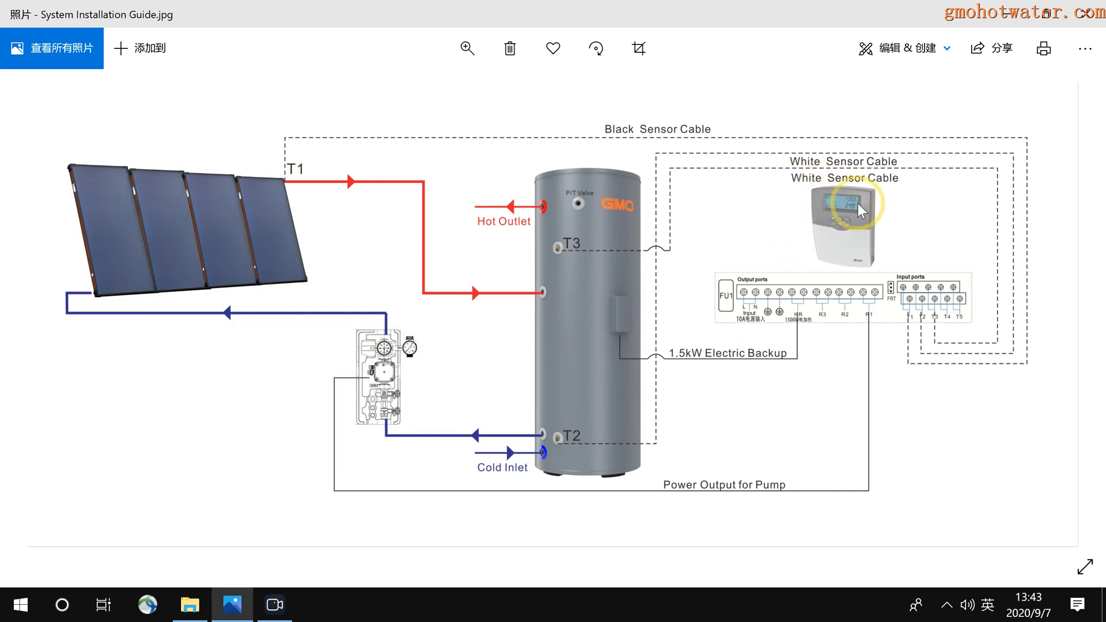
pyautogui.moveTo(830, 263)
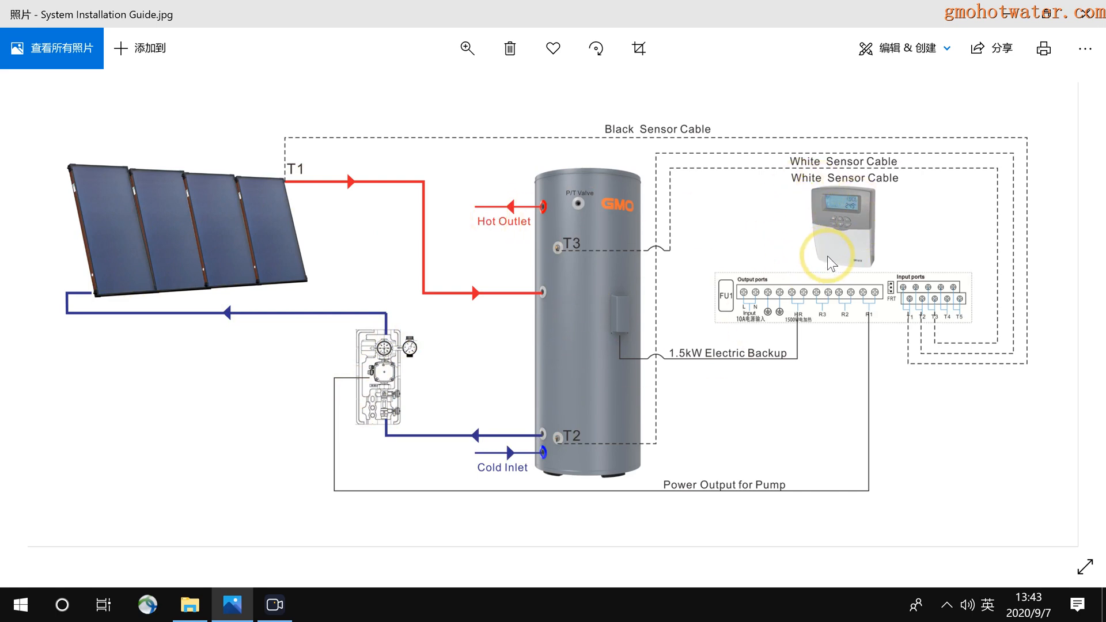
pyautogui.moveTo(374, 374)
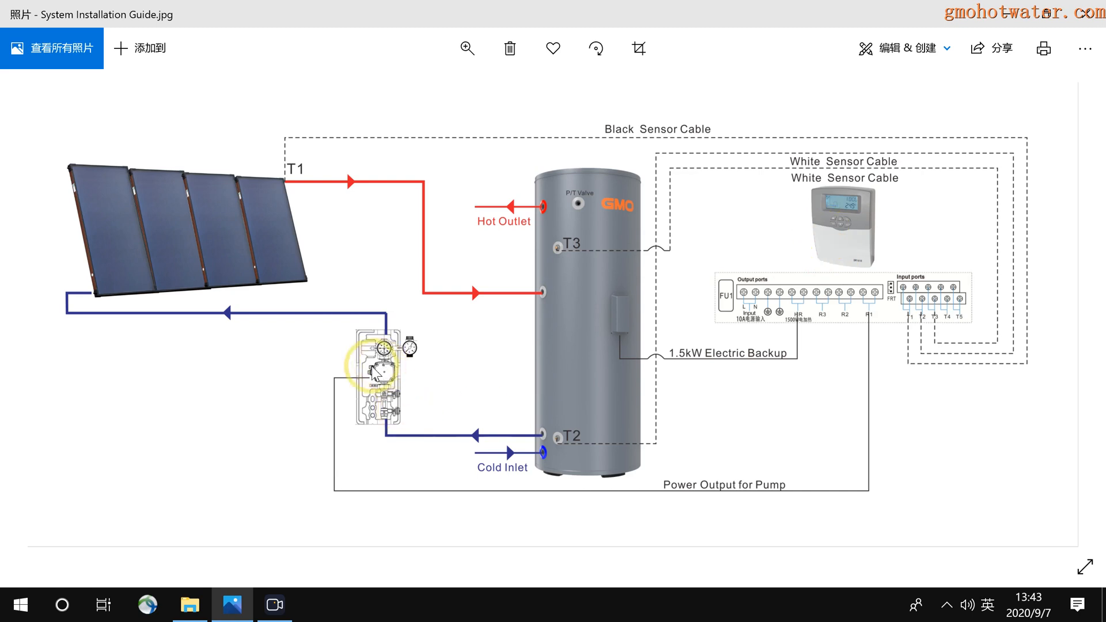
pyautogui.moveTo(564, 284)
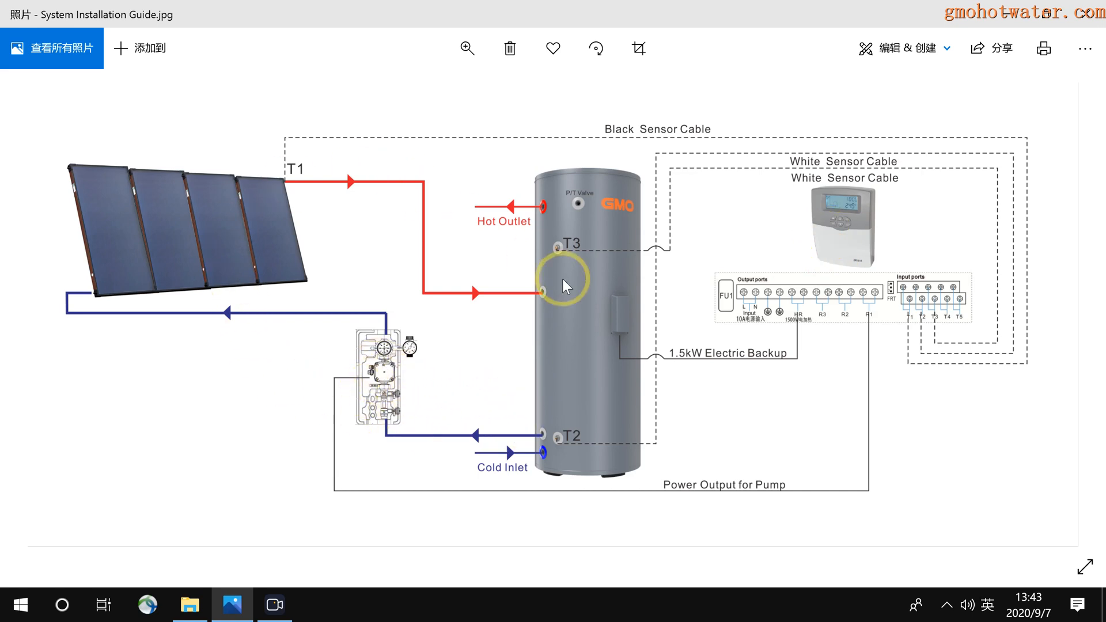
pyautogui.moveTo(757, 337)
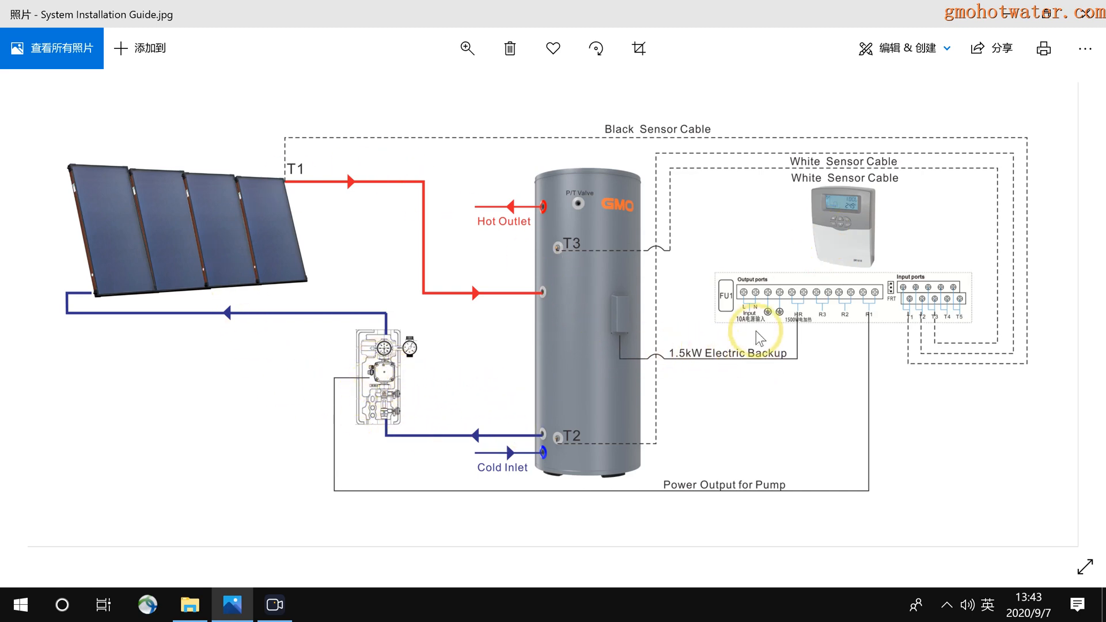
pyautogui.moveTo(613, 320)
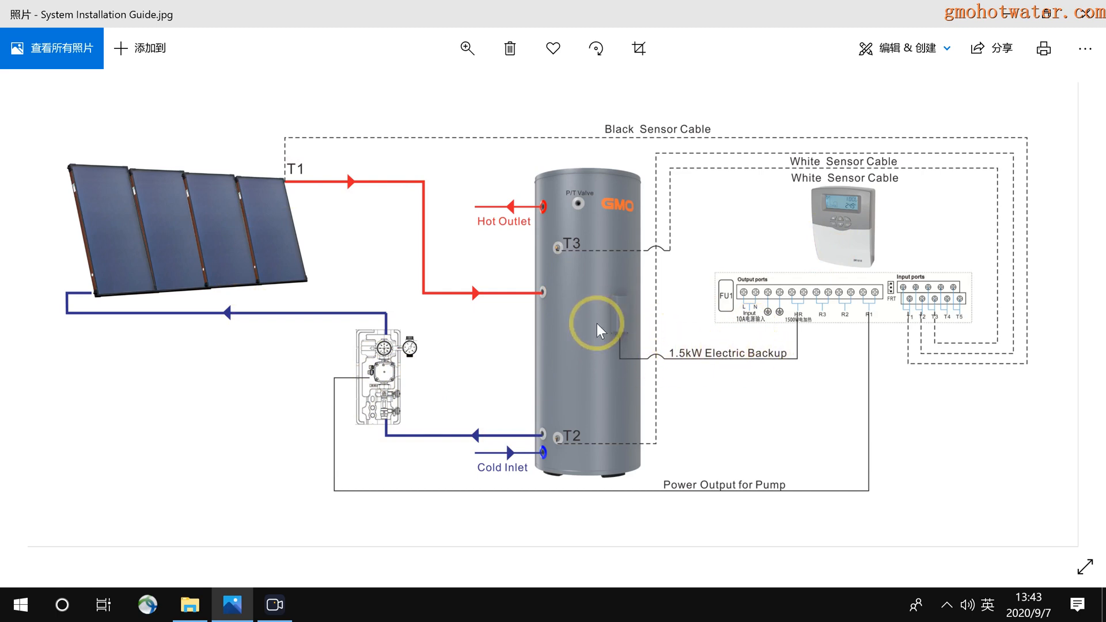
pyautogui.moveTo(570, 339)
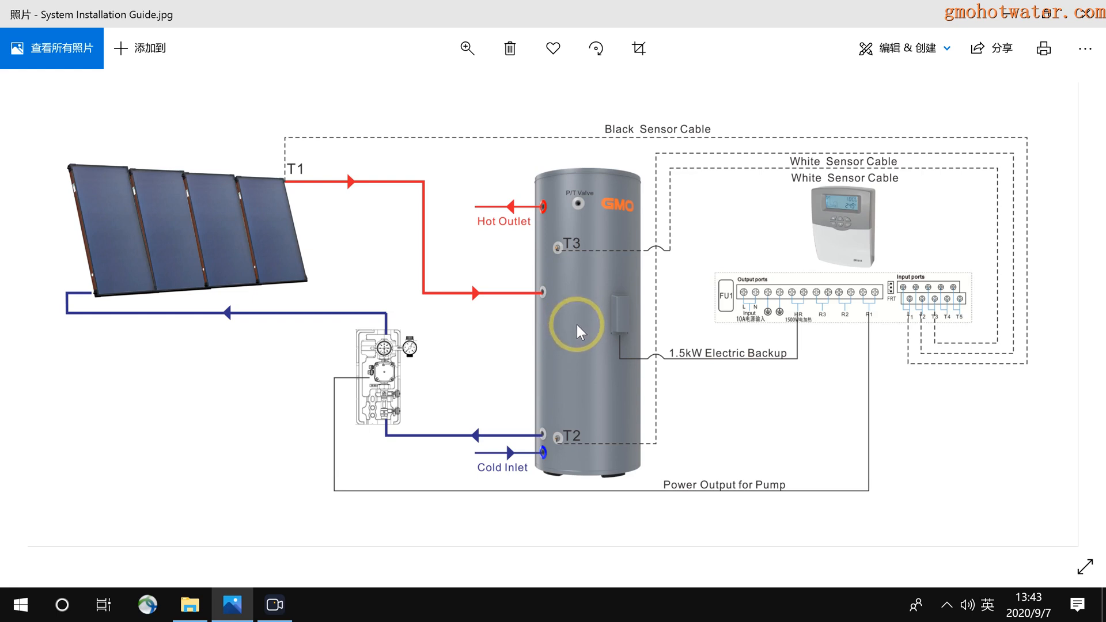
pyautogui.moveTo(508, 300)
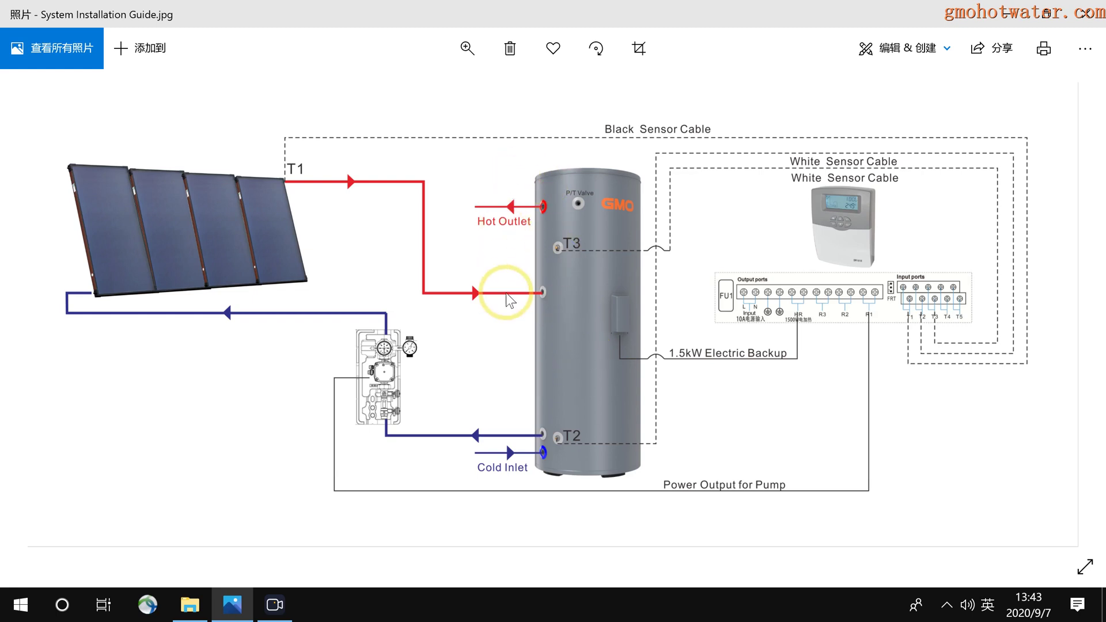
pyautogui.moveTo(553, 431)
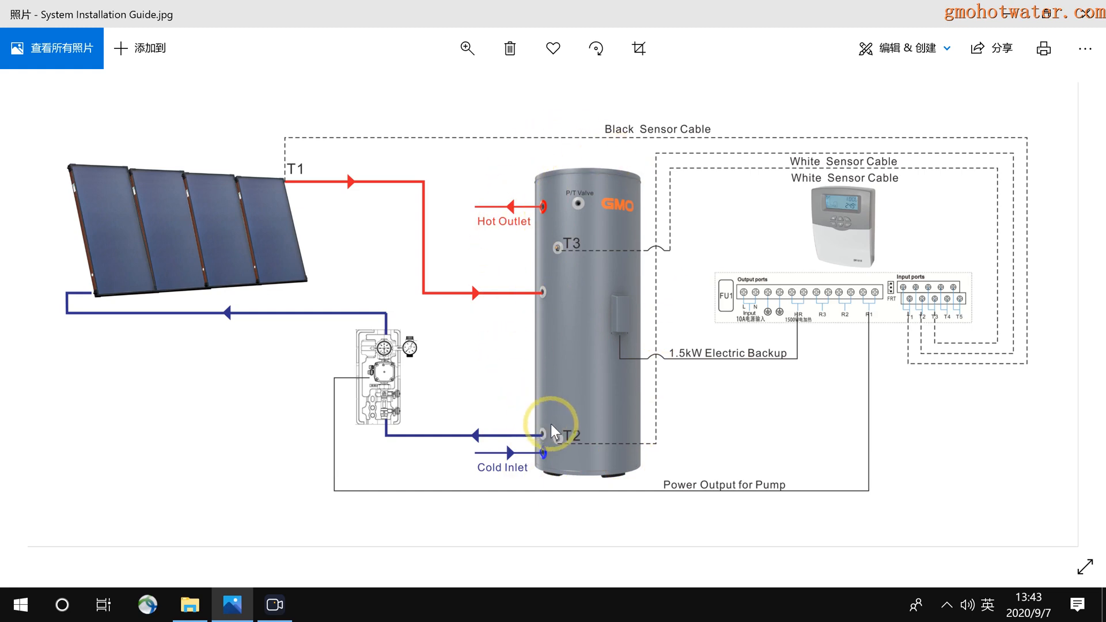
pyautogui.moveTo(502, 450)
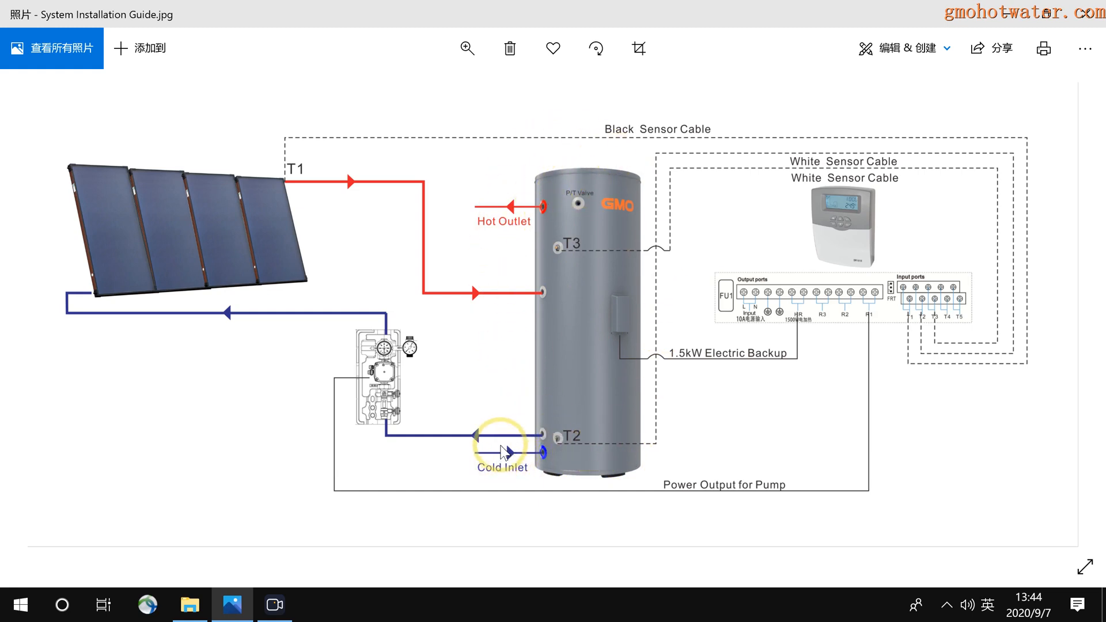
pyautogui.moveTo(472, 472)
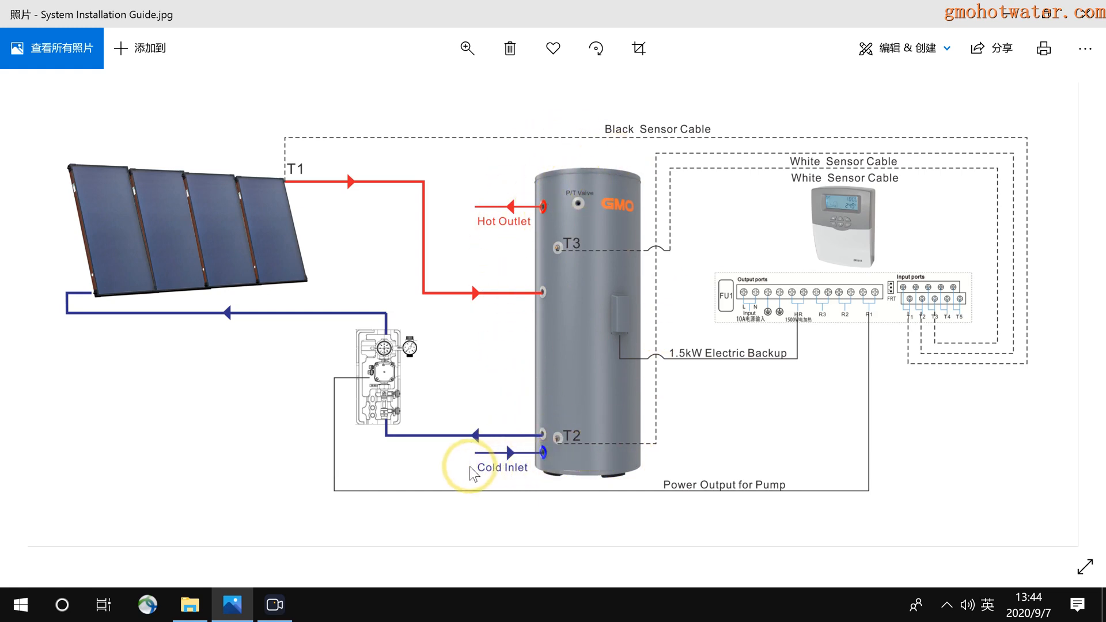
pyautogui.moveTo(532, 472)
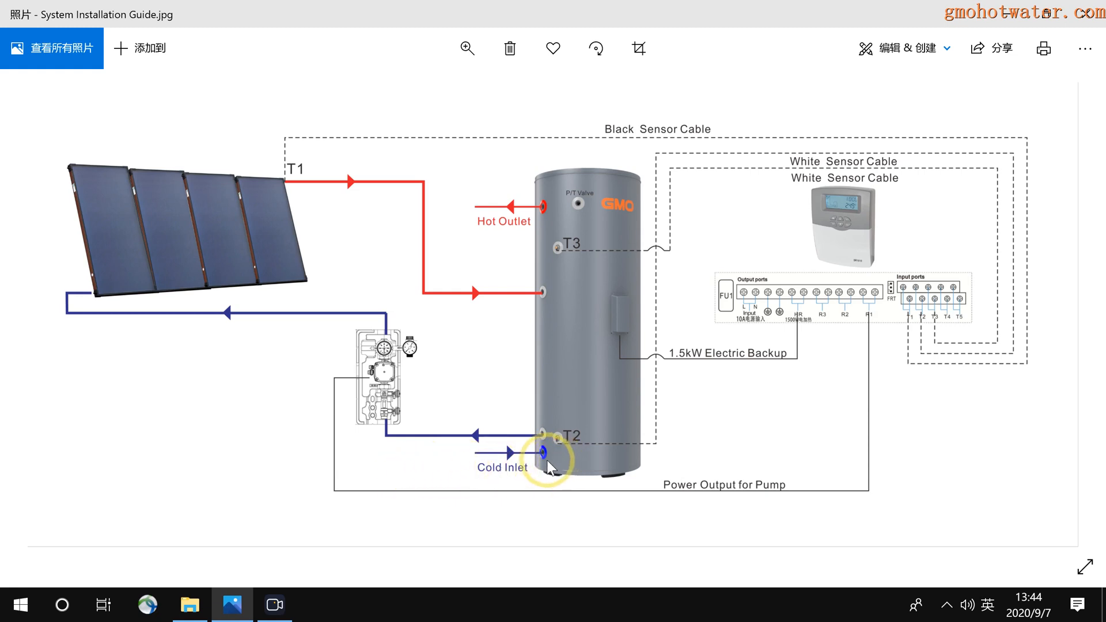
pyautogui.moveTo(549, 453)
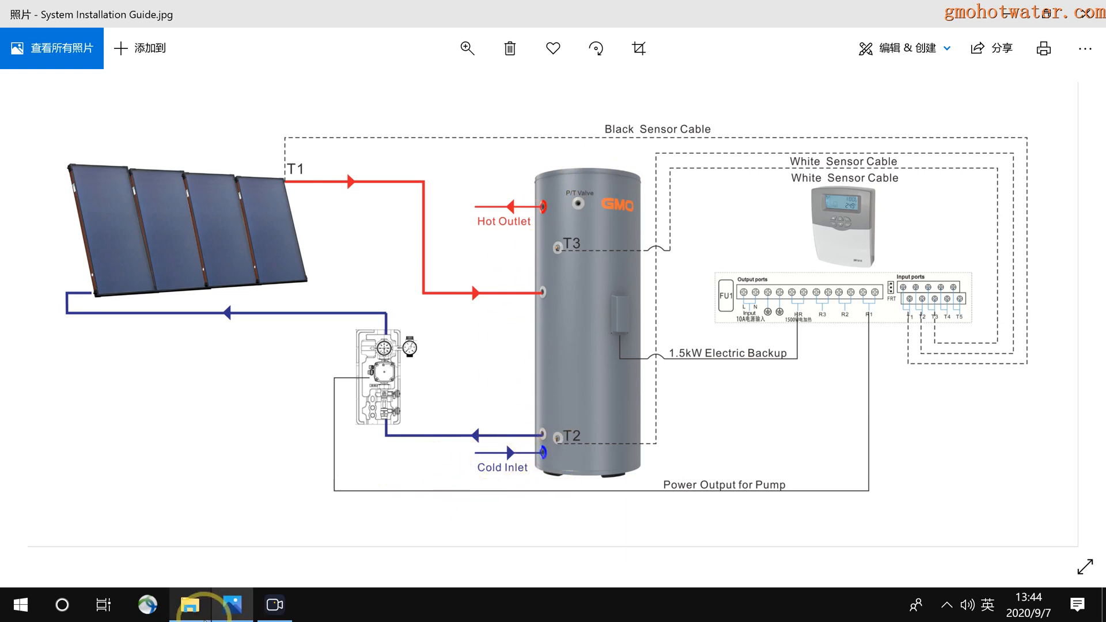
# - Open IMG_1934, the brass pipe fitting photo, from the 258 folder
pyautogui.click(189, 605)
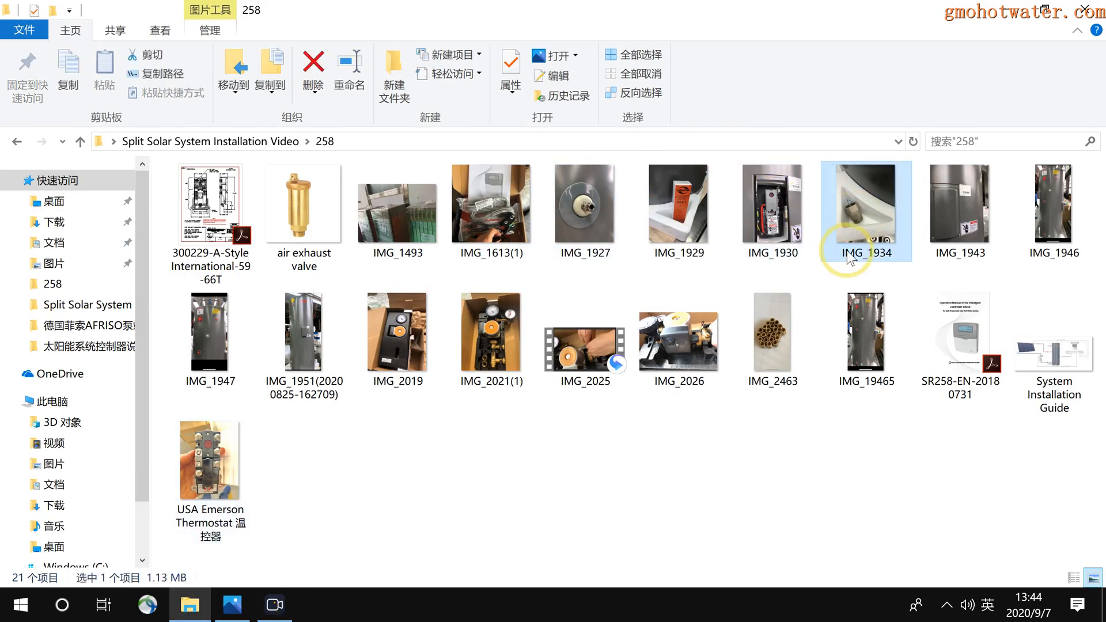
pyautogui.doubleClick(865, 211)
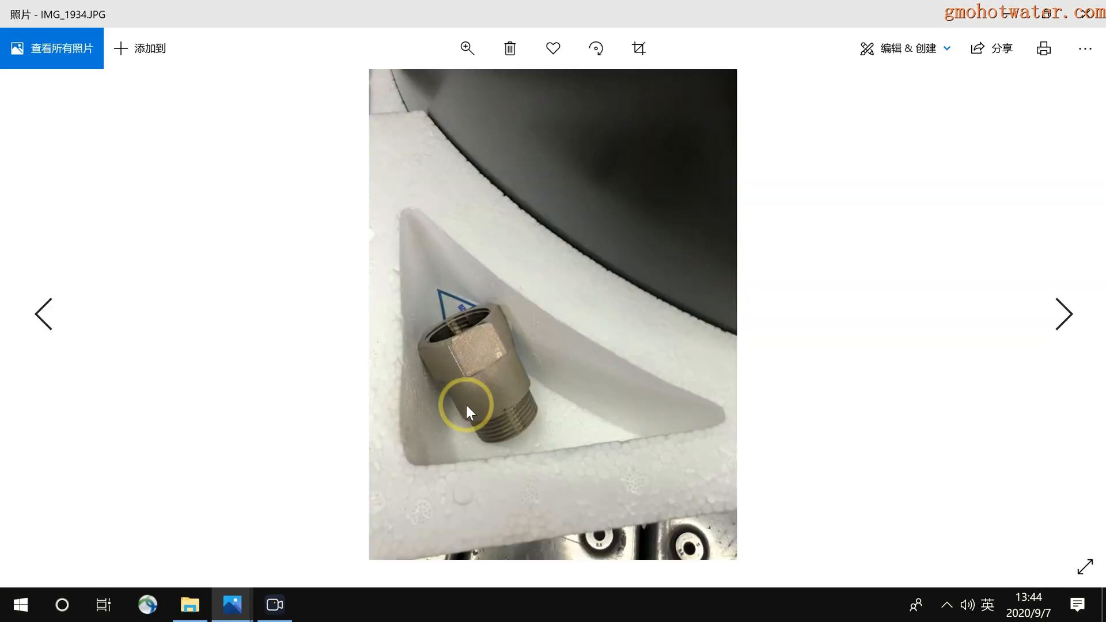
pyautogui.click(1064, 314)
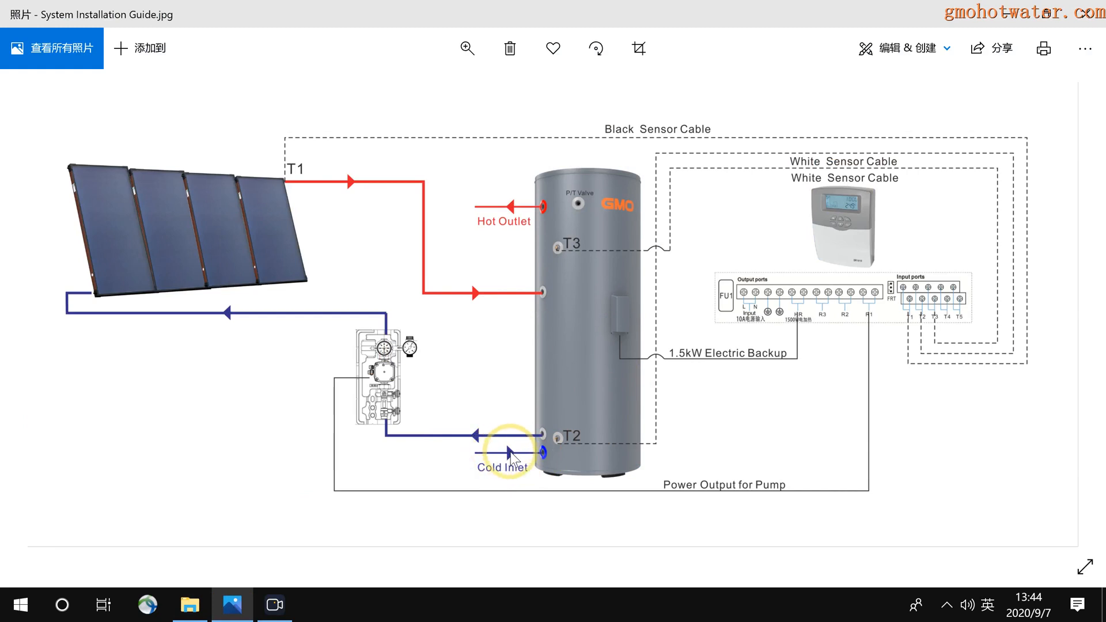
pyautogui.moveTo(500, 458)
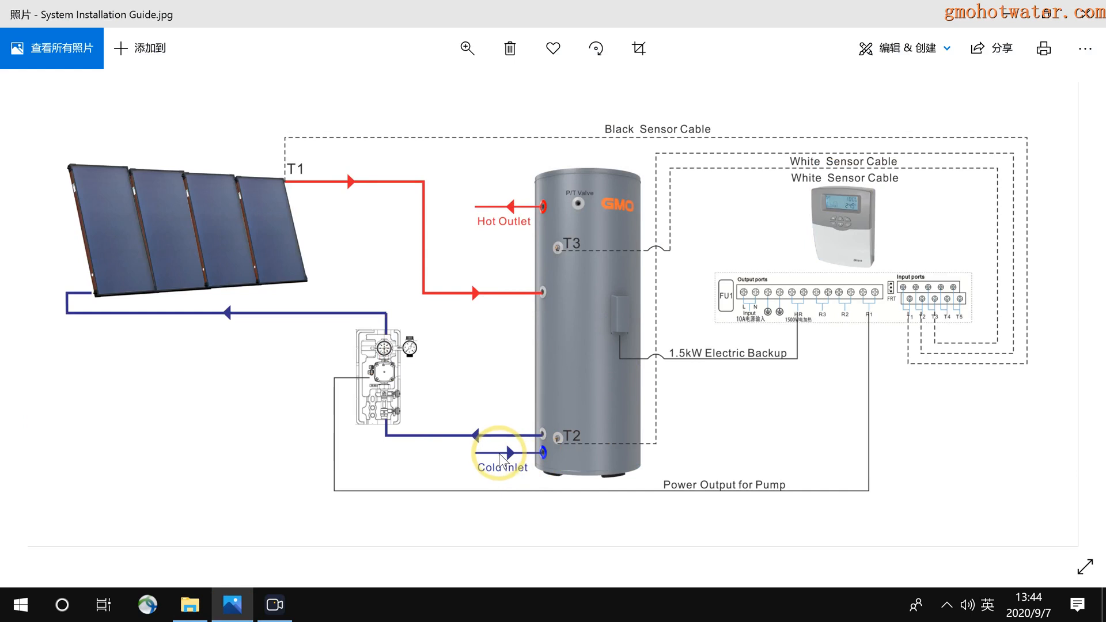
pyautogui.moveTo(559, 463)
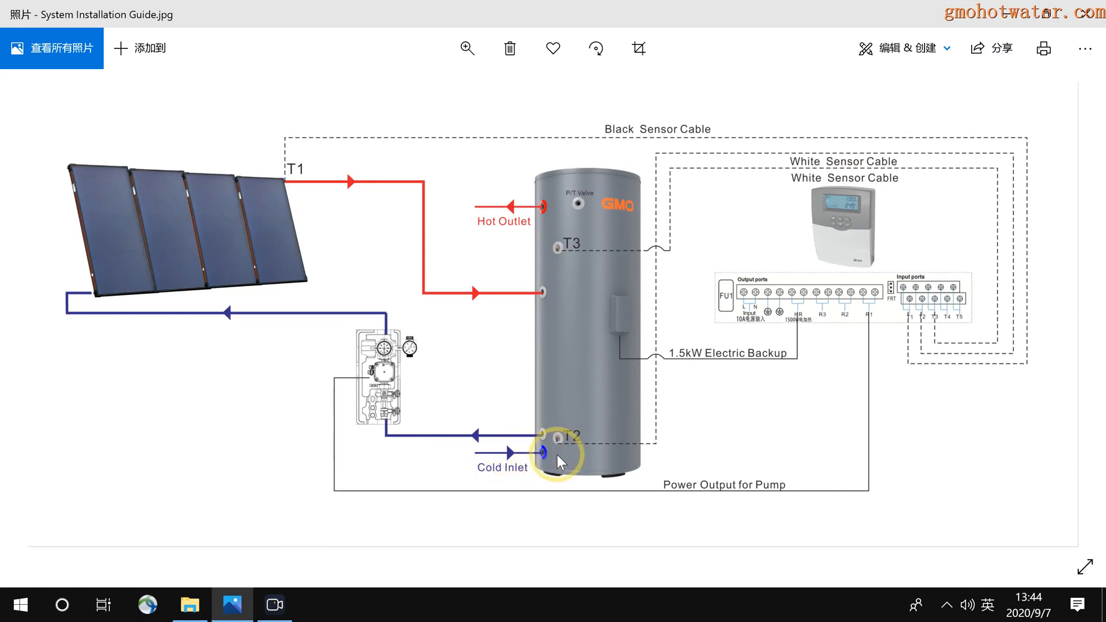
pyautogui.moveTo(571, 463)
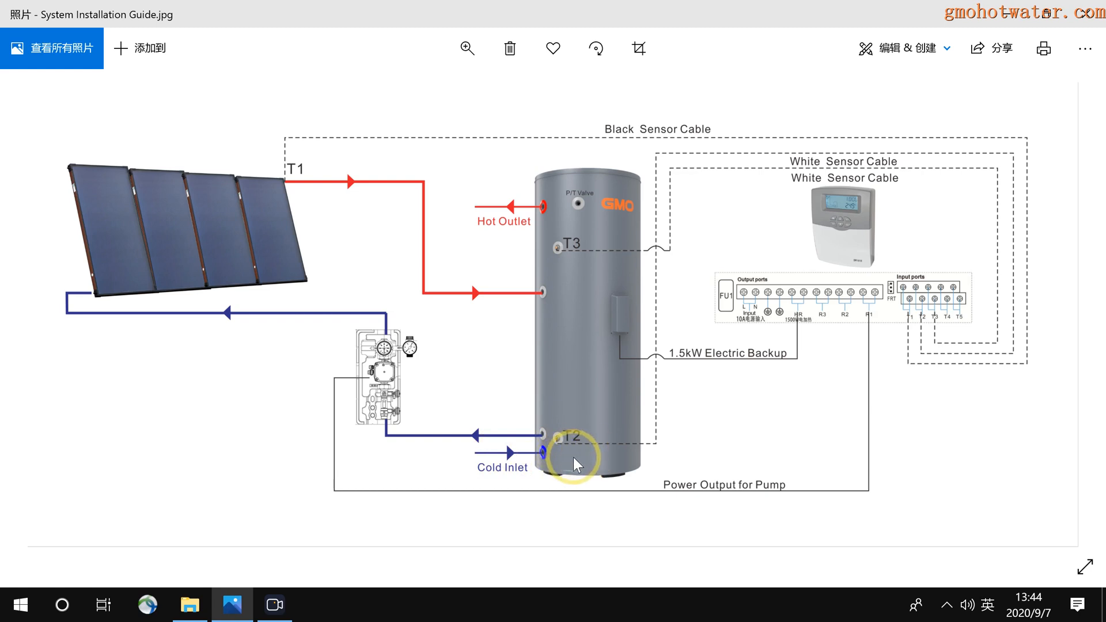
pyautogui.moveTo(574, 458)
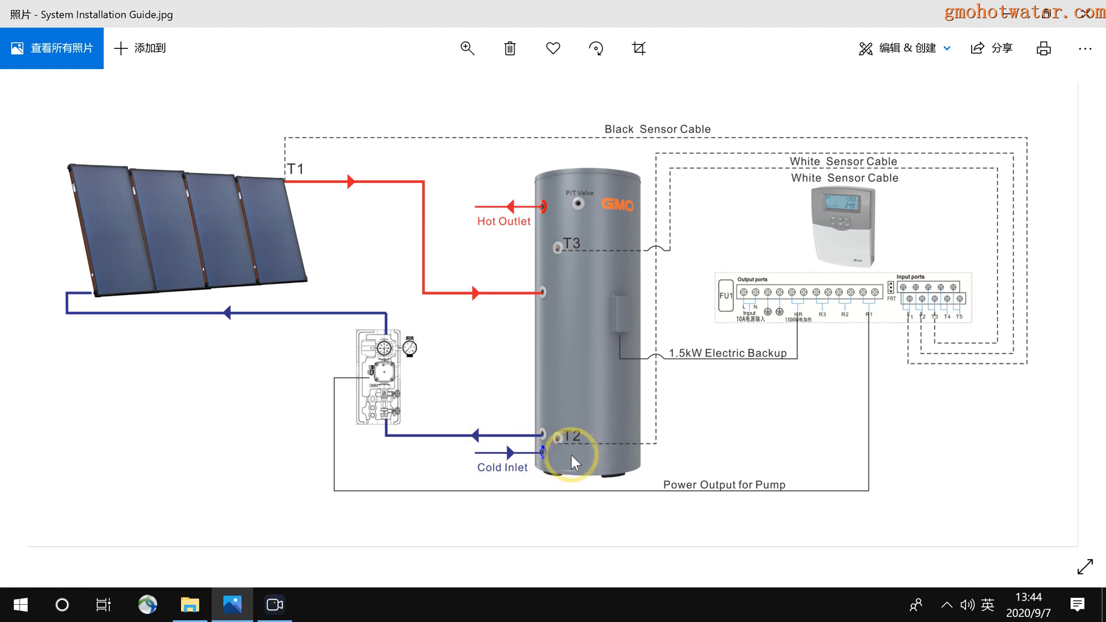
pyautogui.moveTo(519, 457)
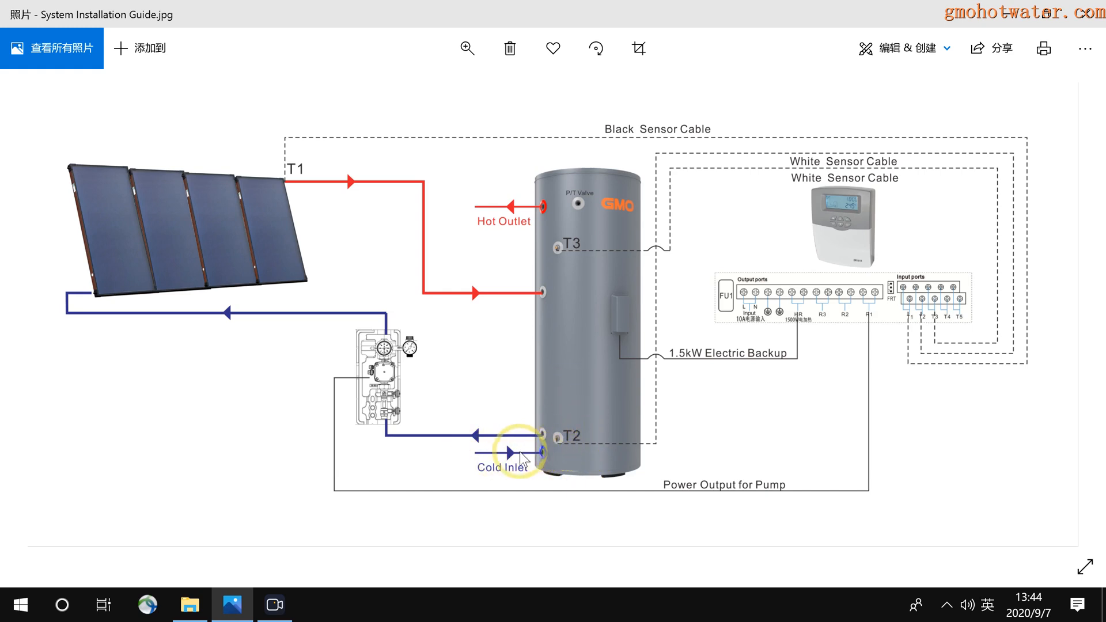
pyautogui.moveTo(560, 455)
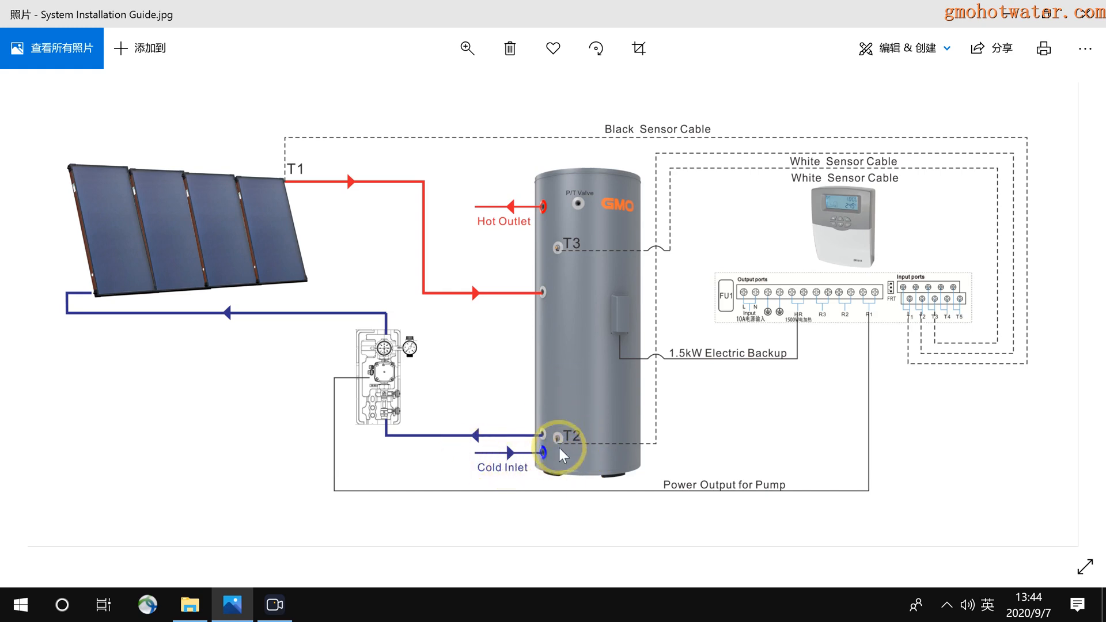
pyautogui.moveTo(519, 211)
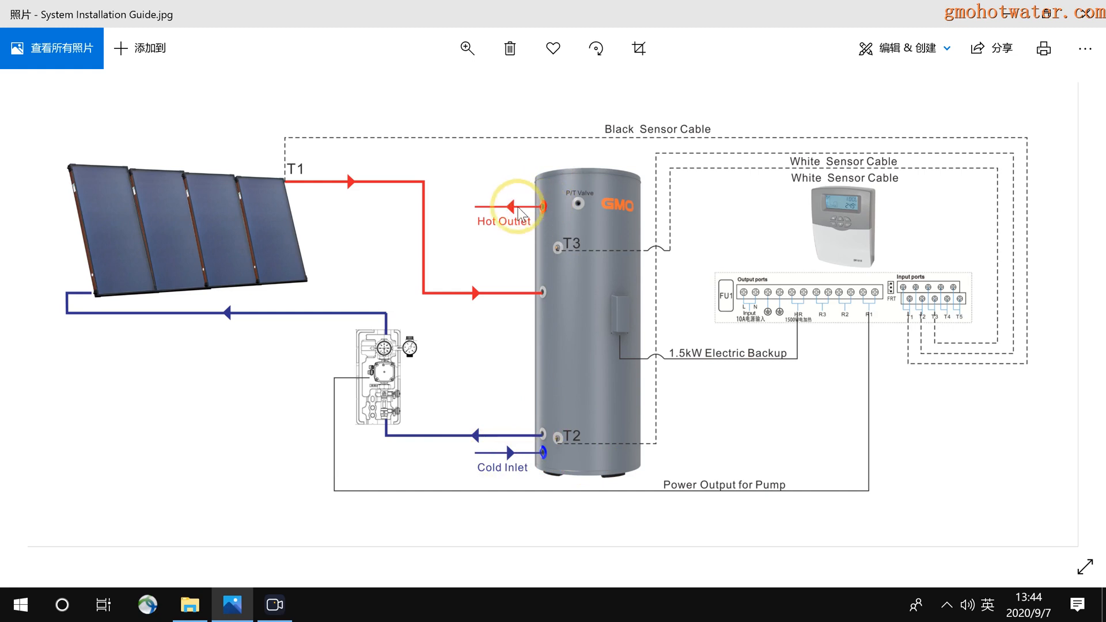
pyautogui.moveTo(585, 200)
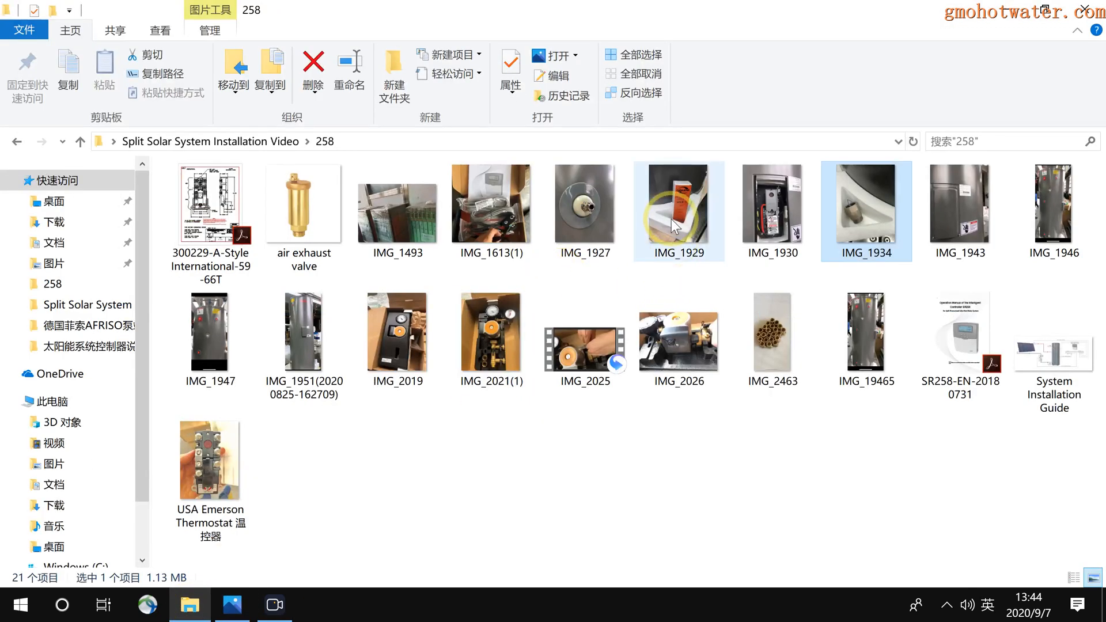
pyautogui.doubleClick(678, 205)
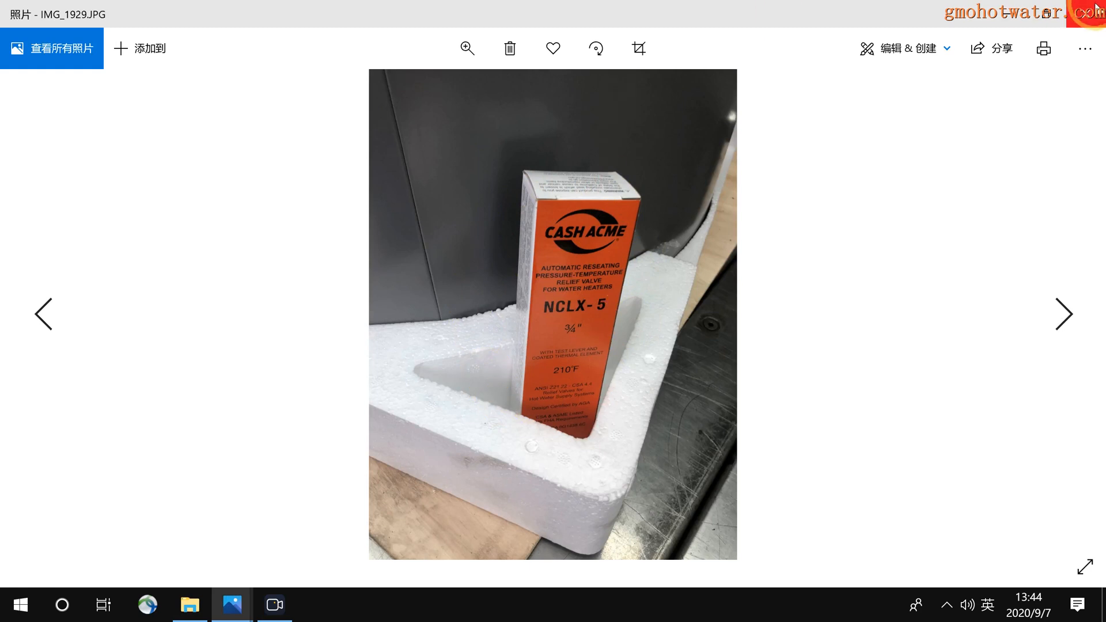
pyautogui.click(1063, 314)
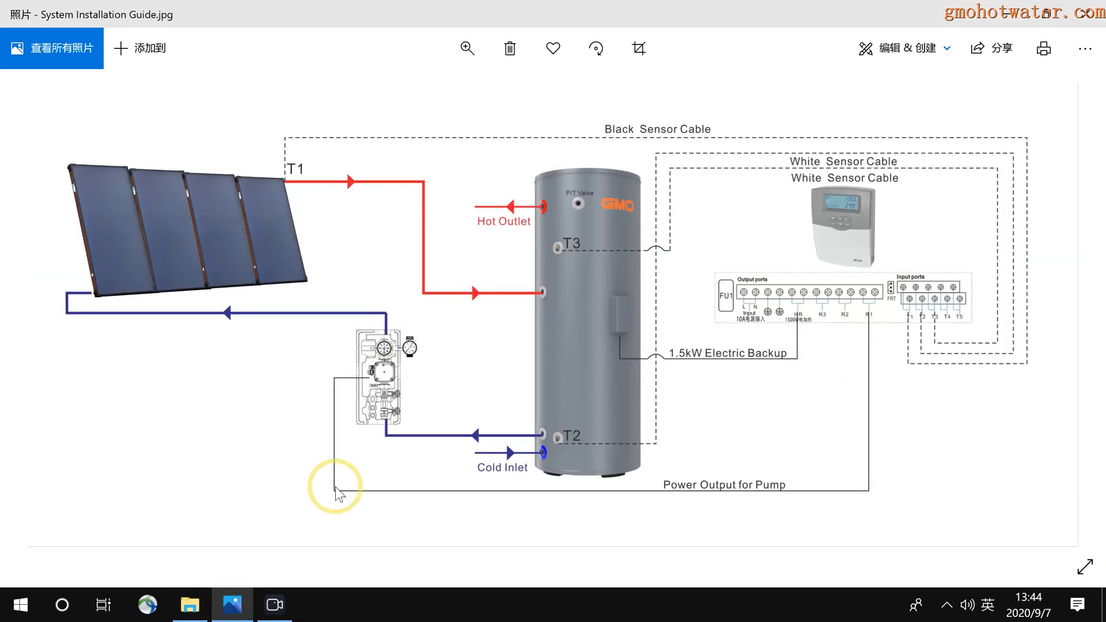
pyautogui.moveTo(585, 212)
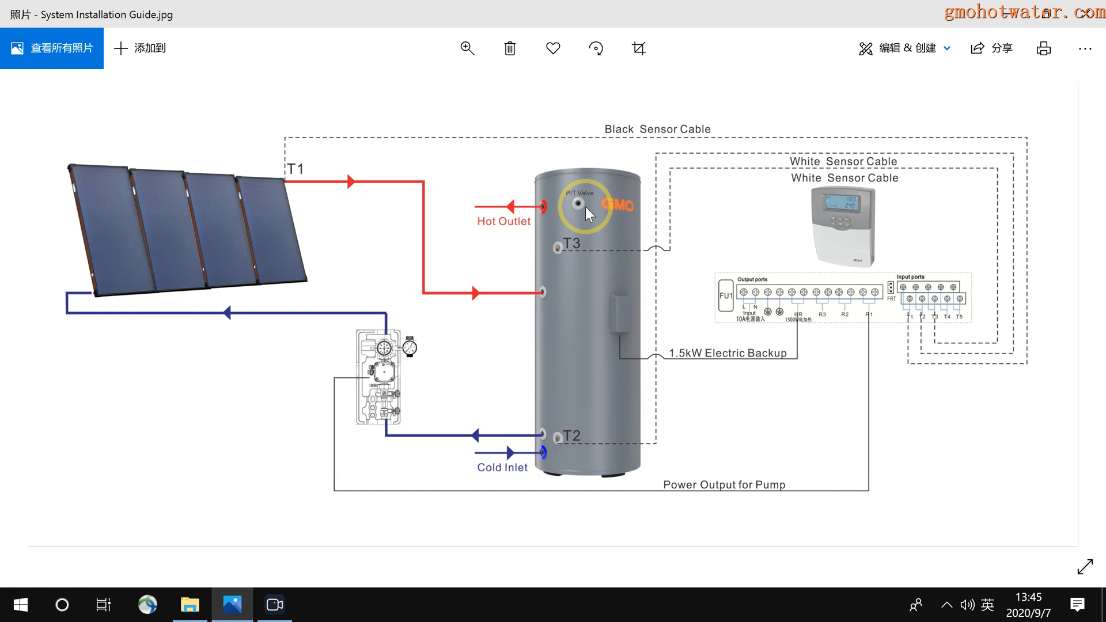
pyautogui.moveTo(553, 443)
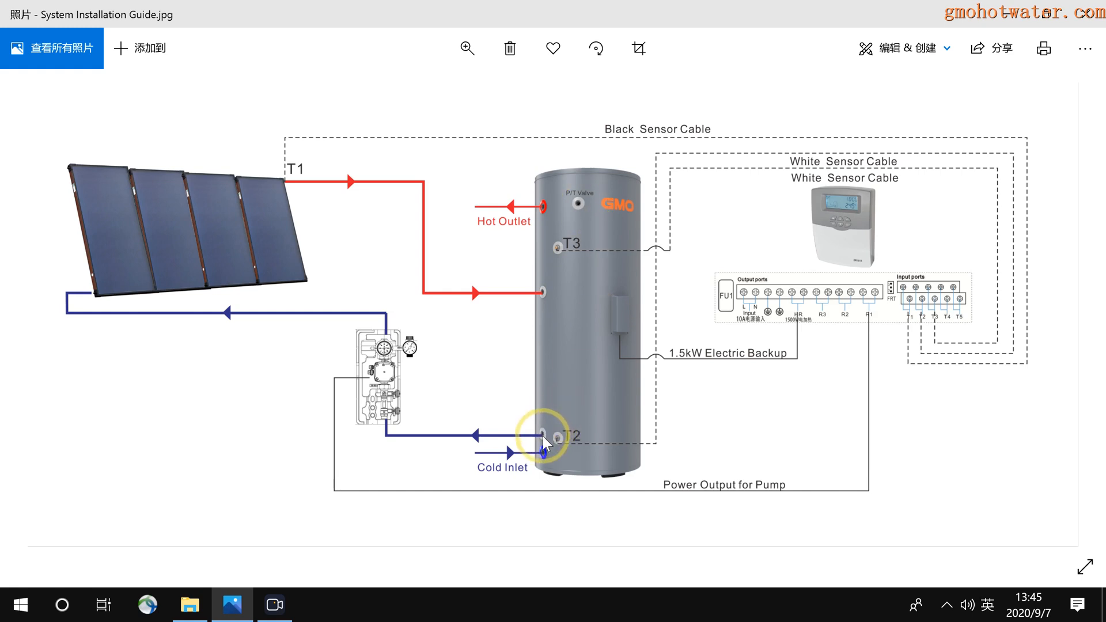
pyautogui.moveTo(395, 434)
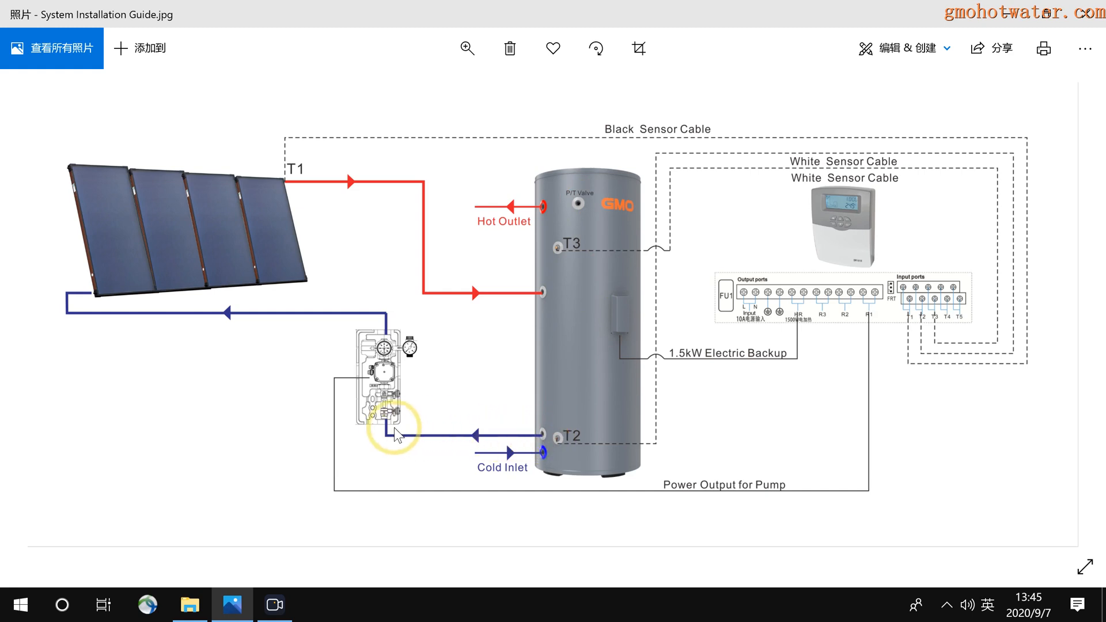
pyautogui.moveTo(195, 208)
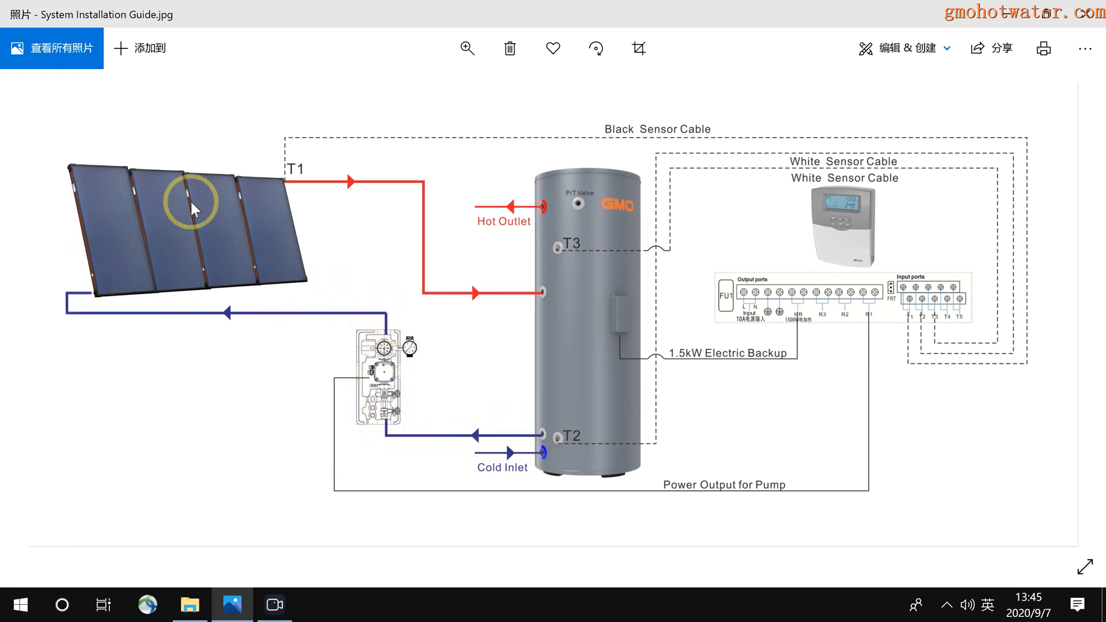
pyautogui.moveTo(450, 292)
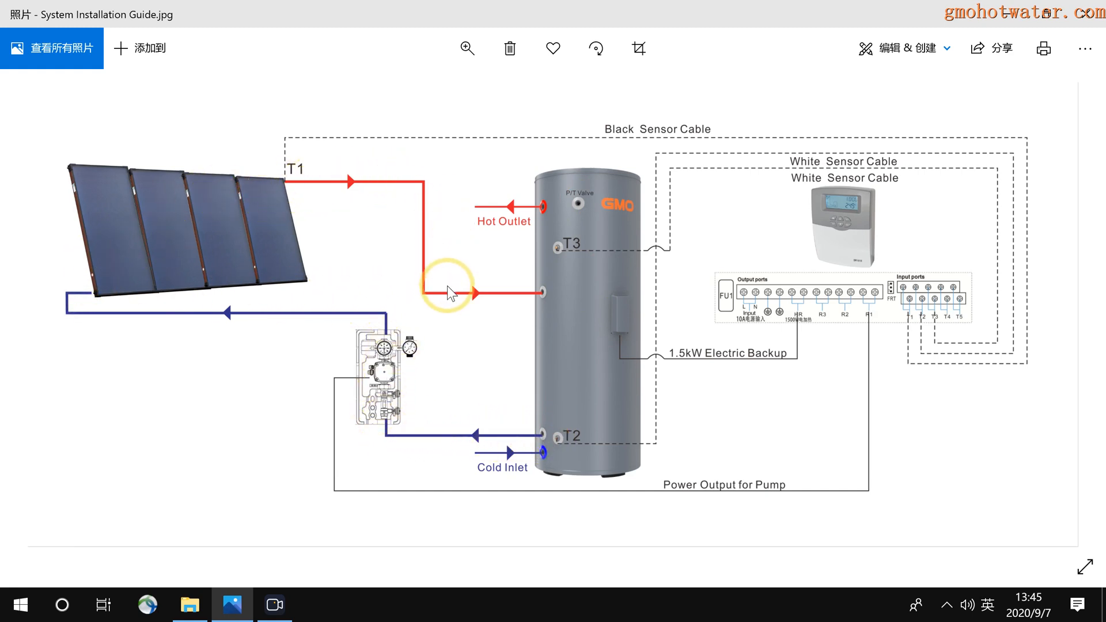
pyautogui.moveTo(553, 302)
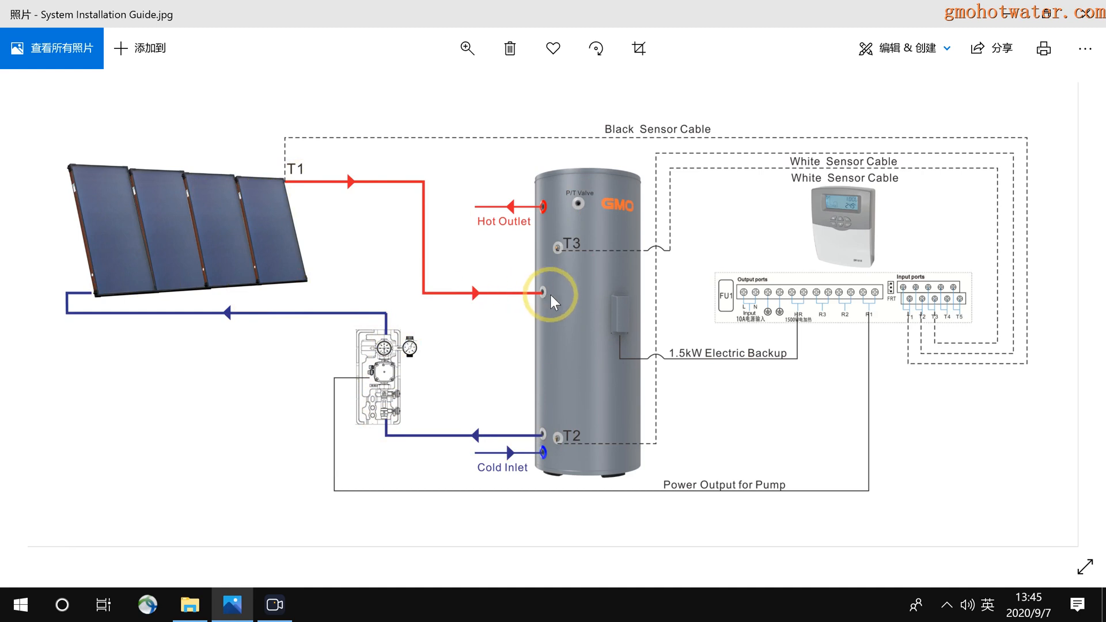
pyautogui.moveTo(557, 292)
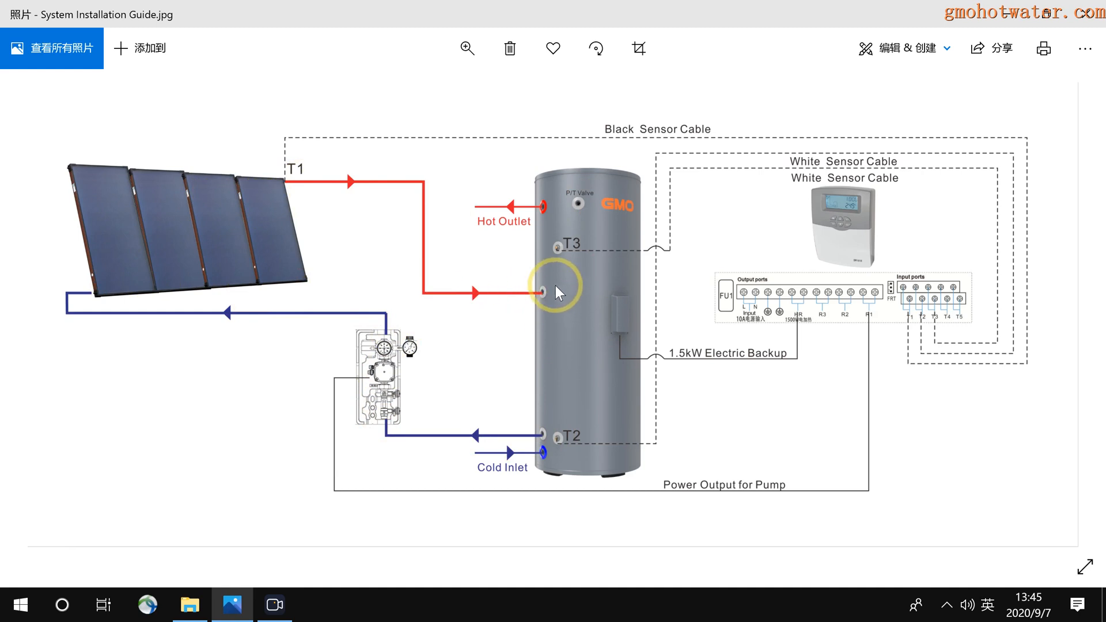
pyautogui.moveTo(552, 313)
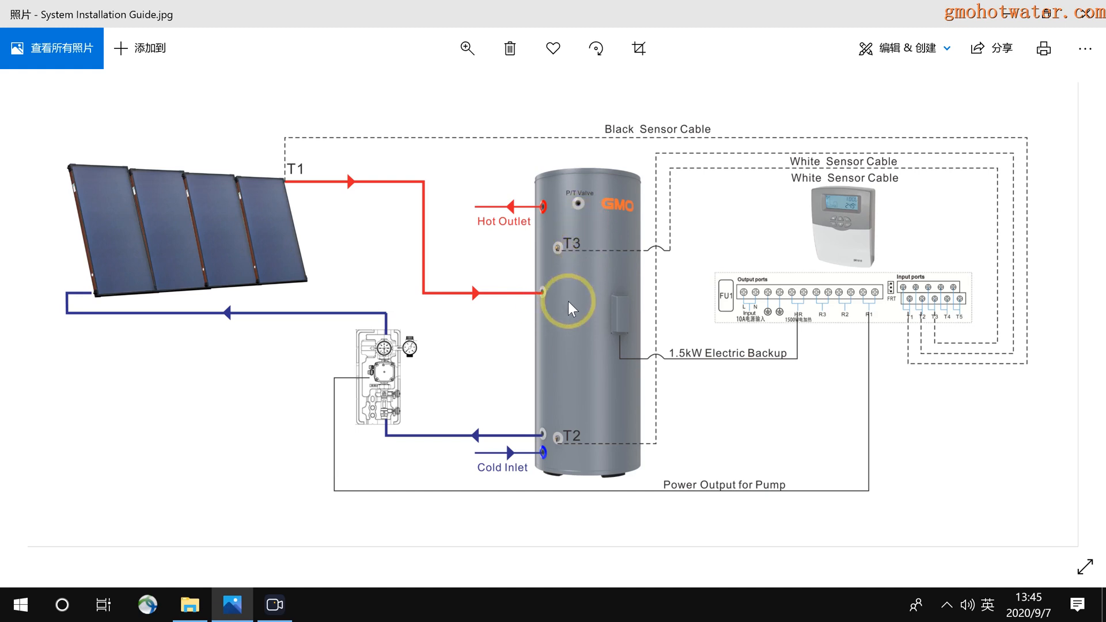
pyautogui.moveTo(547, 442)
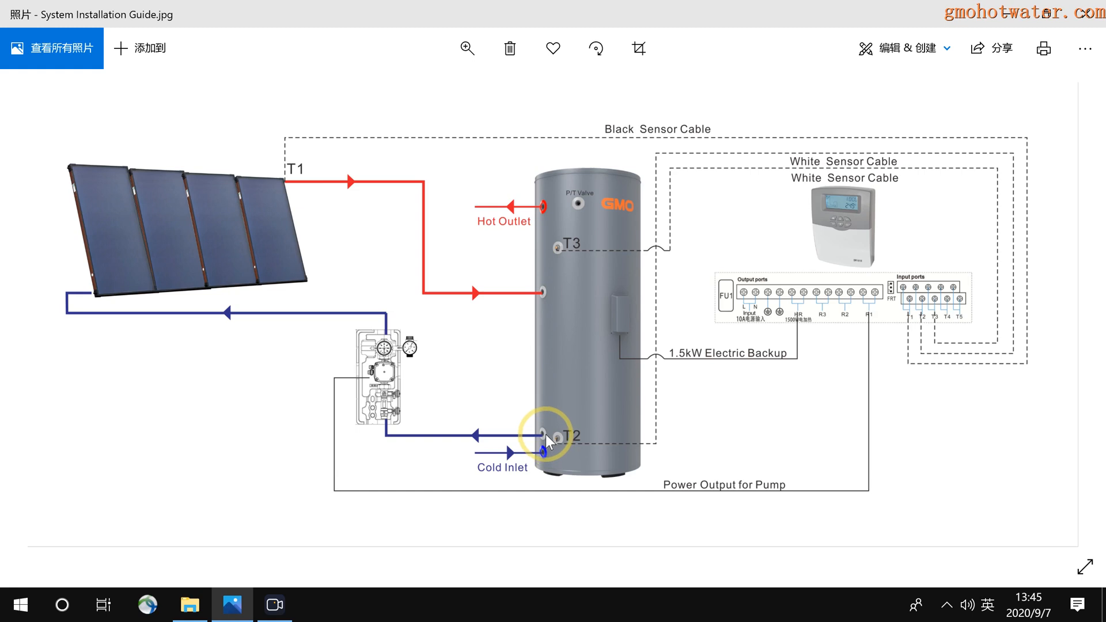
pyautogui.moveTo(546, 440)
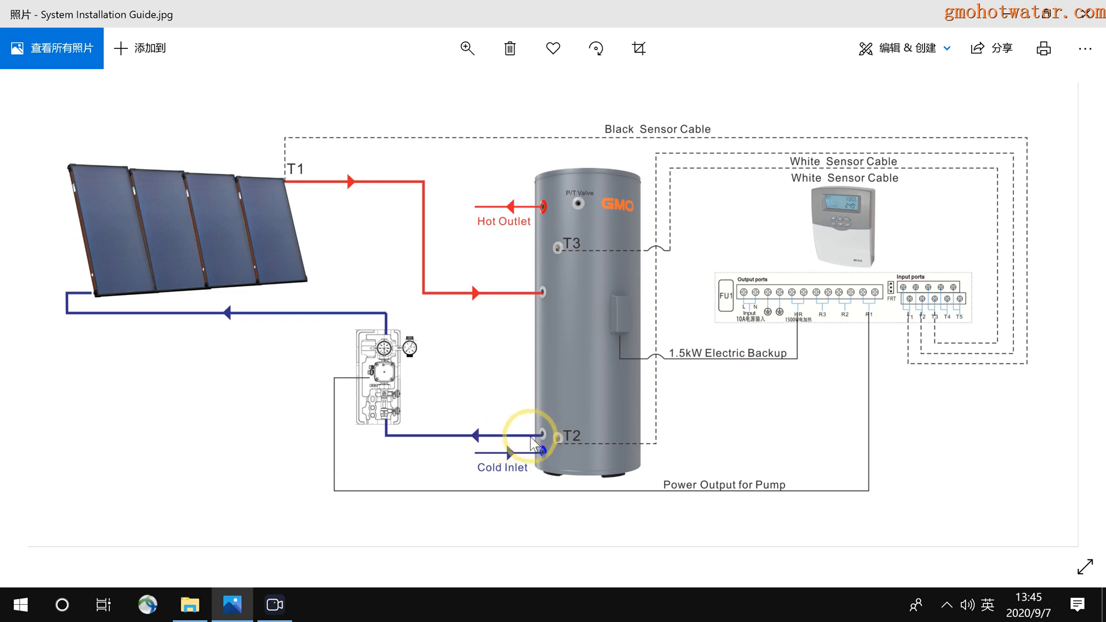
pyautogui.moveTo(182, 311)
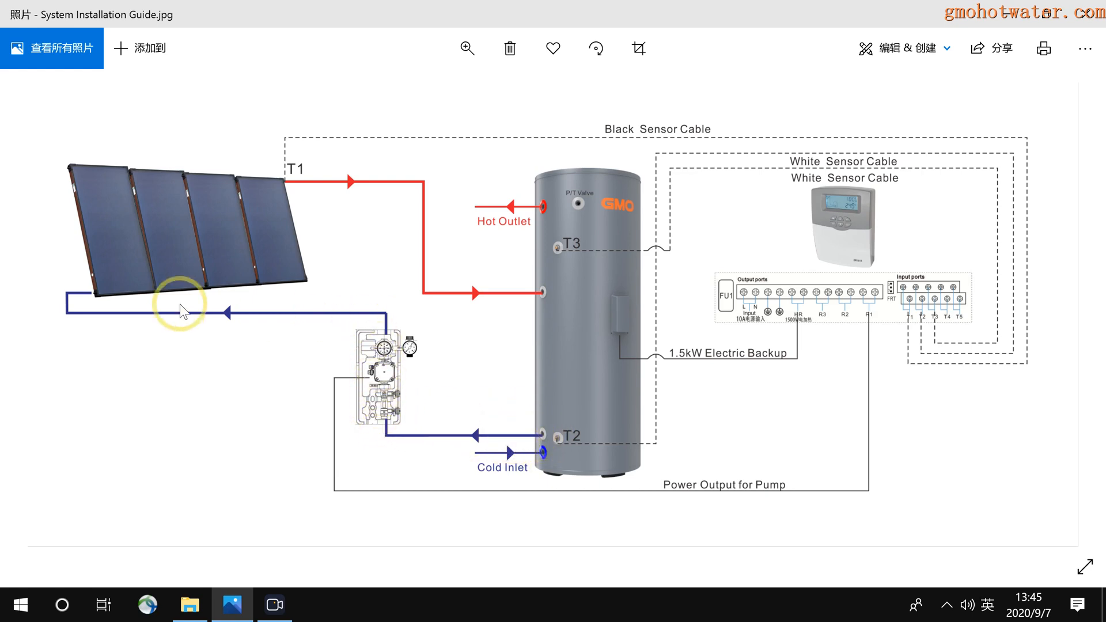
pyautogui.moveTo(533, 302)
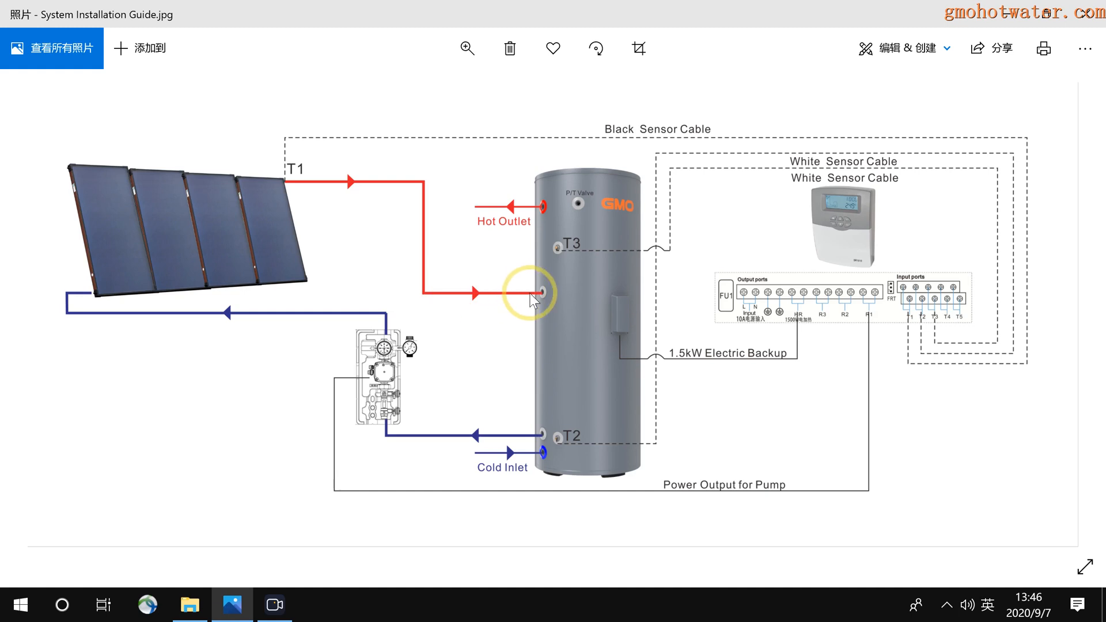
pyautogui.moveTo(551, 298)
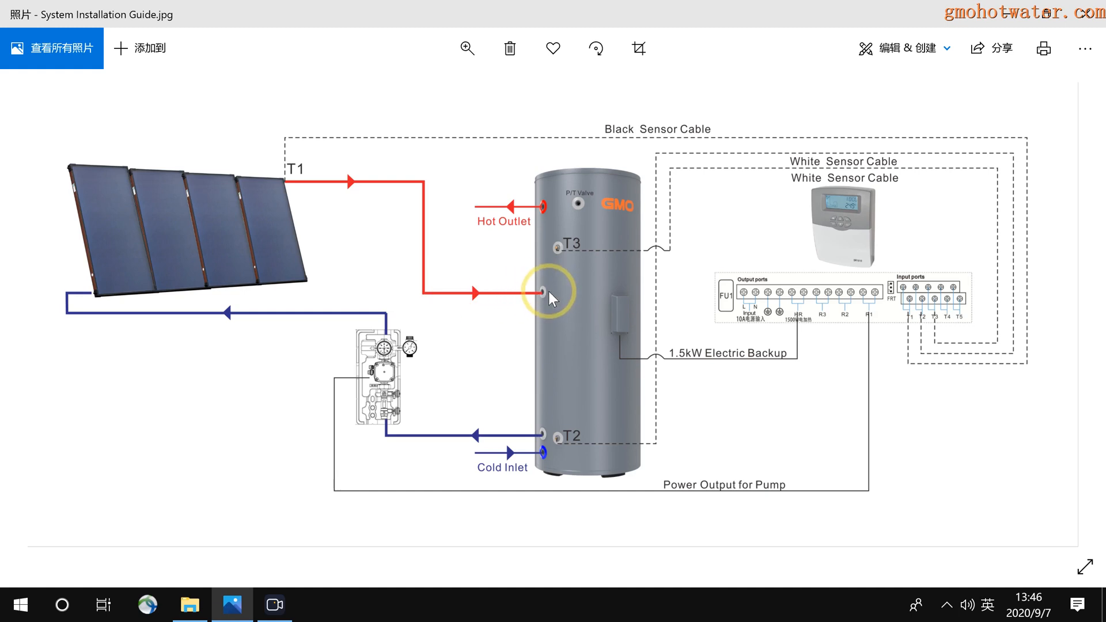
pyautogui.moveTo(596, 463)
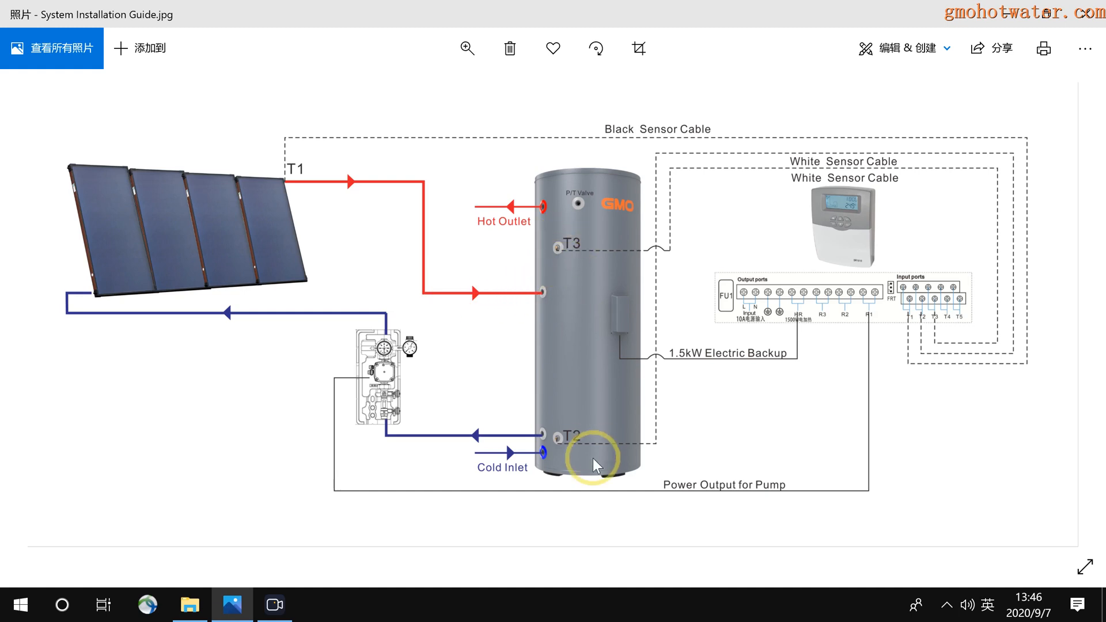
pyautogui.moveTo(581, 406)
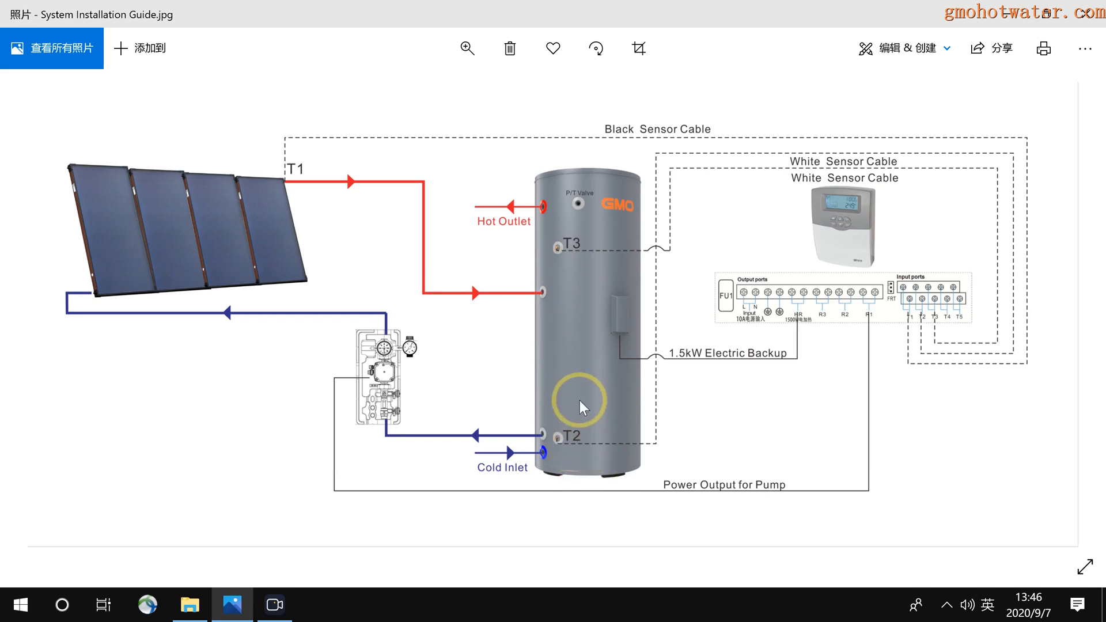
pyautogui.moveTo(578, 448)
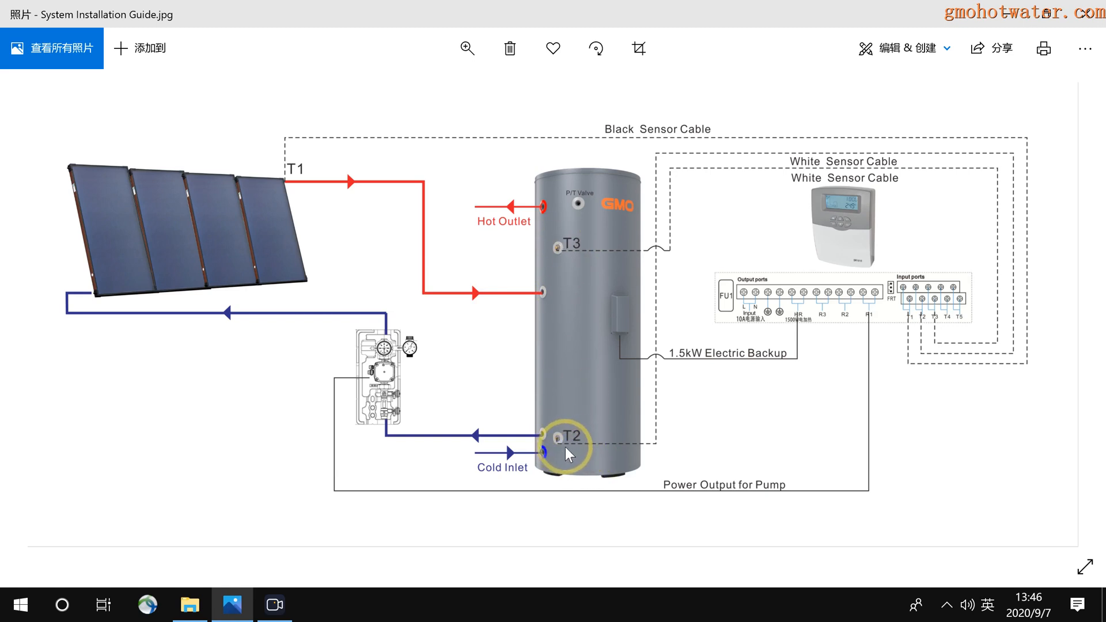
pyautogui.moveTo(570, 255)
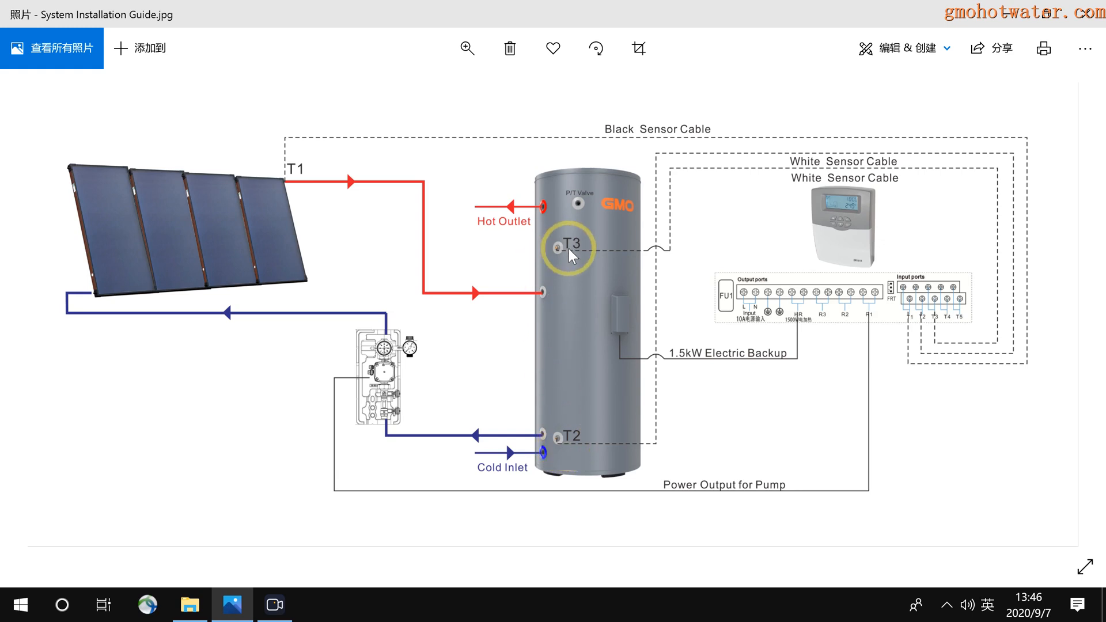
pyautogui.moveTo(564, 260)
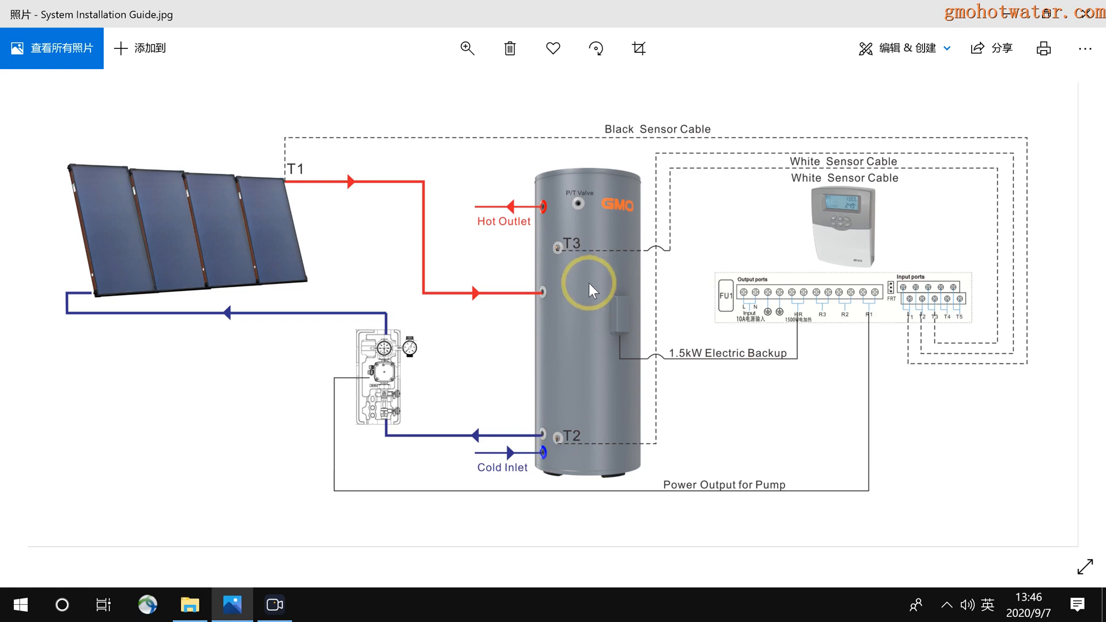
pyautogui.moveTo(602, 296)
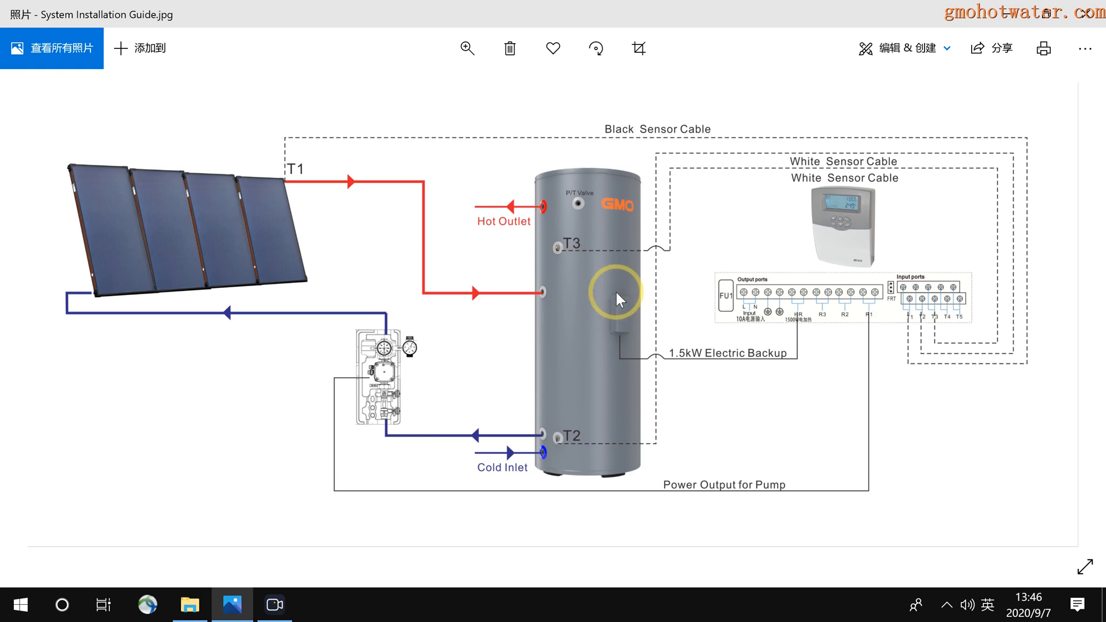
pyautogui.moveTo(599, 307)
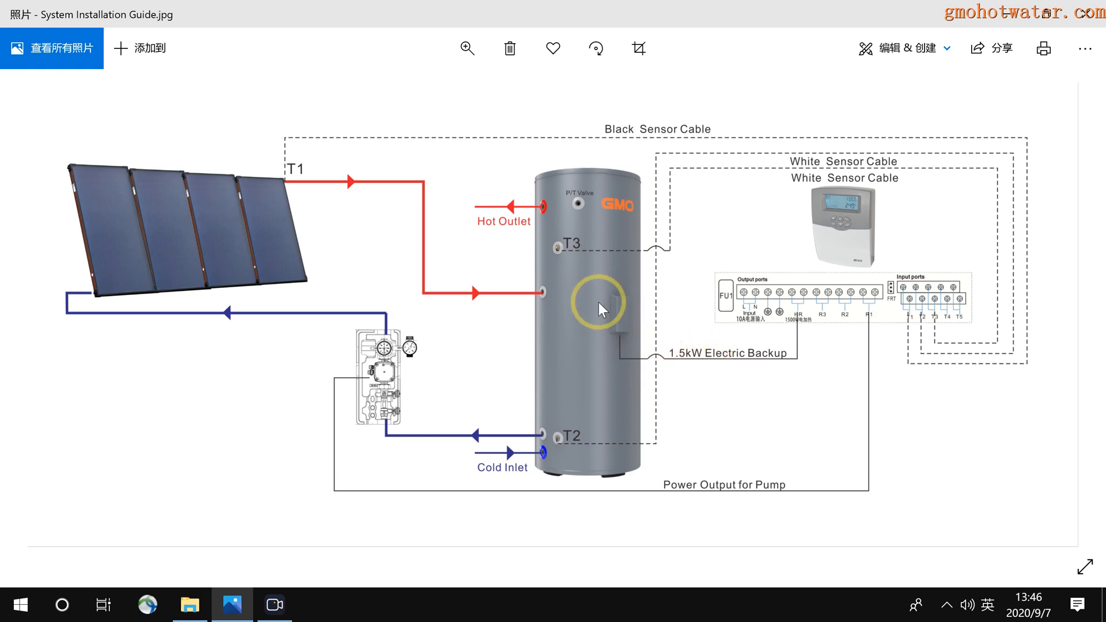
pyautogui.moveTo(606, 329)
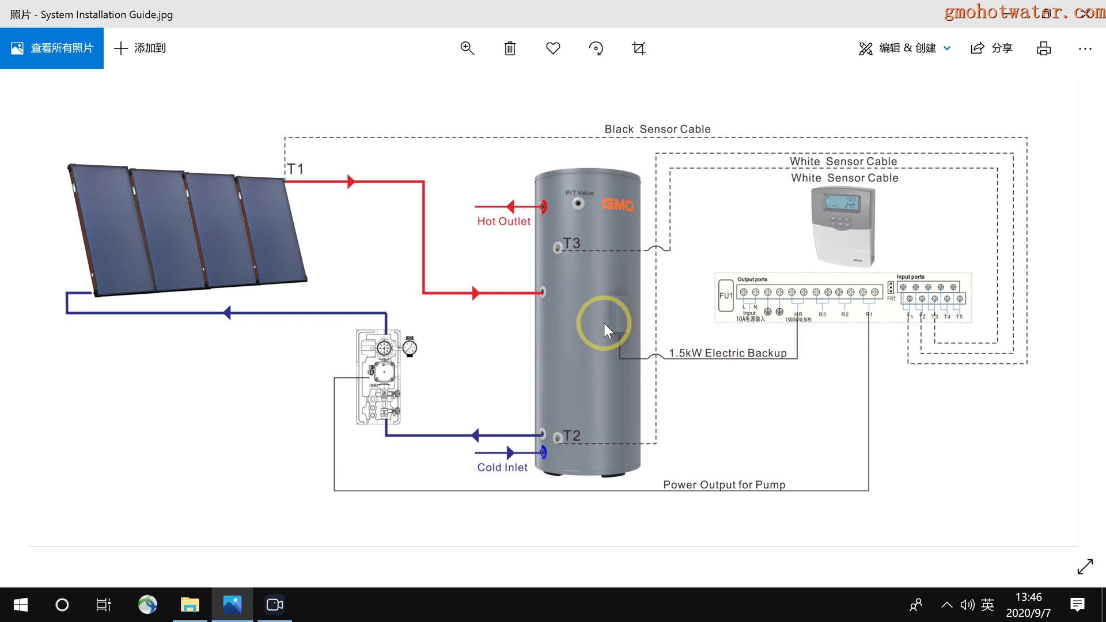
pyautogui.moveTo(816, 242)
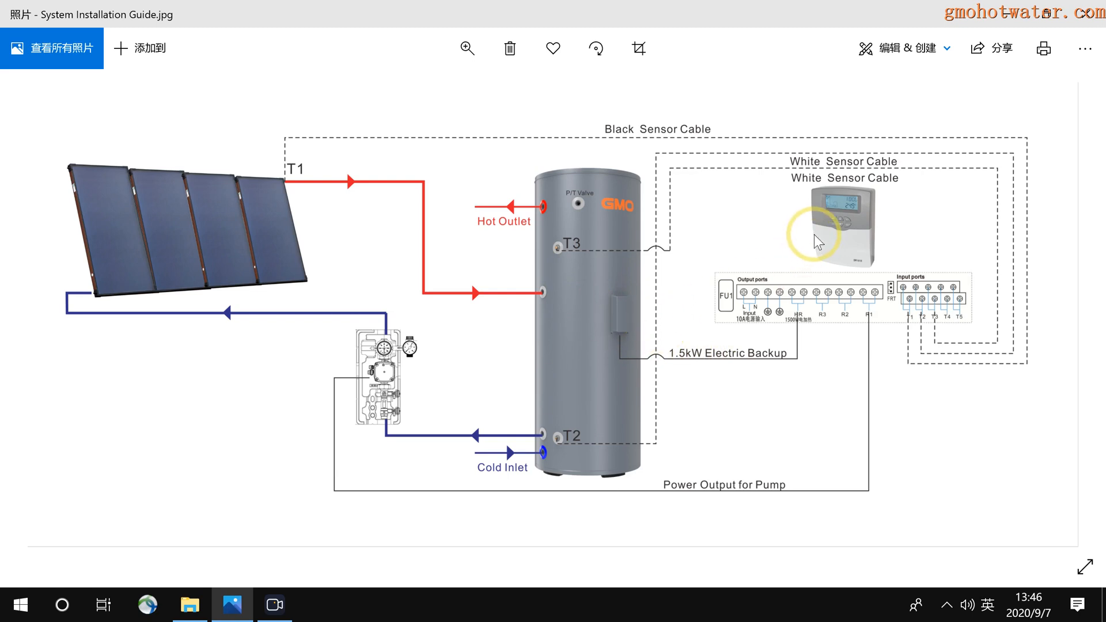
pyautogui.moveTo(603, 337)
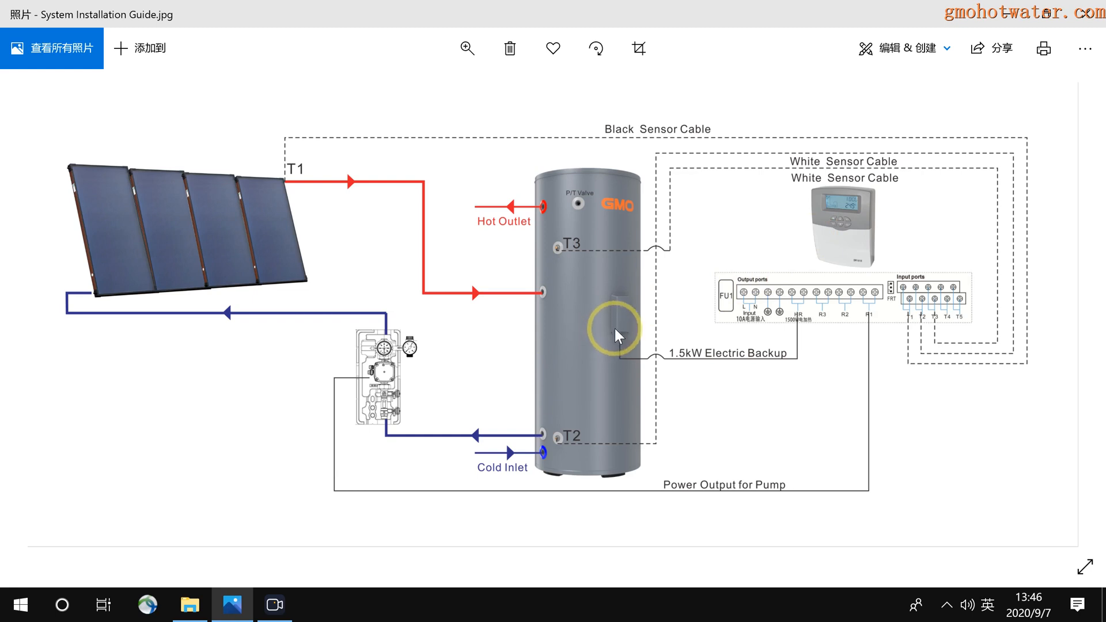
pyautogui.moveTo(590, 282)
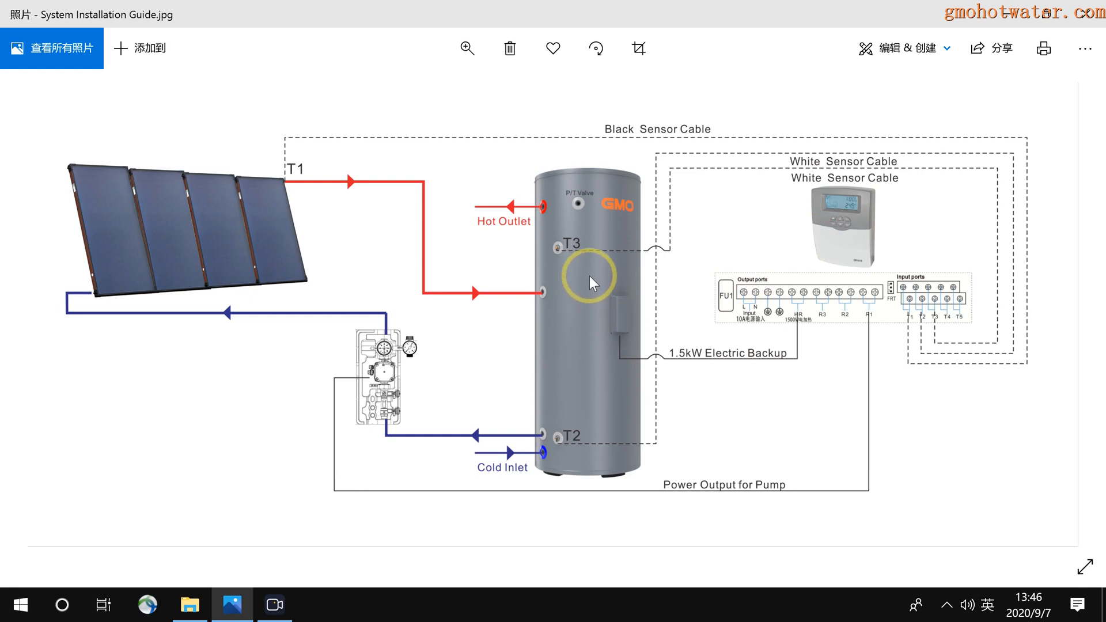
pyautogui.moveTo(637, 300)
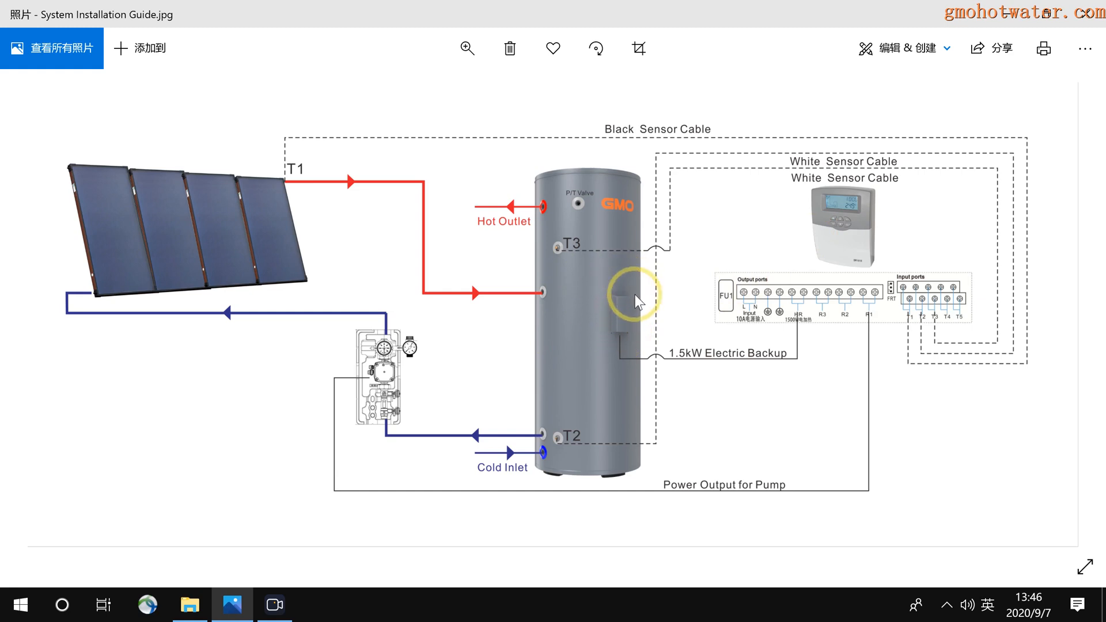
pyautogui.moveTo(610, 289)
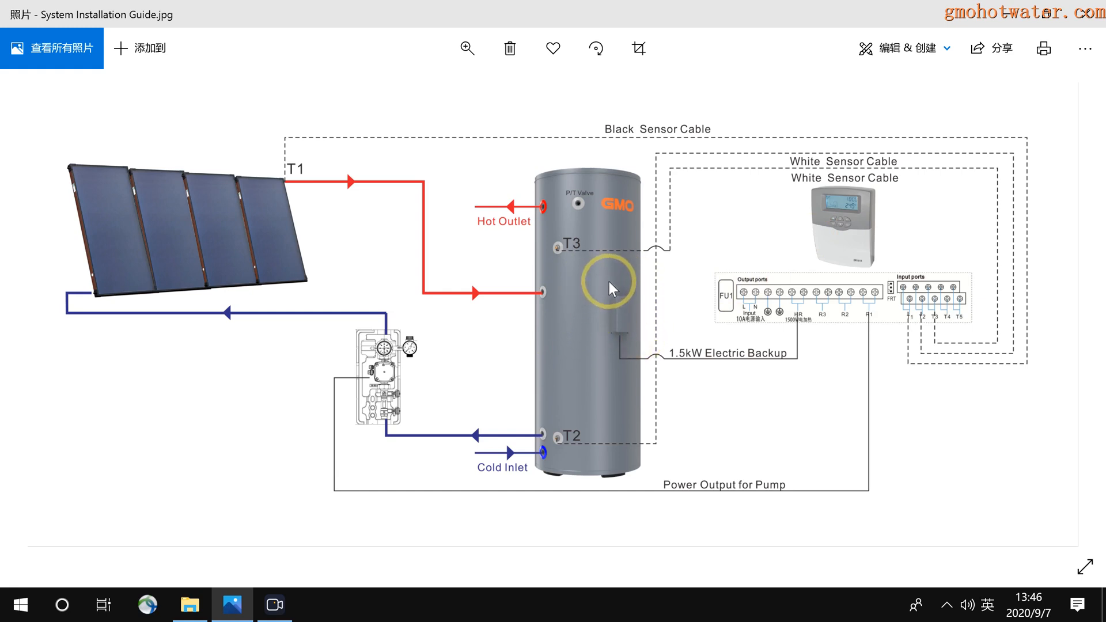
pyautogui.moveTo(643, 314)
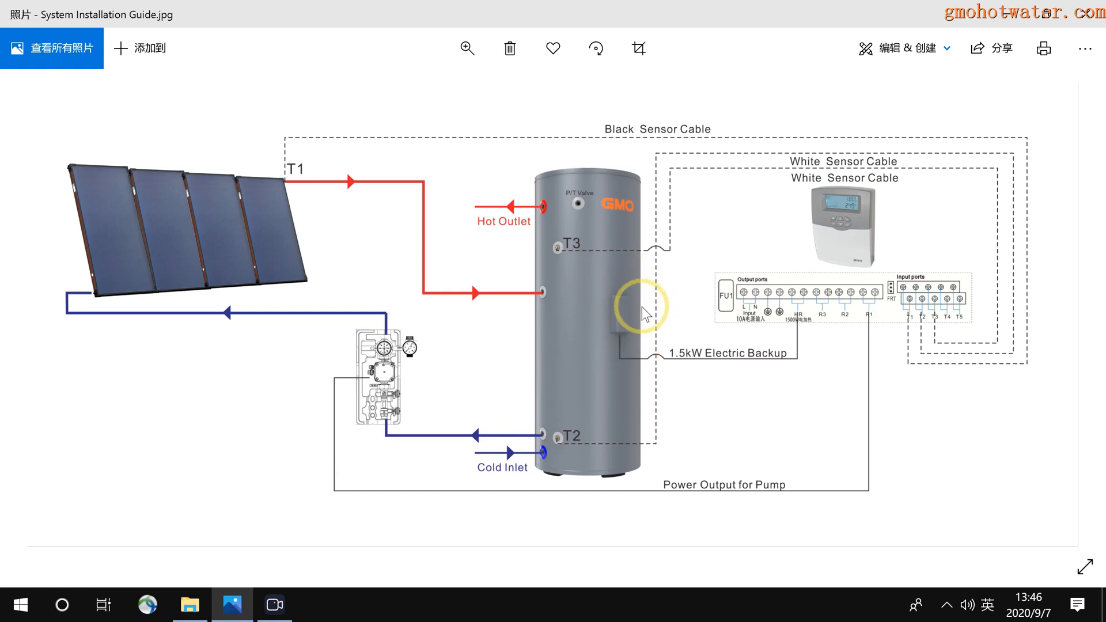
# - Open IMG_1930, the tank wiring compartment photo, from the component photos folder
pyautogui.click(188, 604)
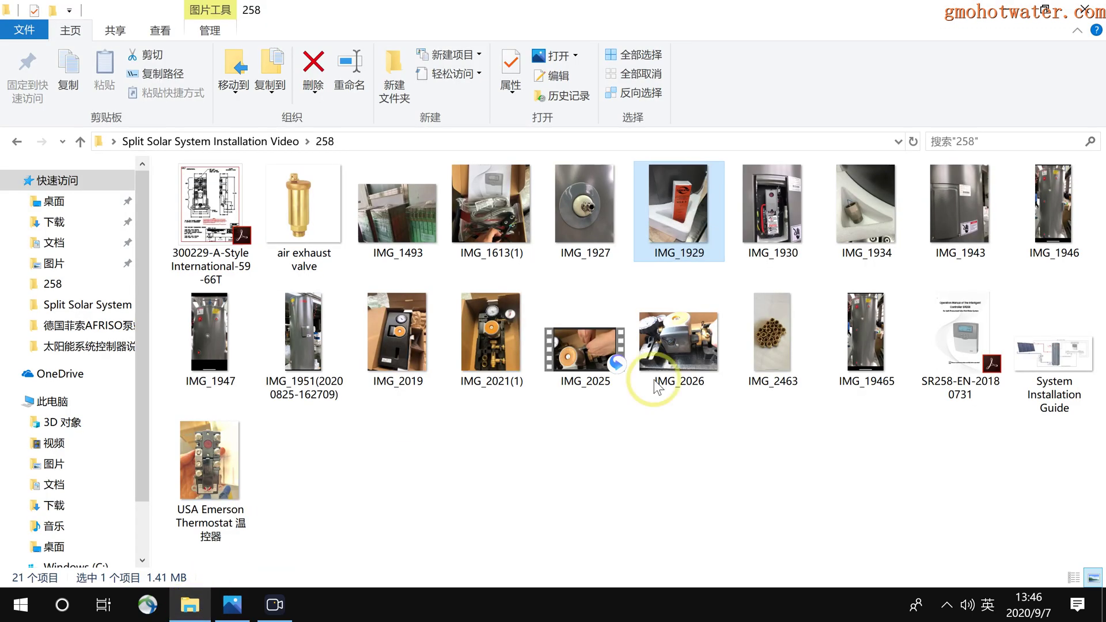
pyautogui.click(771, 210)
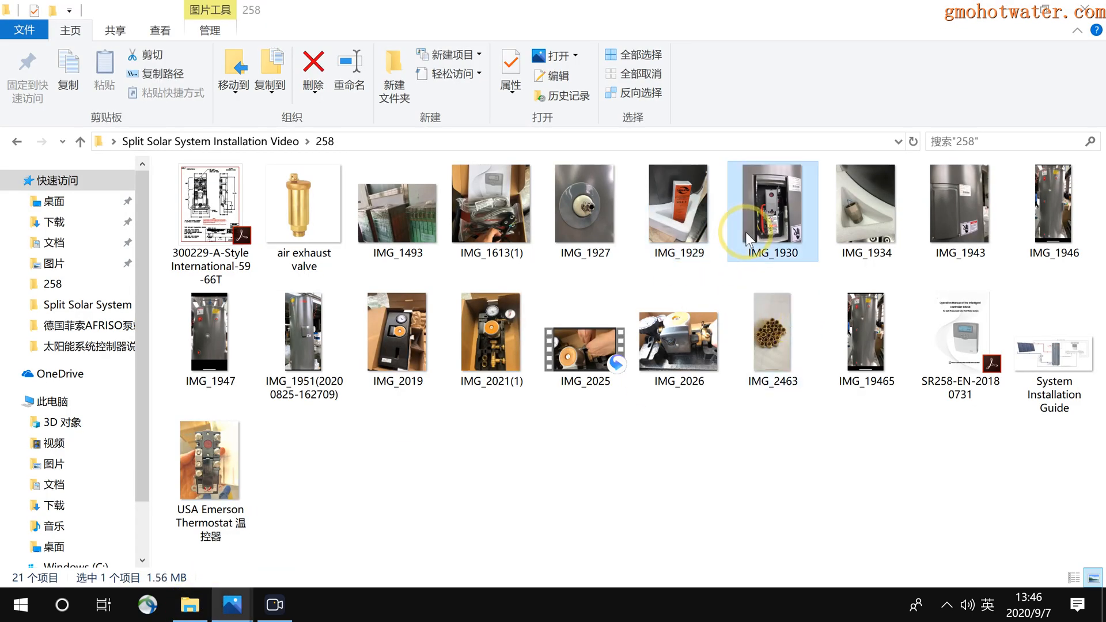
pyautogui.doubleClick(772, 204)
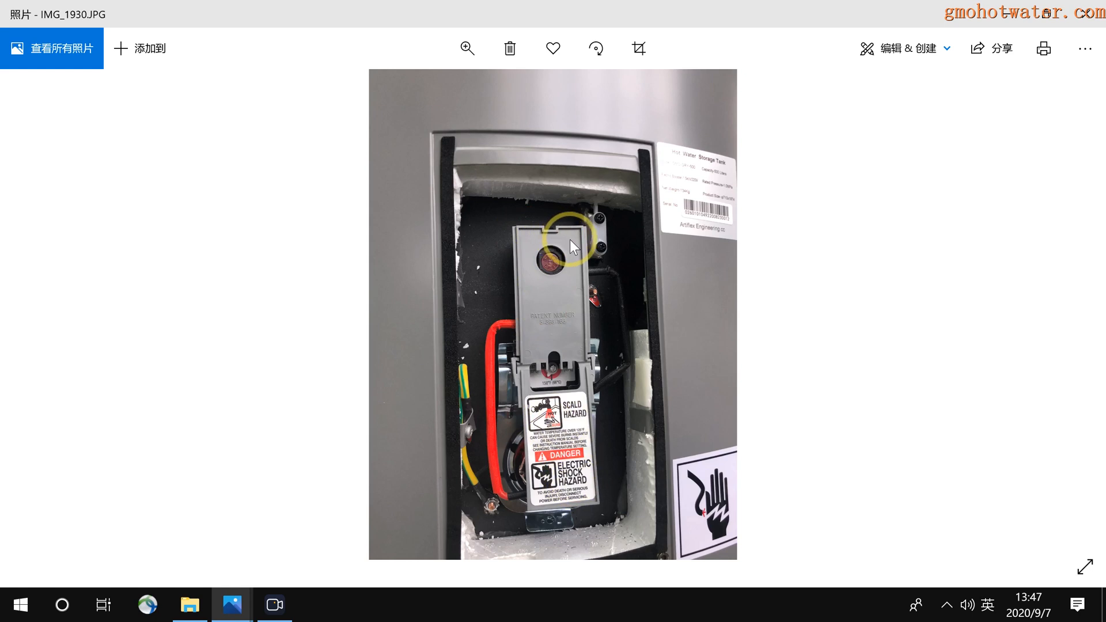
pyautogui.moveTo(550, 334)
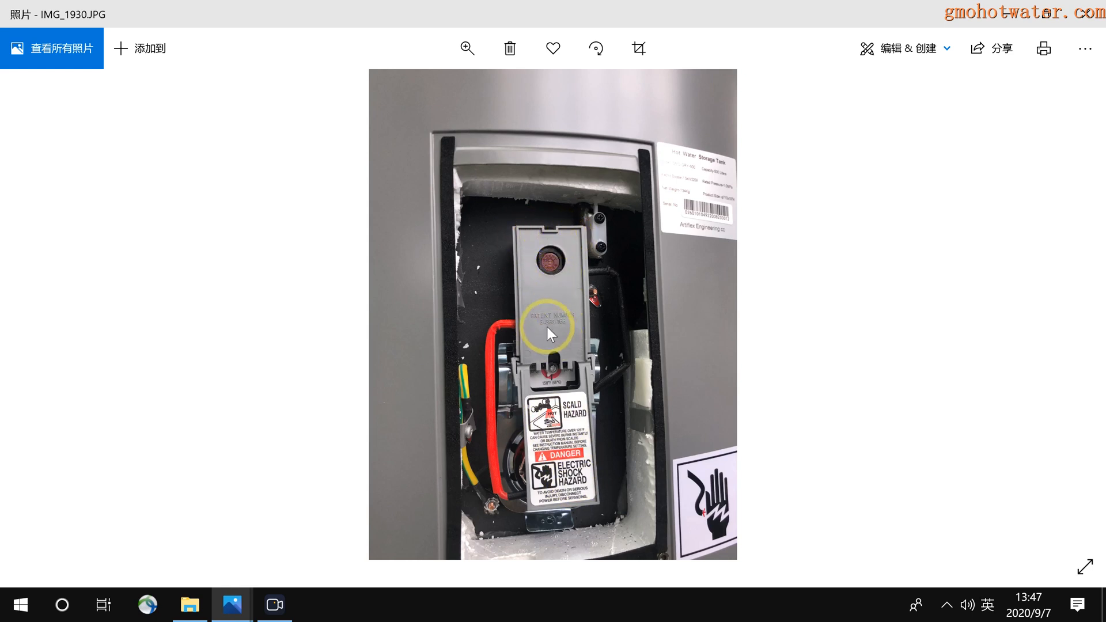
pyautogui.moveTo(518, 236)
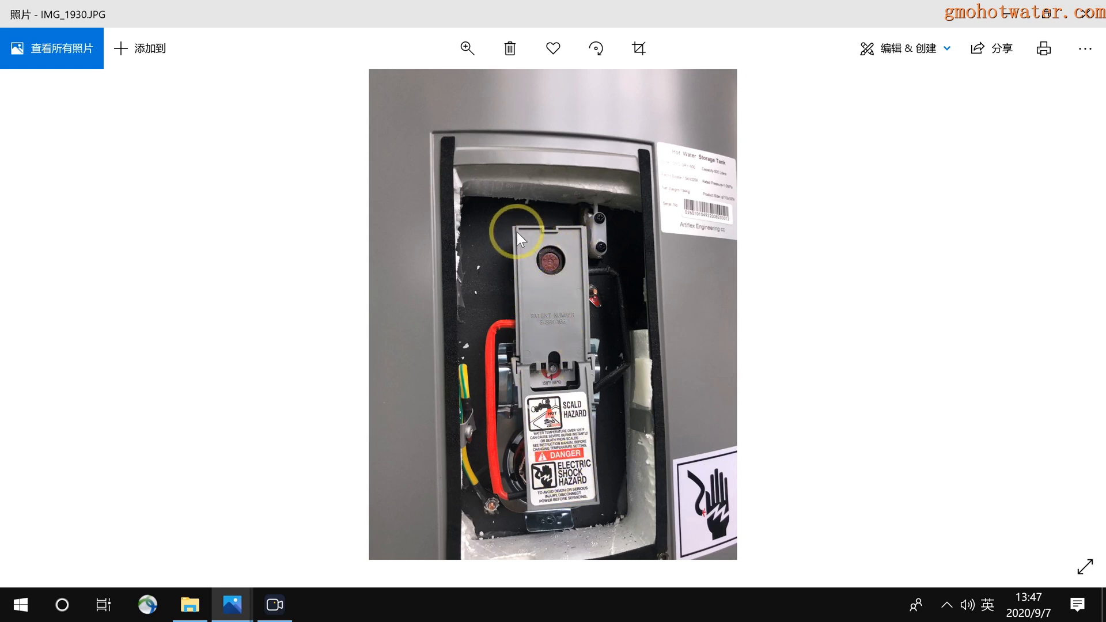
pyautogui.moveTo(552, 318)
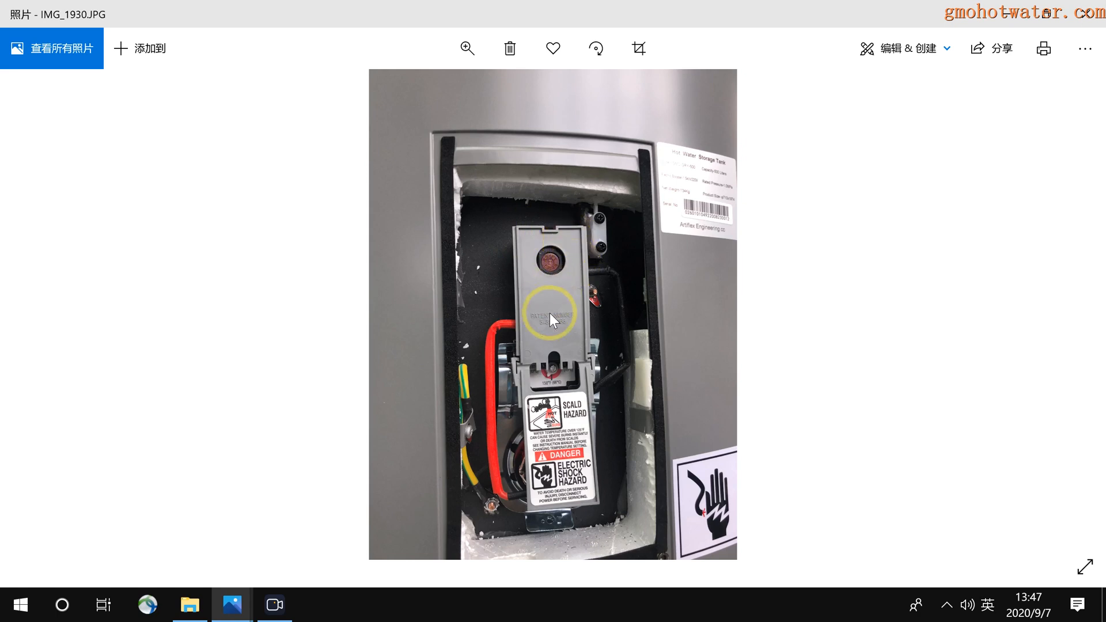
pyautogui.moveTo(538, 248)
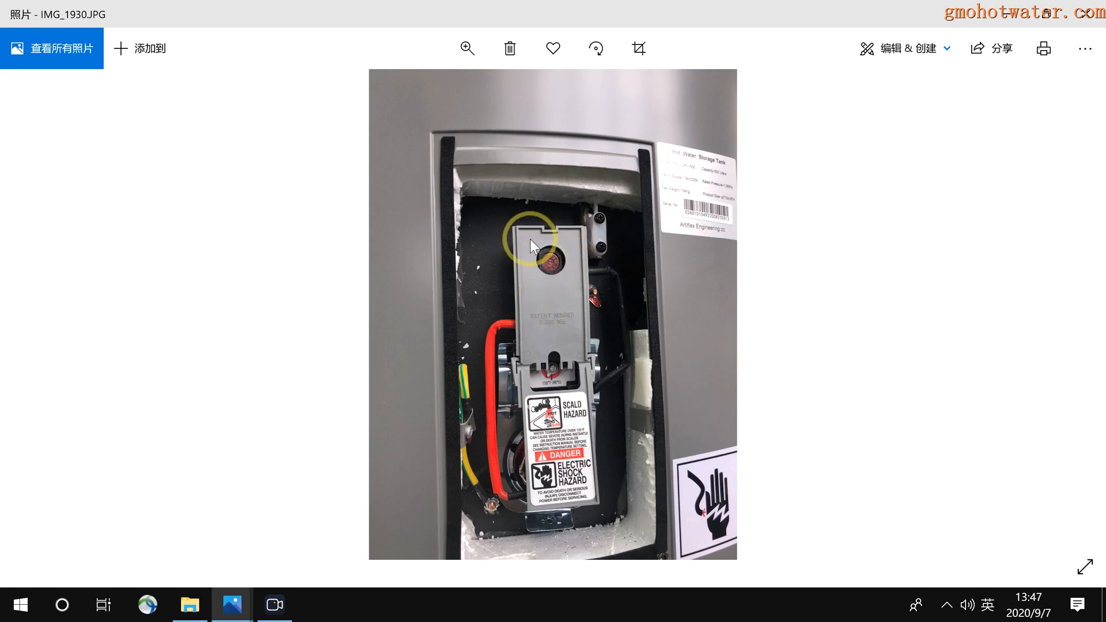
pyautogui.moveTo(568, 262)
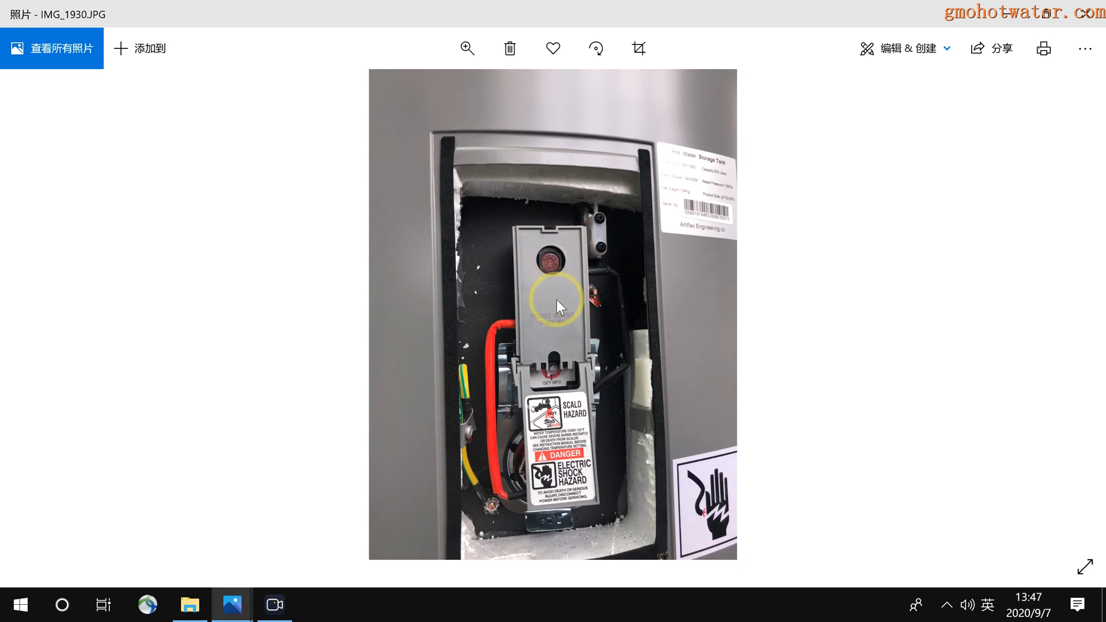
pyautogui.moveTo(571, 242)
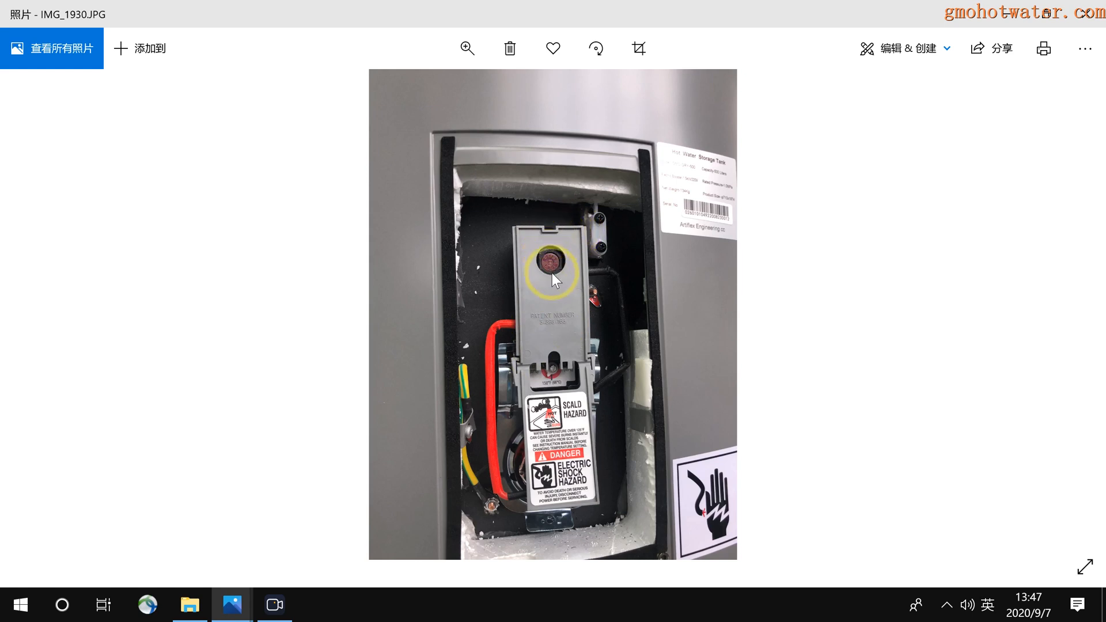
pyautogui.moveTo(1046, 5)
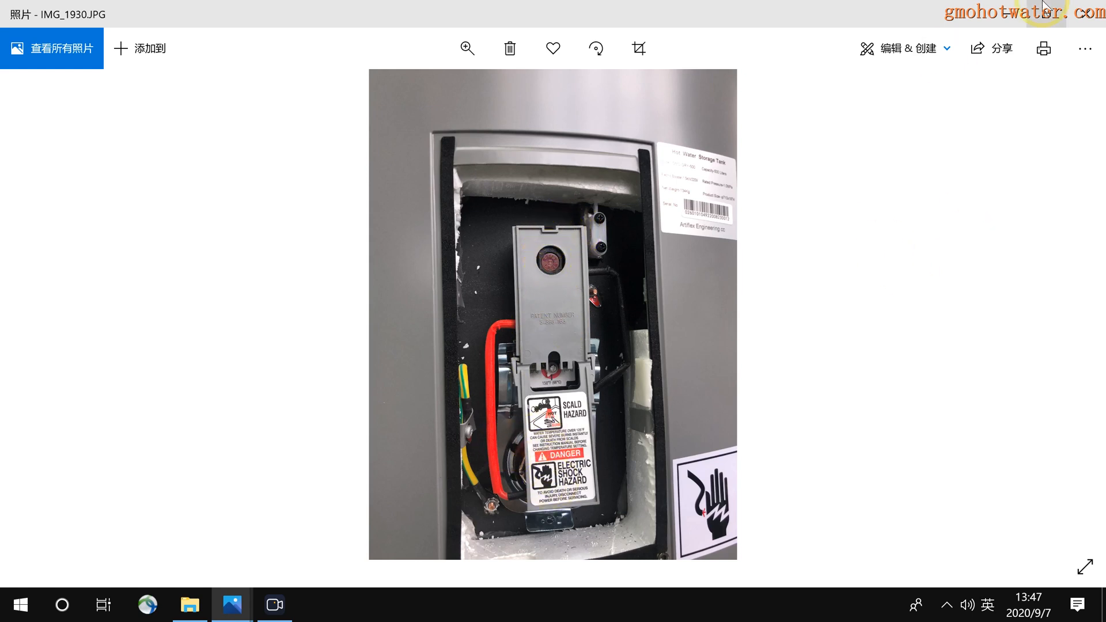
# - Close IMG_1930 and open the USA Emerson Thermostat close-up photo
pyautogui.click(540, 262)
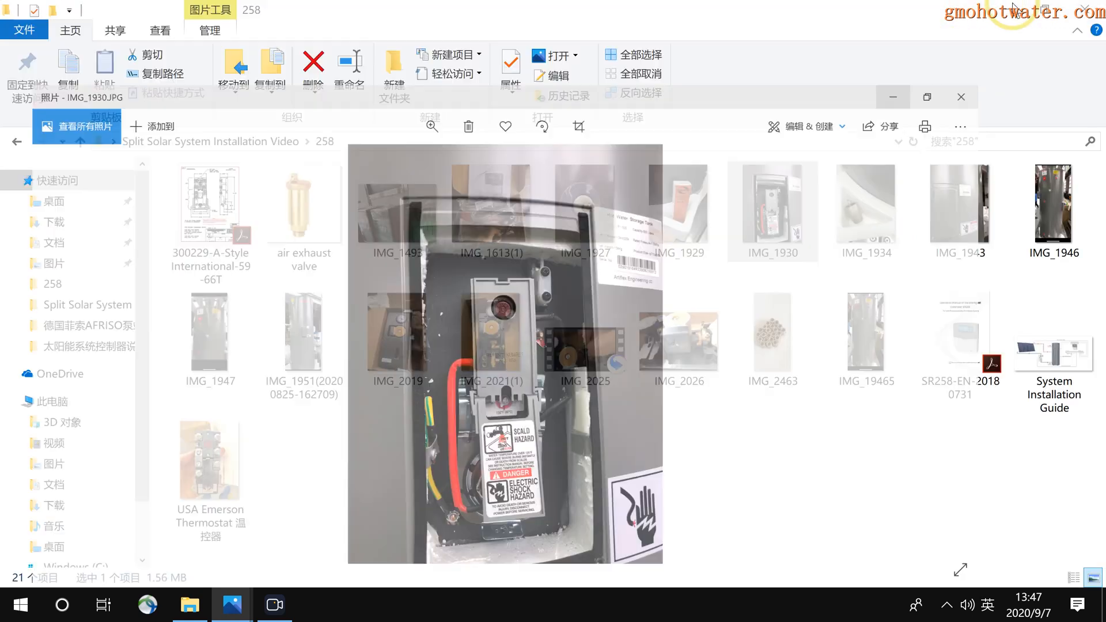
pyautogui.click(960, 96)
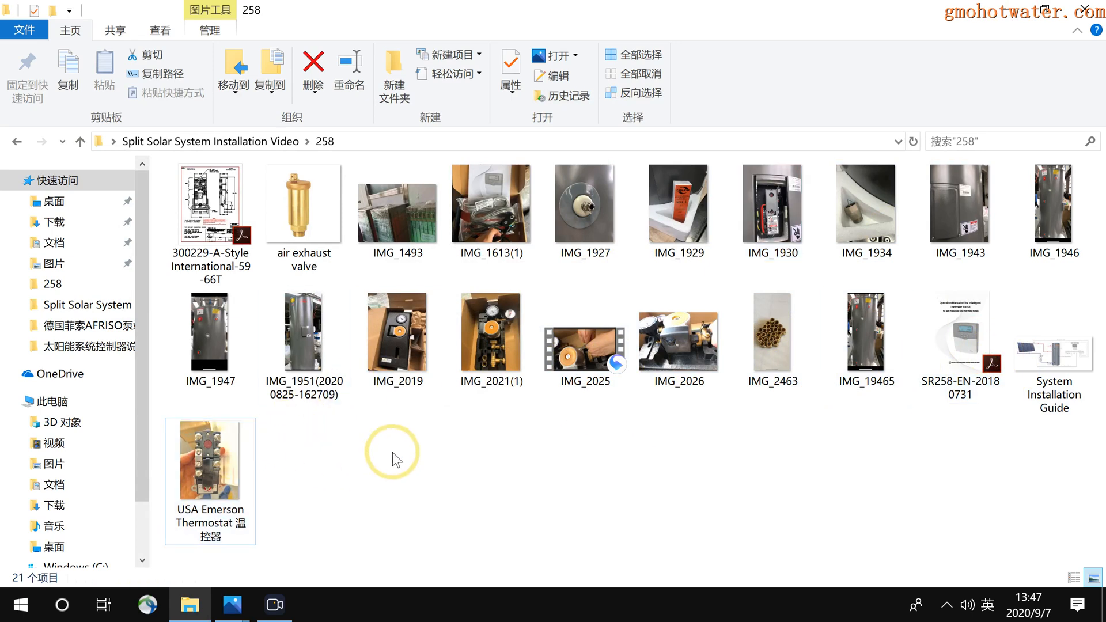
pyautogui.doubleClick(209, 460)
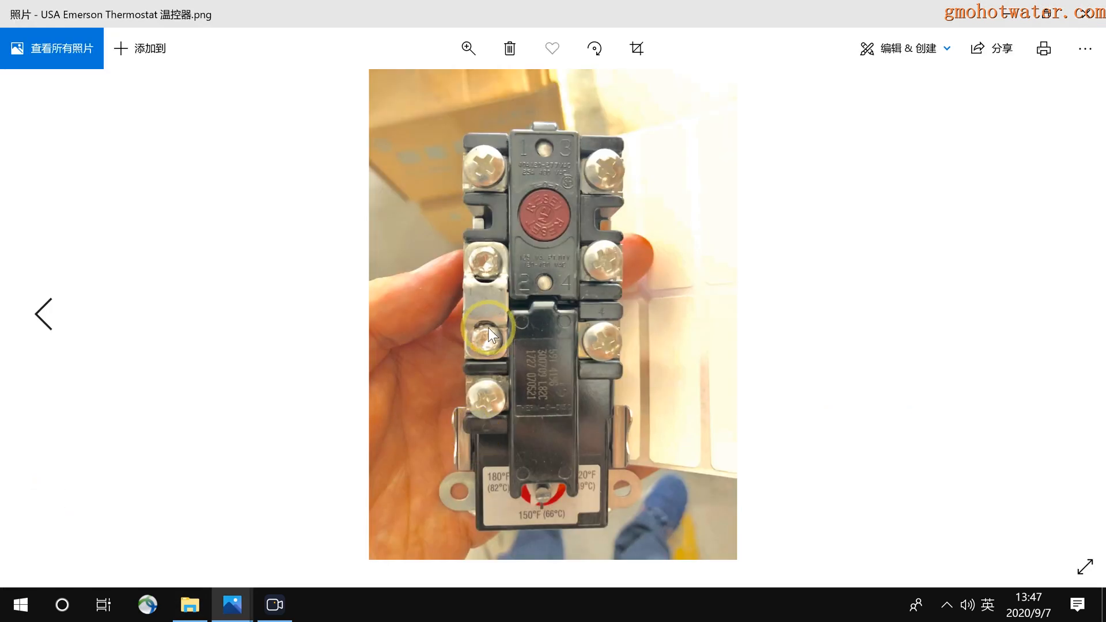
pyautogui.moveTo(497, 175)
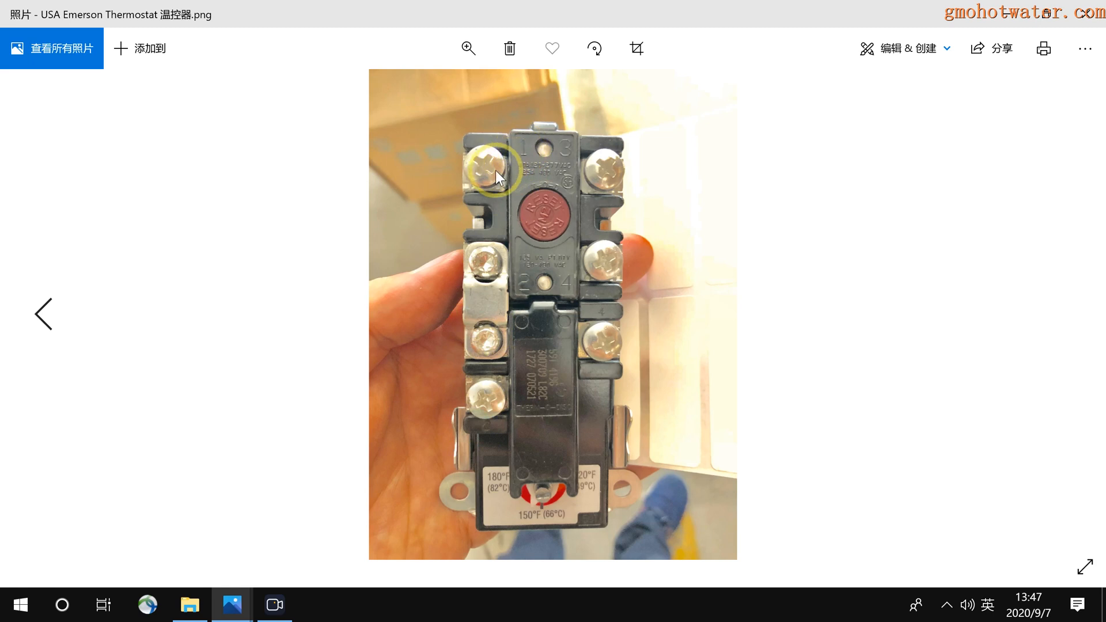
pyautogui.moveTo(495, 180)
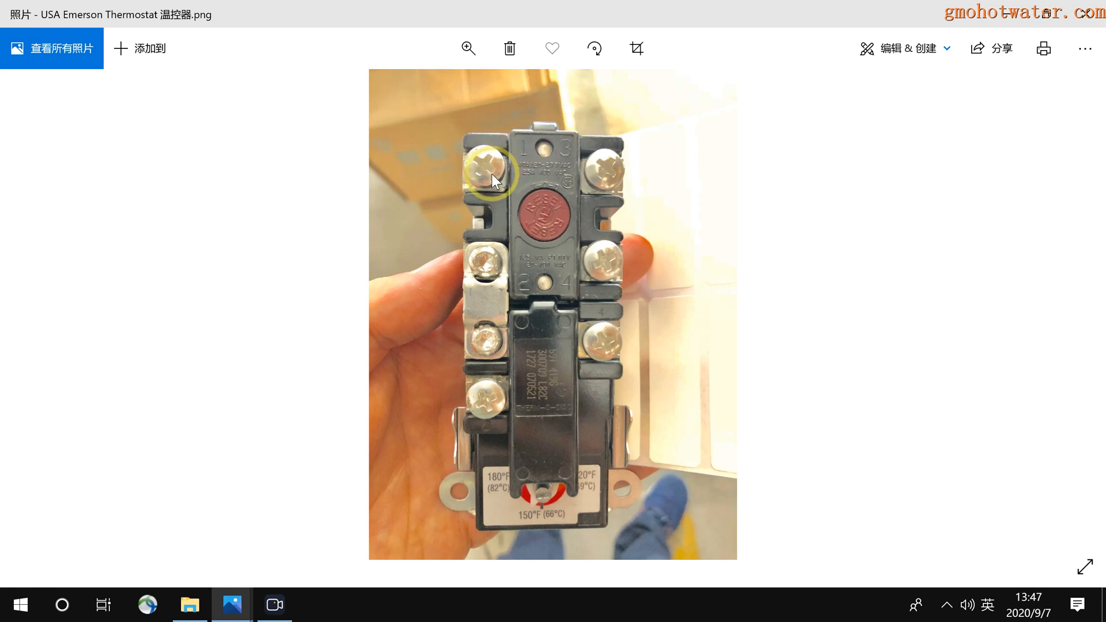
pyautogui.moveTo(460, 152)
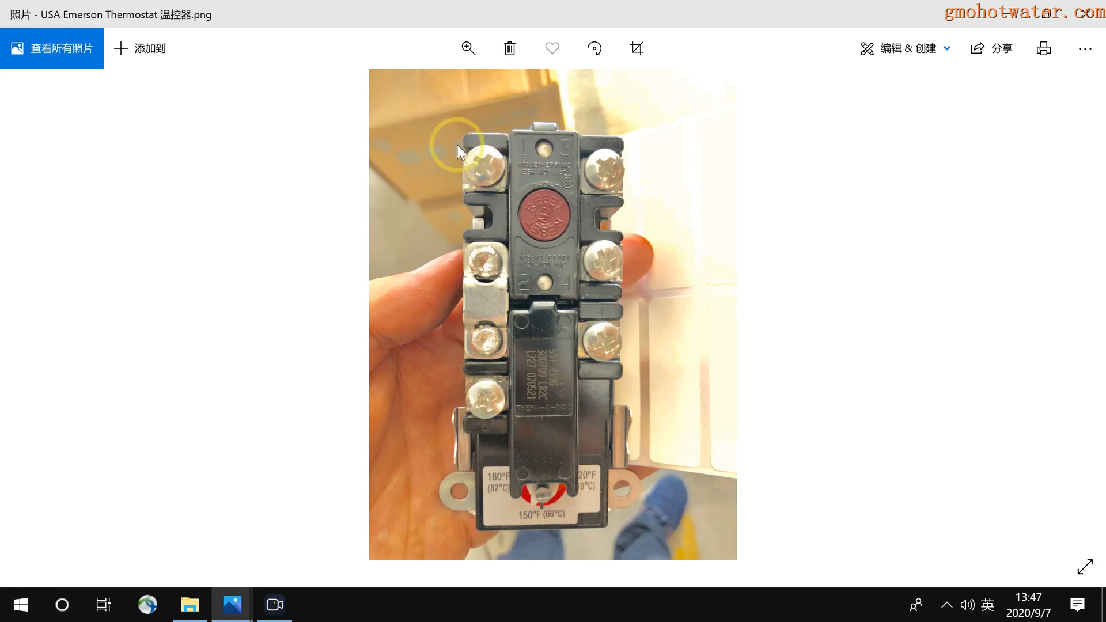
pyautogui.moveTo(477, 181)
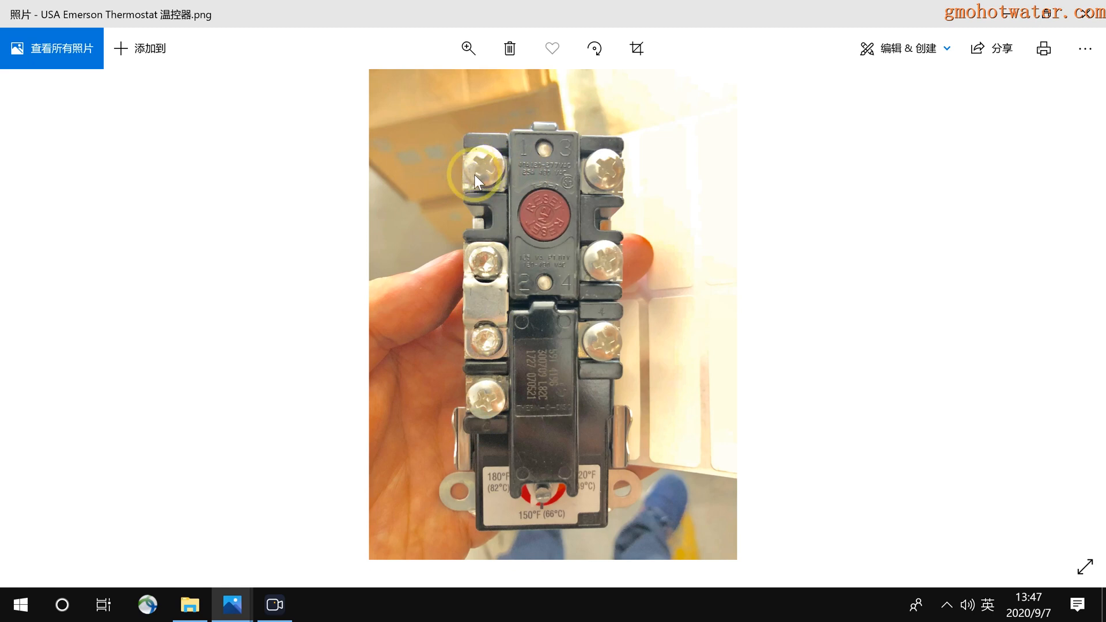
pyautogui.moveTo(610, 169)
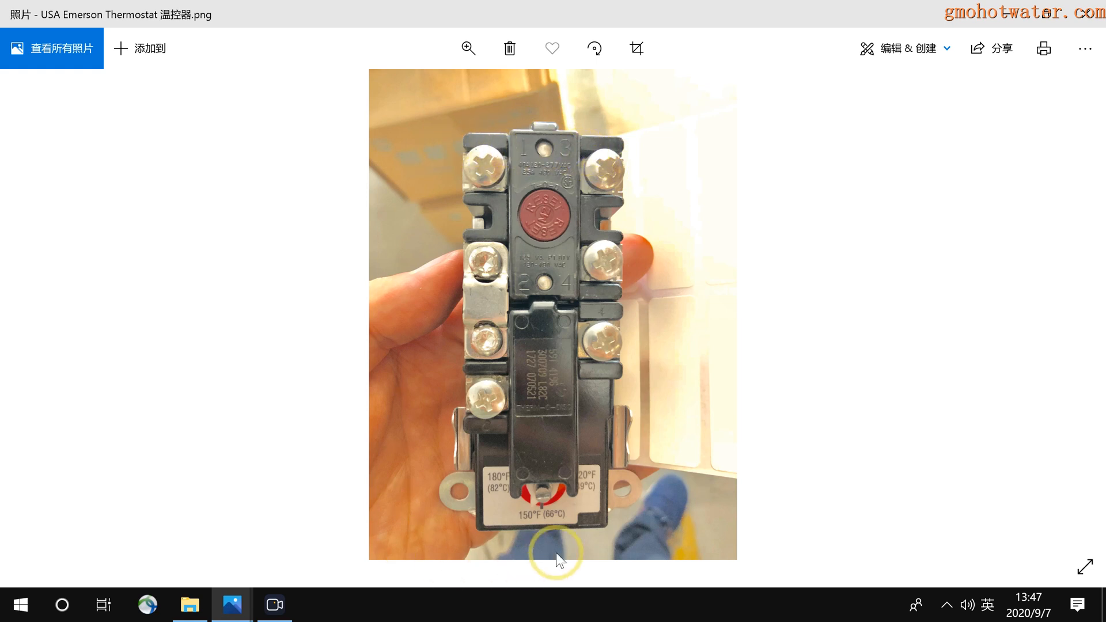
pyautogui.moveTo(494, 492)
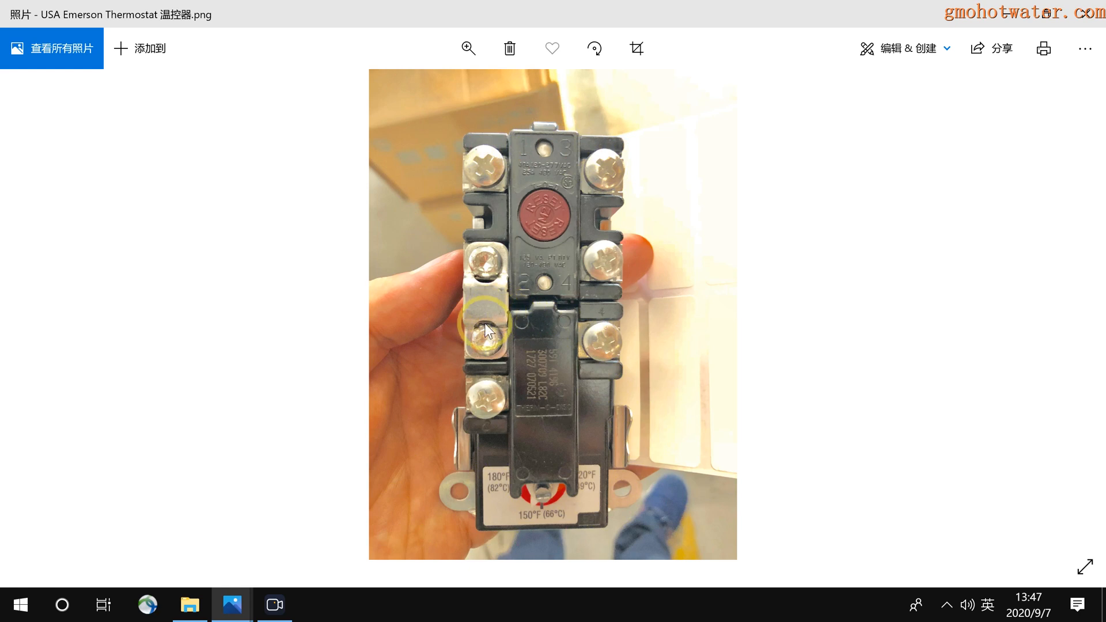
pyautogui.moveTo(531, 519)
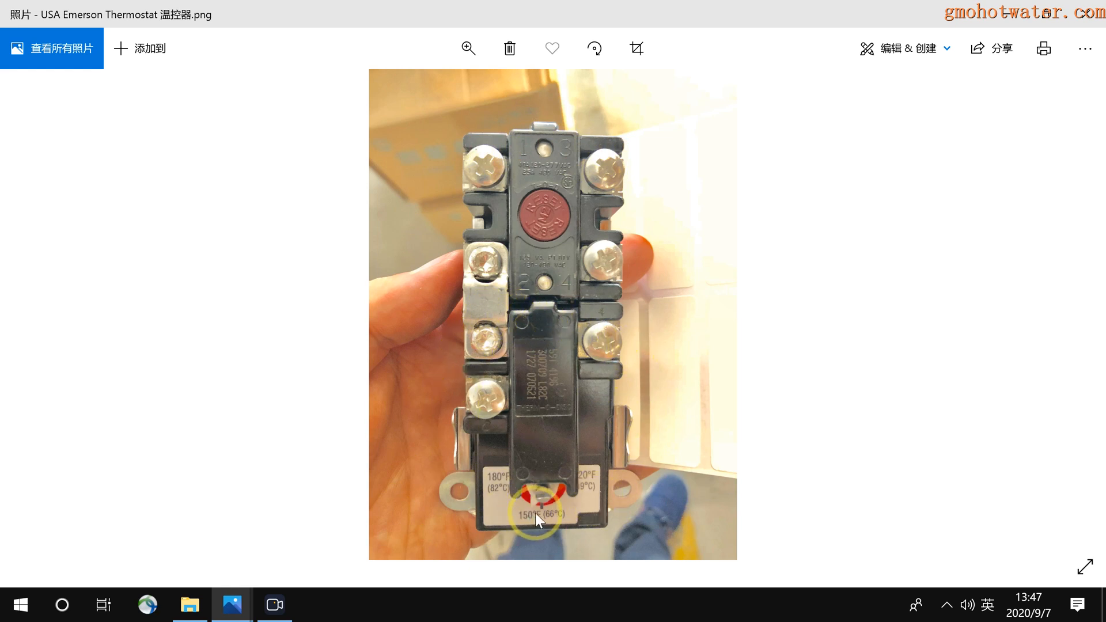
pyautogui.moveTo(557, 180)
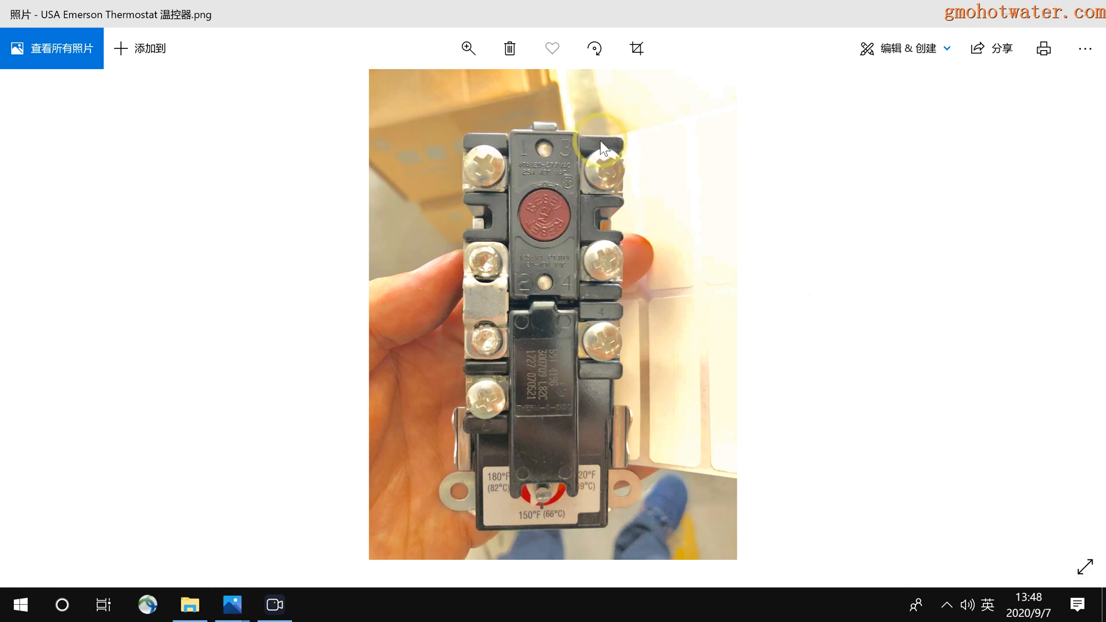
pyautogui.moveTo(608, 274)
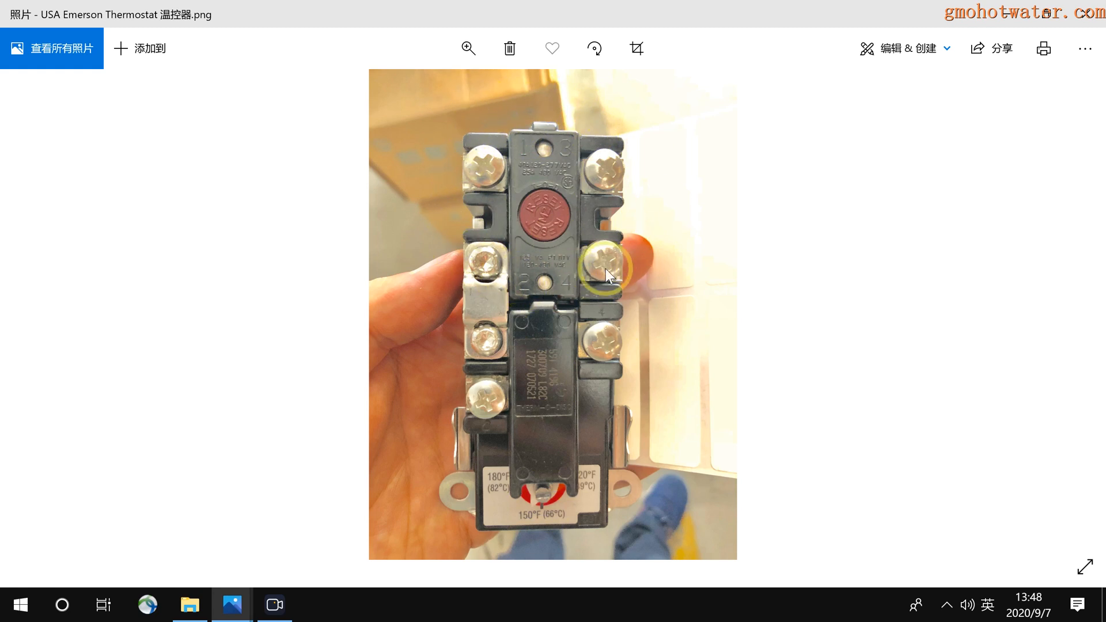
pyautogui.moveTo(634, 255)
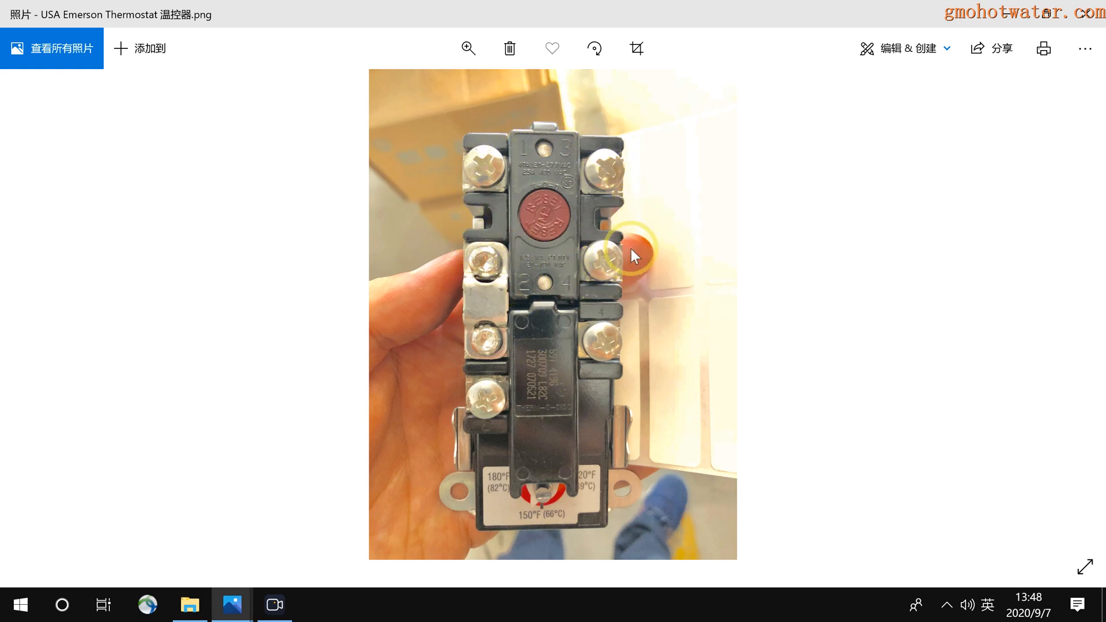
pyautogui.moveTo(492, 152)
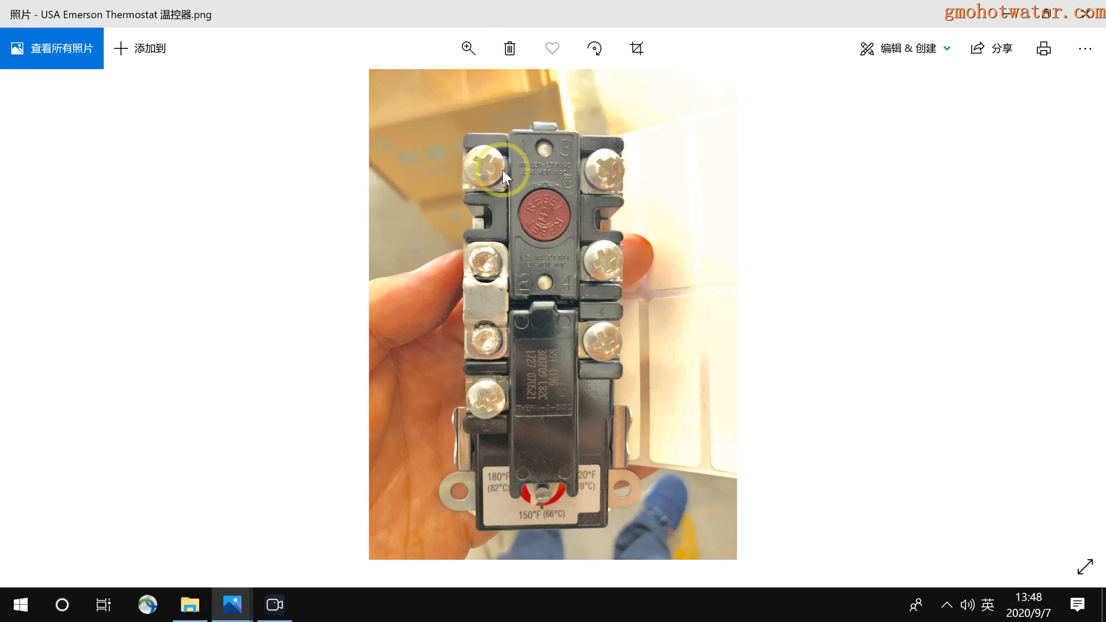
pyautogui.moveTo(557, 355)
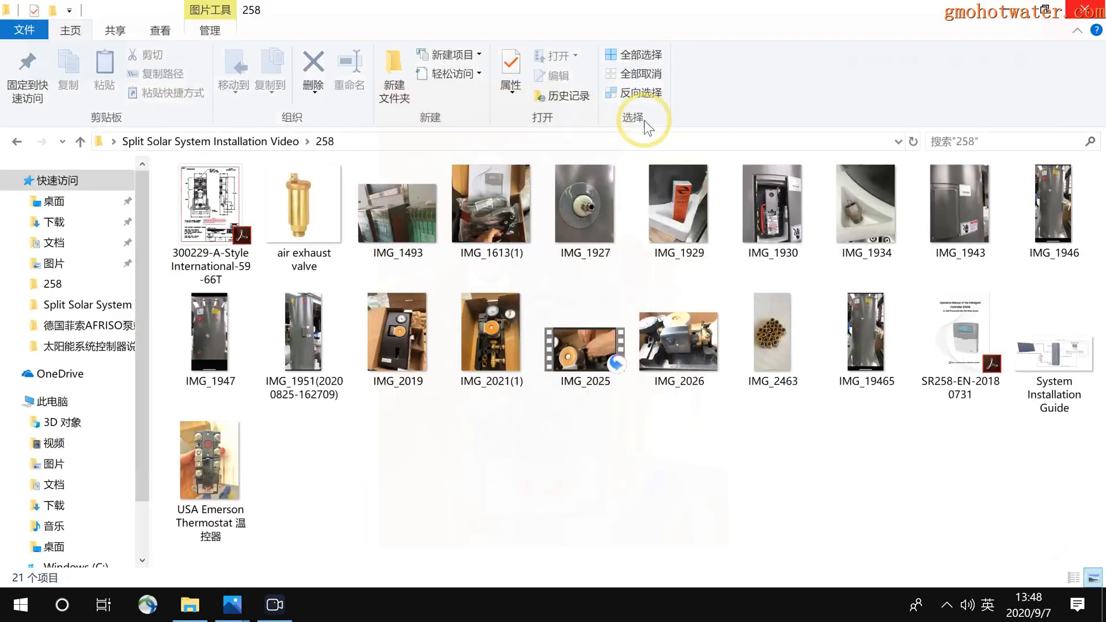
pyautogui.moveTo(231, 605)
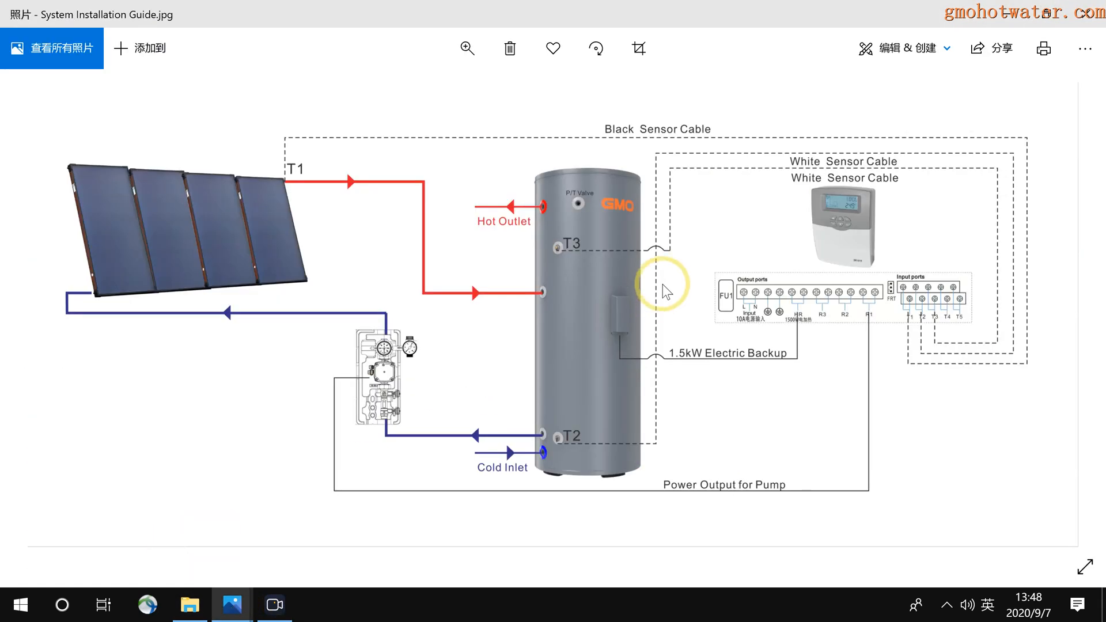
pyautogui.moveTo(649, 372)
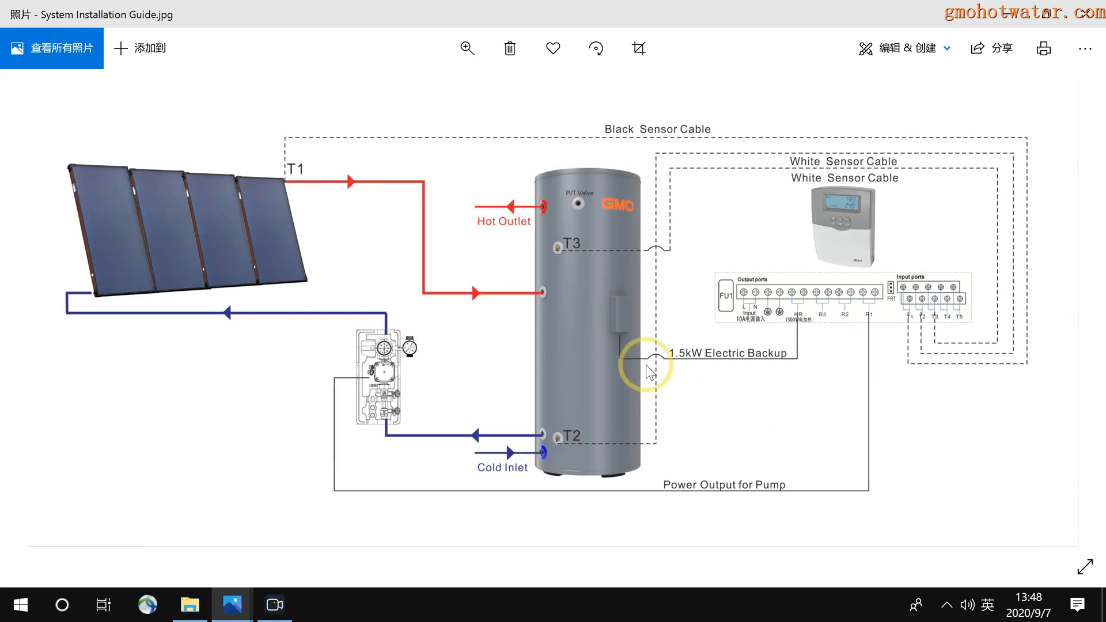
pyautogui.moveTo(801, 314)
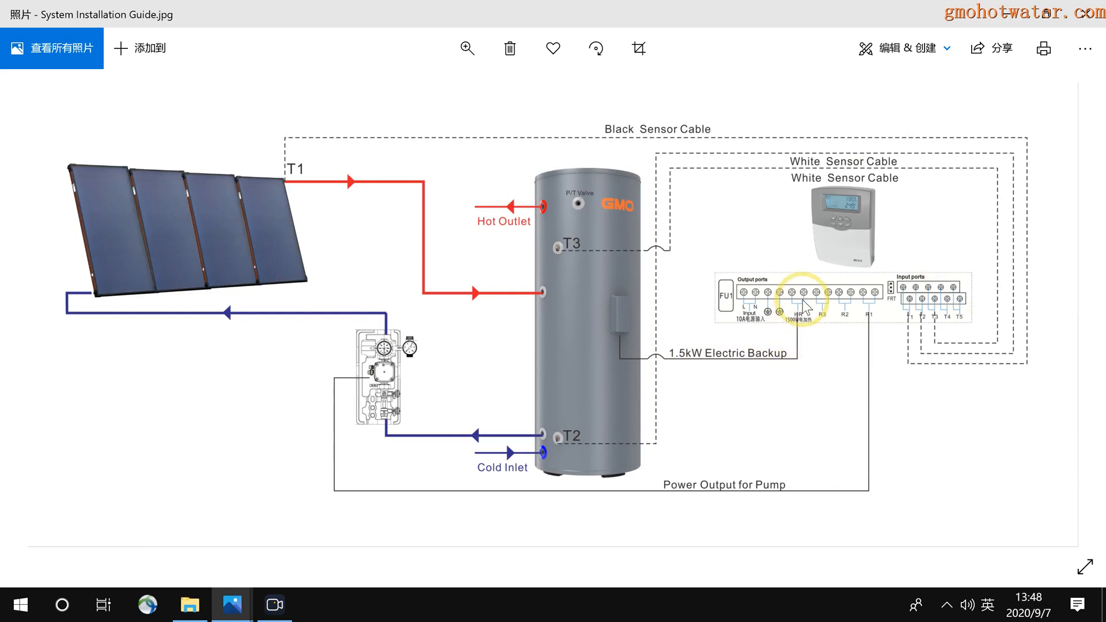
pyautogui.moveTo(624, 324)
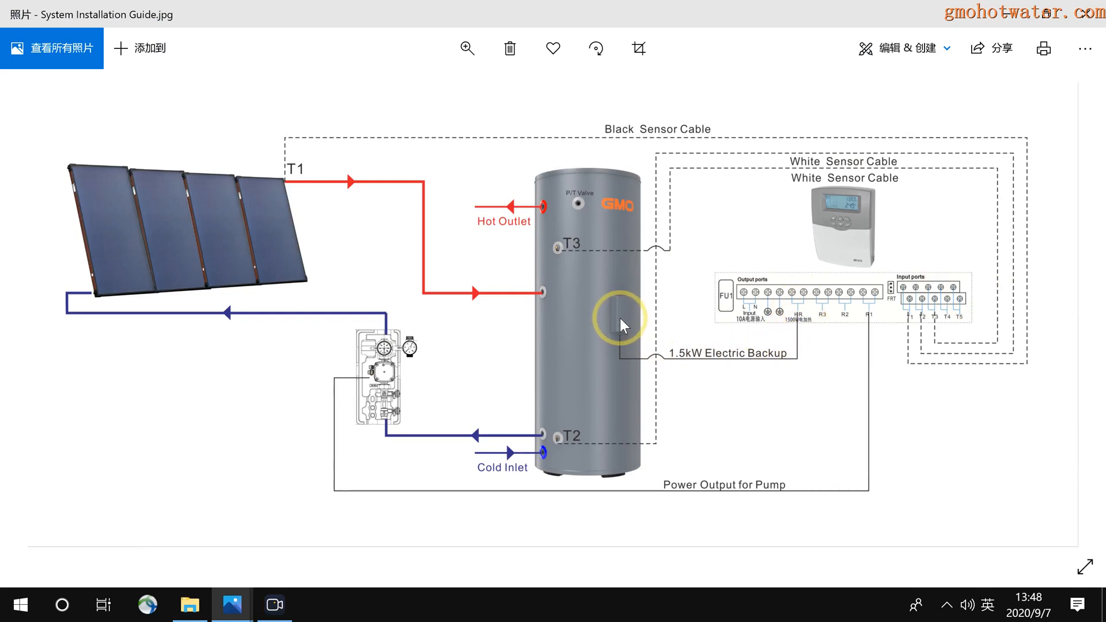
pyautogui.moveTo(613, 302)
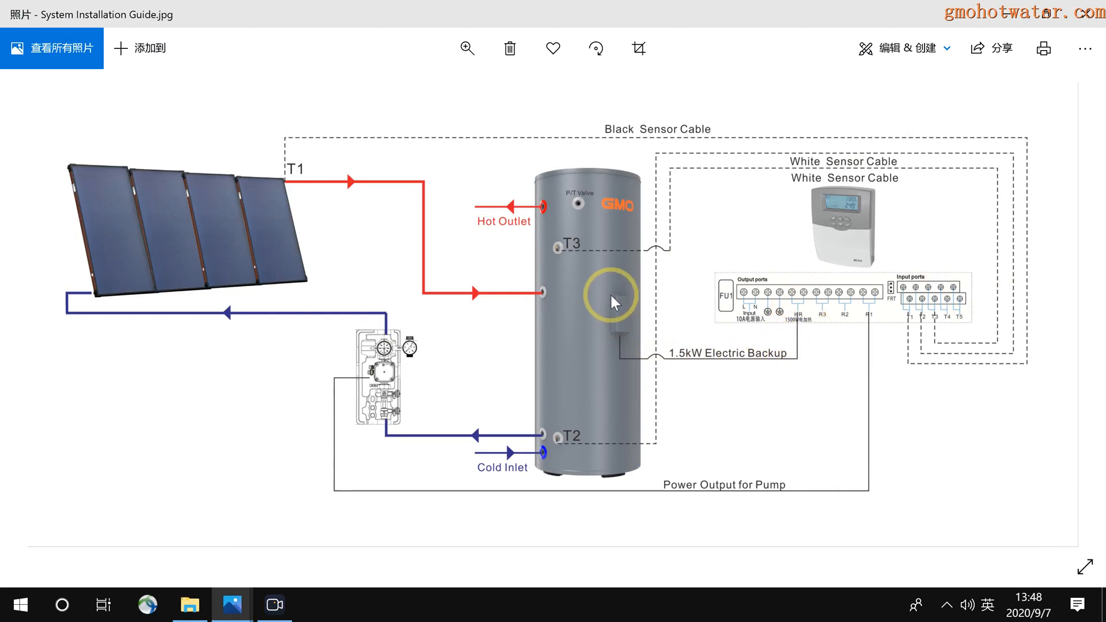
pyautogui.moveTo(173, 258)
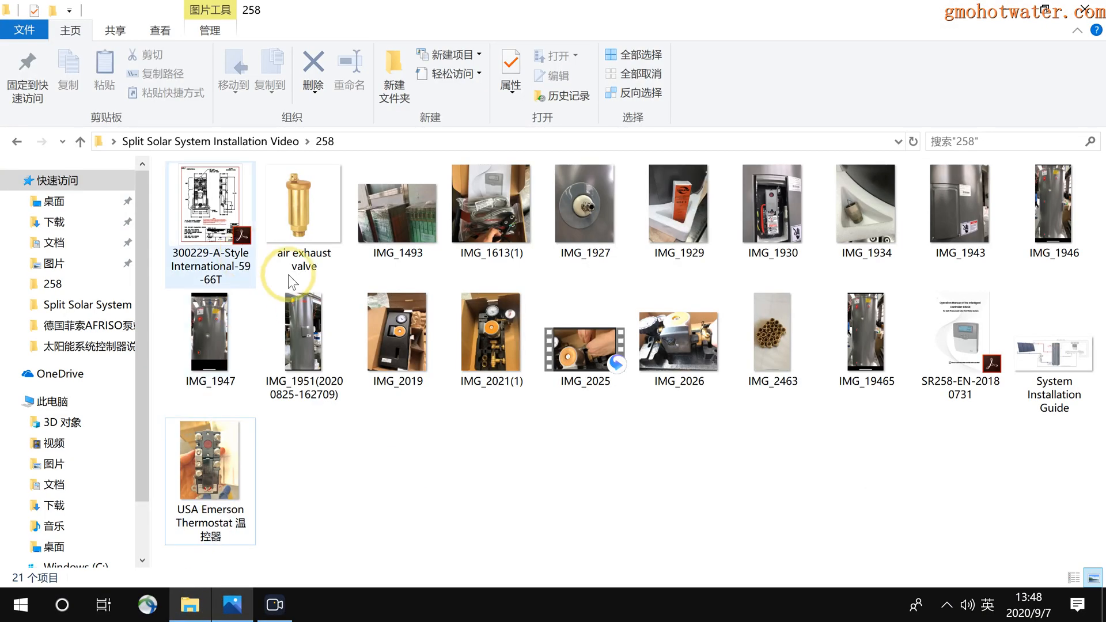
# - View the IMG_1493 and IMG_2463 photos, then reopen the System Installation Guide diagram
pyautogui.doubleClick(396, 204)
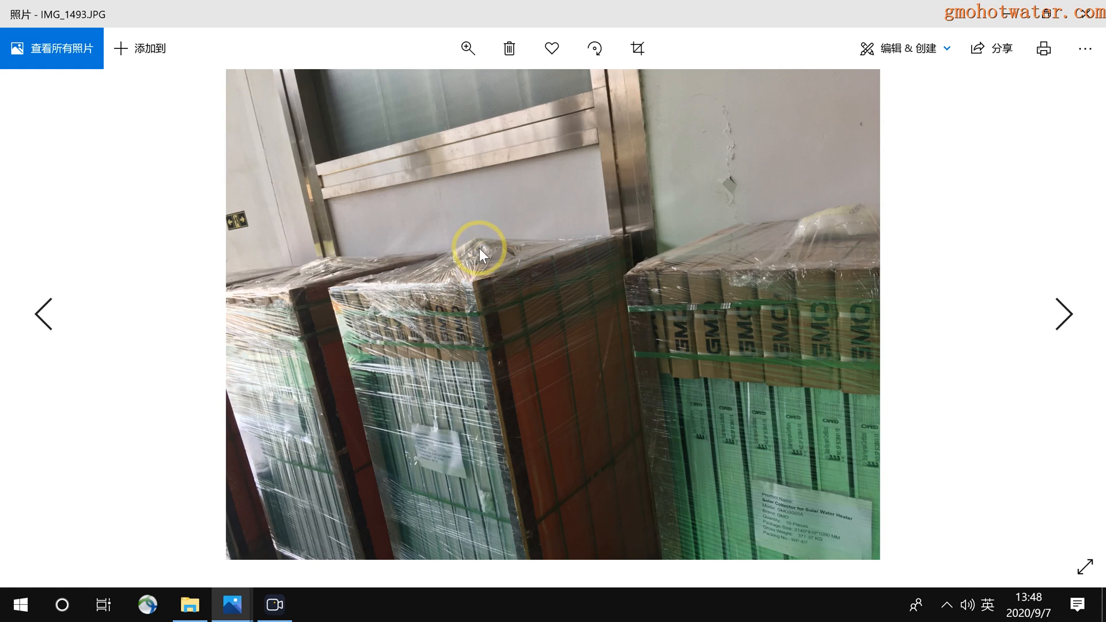
pyautogui.moveTo(446, 266)
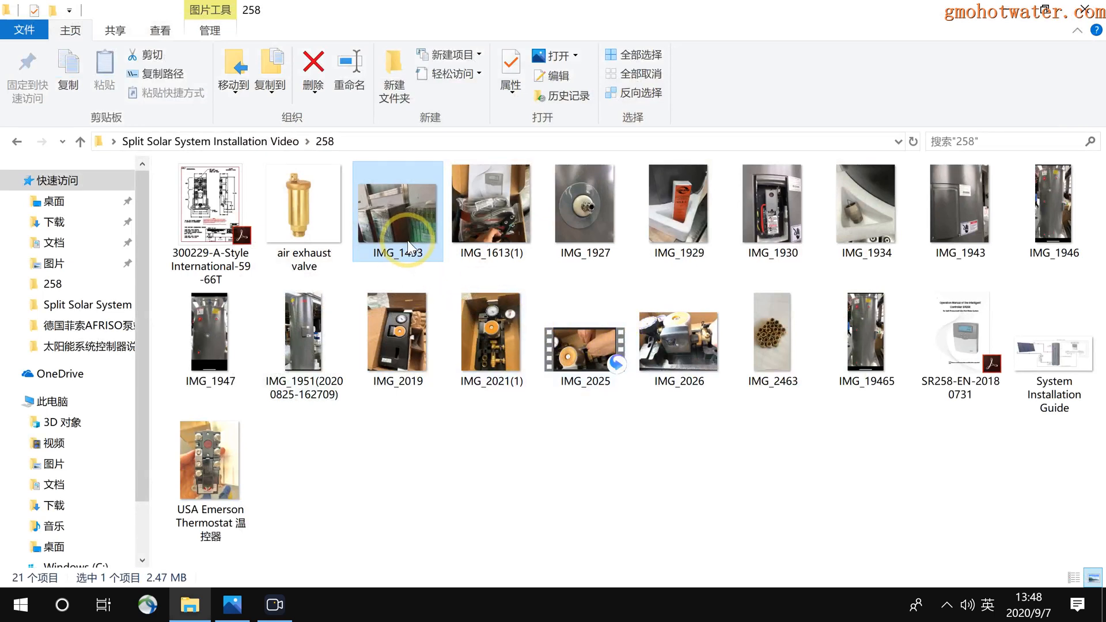
pyautogui.click(772, 333)
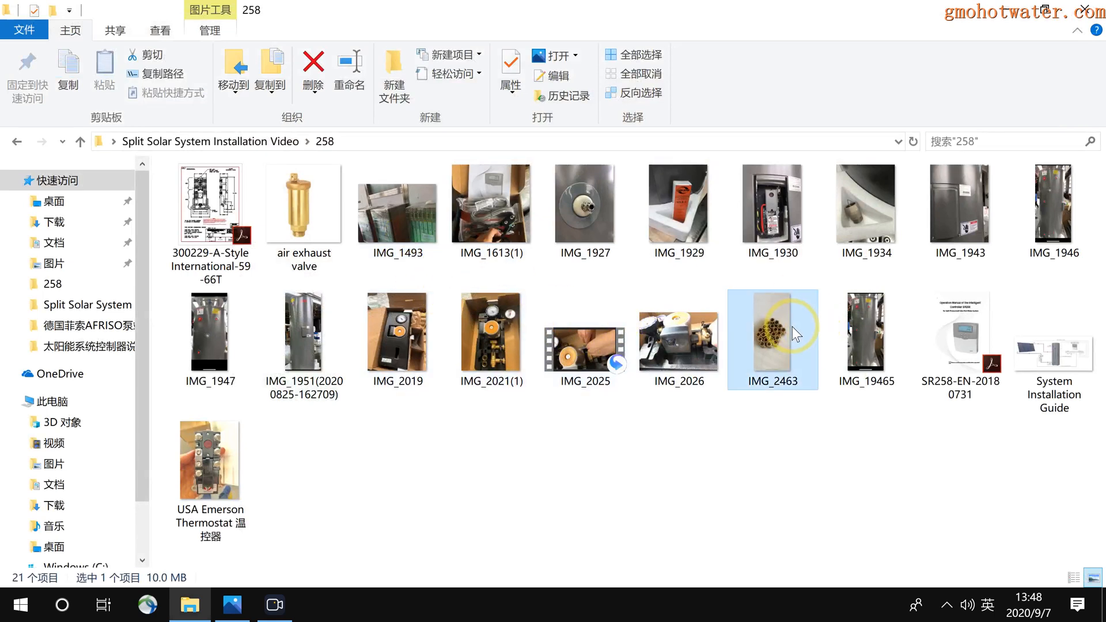
pyautogui.doubleClick(772, 339)
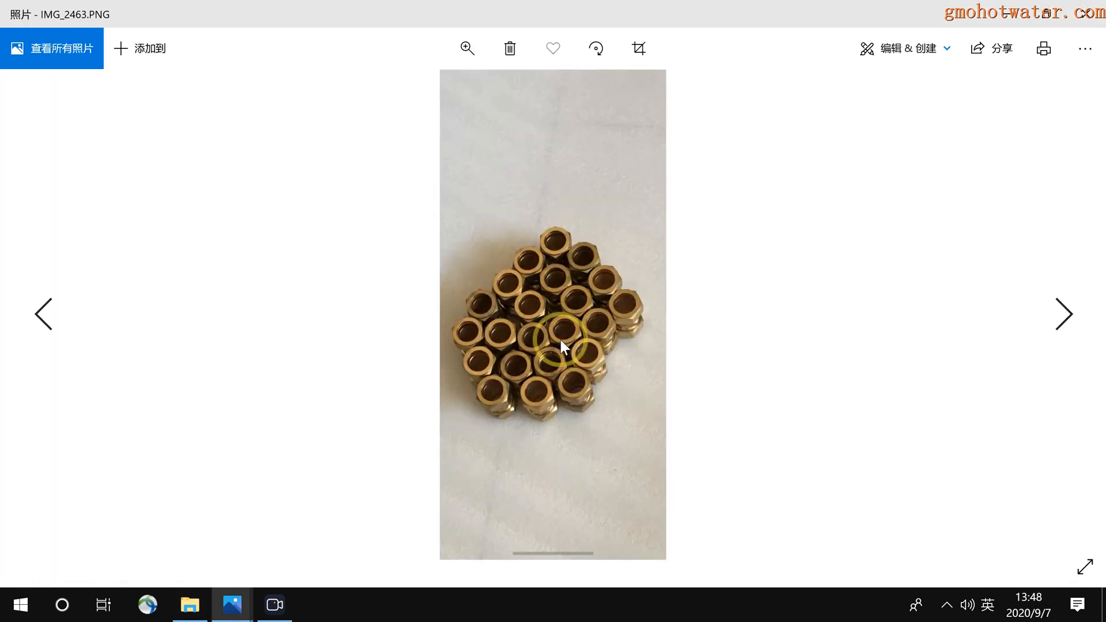
pyautogui.click(190, 604)
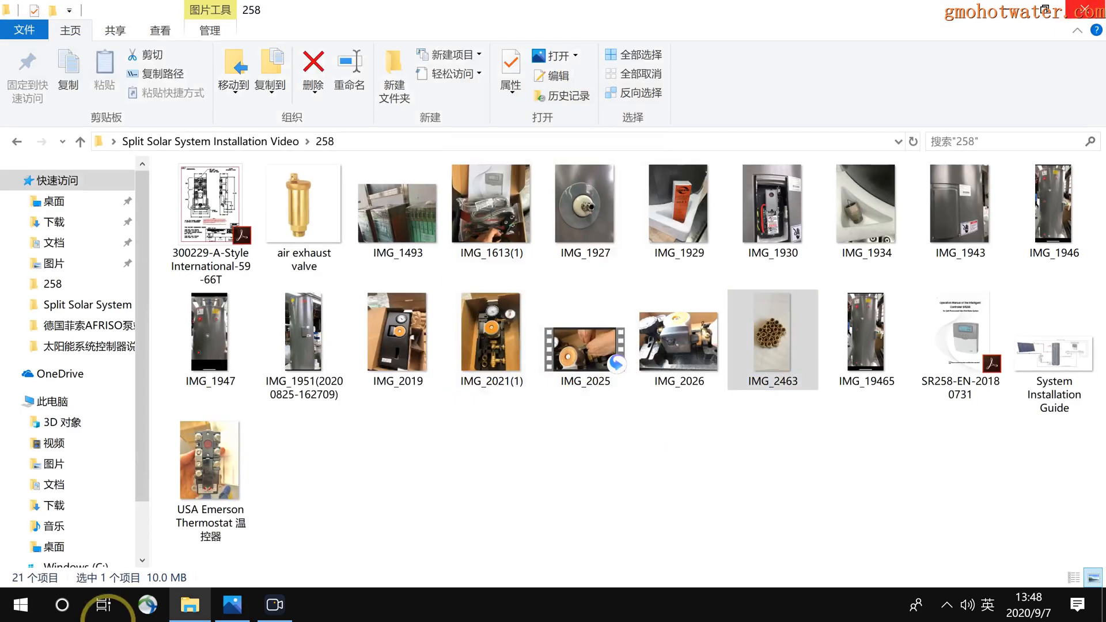
pyautogui.doubleClick(1052, 339)
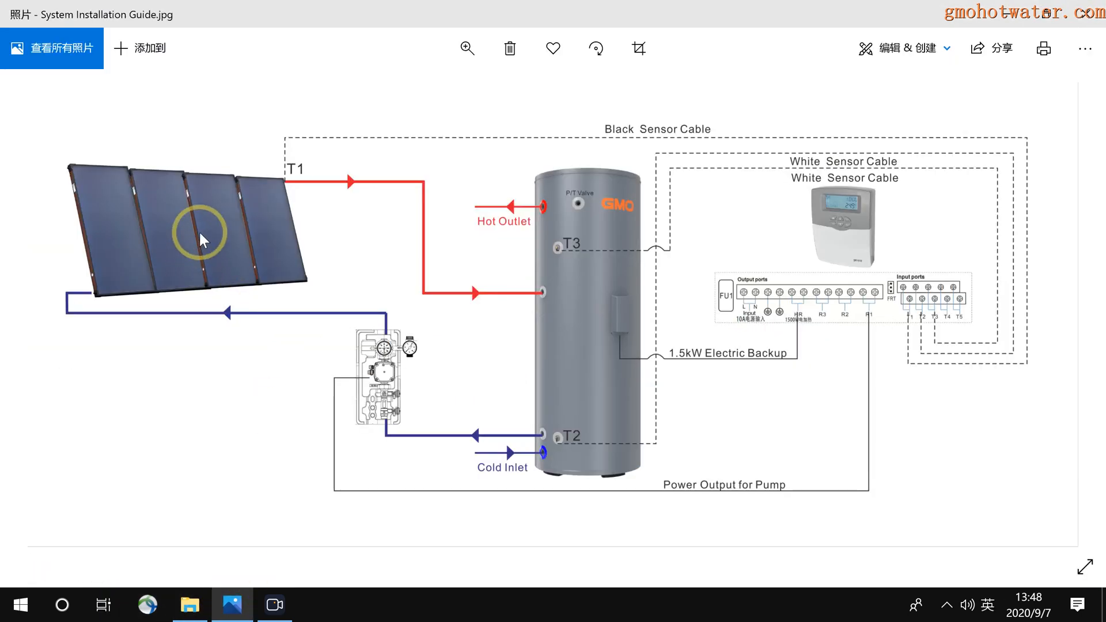
pyautogui.moveTo(127, 172)
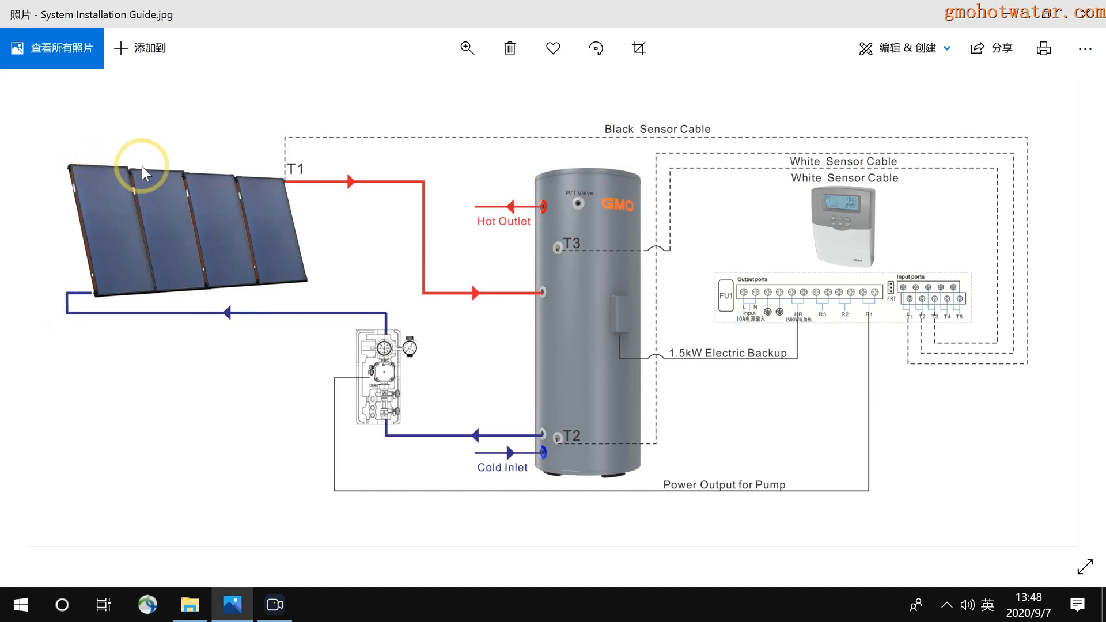
pyautogui.moveTo(200, 161)
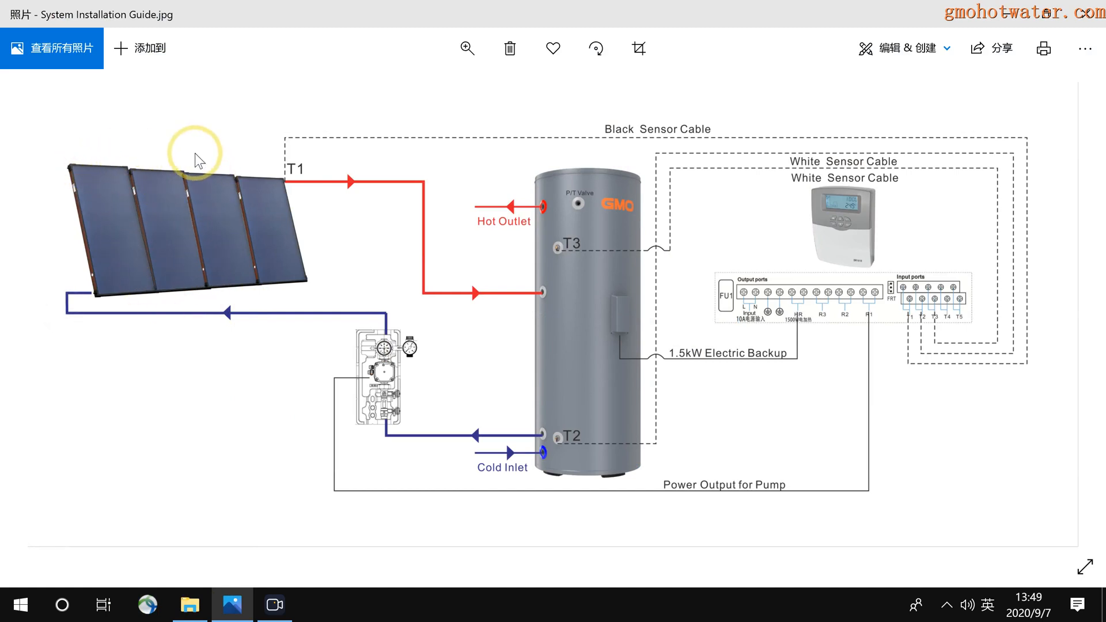
pyautogui.moveTo(227, 295)
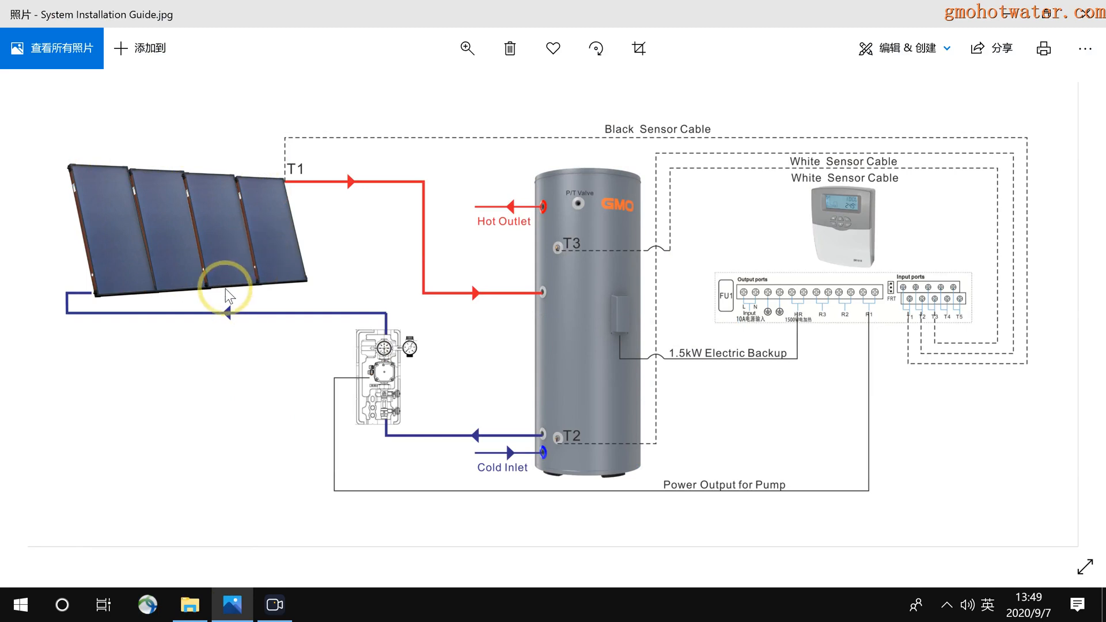
pyautogui.moveTo(295, 331)
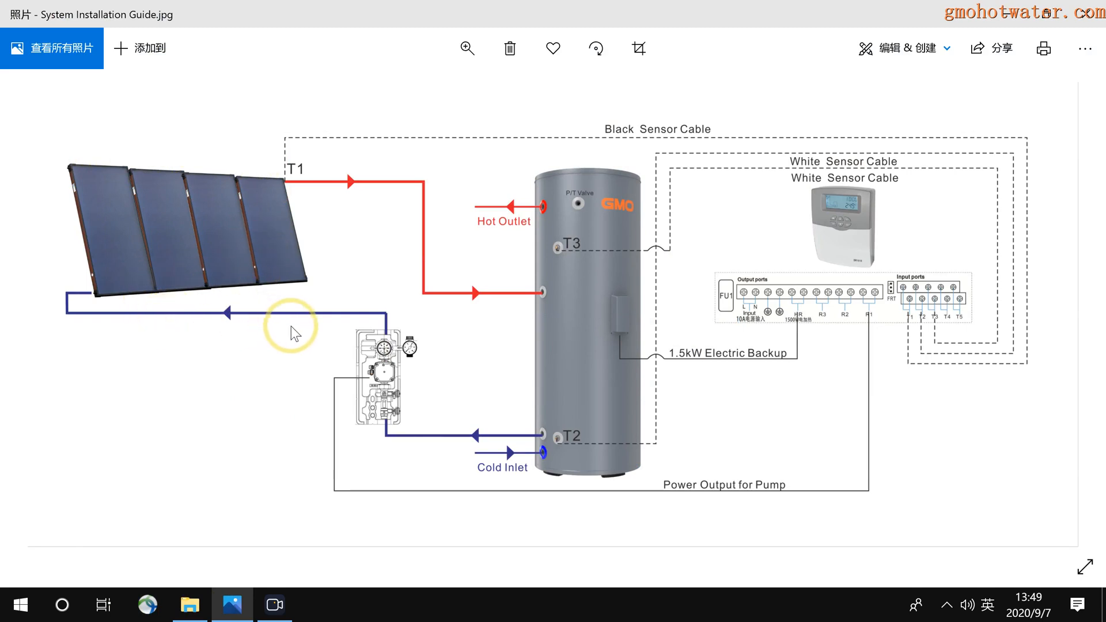
pyautogui.moveTo(123, 310)
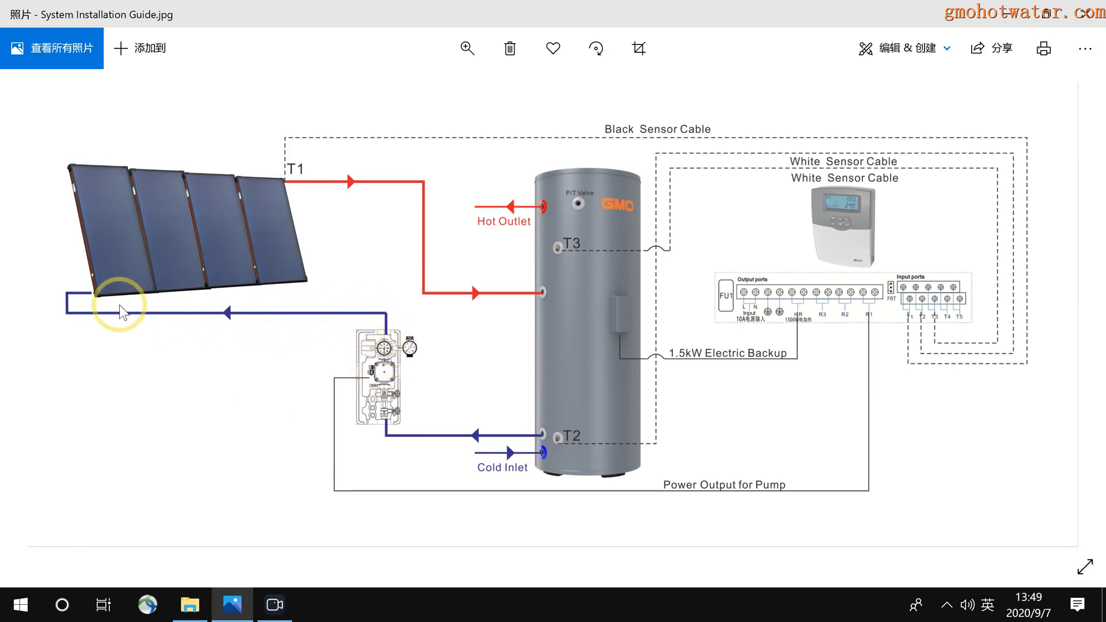
pyautogui.moveTo(224, 293)
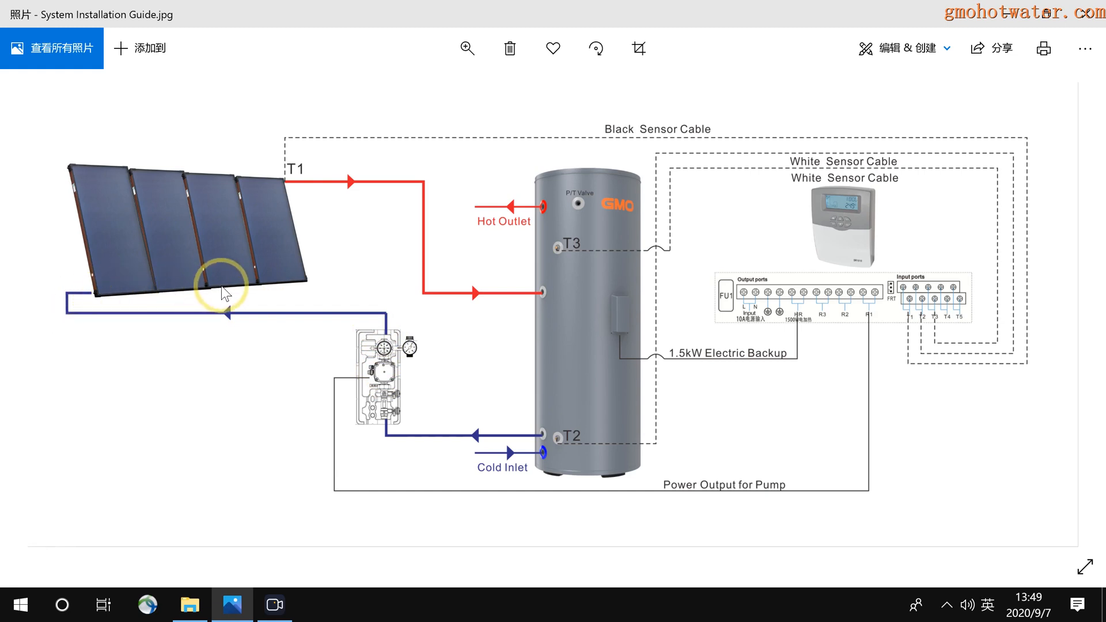
pyautogui.moveTo(254, 248)
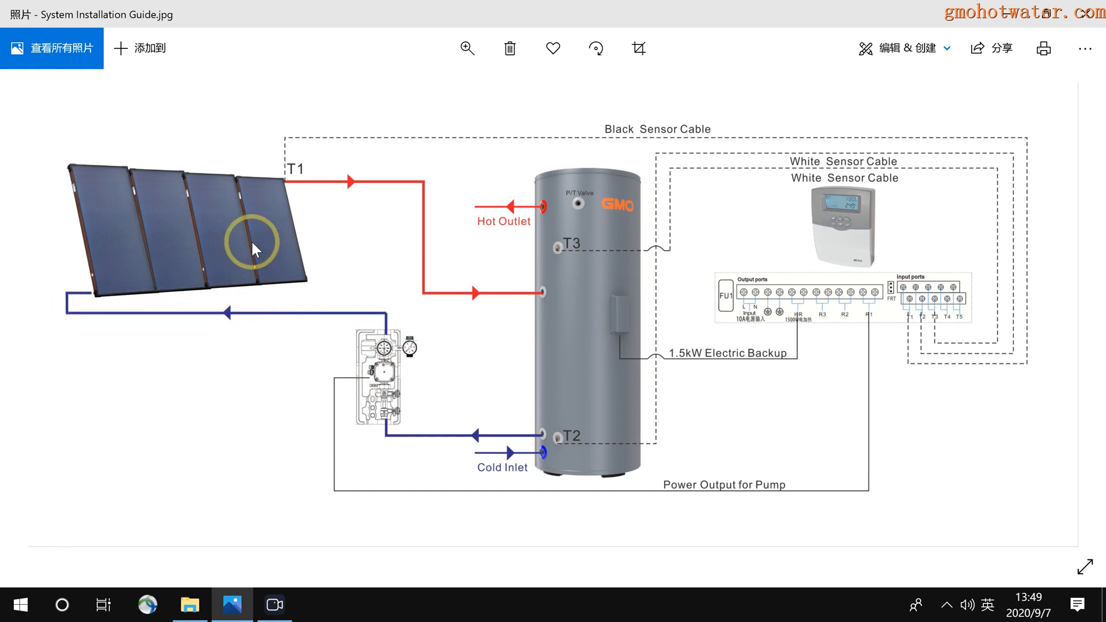
pyautogui.moveTo(278, 187)
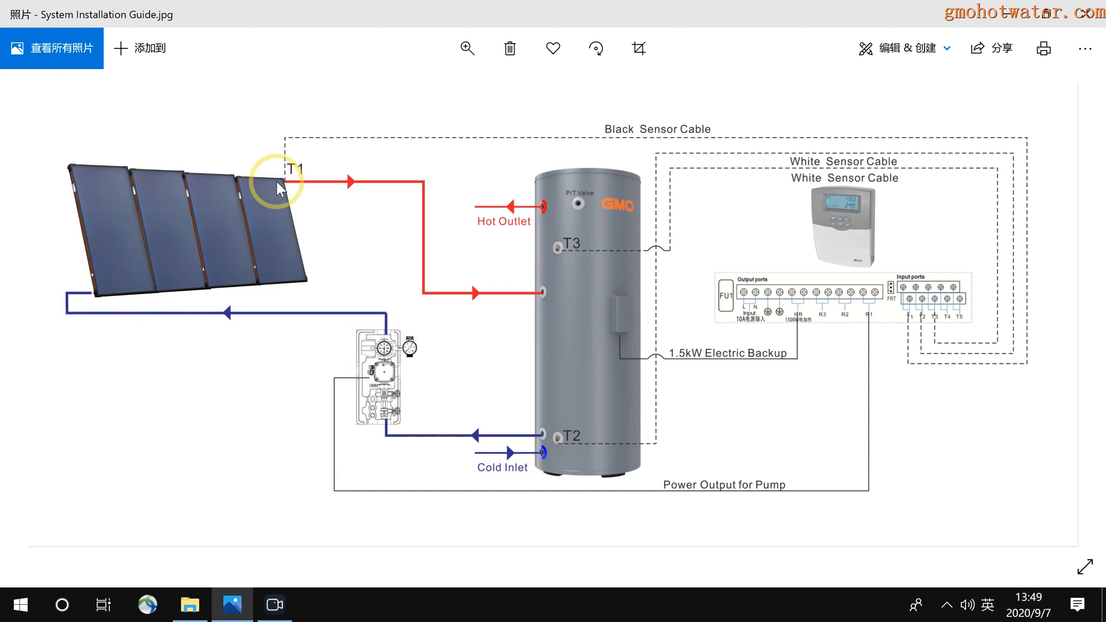
pyautogui.moveTo(307, 188)
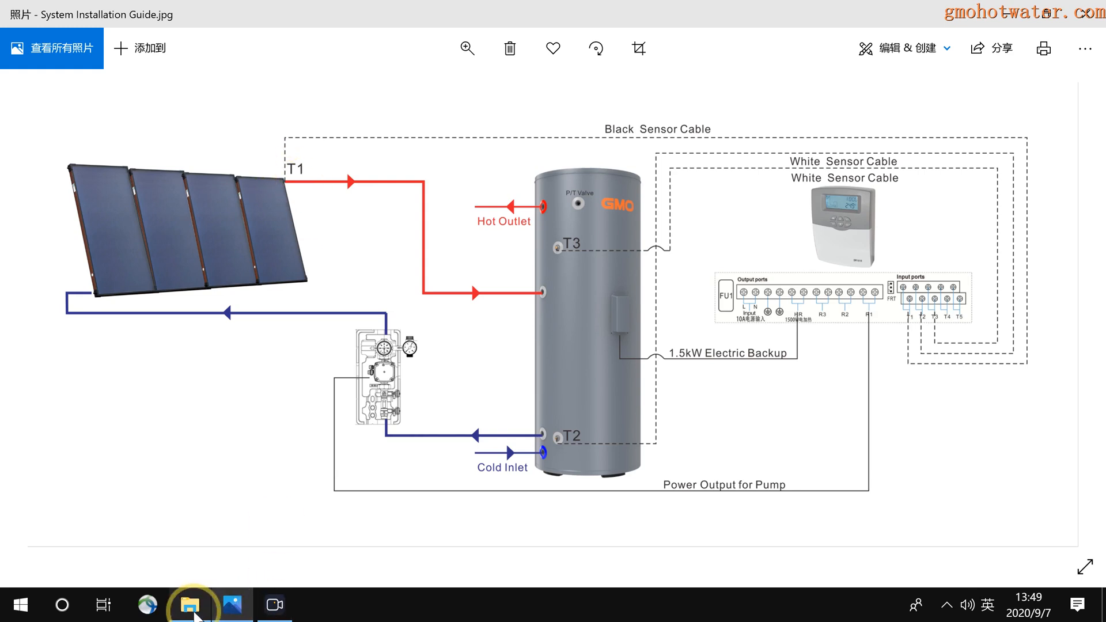
pyautogui.click(188, 604)
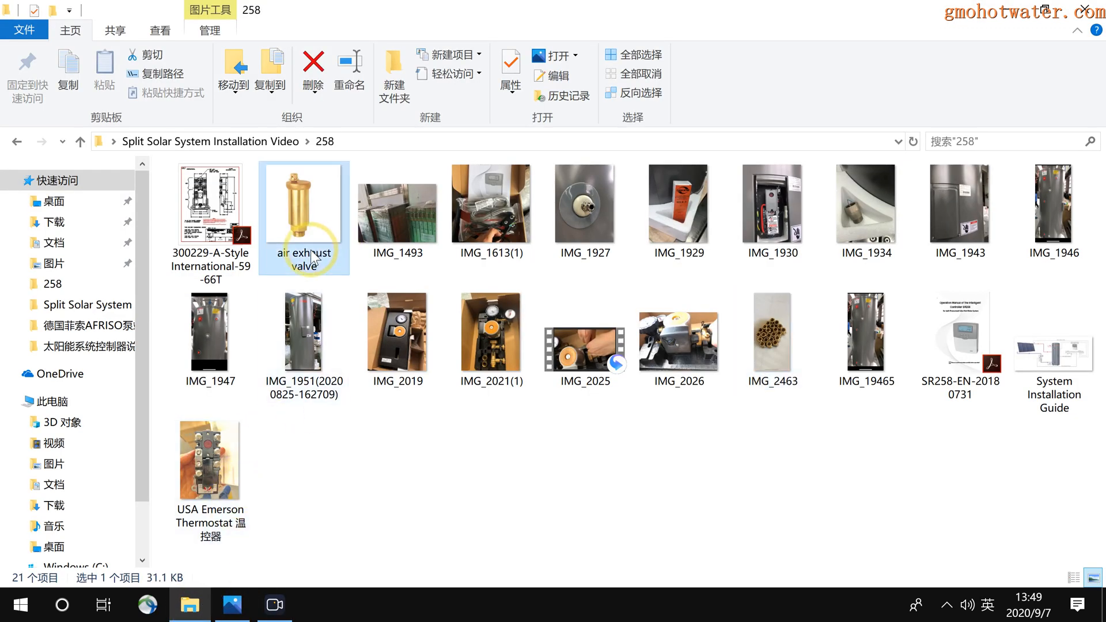
pyautogui.doubleClick(304, 203)
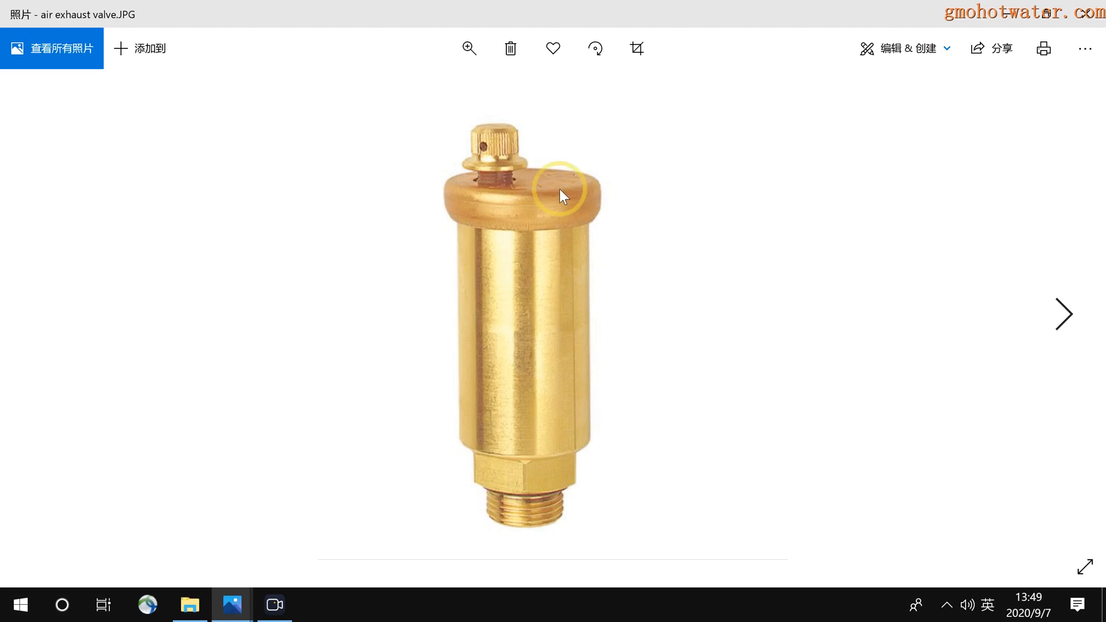
pyautogui.moveTo(490, 415)
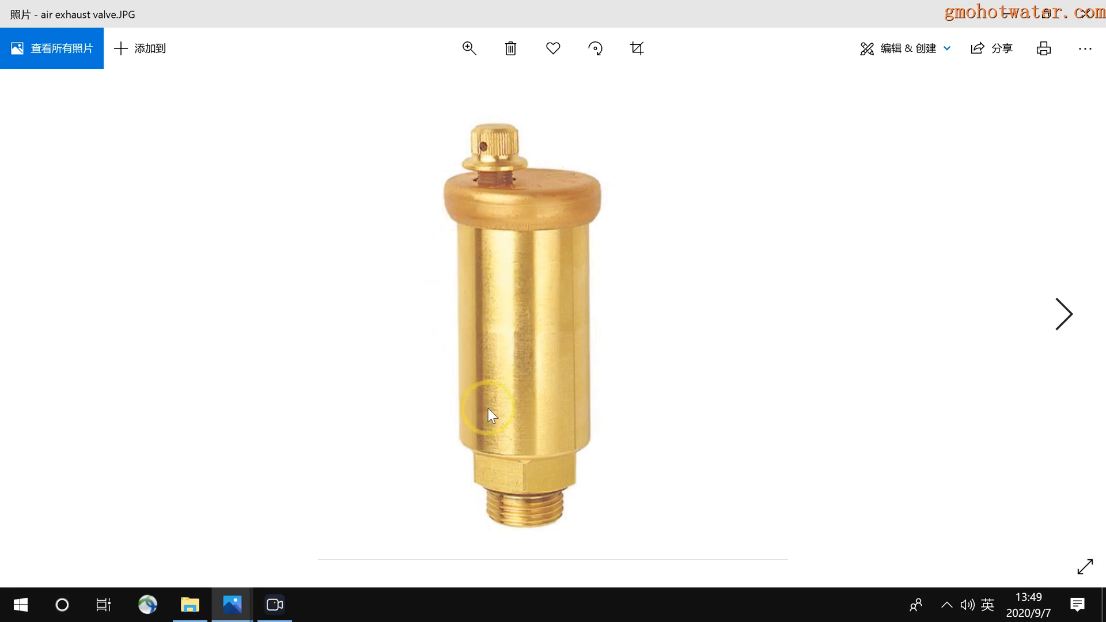
pyautogui.click(1064, 313)
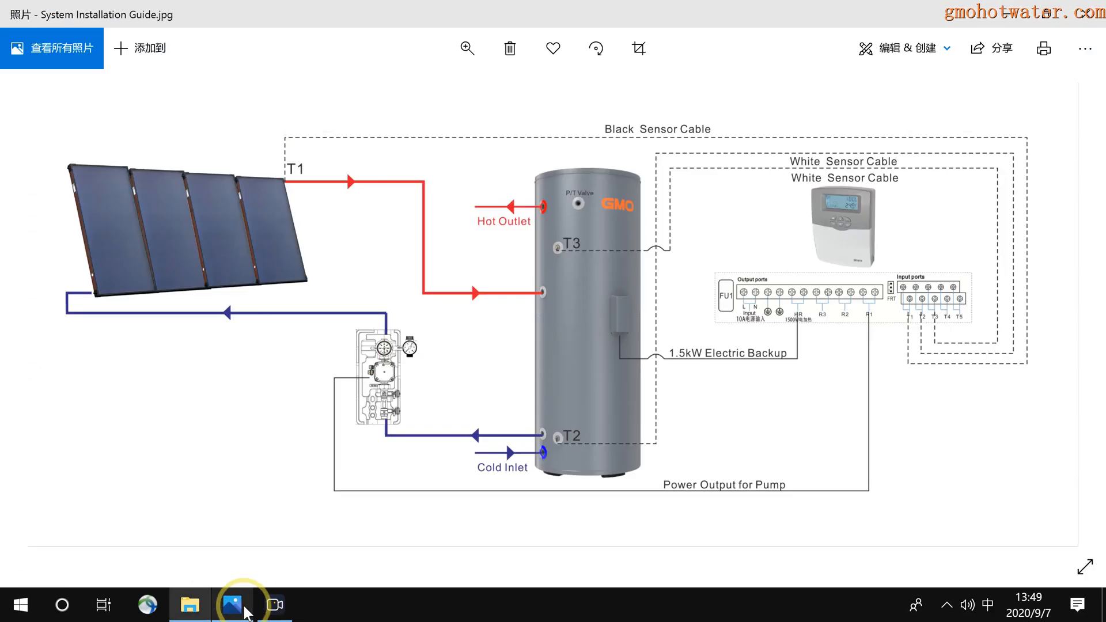
pyautogui.moveTo(299, 185)
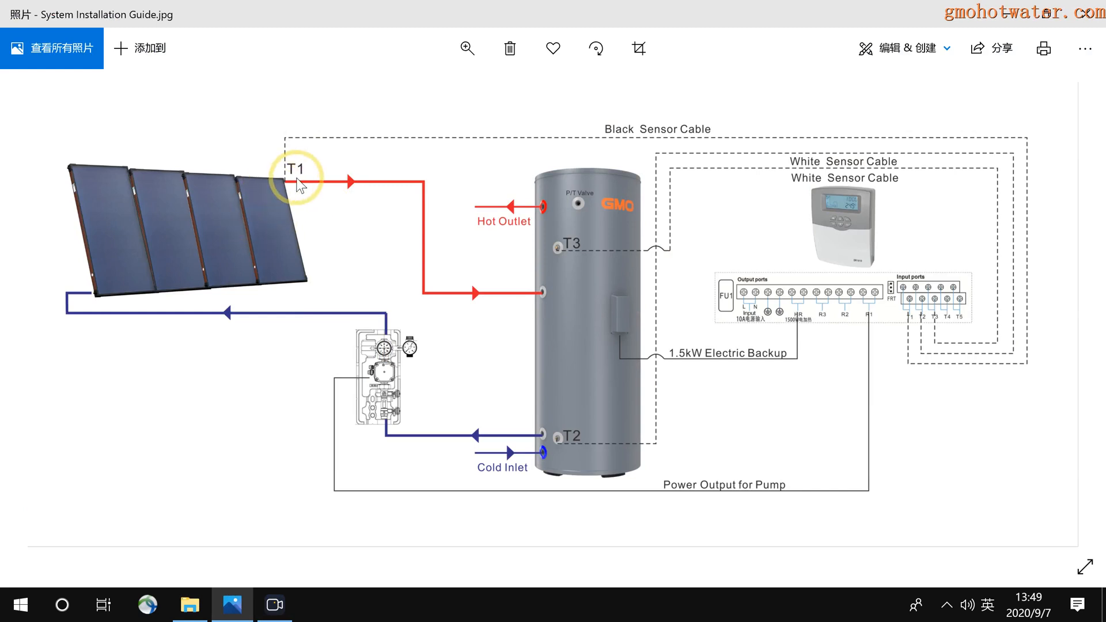
pyautogui.moveTo(300, 195)
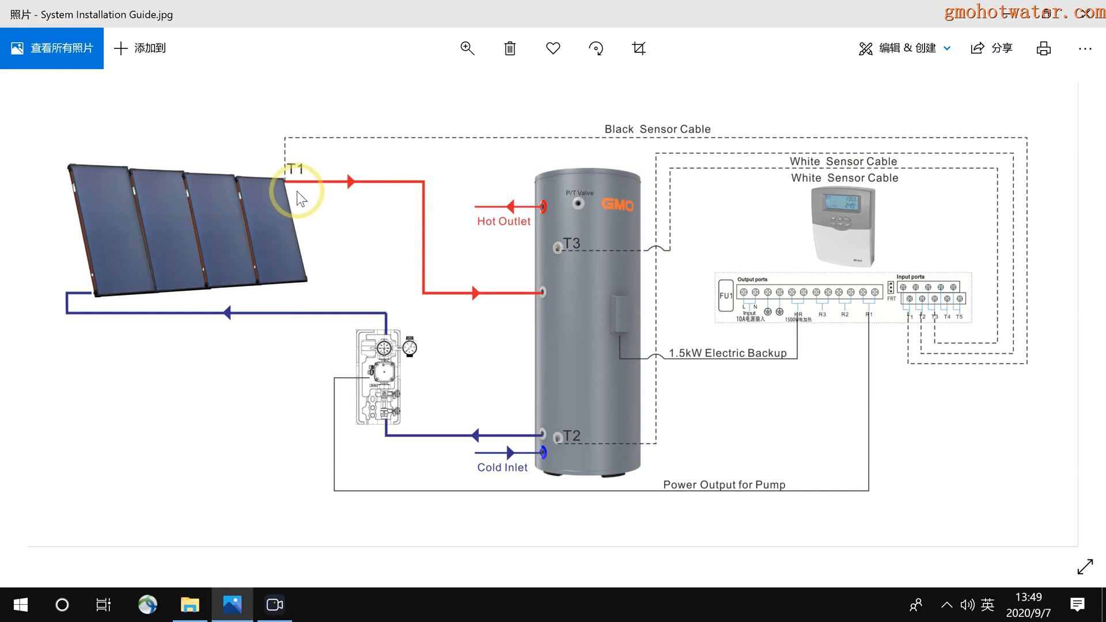
pyautogui.moveTo(296, 185)
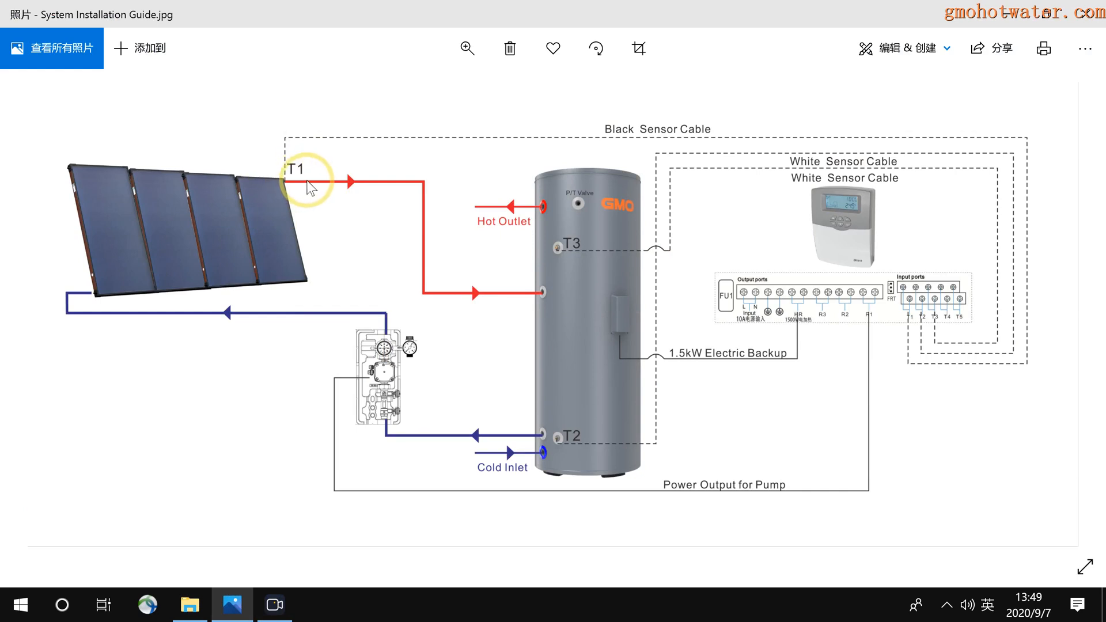
pyautogui.moveTo(345, 323)
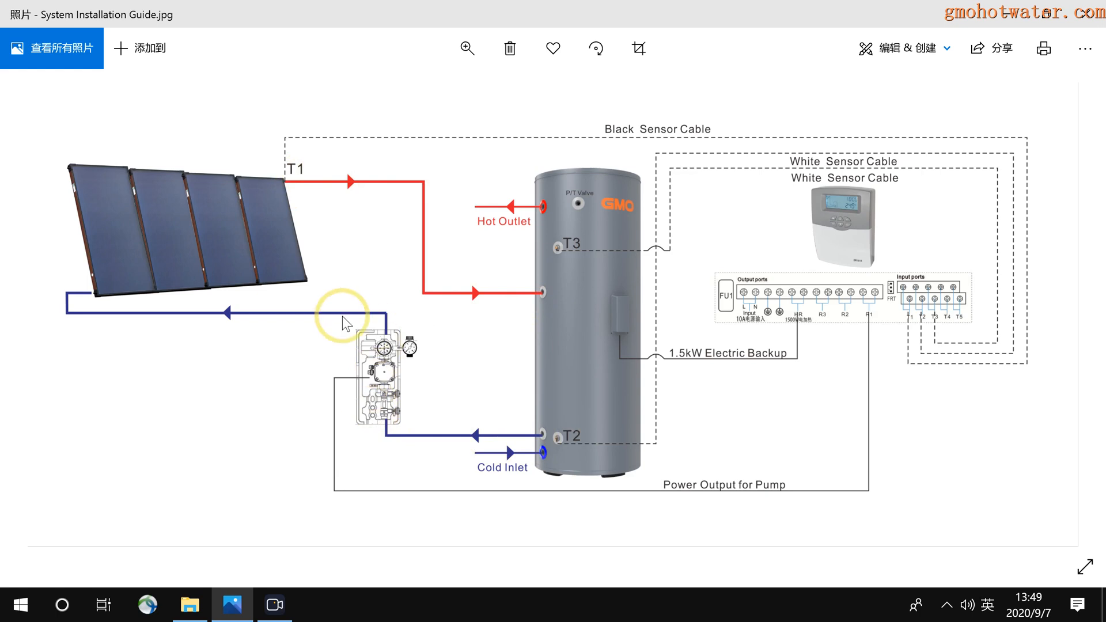
pyautogui.moveTo(301, 187)
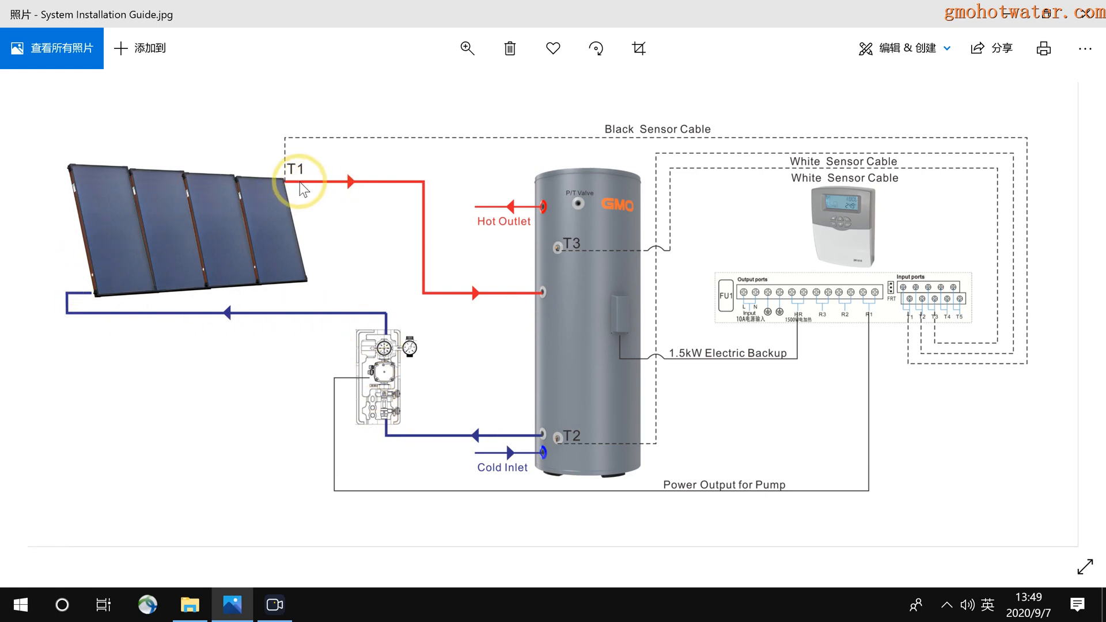
pyautogui.moveTo(342, 191)
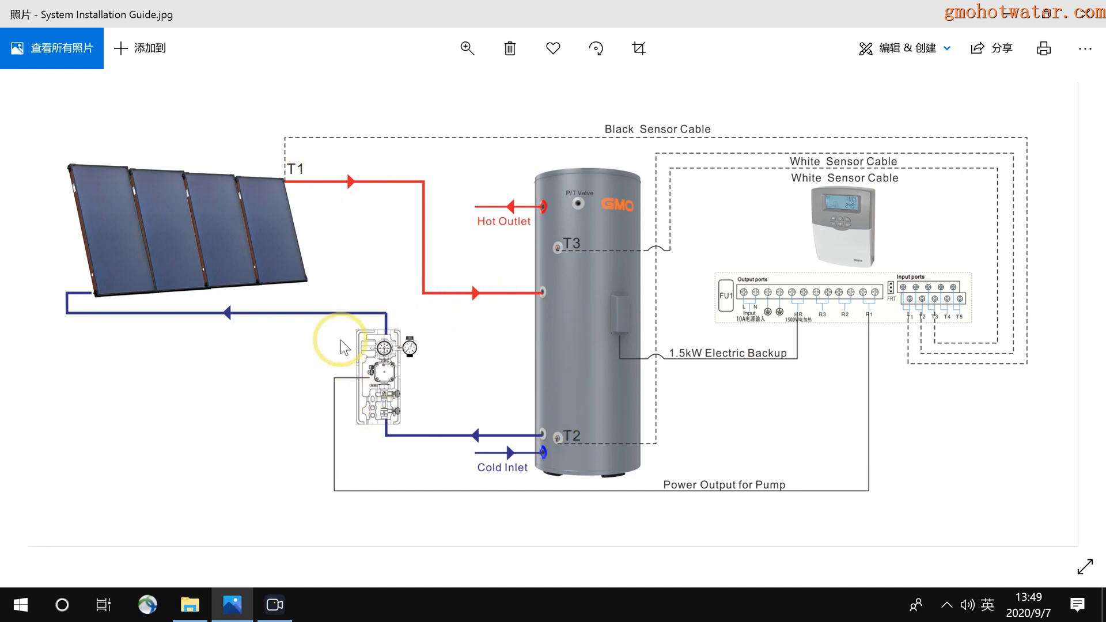
pyautogui.moveTo(489, 289)
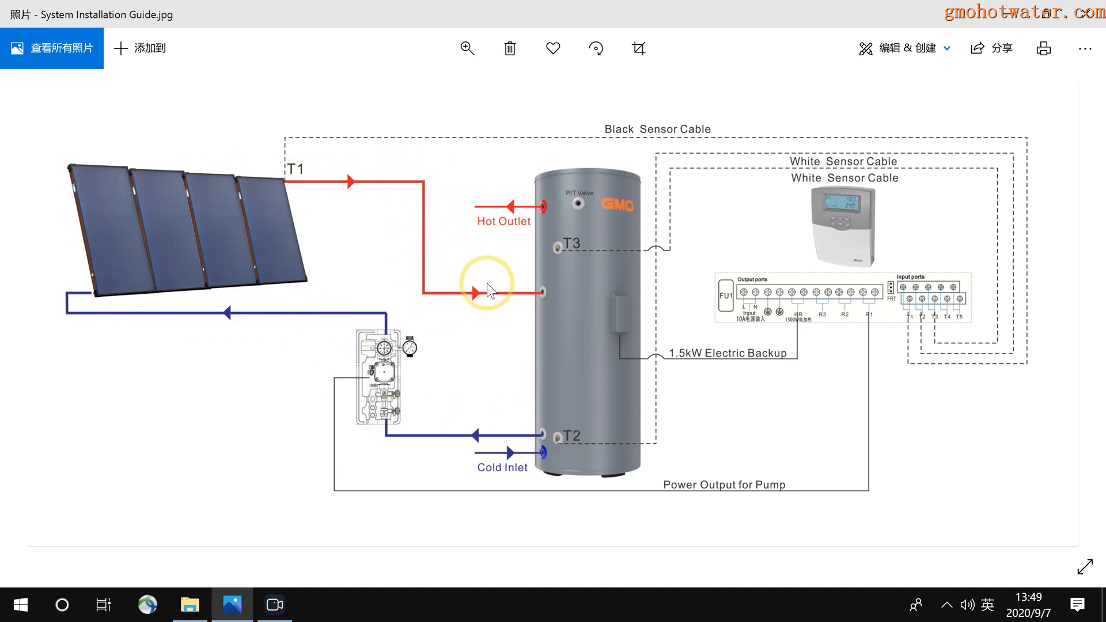
pyautogui.moveTo(528, 356)
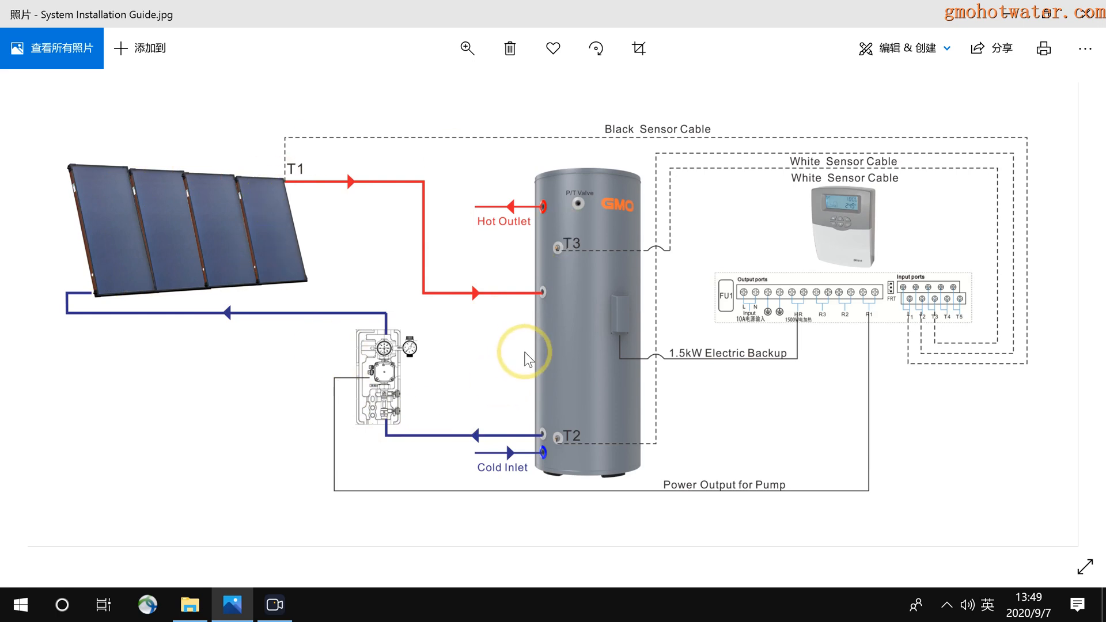
pyautogui.moveTo(356, 367)
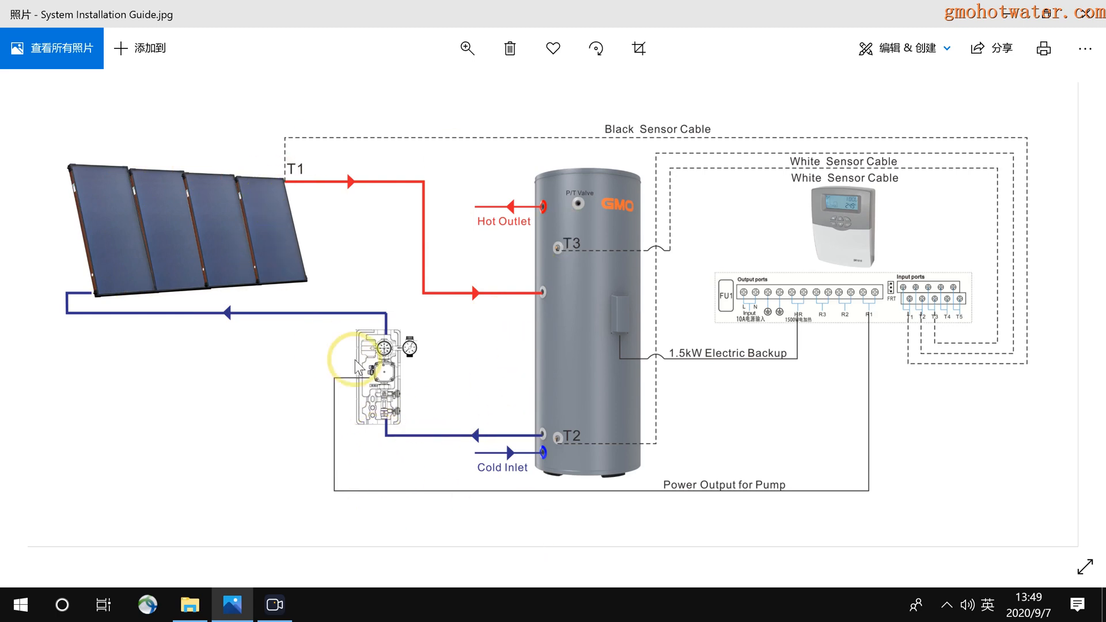
pyautogui.moveTo(413, 365)
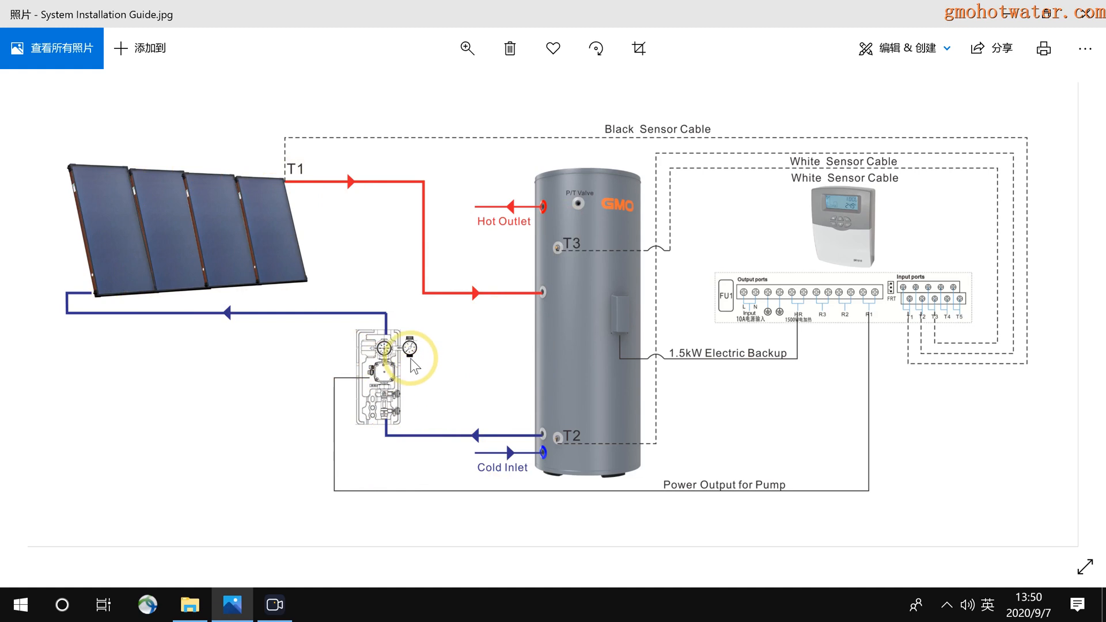
pyautogui.moveTo(189, 605)
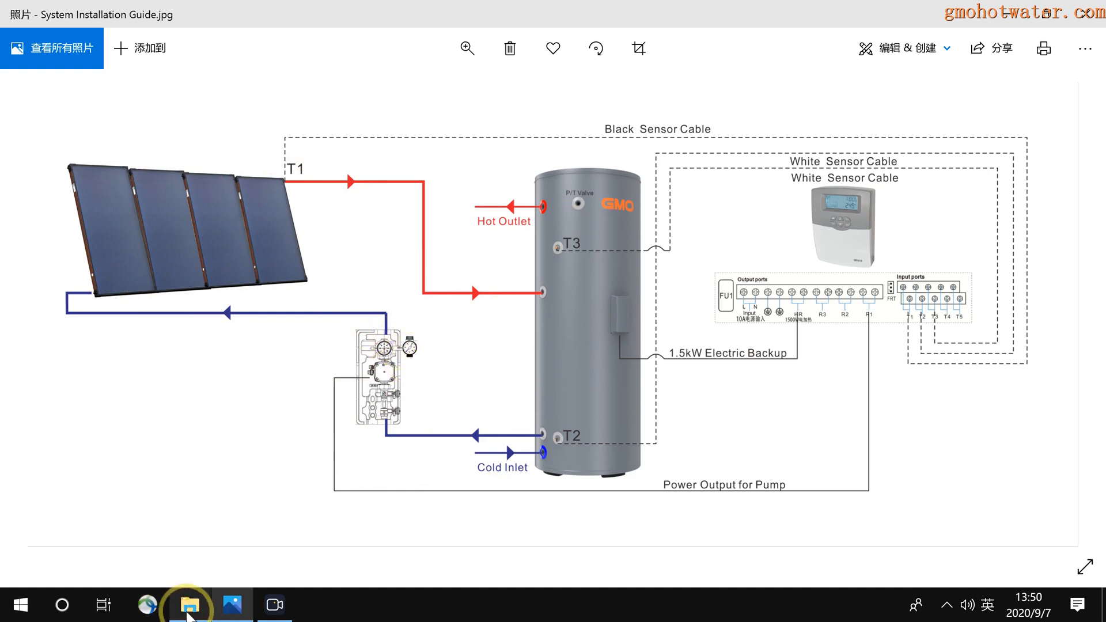
# - Open IMG_2019 of the boxed pump station, then IMG_2021(1) of the unboxed station
pyautogui.click(189, 605)
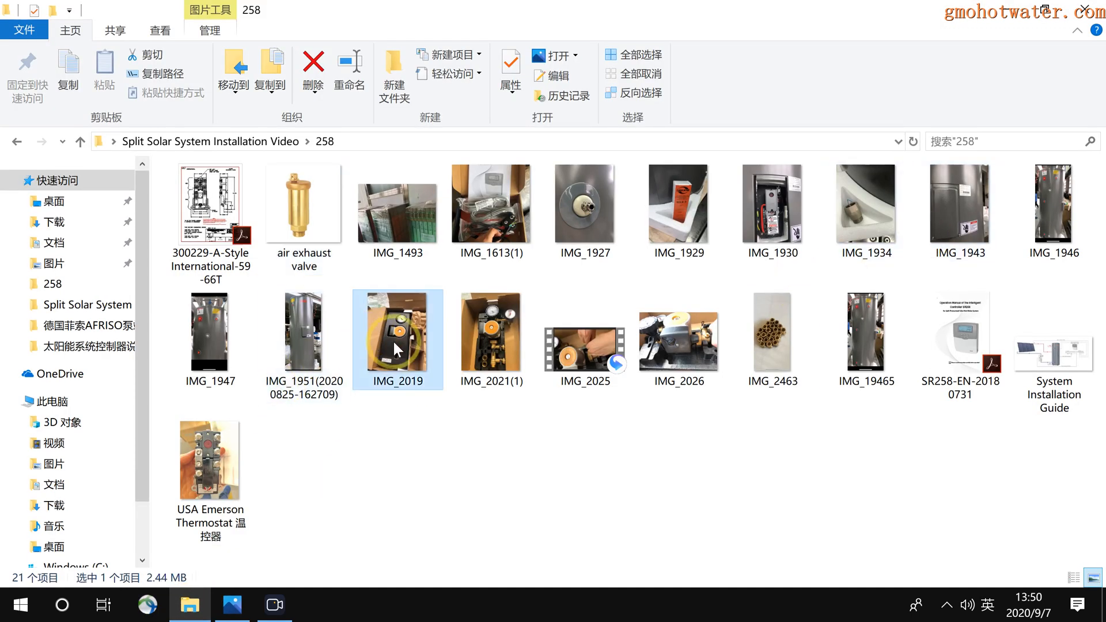
pyautogui.doubleClick(396, 332)
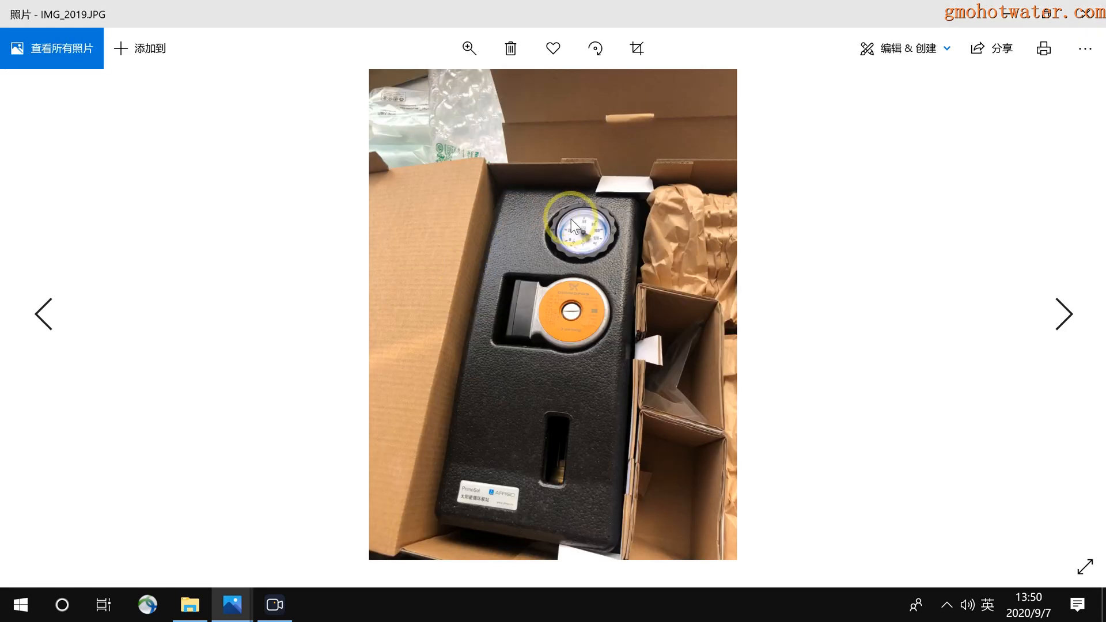
pyautogui.moveTo(485, 523)
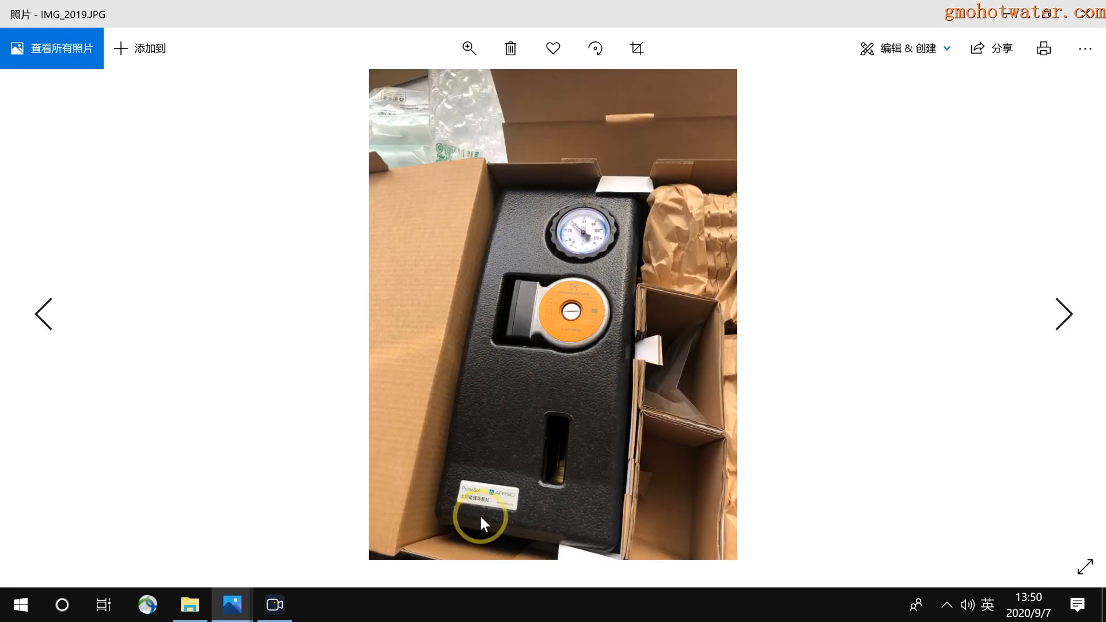
pyautogui.moveTo(502, 509)
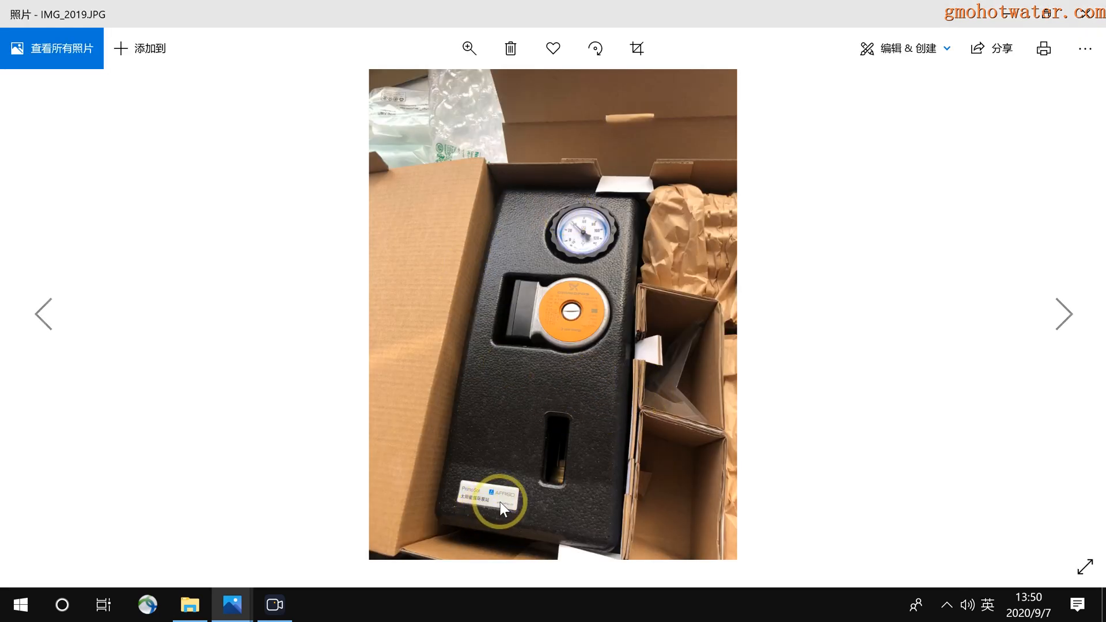
pyautogui.moveTo(719, 288)
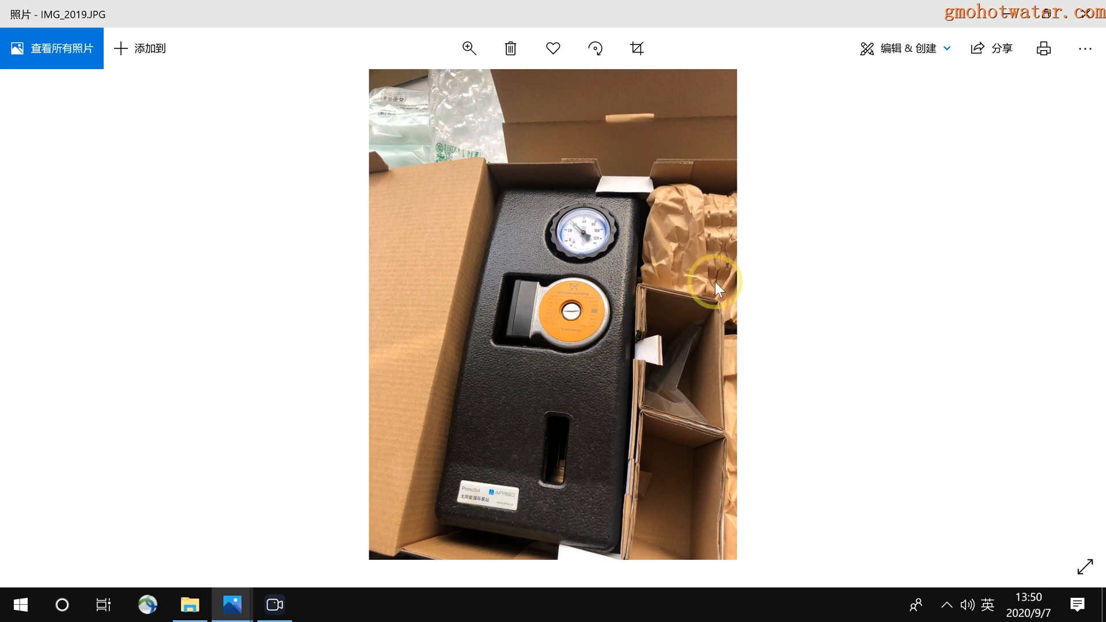
pyautogui.click(1060, 314)
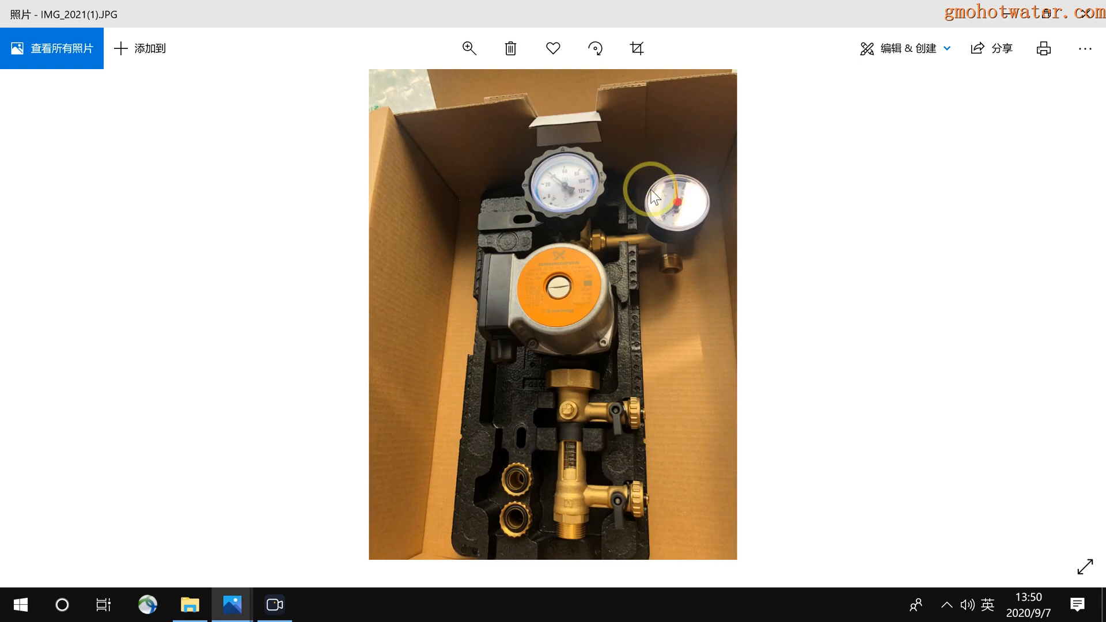
pyautogui.moveTo(703, 550)
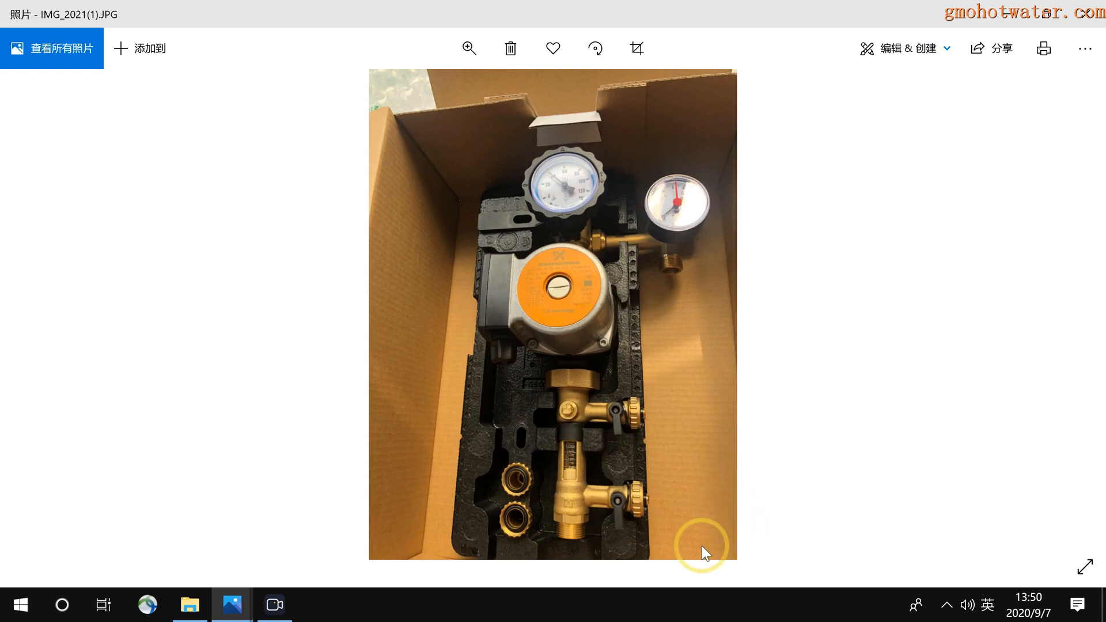
pyautogui.moveTo(571, 543)
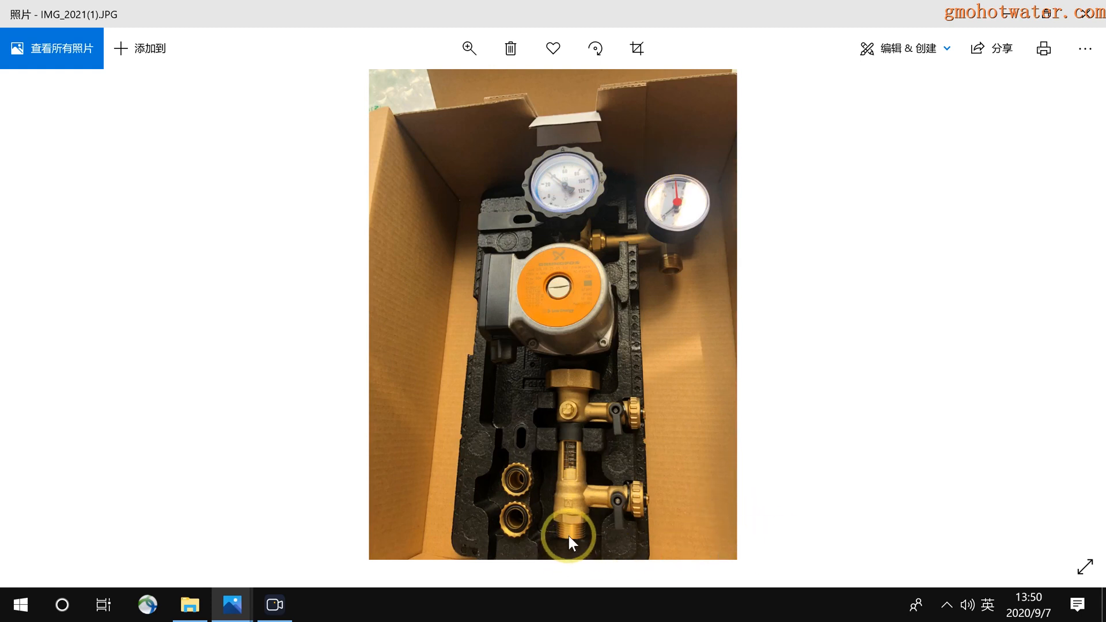
pyautogui.moveTo(600, 239)
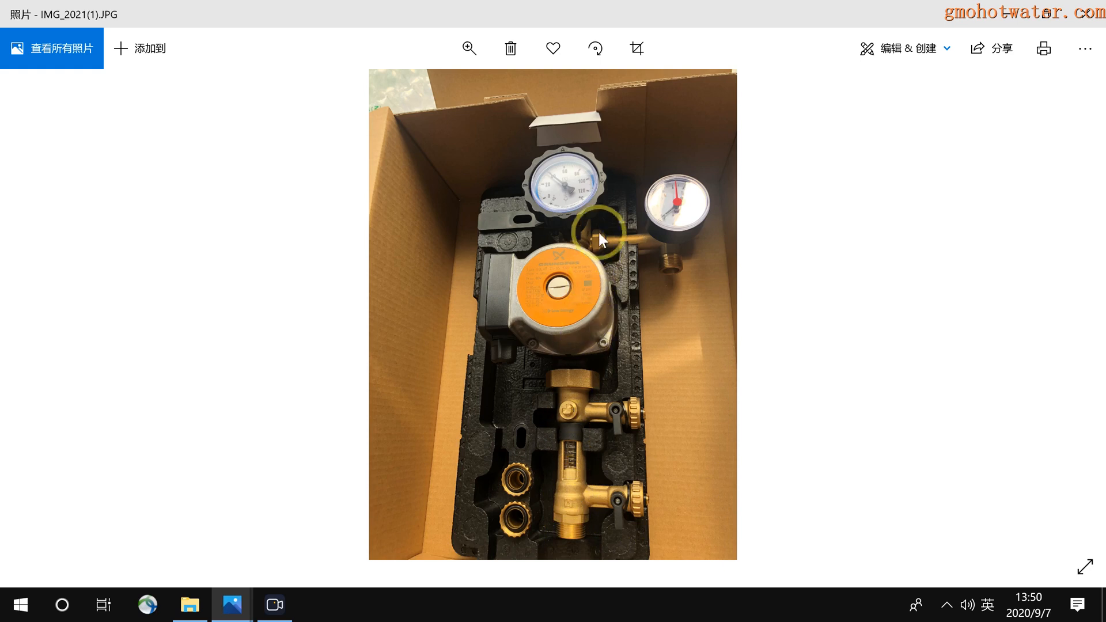
pyautogui.moveTo(769, 74)
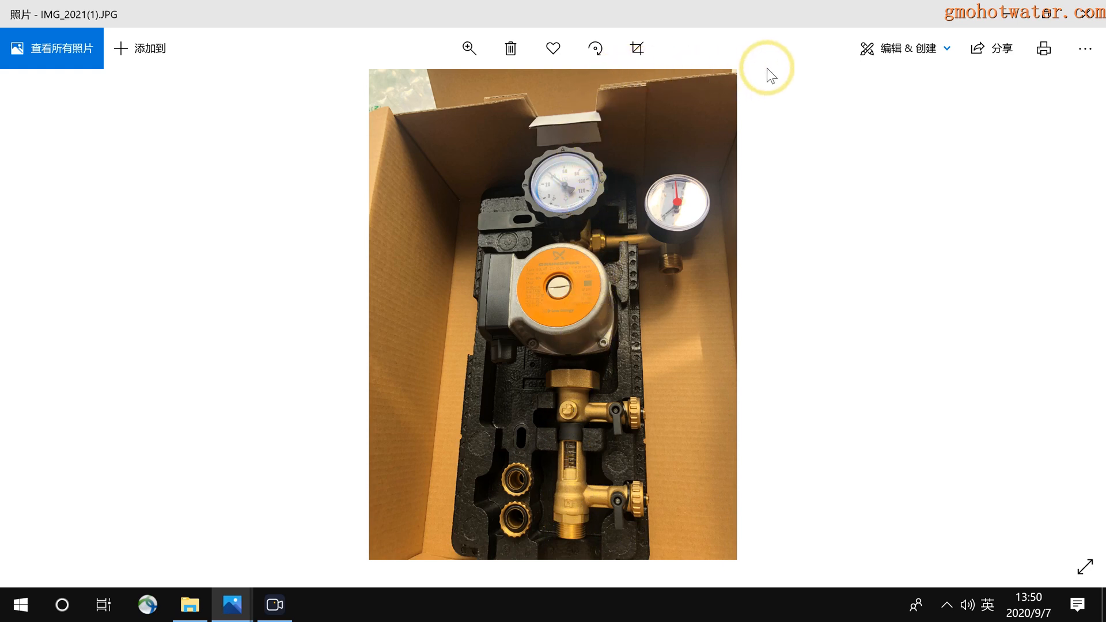
pyautogui.moveTo(564, 179)
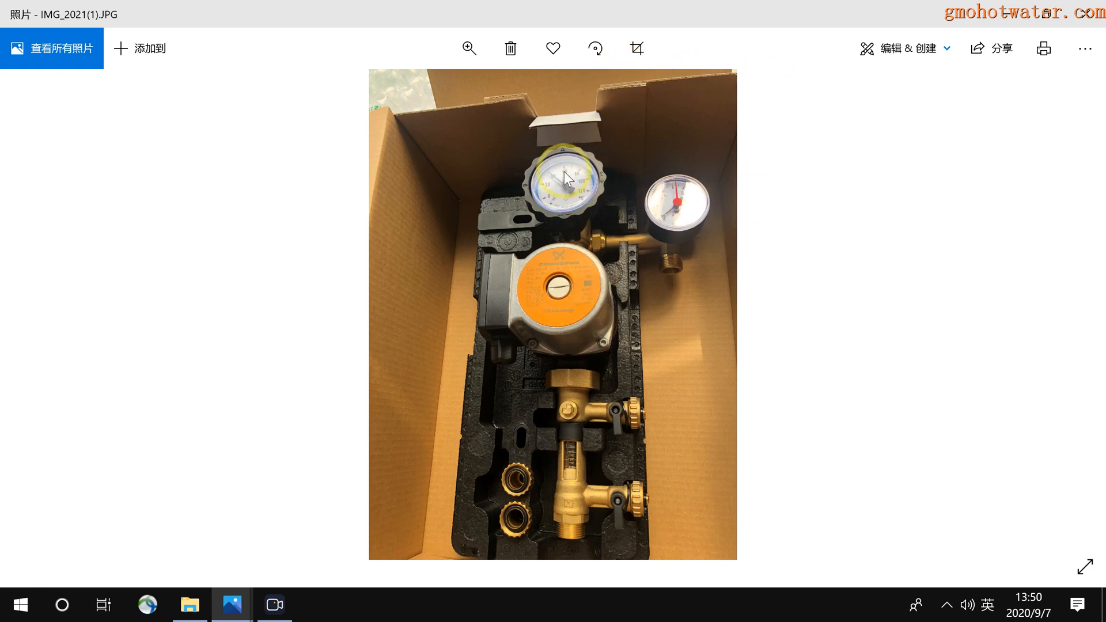
pyautogui.moveTo(564, 194)
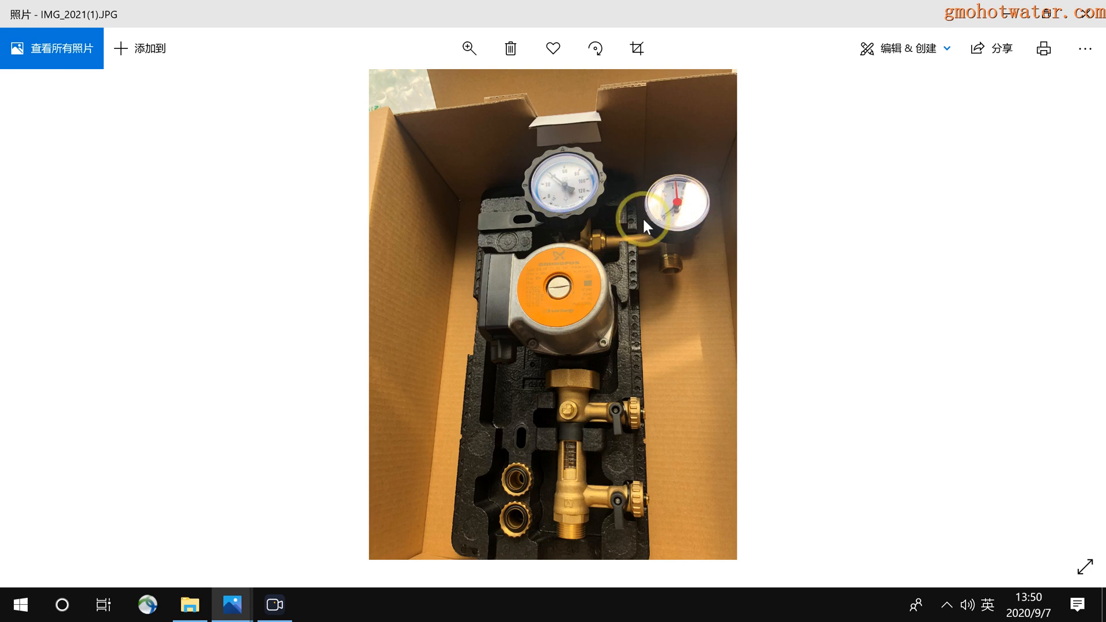
pyautogui.moveTo(647, 296)
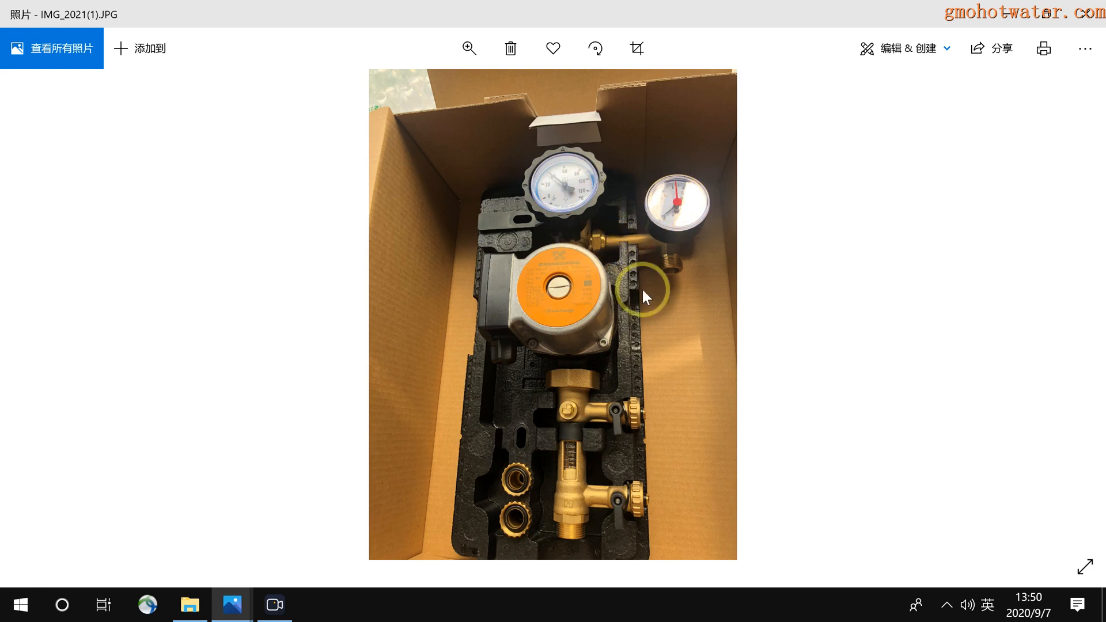
pyautogui.moveTo(678, 272)
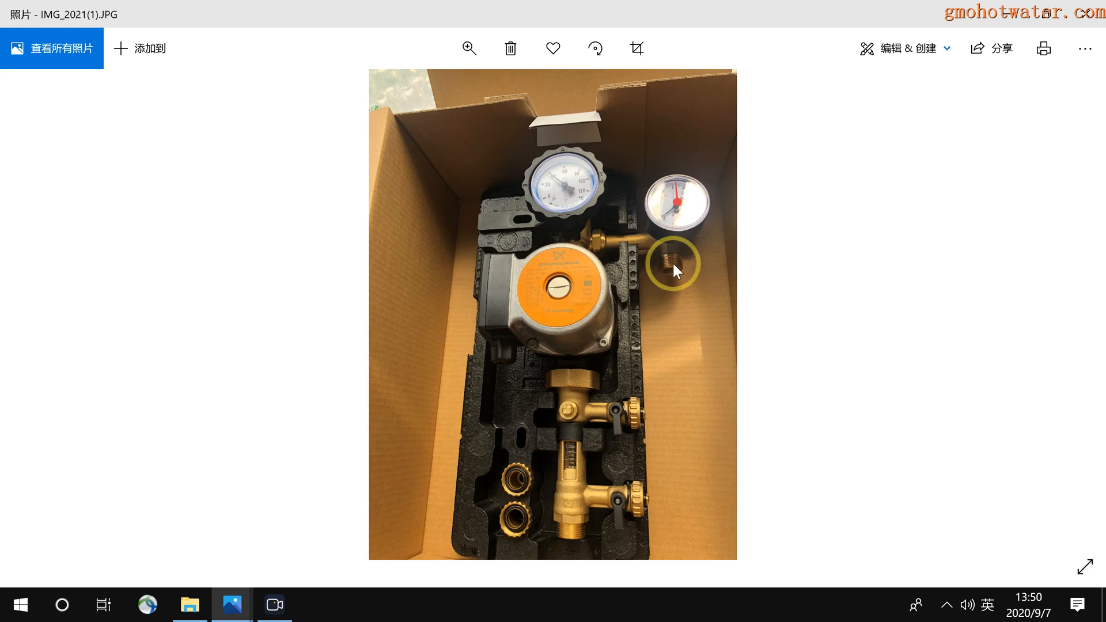
pyautogui.moveTo(653, 395)
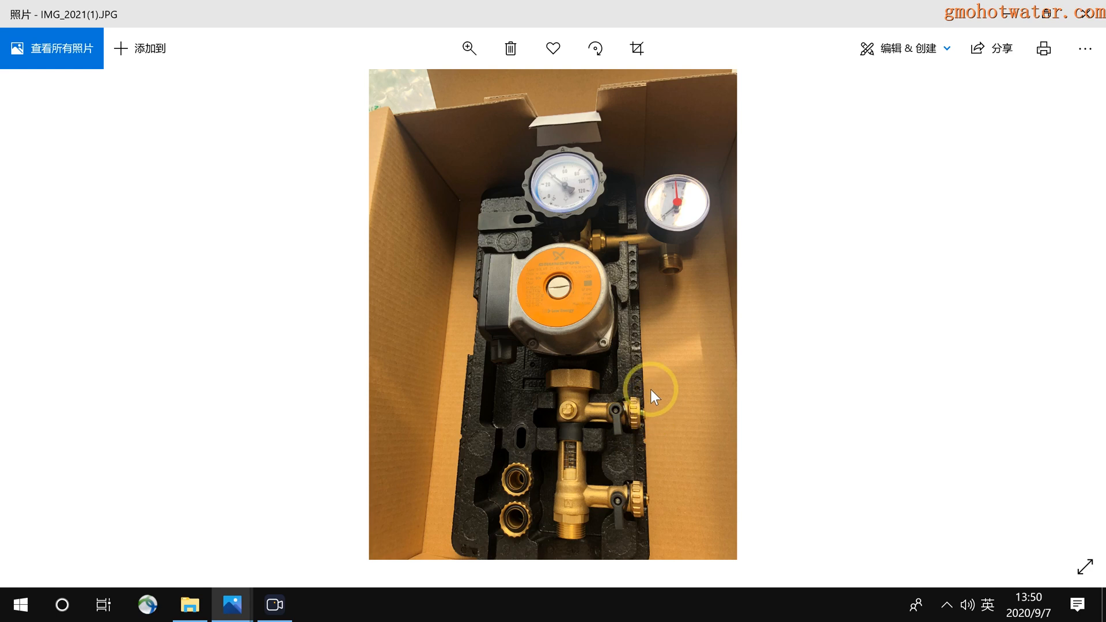
pyautogui.moveTo(673, 262)
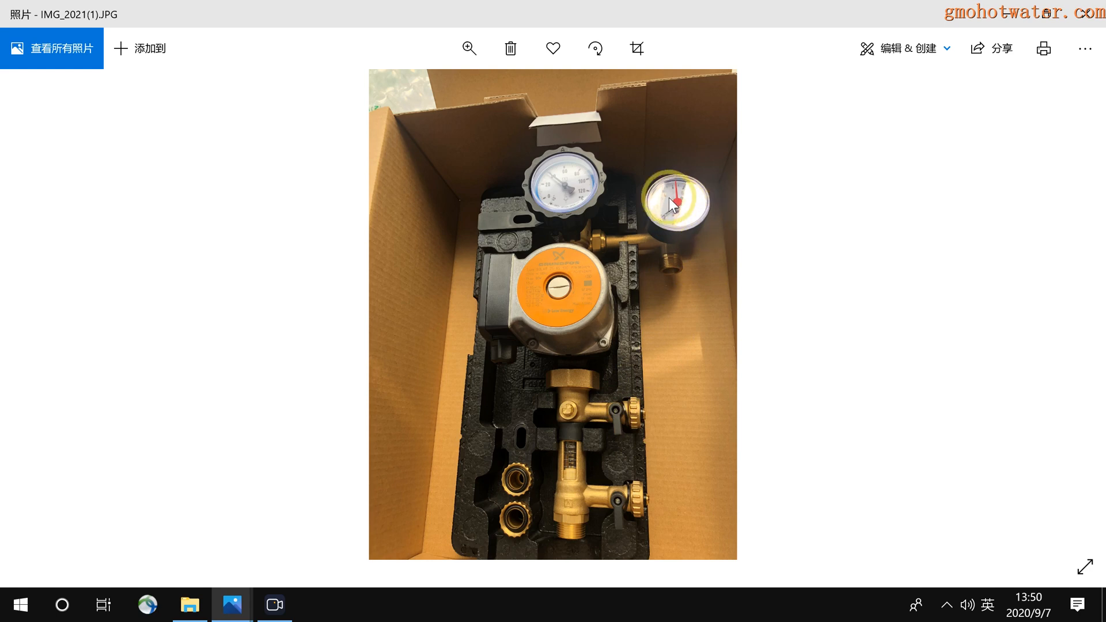
pyautogui.moveTo(679, 220)
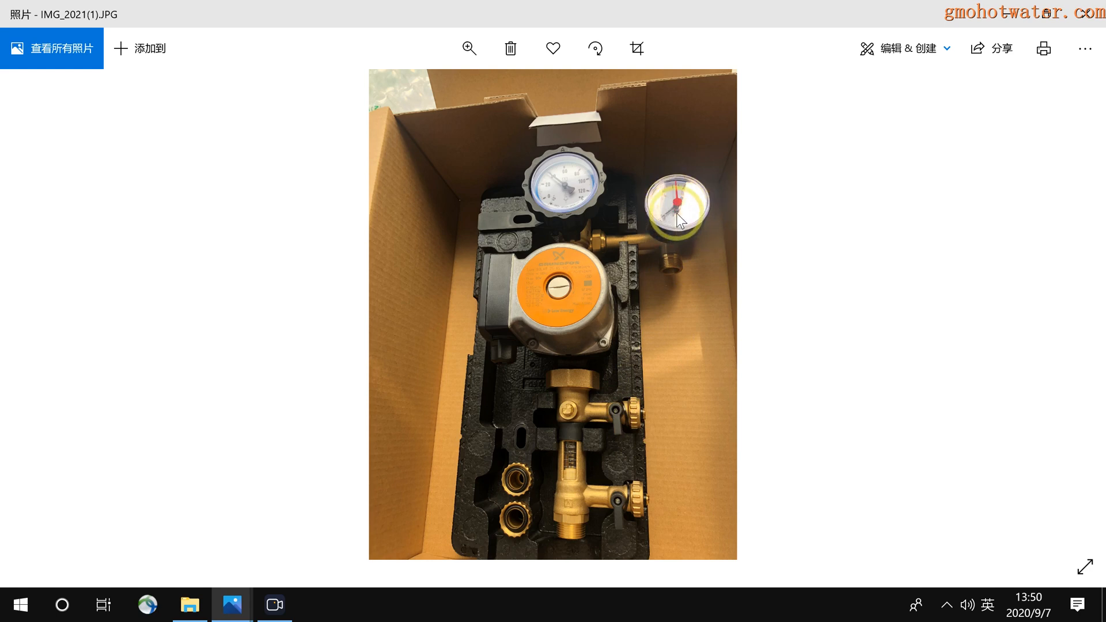
pyautogui.moveTo(685, 222)
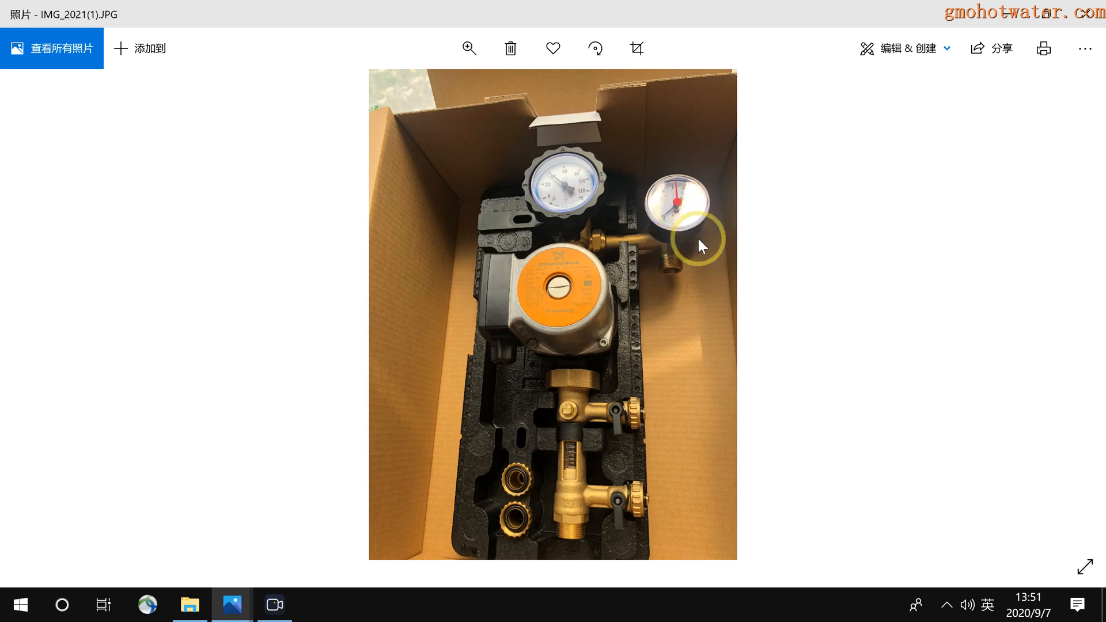
pyautogui.moveTo(740, 229)
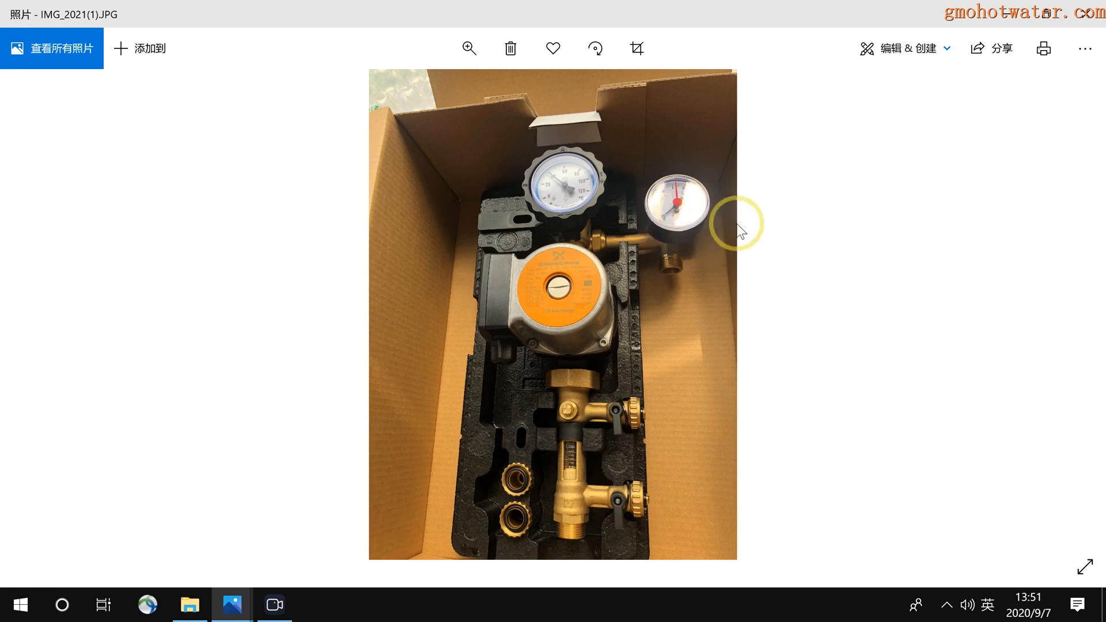
pyautogui.moveTo(631, 404)
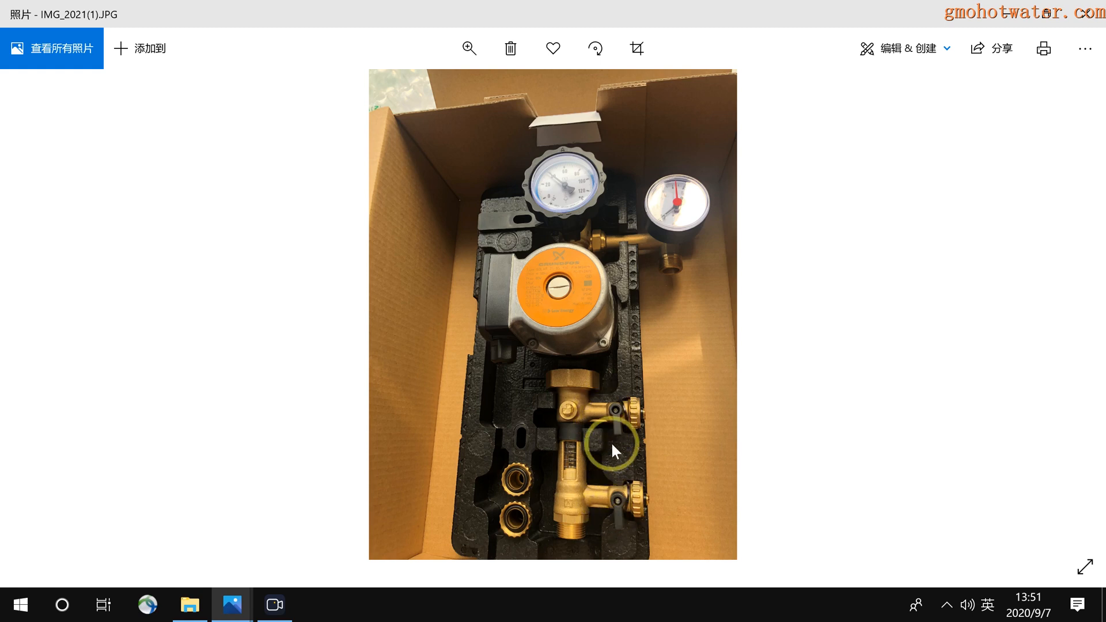
pyautogui.moveTo(616, 415)
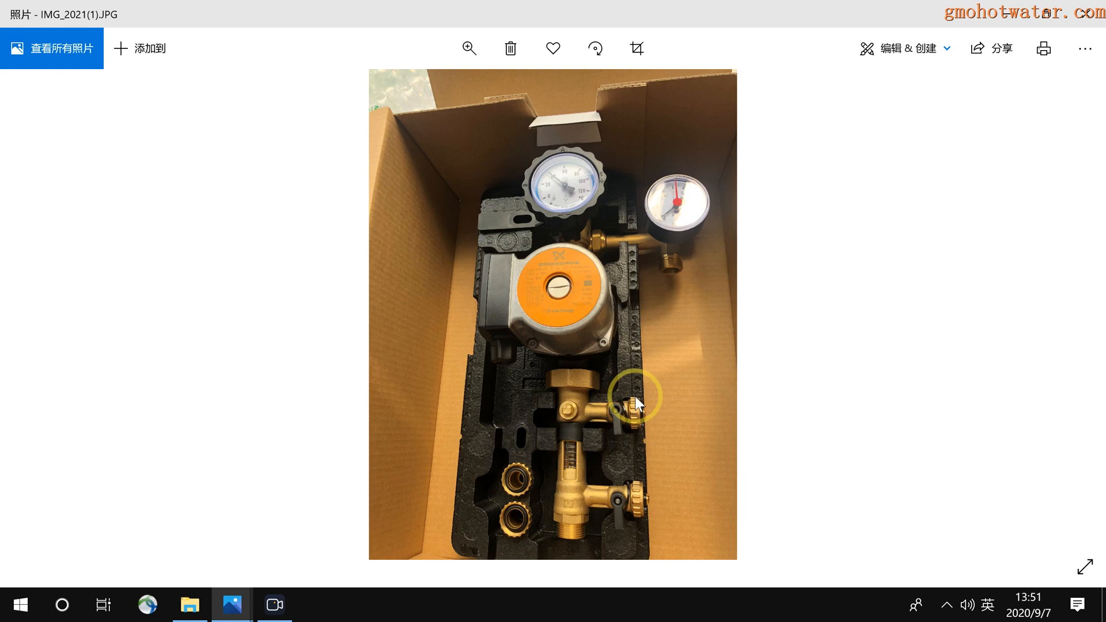
pyautogui.moveTo(635, 423)
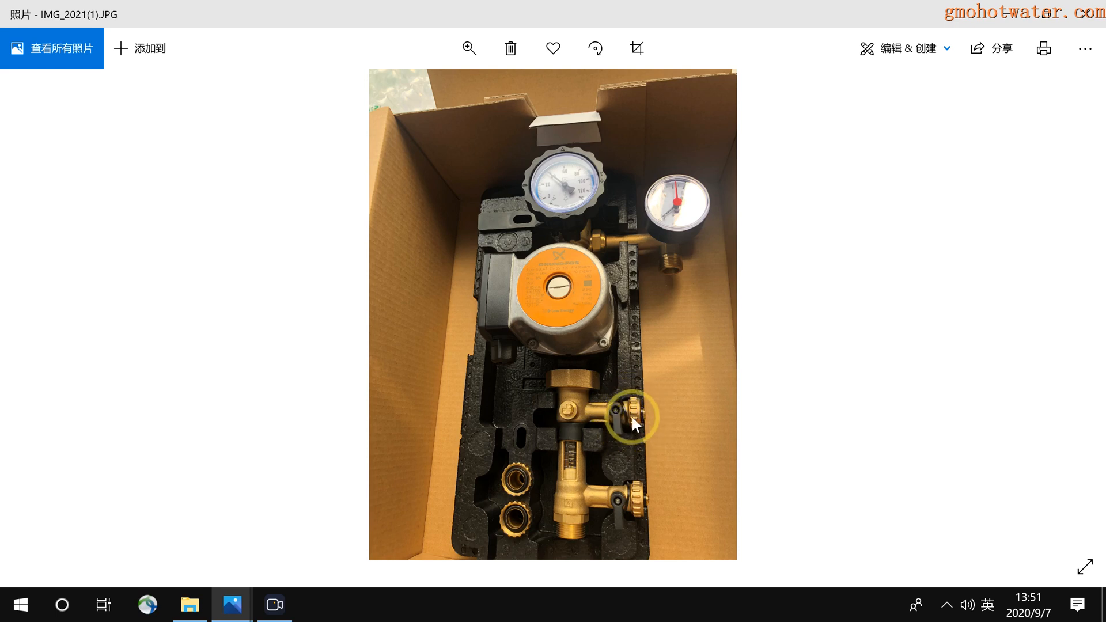
pyautogui.moveTo(674, 278)
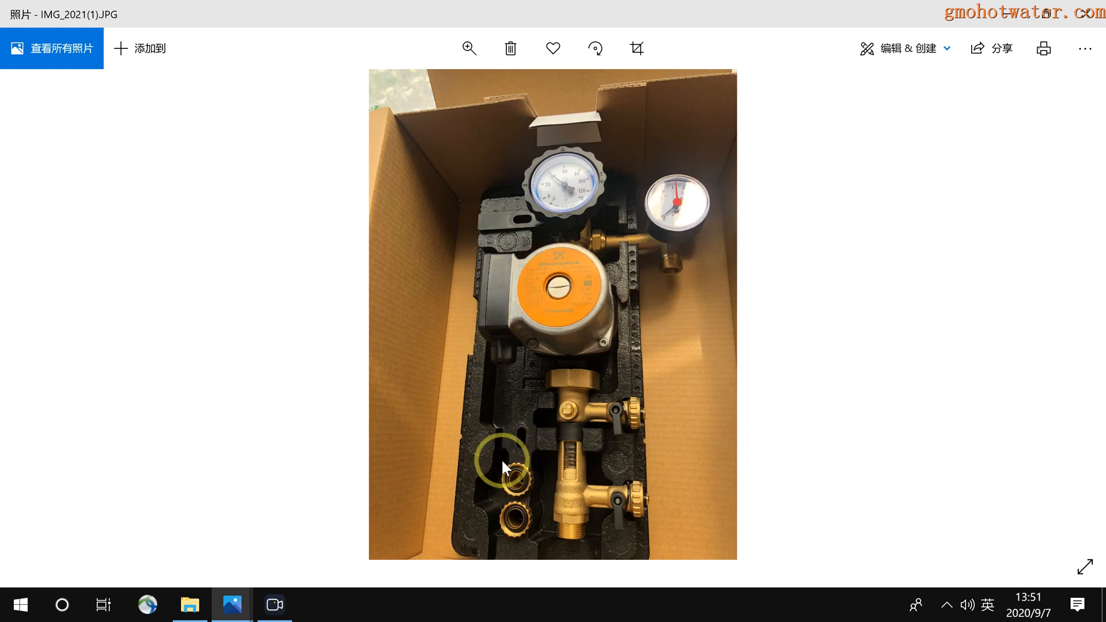
pyautogui.moveTo(502, 310)
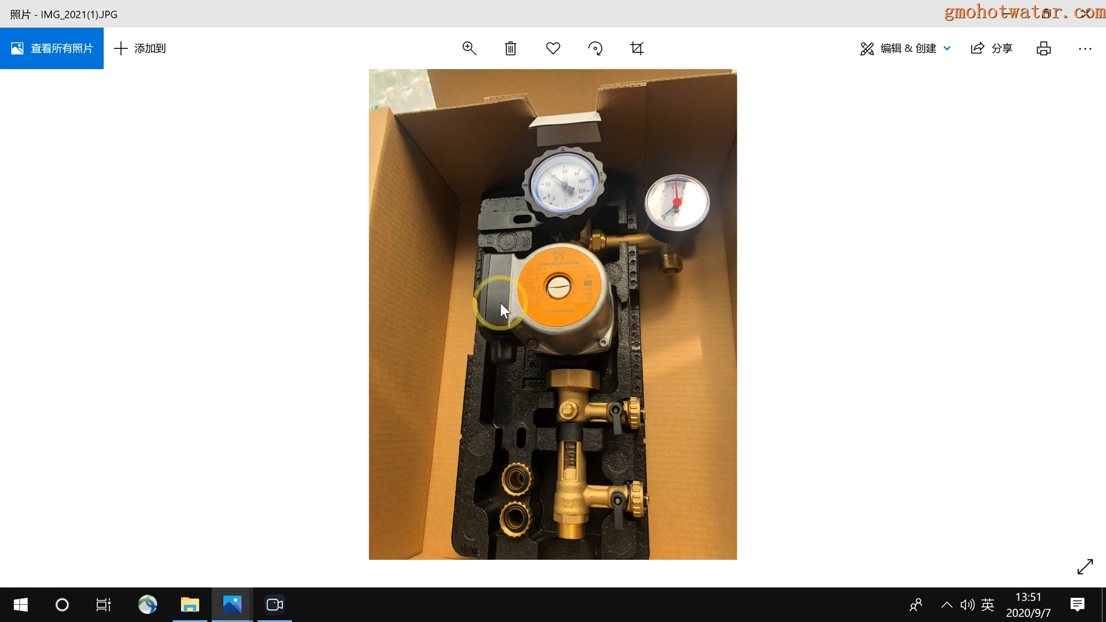
# - Open IMG_2026, the pump control box close-up, from the 258 folder
pyautogui.click(190, 604)
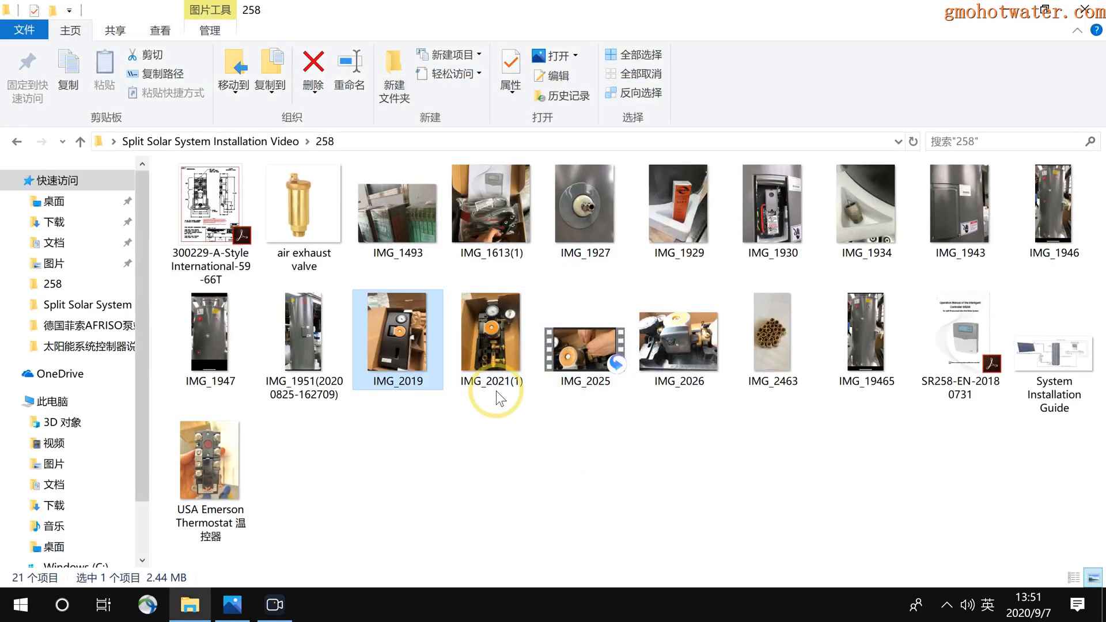
pyautogui.click(678, 339)
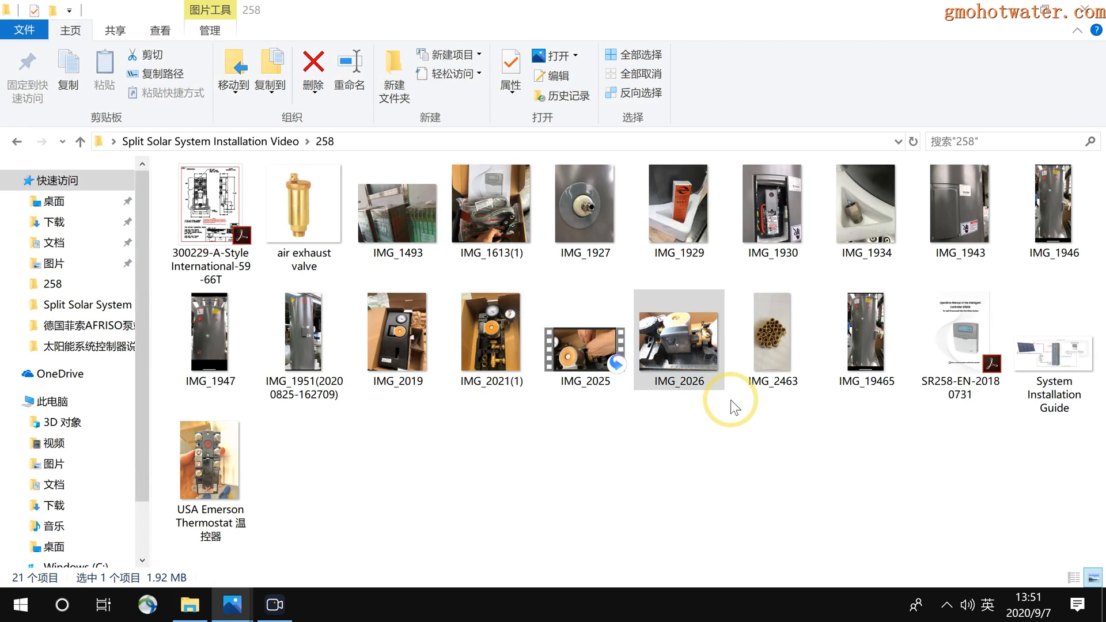
pyautogui.doubleClick(678, 332)
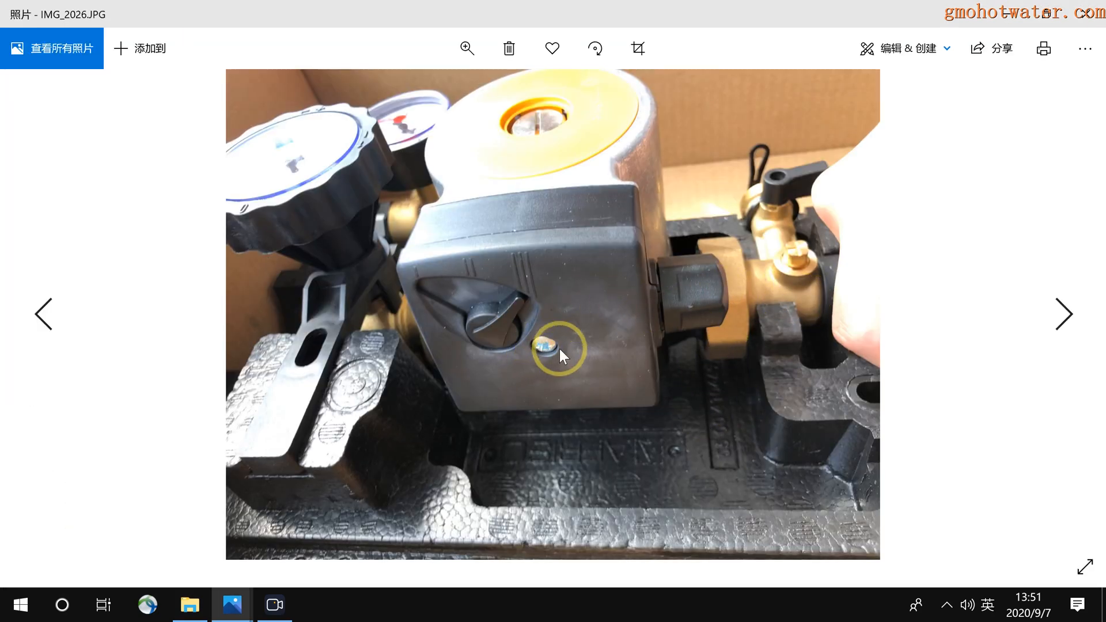
pyautogui.moveTo(713, 298)
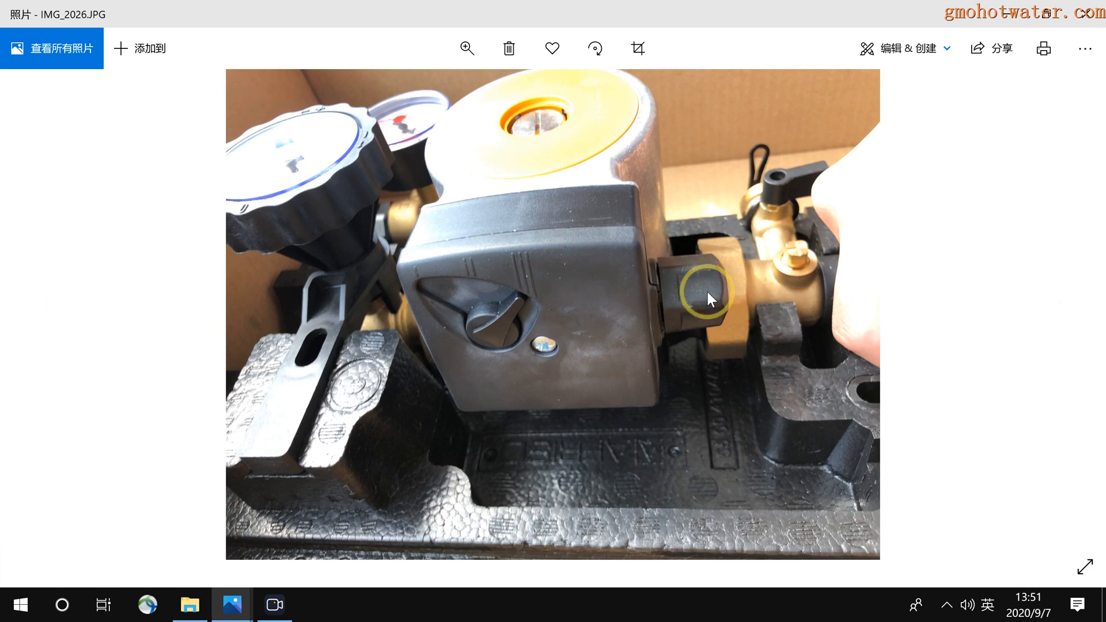
pyautogui.moveTo(528, 317)
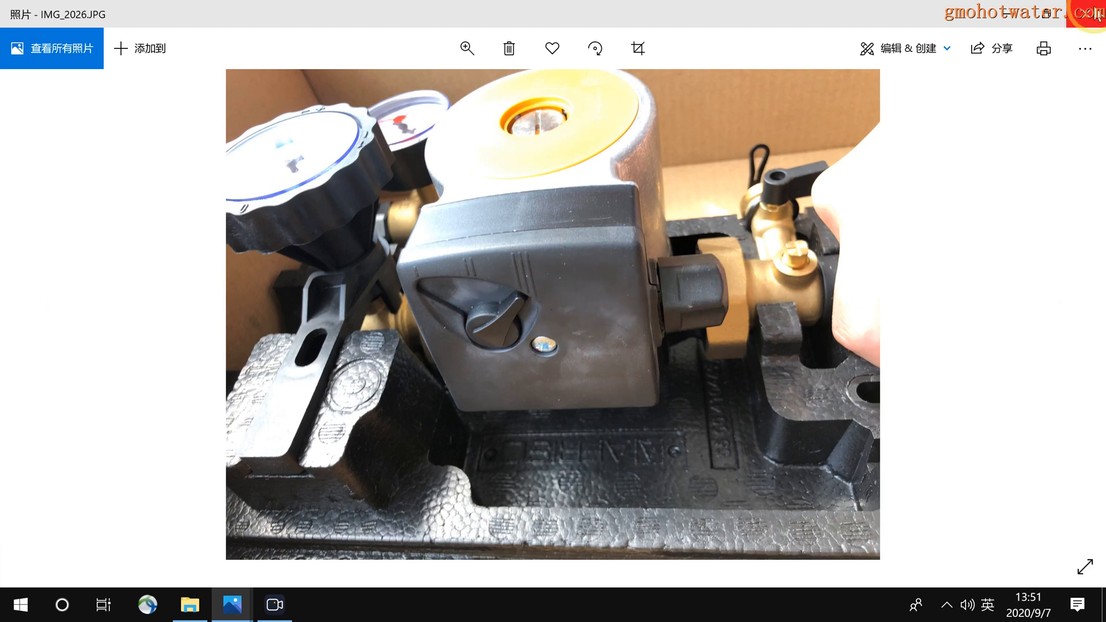
# - Close the IMG_2026 pump close-up to return to the installation diagram
pyautogui.click(188, 604)
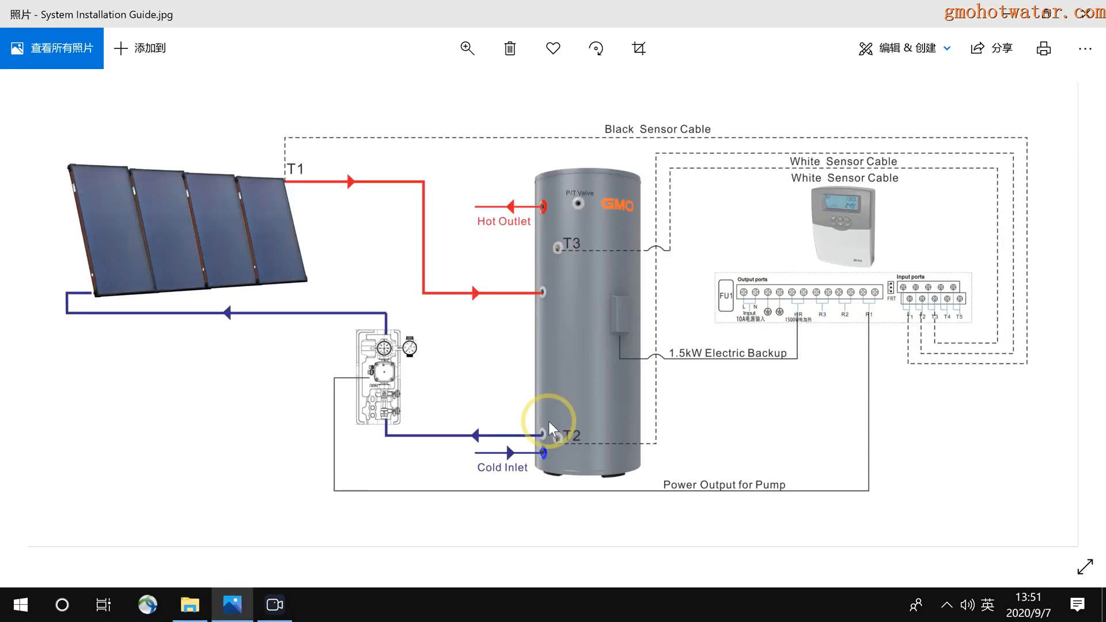
pyautogui.moveTo(842, 243)
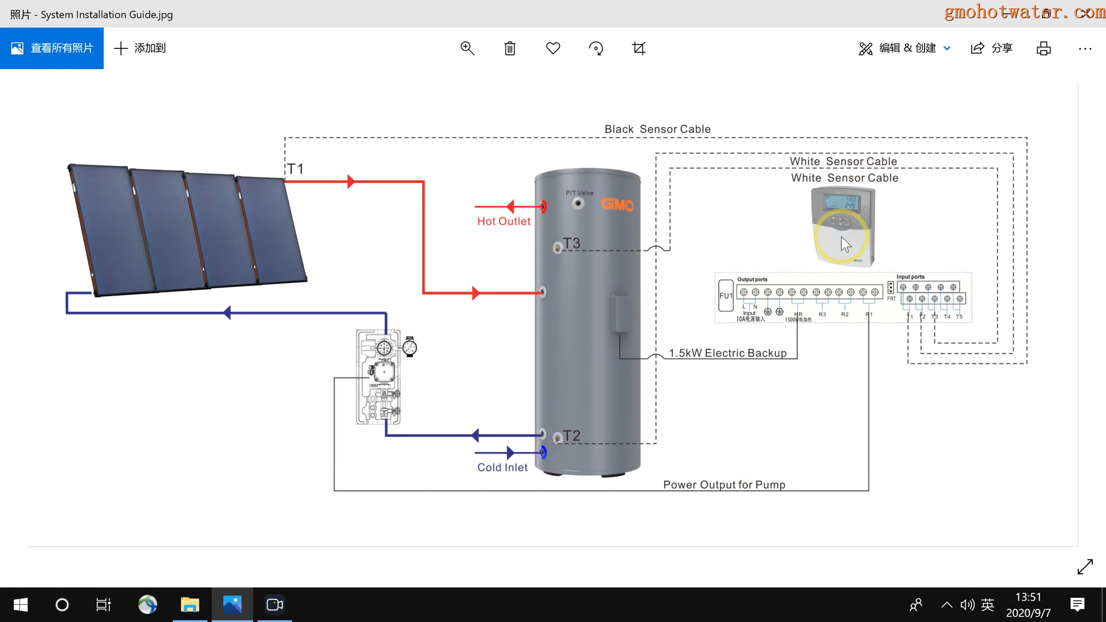
pyautogui.moveTo(825, 195)
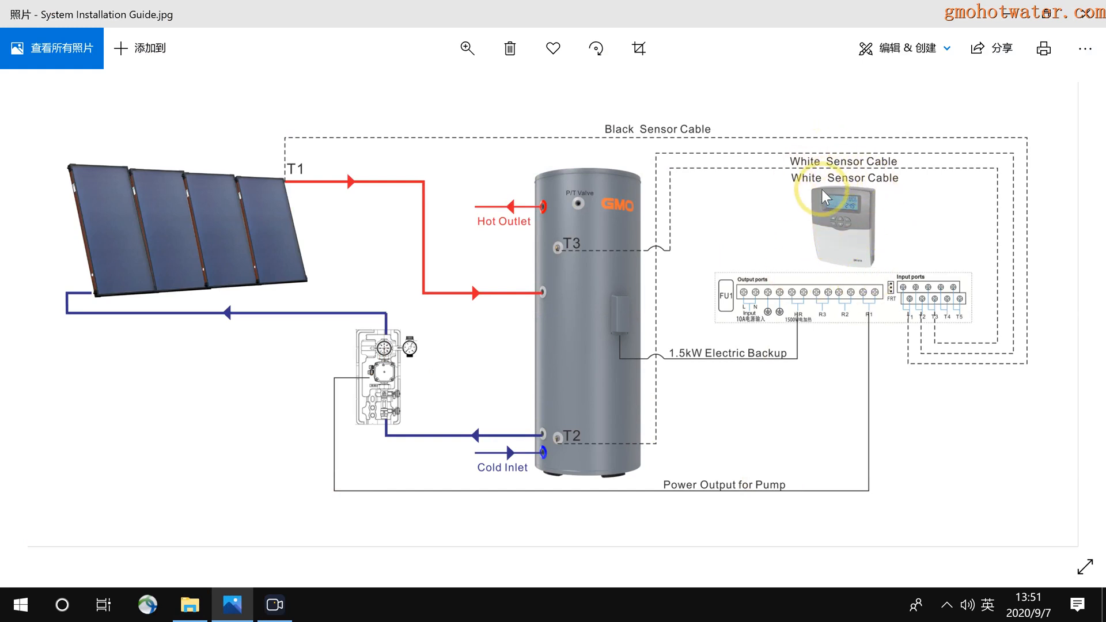
pyautogui.click(465, 48)
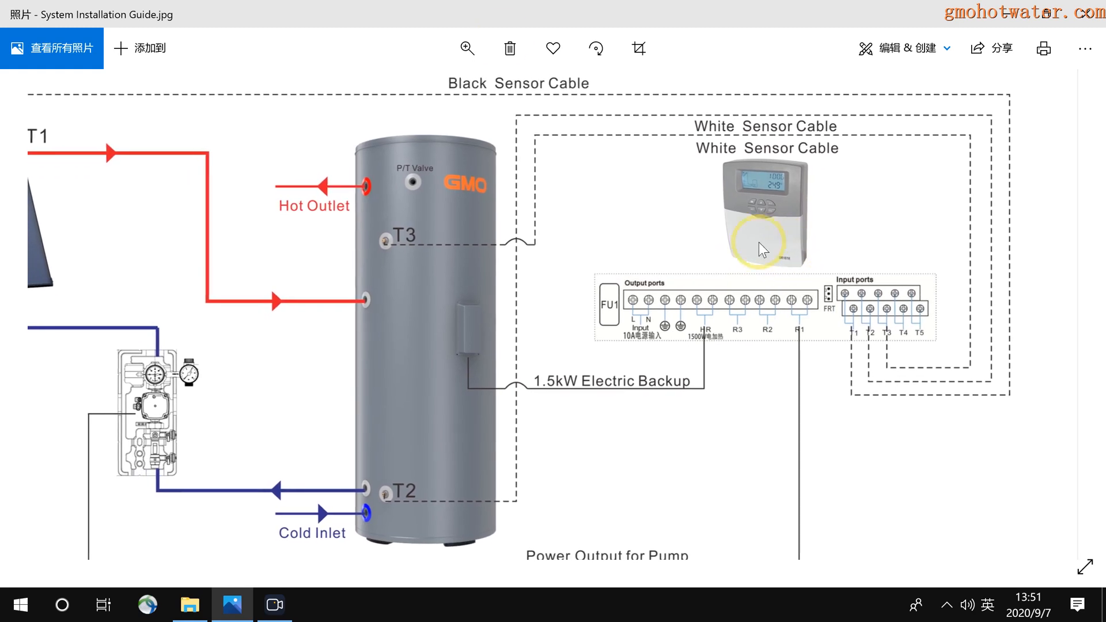
pyautogui.moveTo(691, 248)
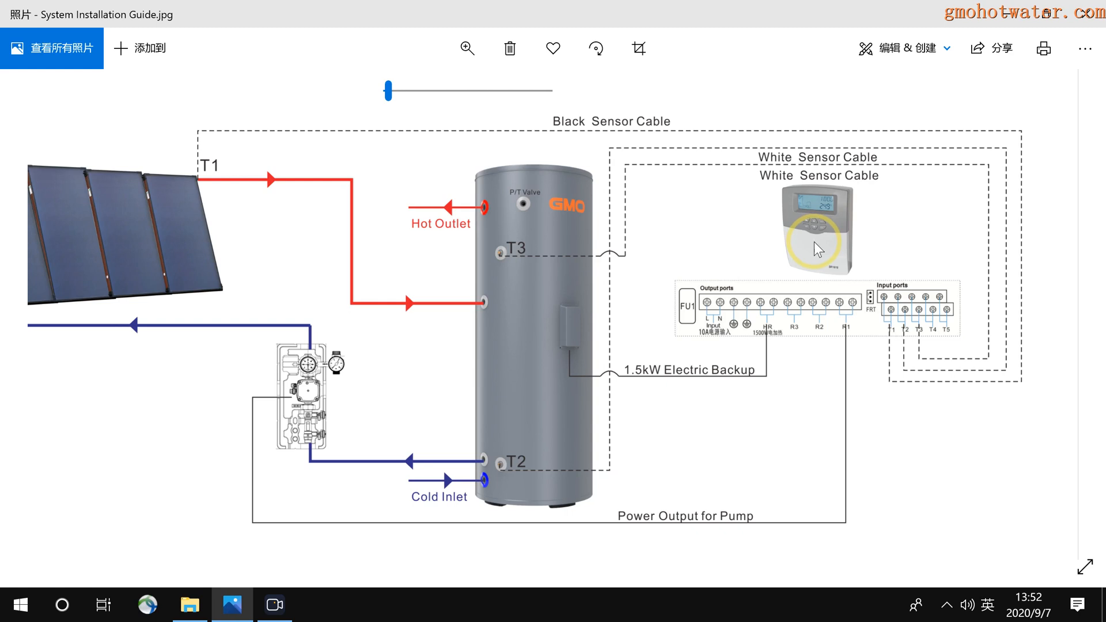
pyautogui.moveTo(850, 282)
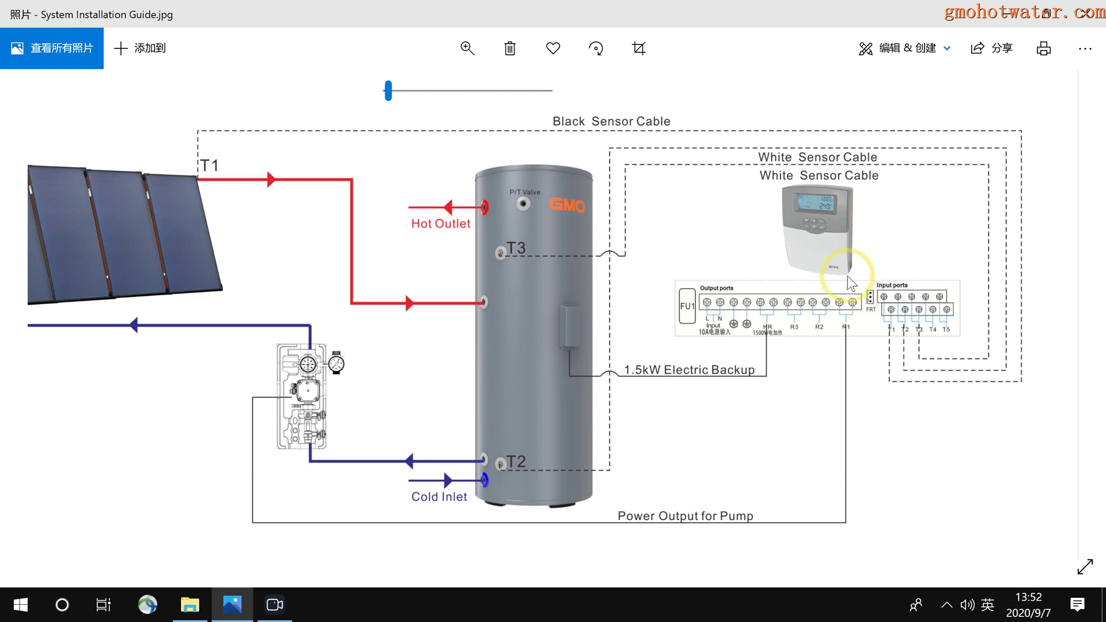
pyautogui.moveTo(766, 335)
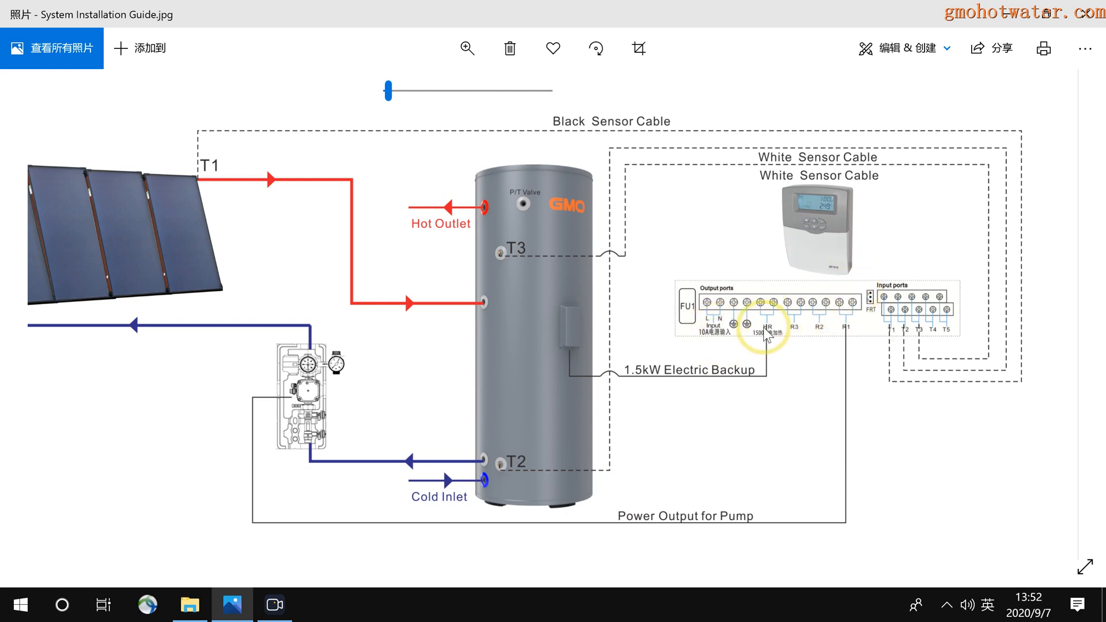
pyautogui.moveTo(832, 169)
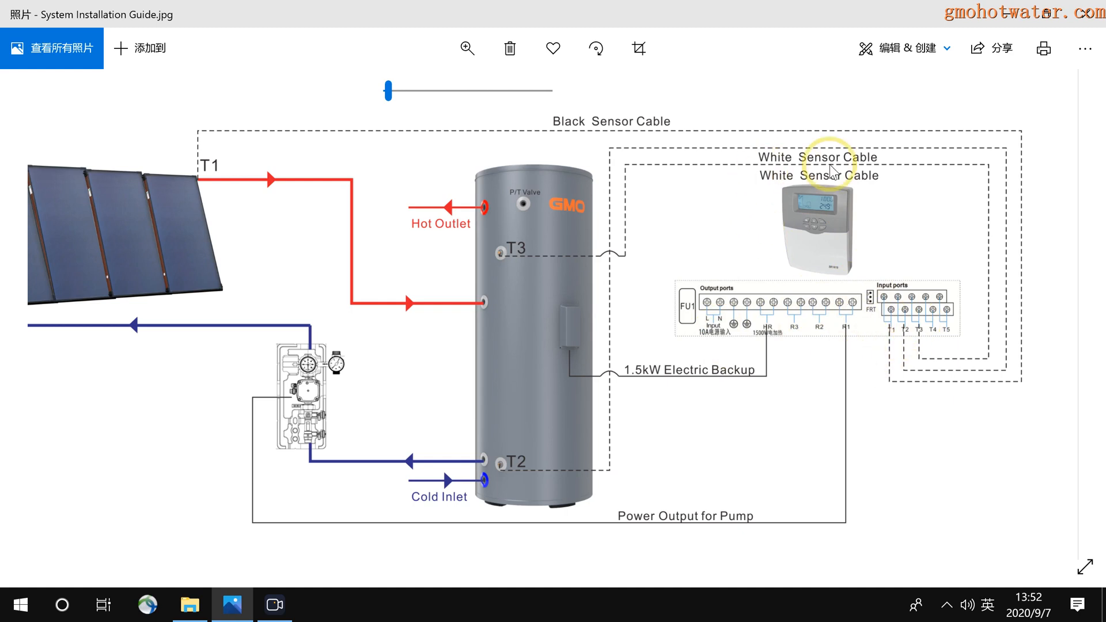
pyautogui.moveTo(779, 192)
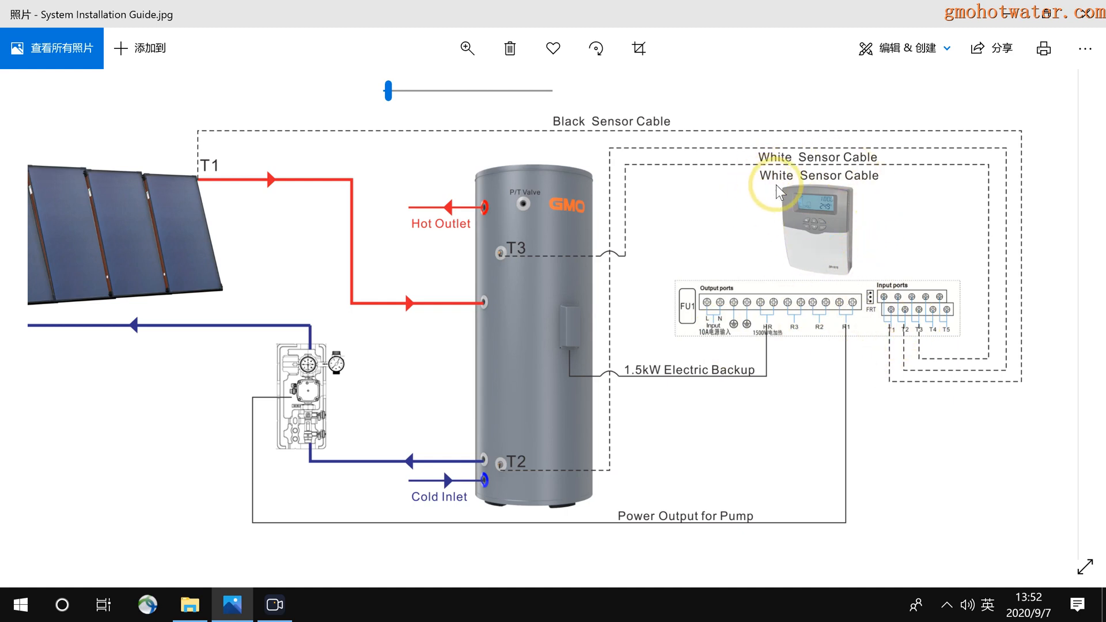
pyautogui.moveTo(774, 239)
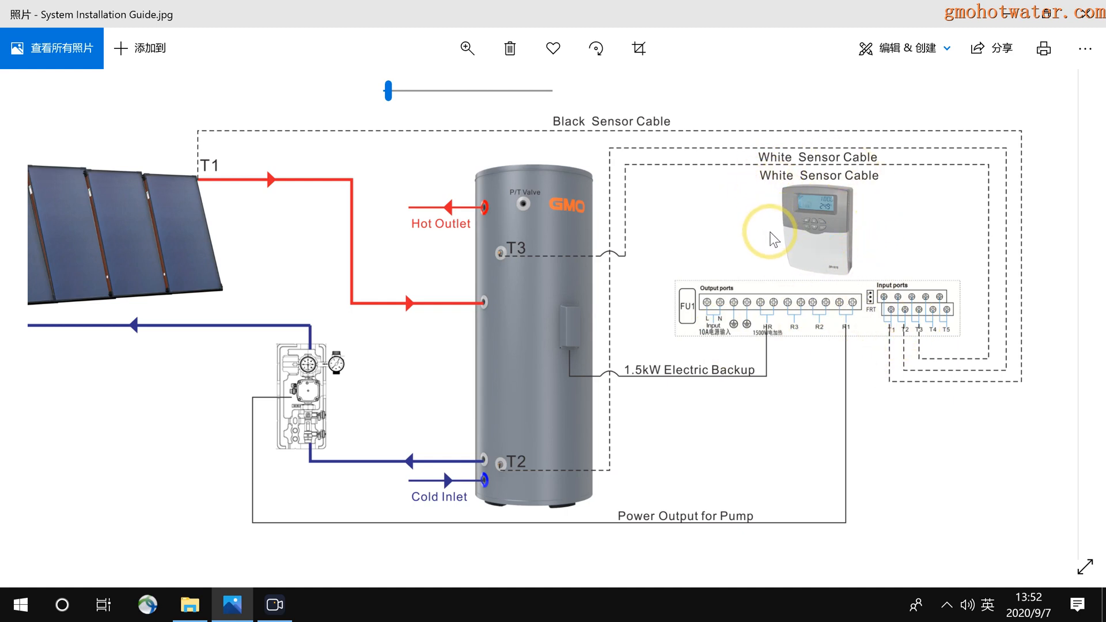
pyautogui.moveTo(846, 236)
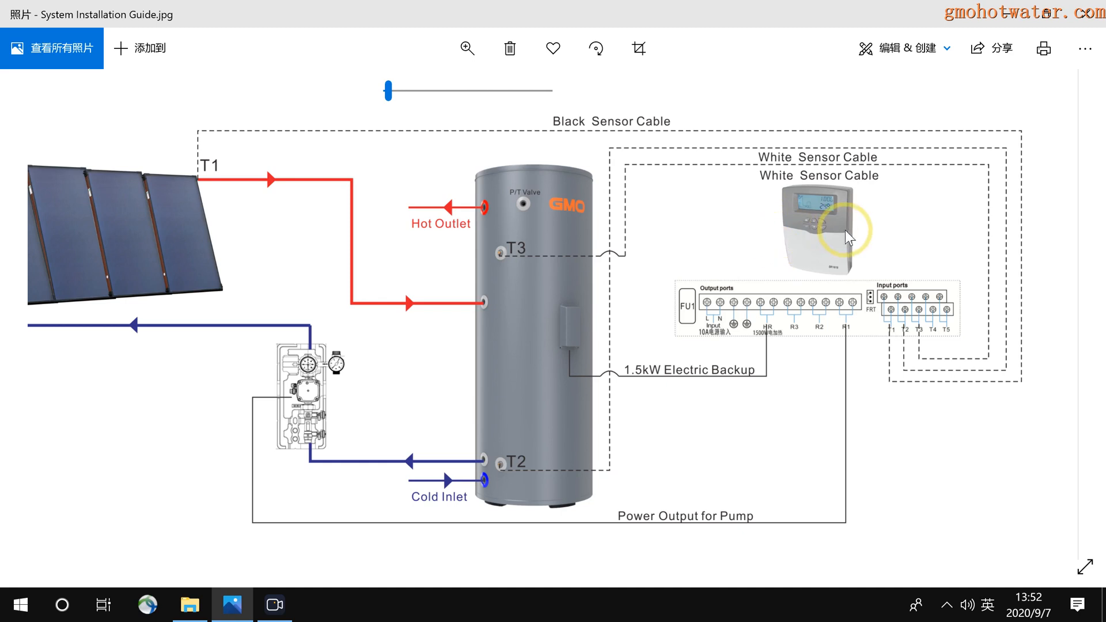
pyautogui.moveTo(850, 245)
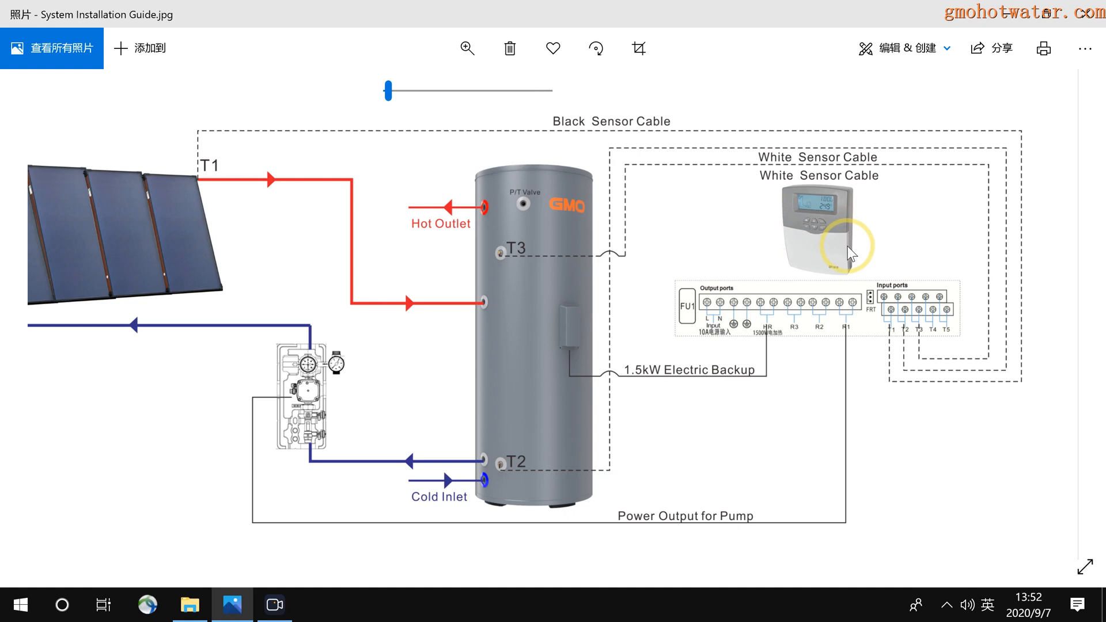
pyautogui.moveTo(832, 358)
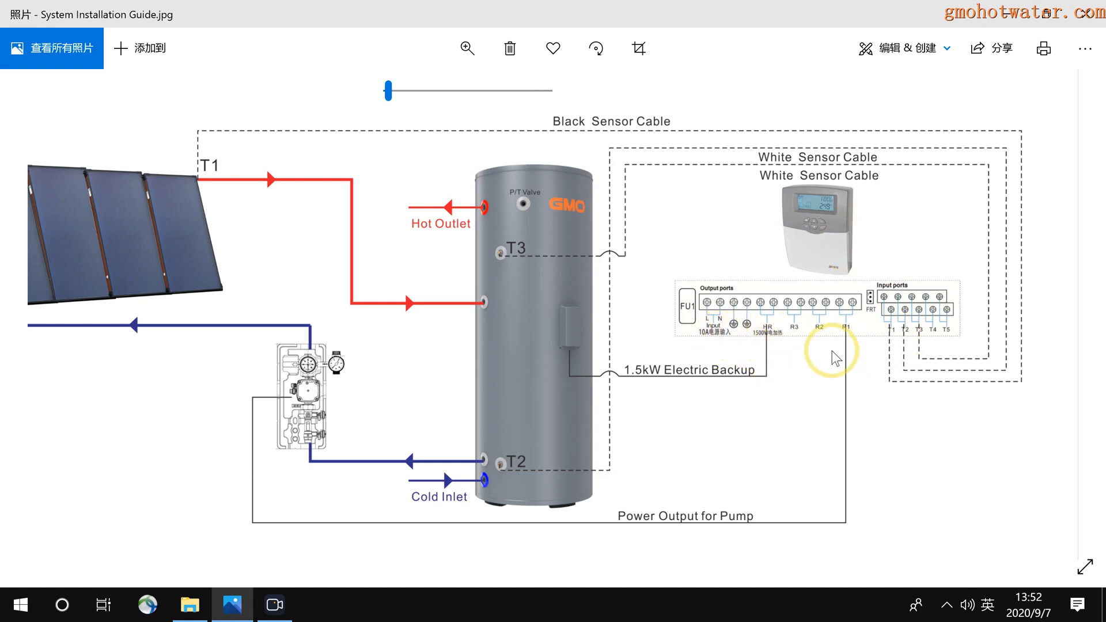
pyautogui.moveTo(709, 323)
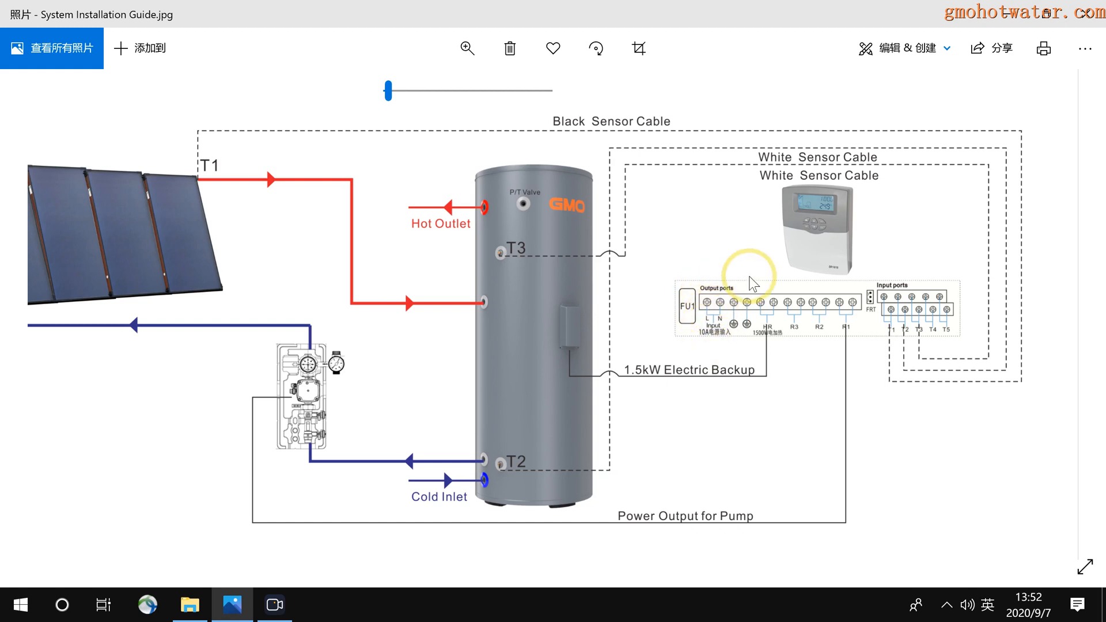
pyautogui.moveTo(734, 317)
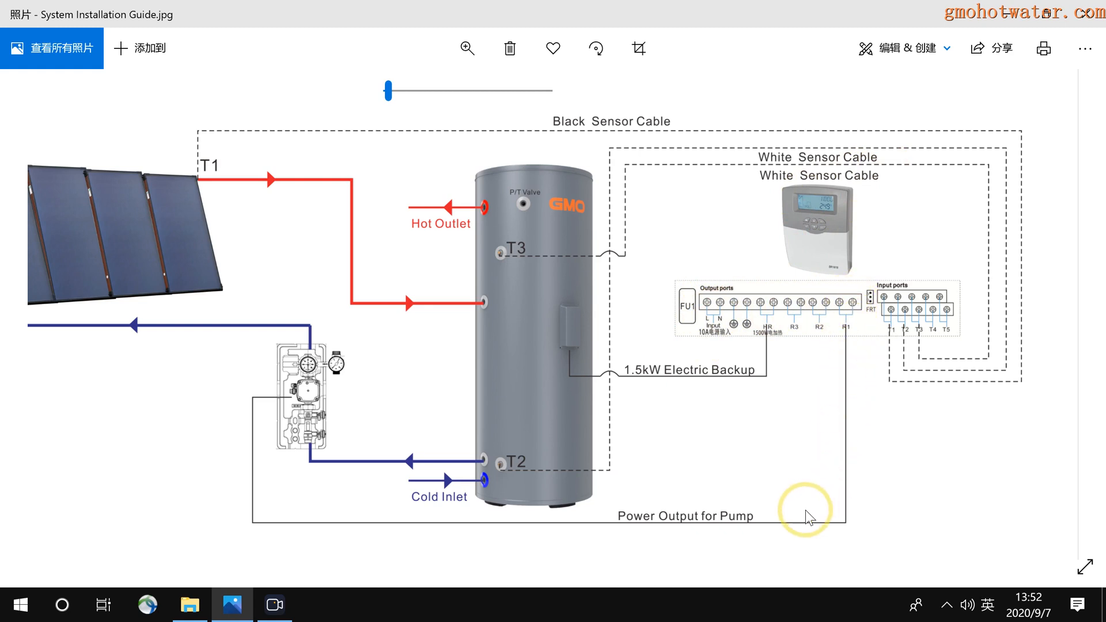
pyautogui.moveTo(304, 409)
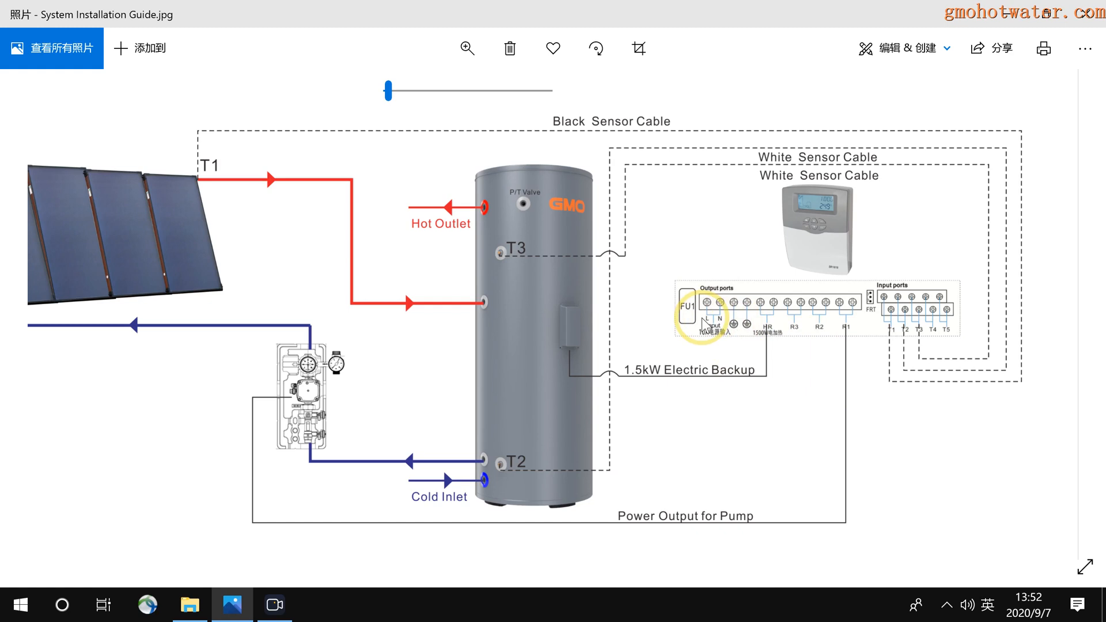
pyautogui.moveTo(712, 323)
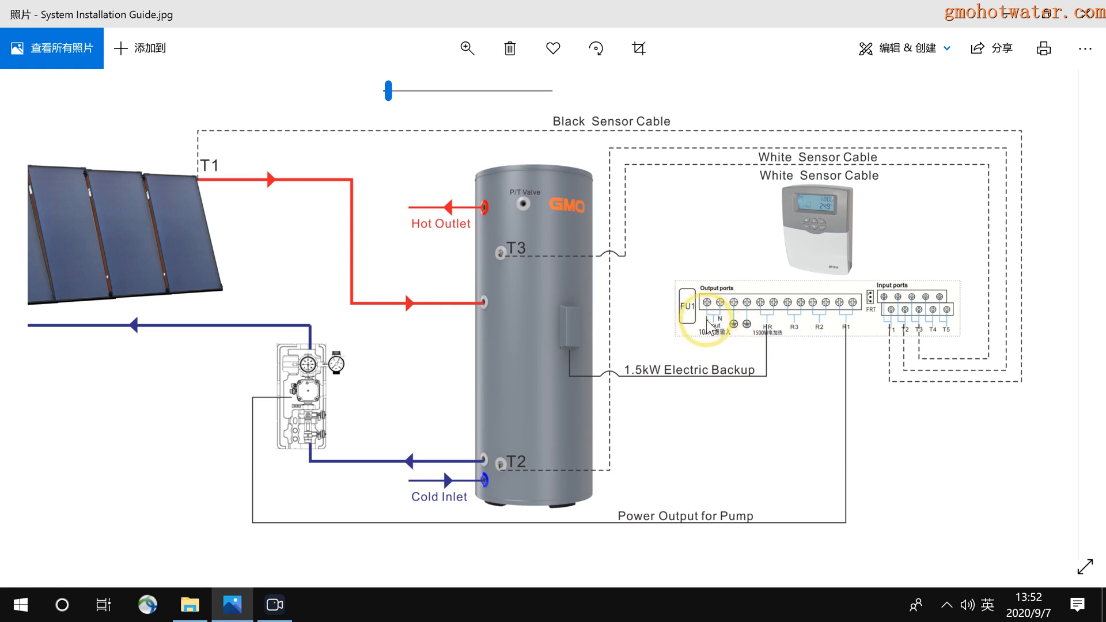
pyautogui.moveTo(725, 322)
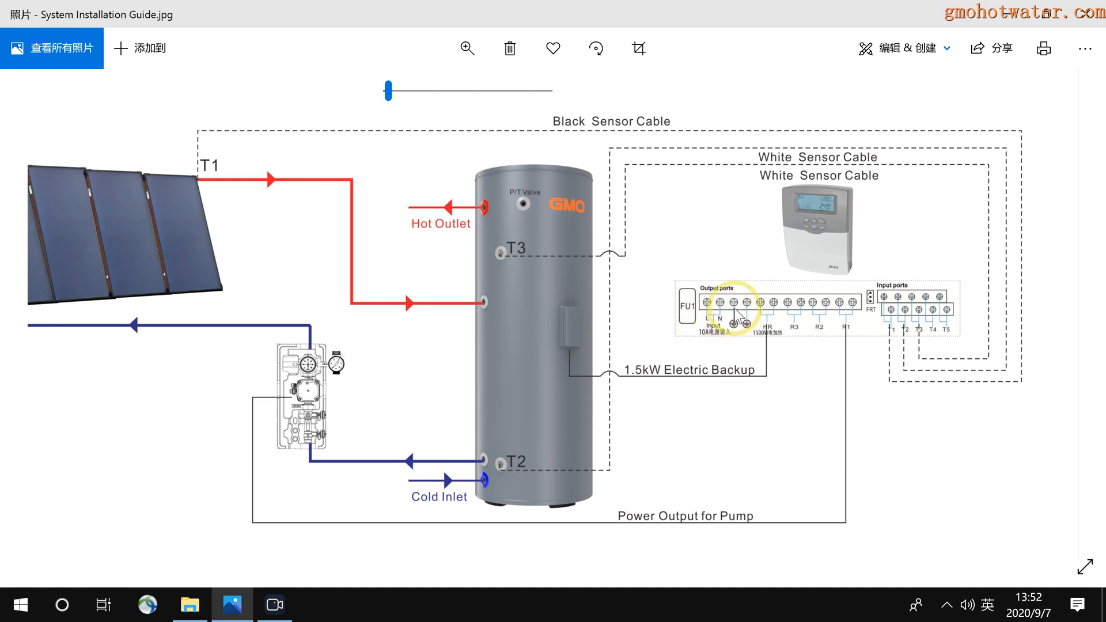
pyautogui.moveTo(737, 307)
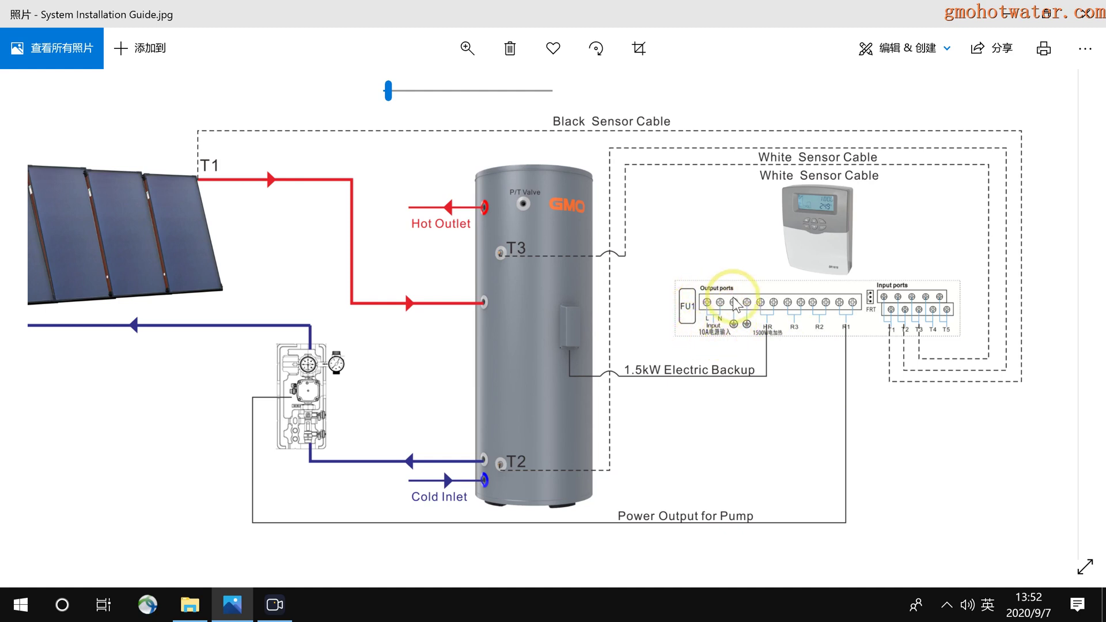
pyautogui.moveTo(754, 335)
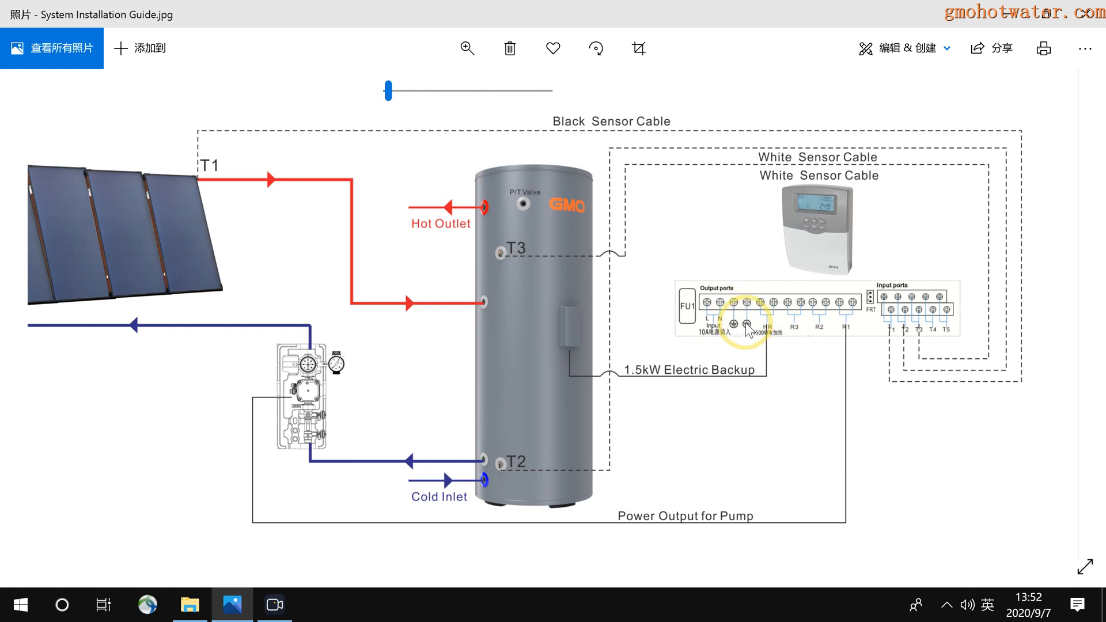
pyautogui.moveTo(769, 336)
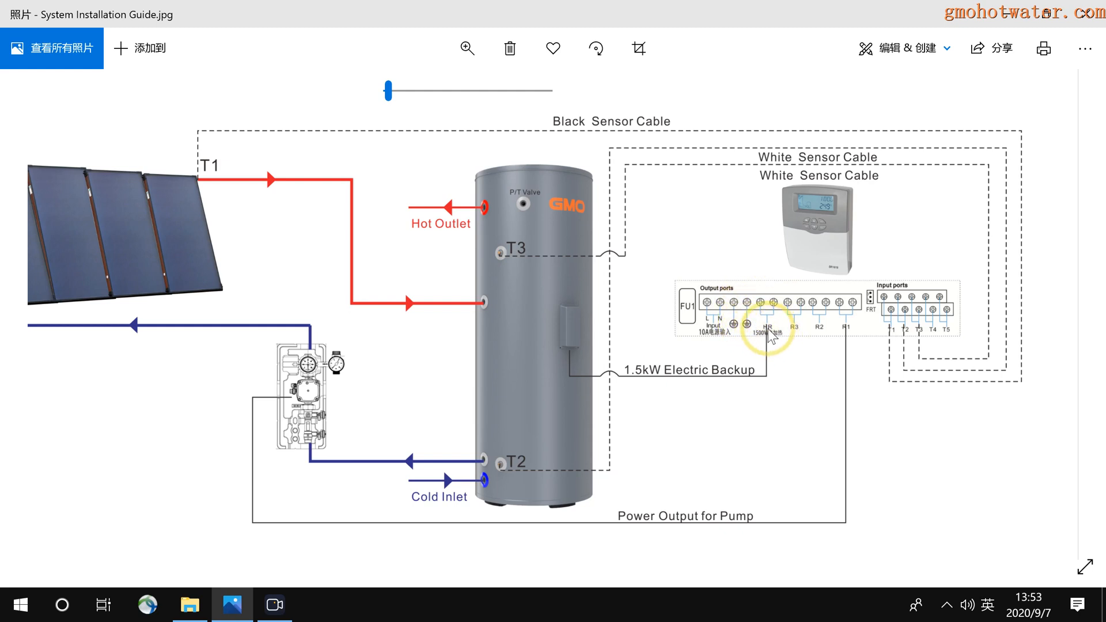
pyautogui.moveTo(774, 339)
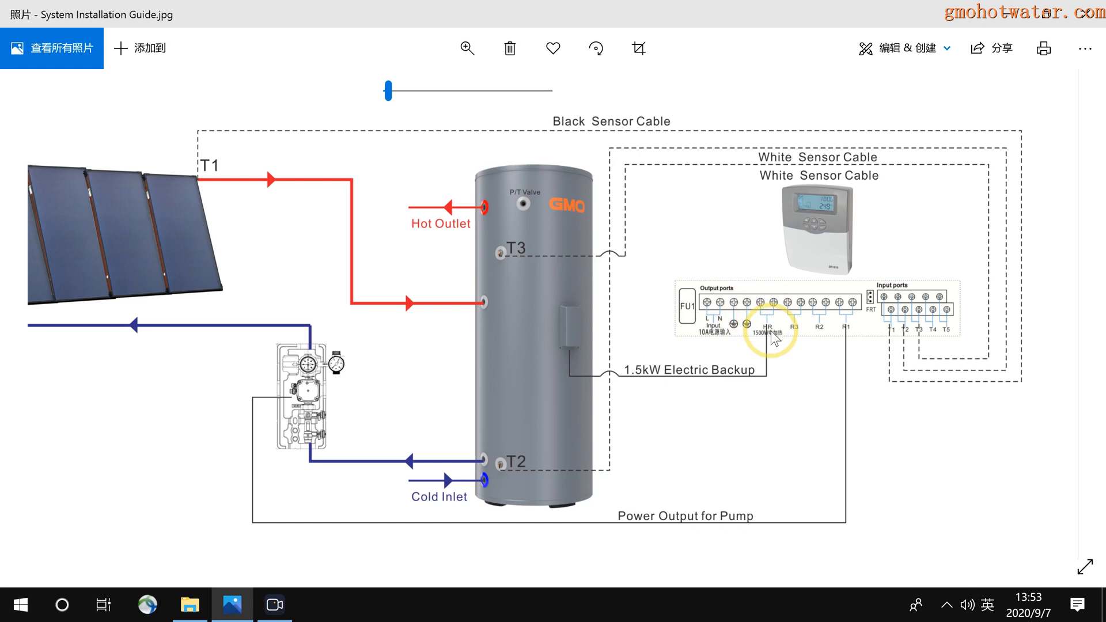
pyautogui.moveTo(756, 347)
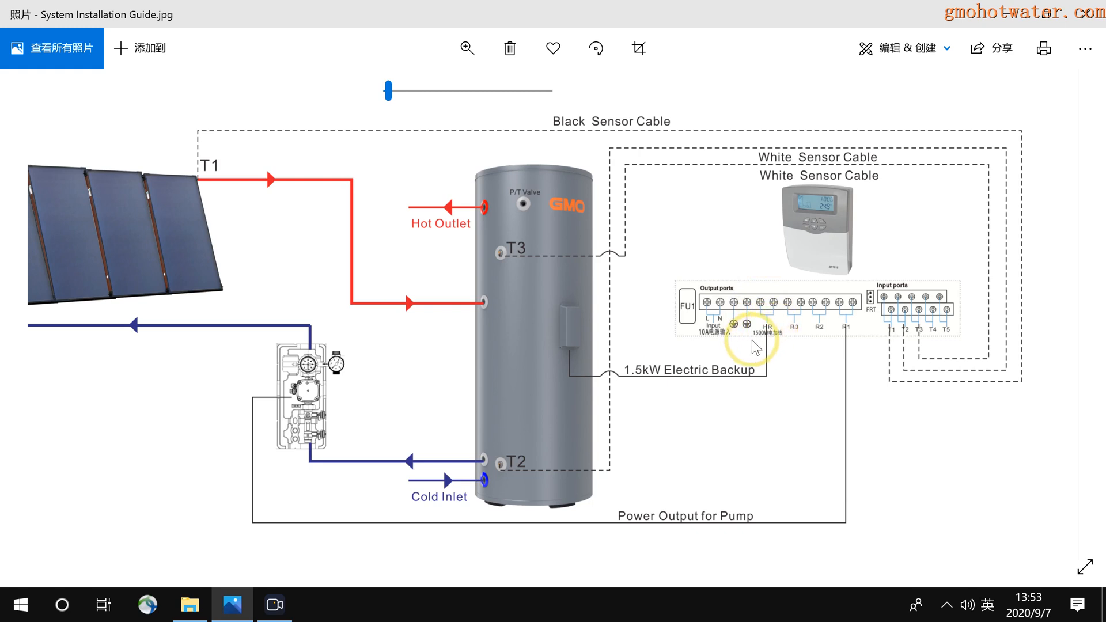
pyautogui.moveTo(769, 314)
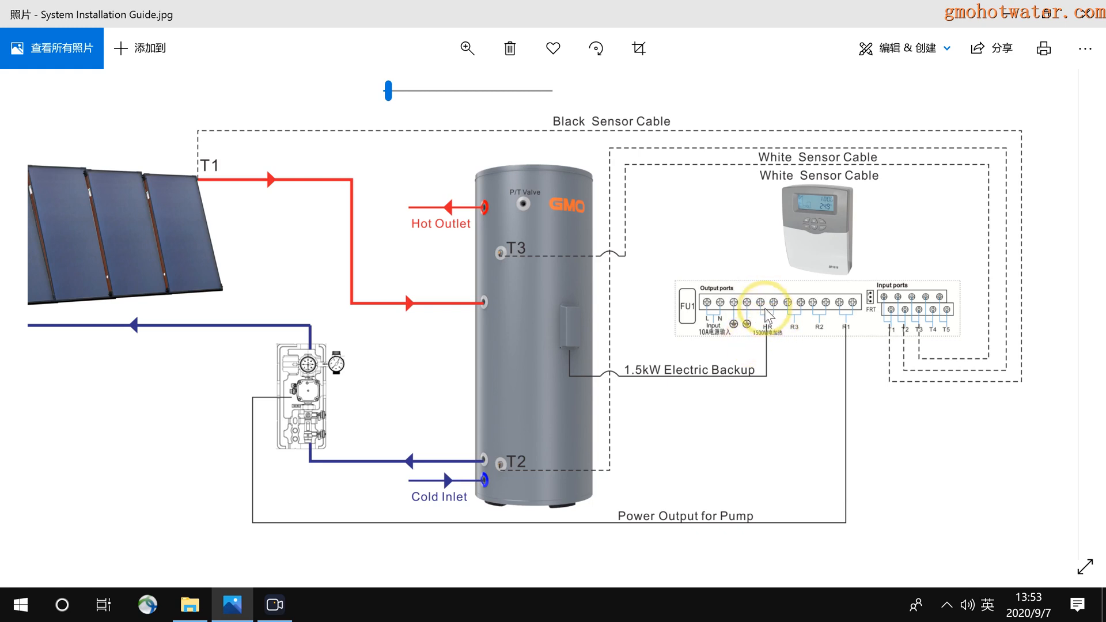
pyautogui.moveTo(588, 367)
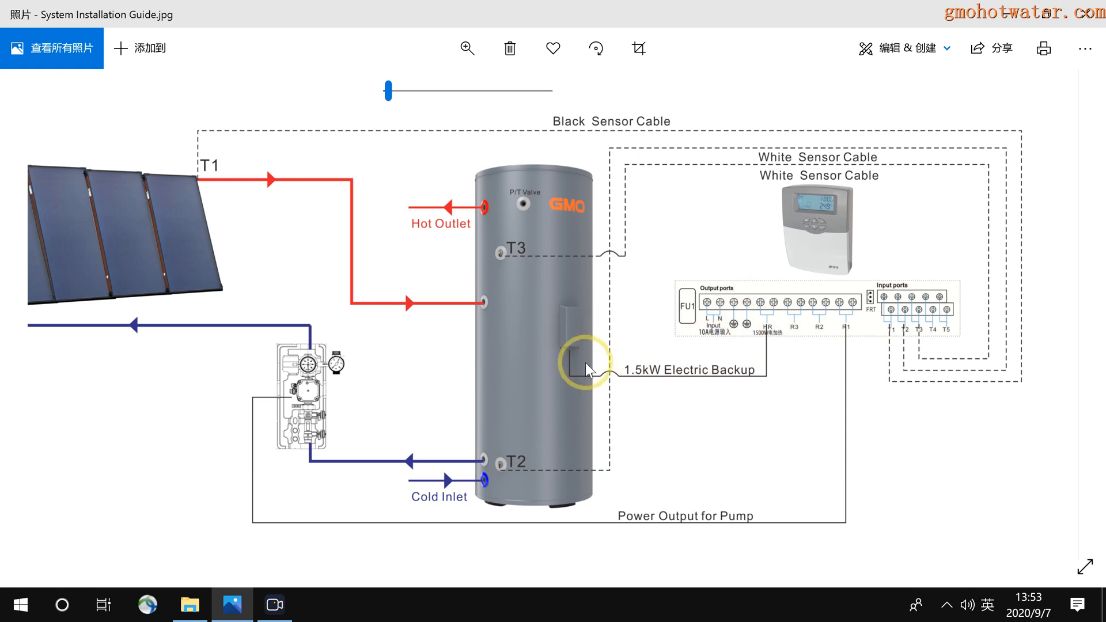
pyautogui.moveTo(631, 371)
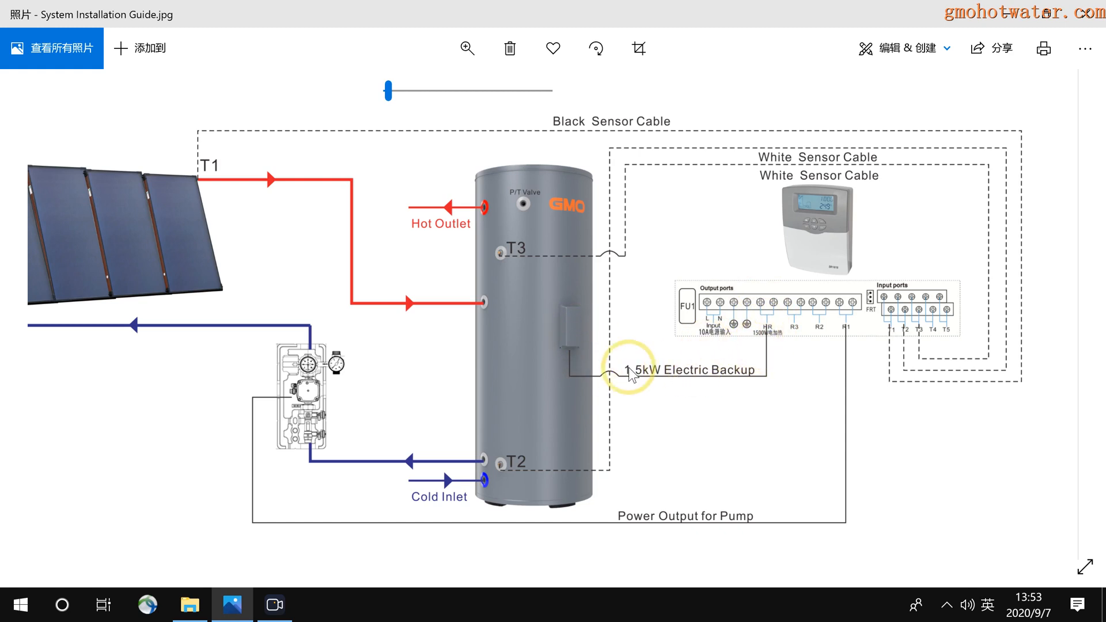
pyautogui.moveTo(730, 395)
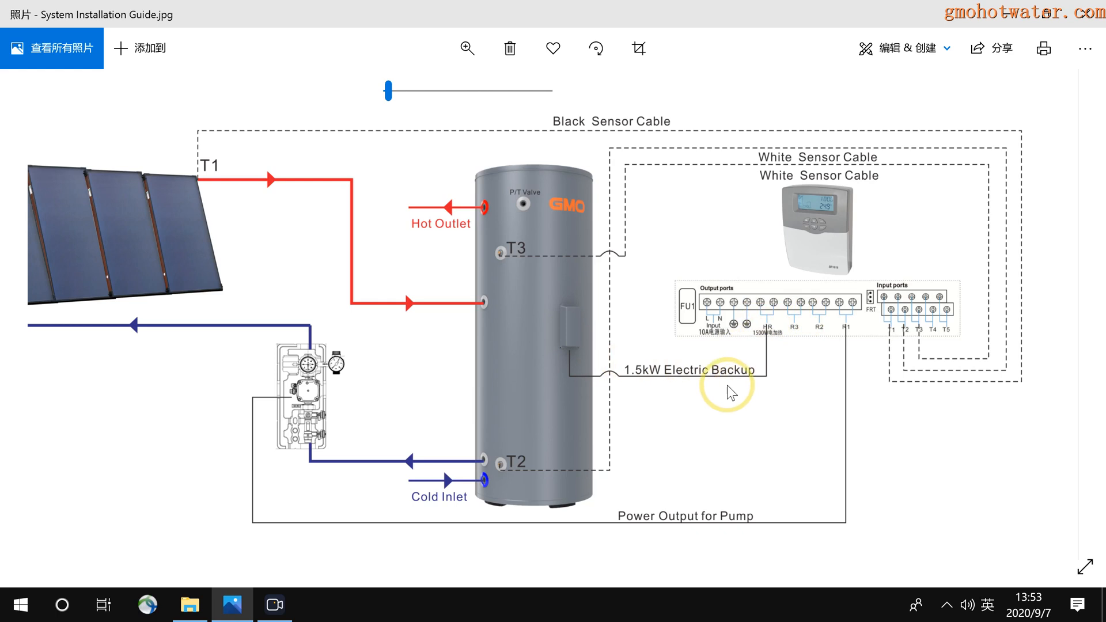
pyautogui.moveTo(853, 335)
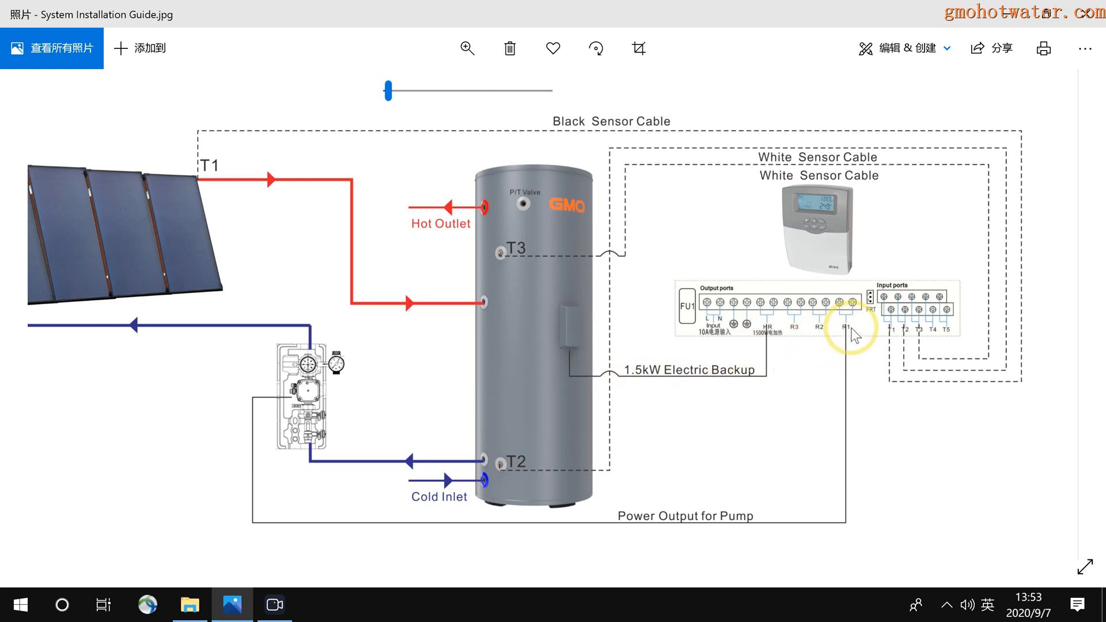
pyautogui.moveTo(805, 337)
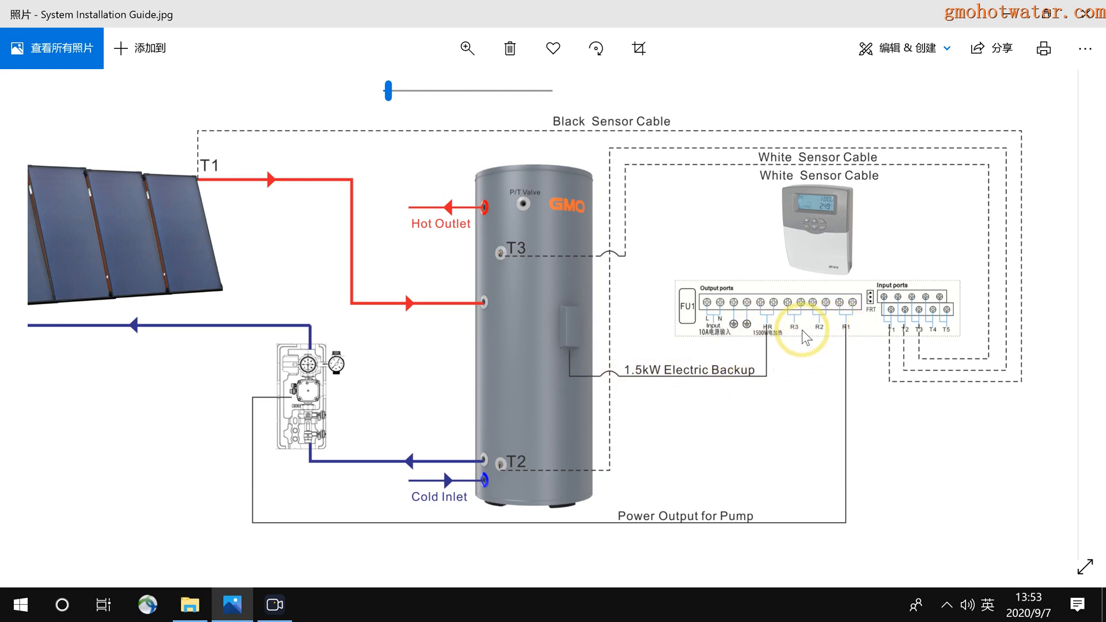
pyautogui.moveTo(854, 327)
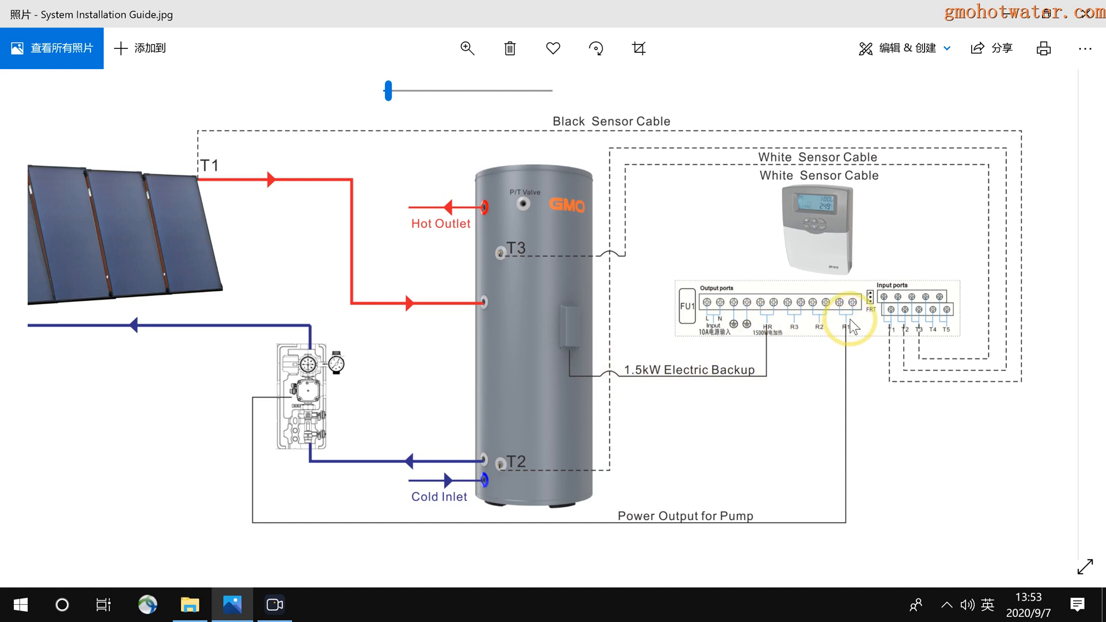
pyautogui.moveTo(854, 327)
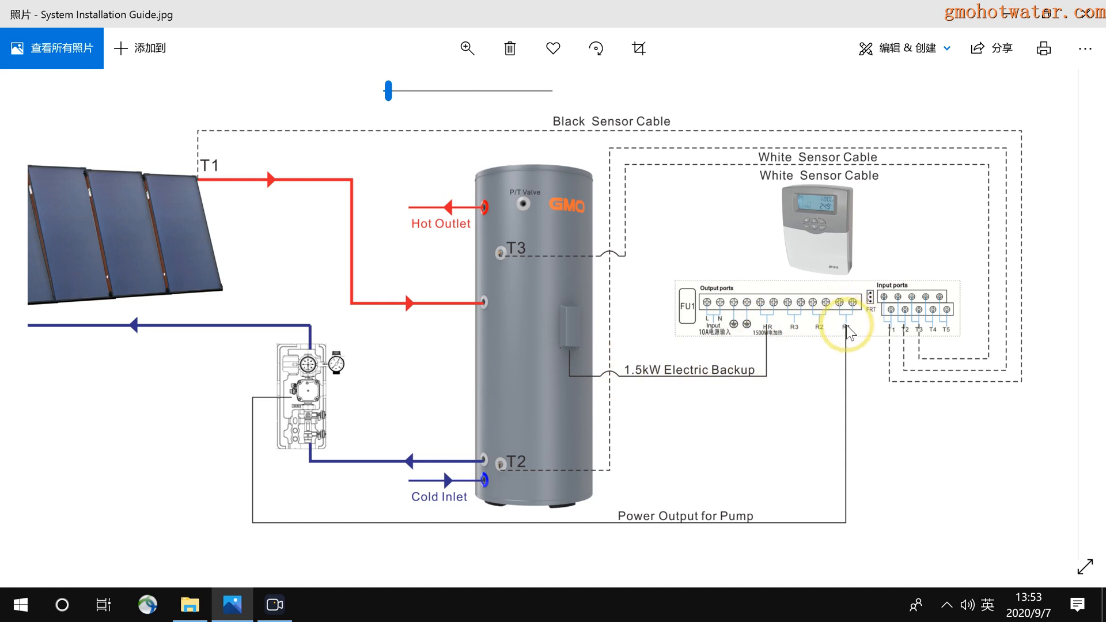
pyautogui.moveTo(554, 532)
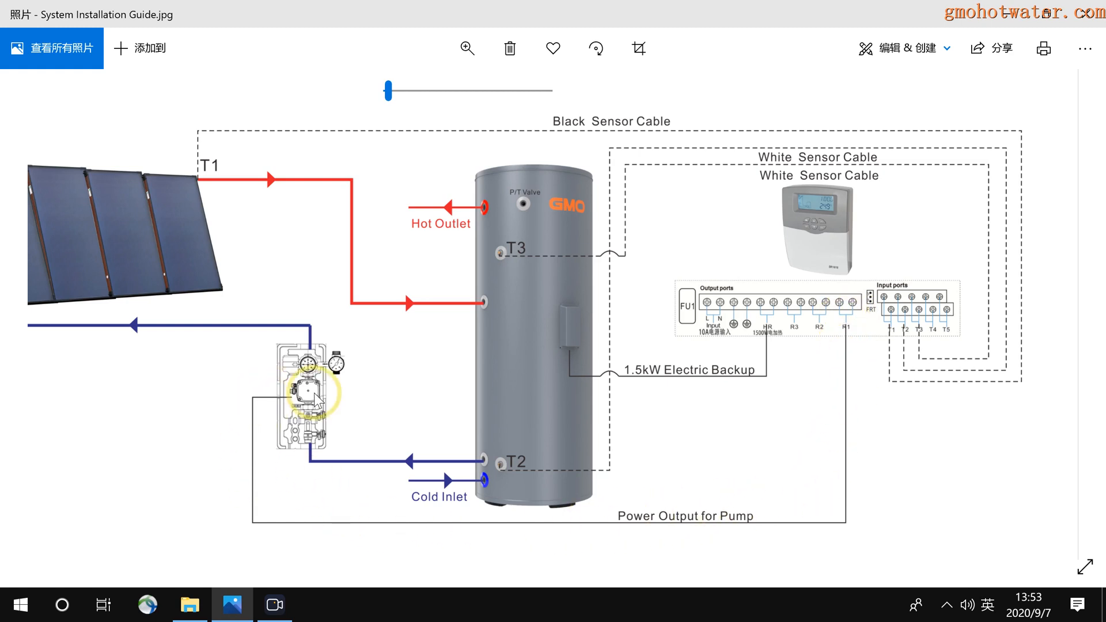
pyautogui.moveTo(998, 335)
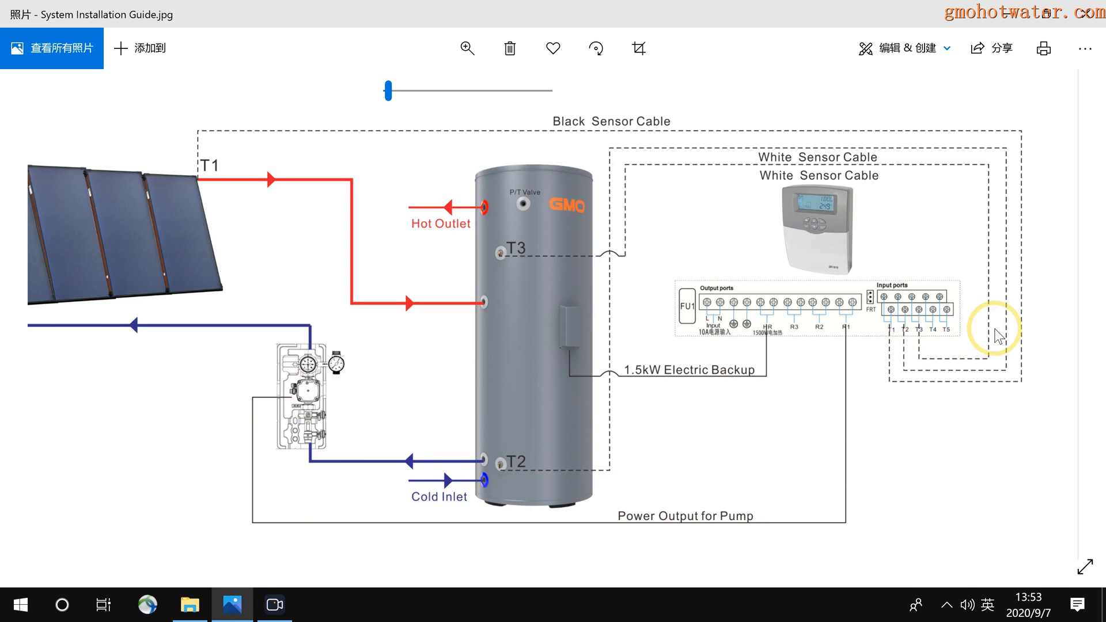
pyautogui.moveTo(920, 345)
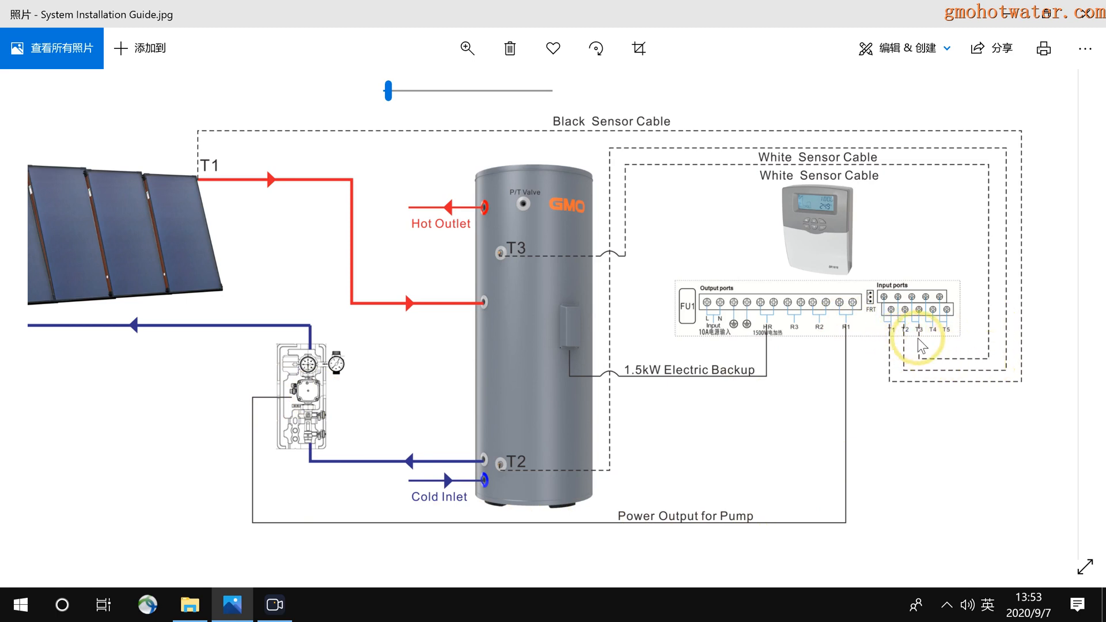
pyautogui.moveTo(1030, 346)
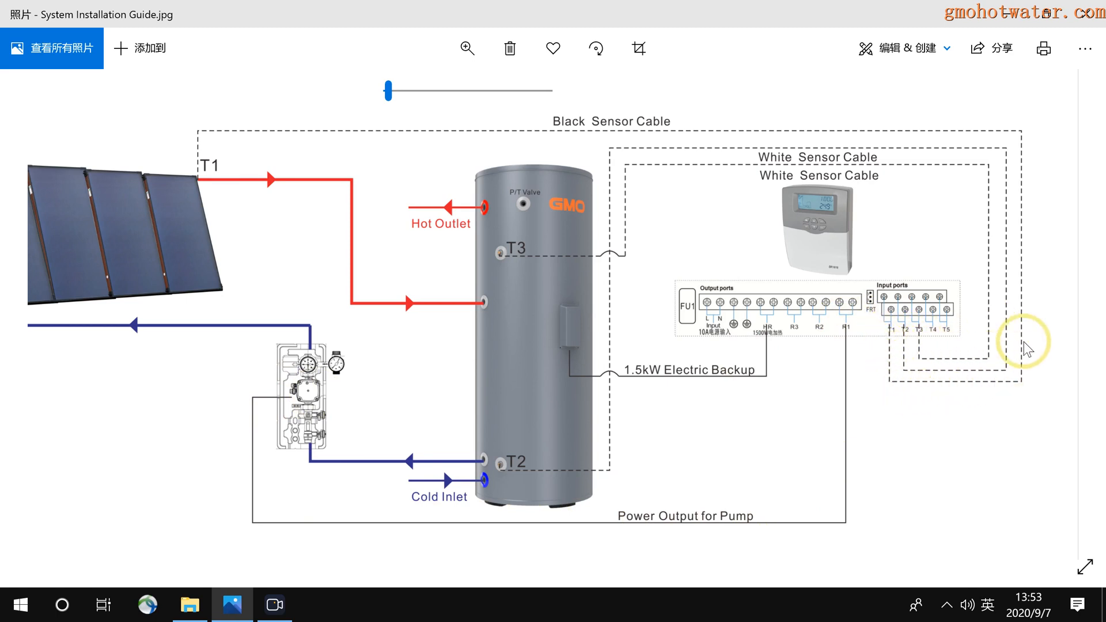
pyautogui.moveTo(201, 183)
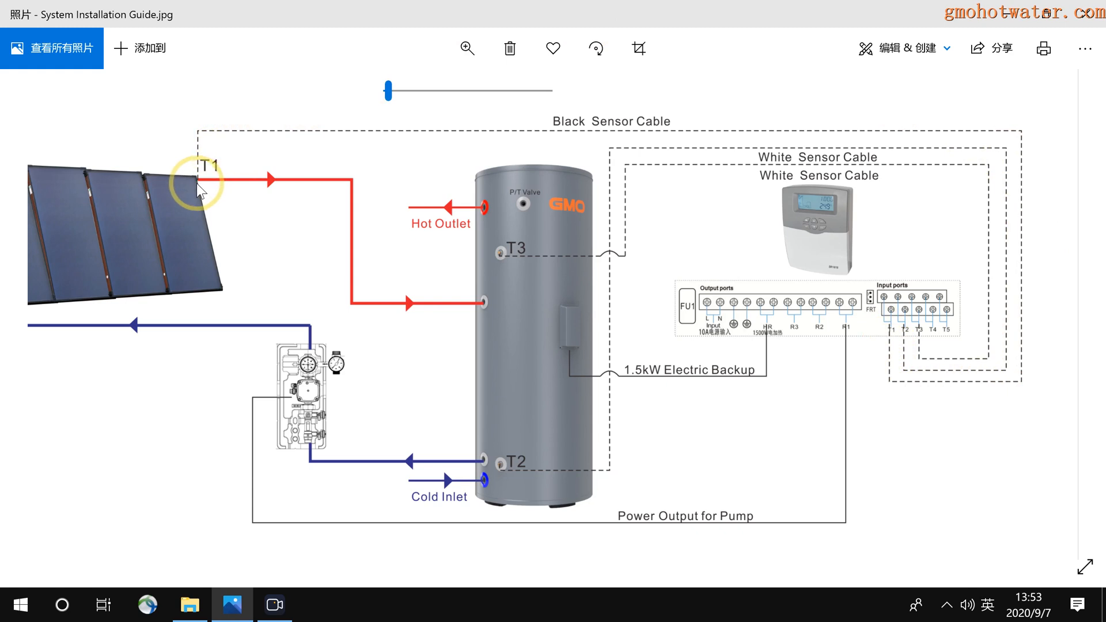
pyautogui.moveTo(199, 185)
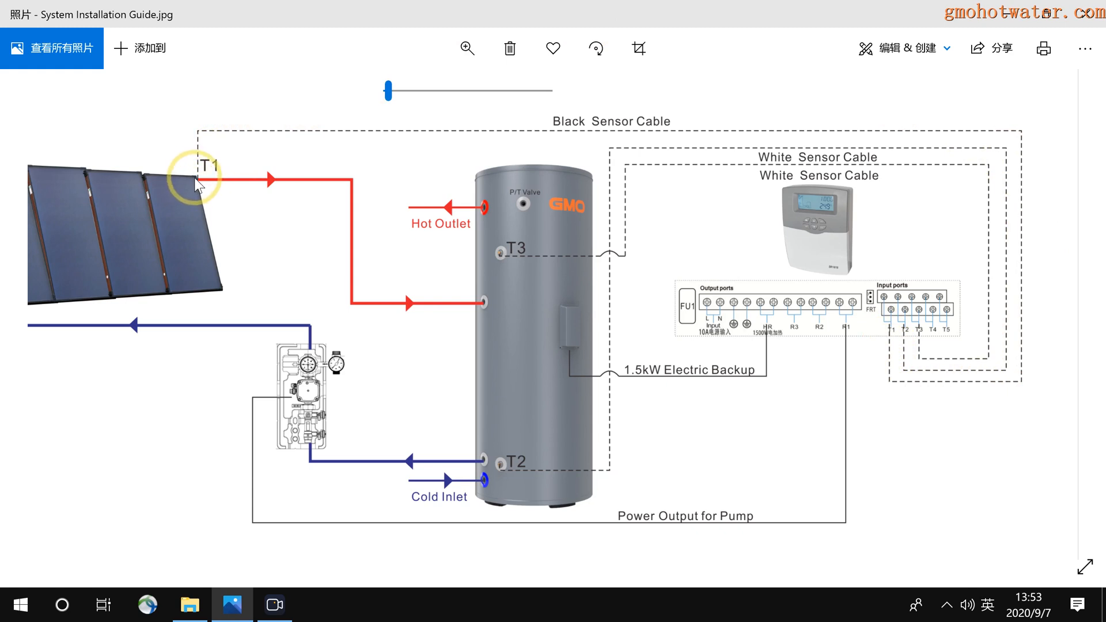
pyautogui.moveTo(795, 323)
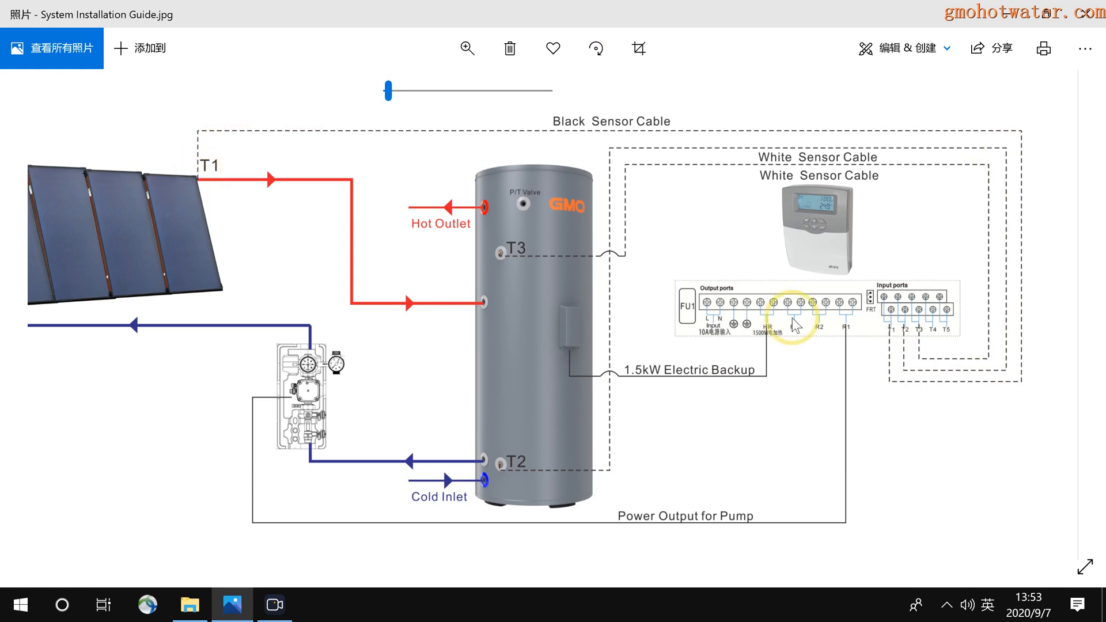
pyautogui.moveTo(1023, 269)
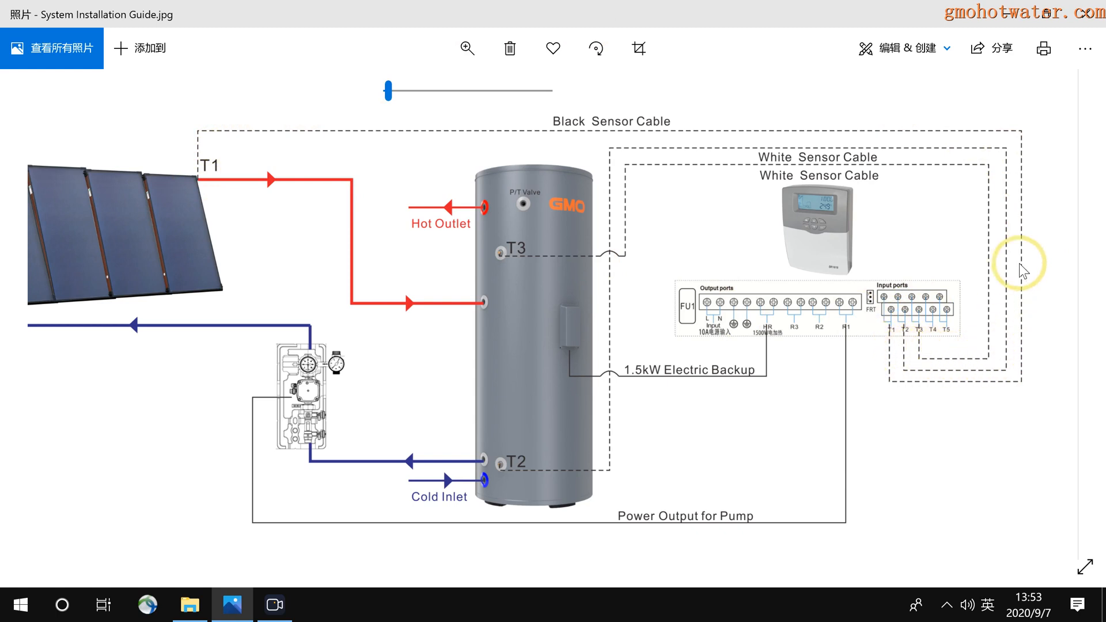
pyautogui.moveTo(505, 471)
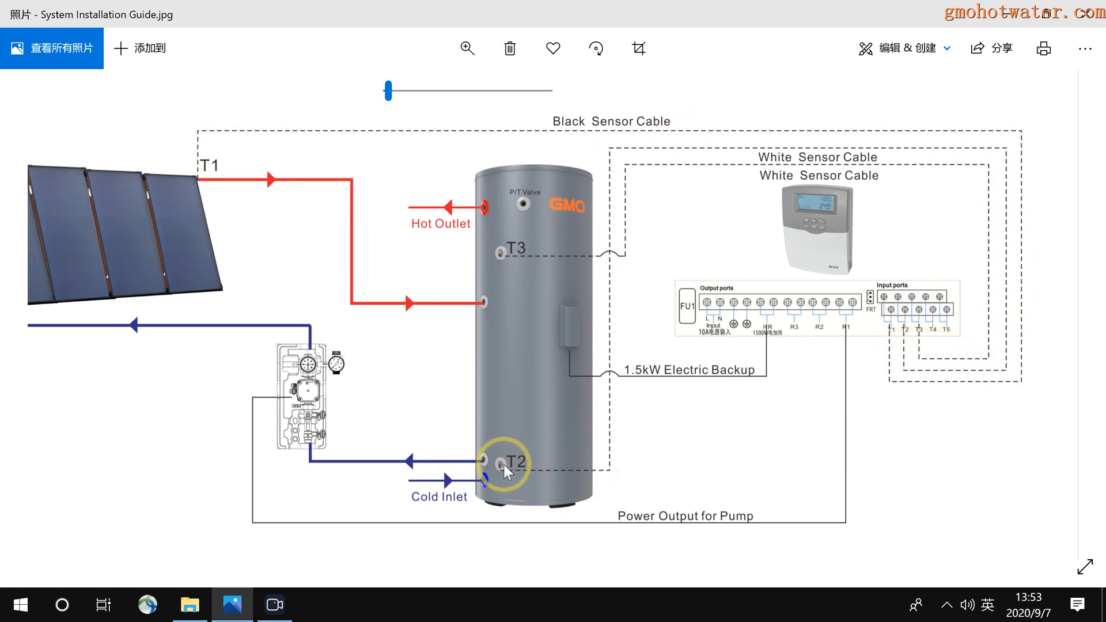
pyautogui.moveTo(862, 457)
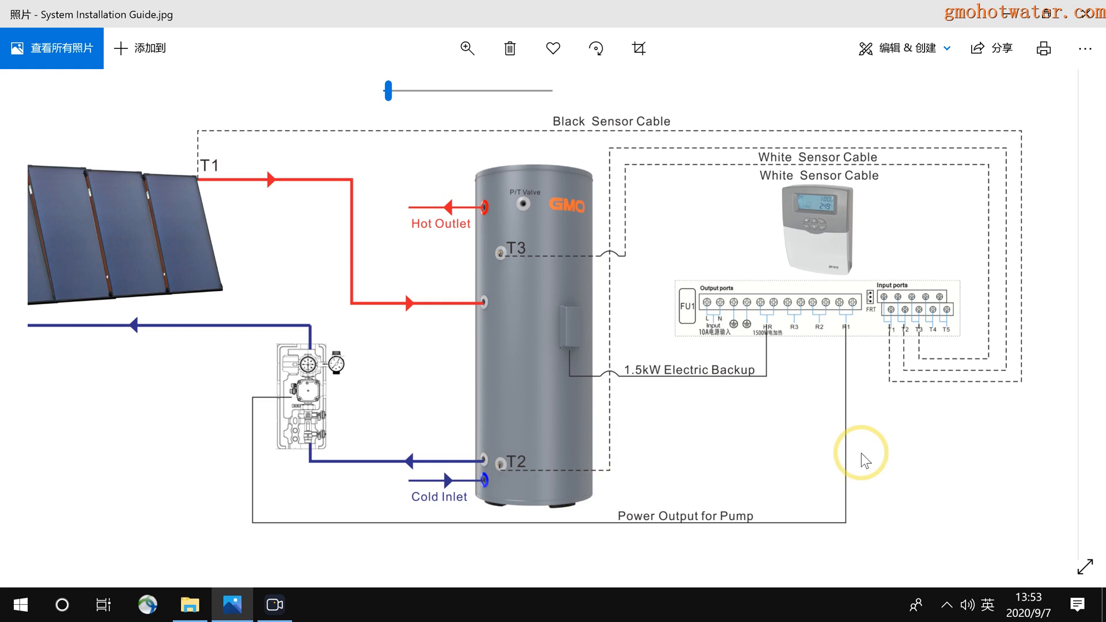
pyautogui.moveTo(564, 249)
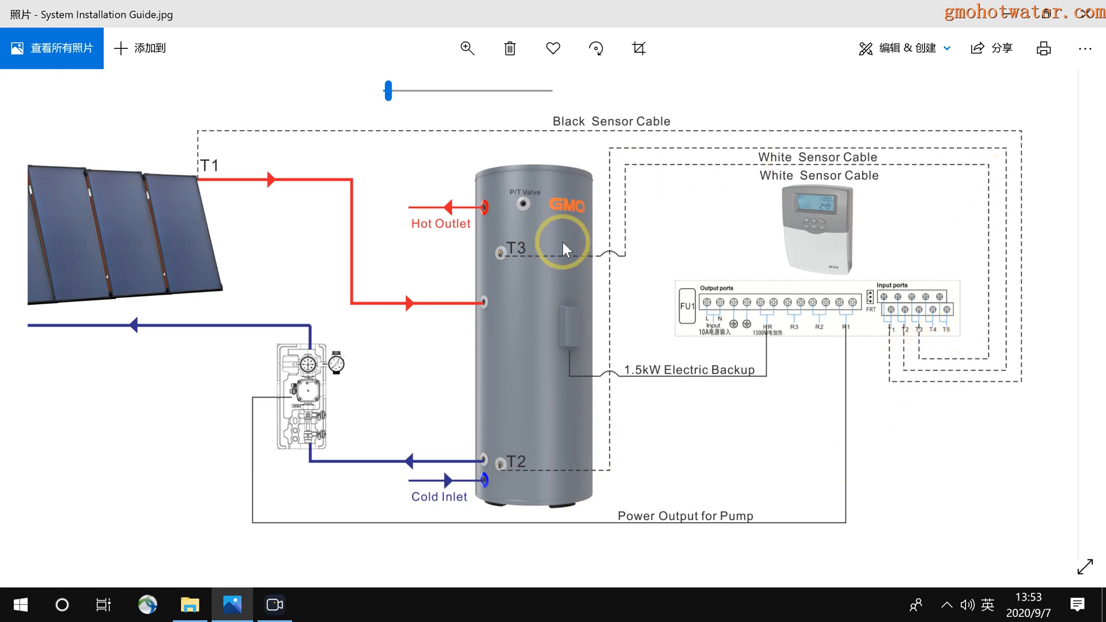
pyautogui.moveTo(508, 260)
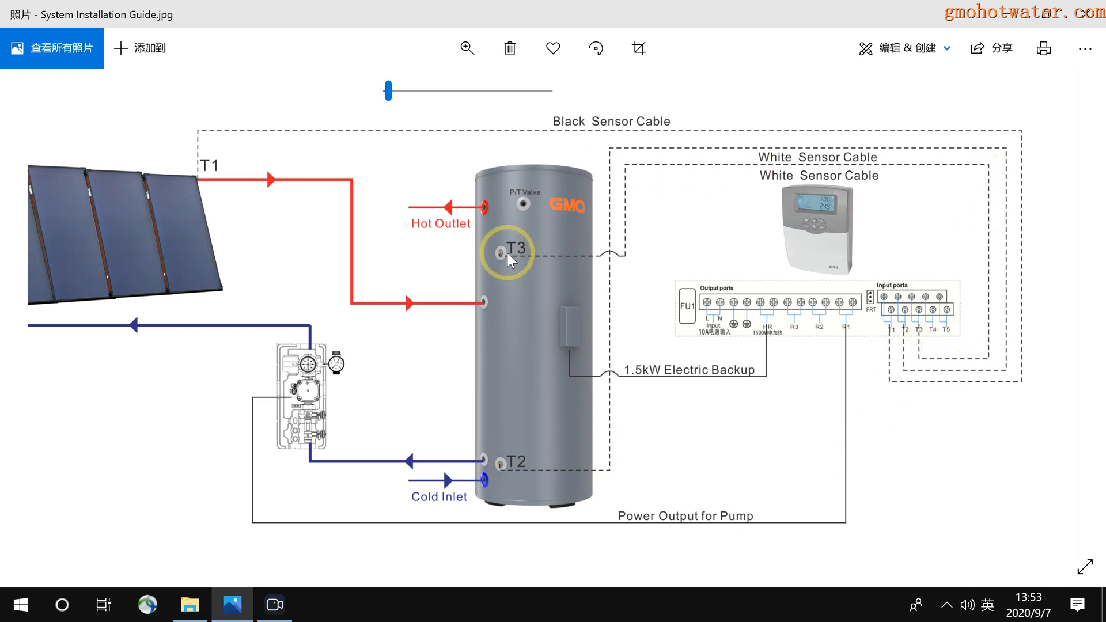
pyautogui.moveTo(889, 377)
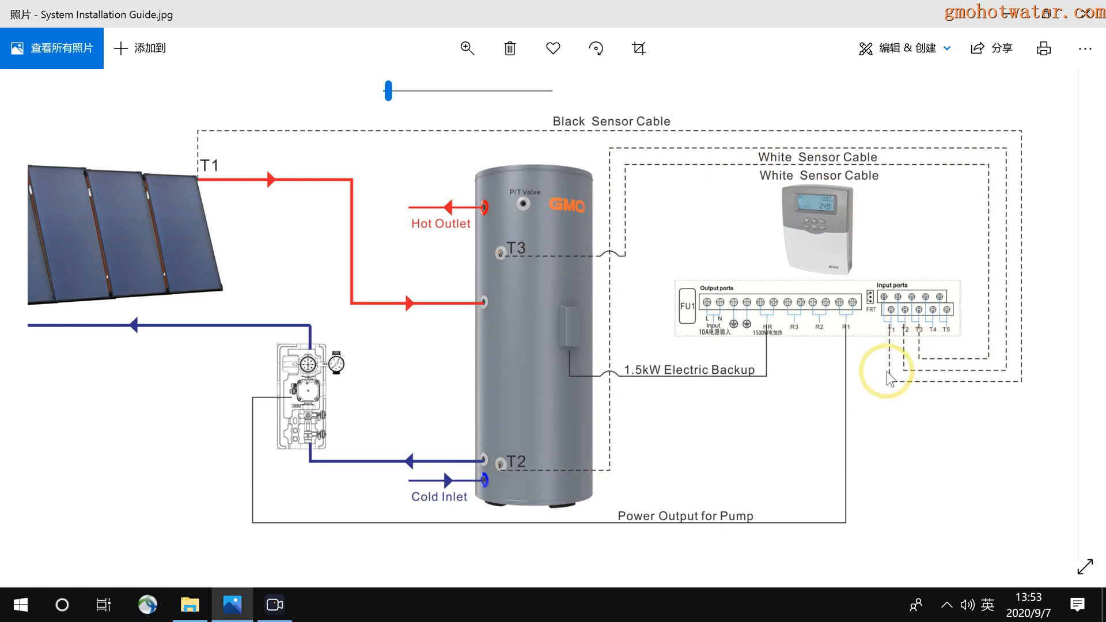
pyautogui.moveTo(582, 186)
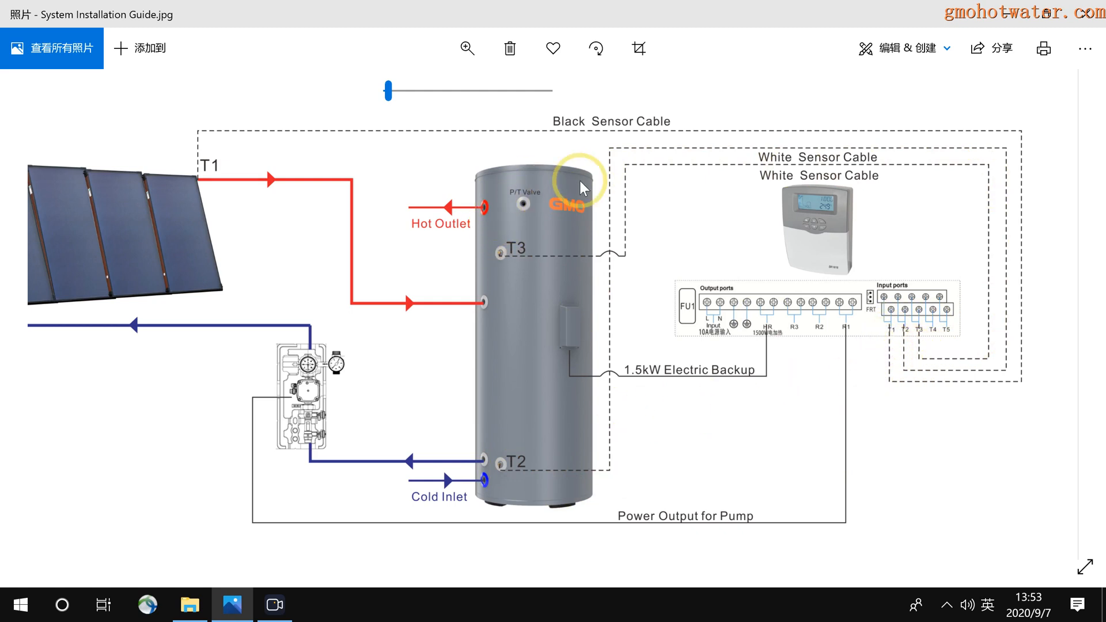
pyautogui.moveTo(688, 293)
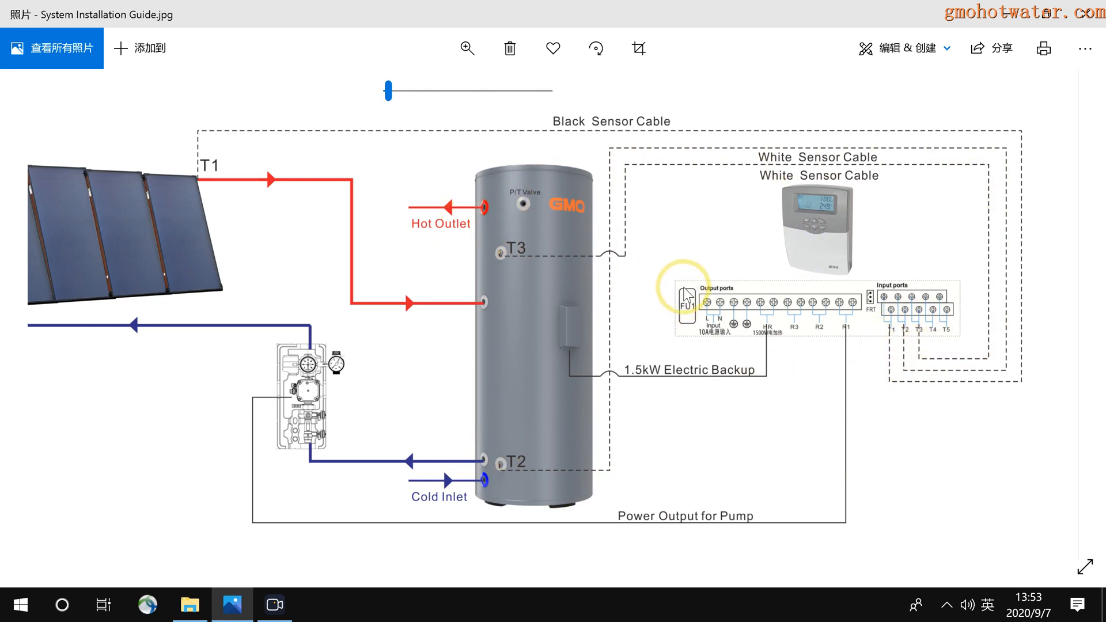
pyautogui.moveTo(896, 366)
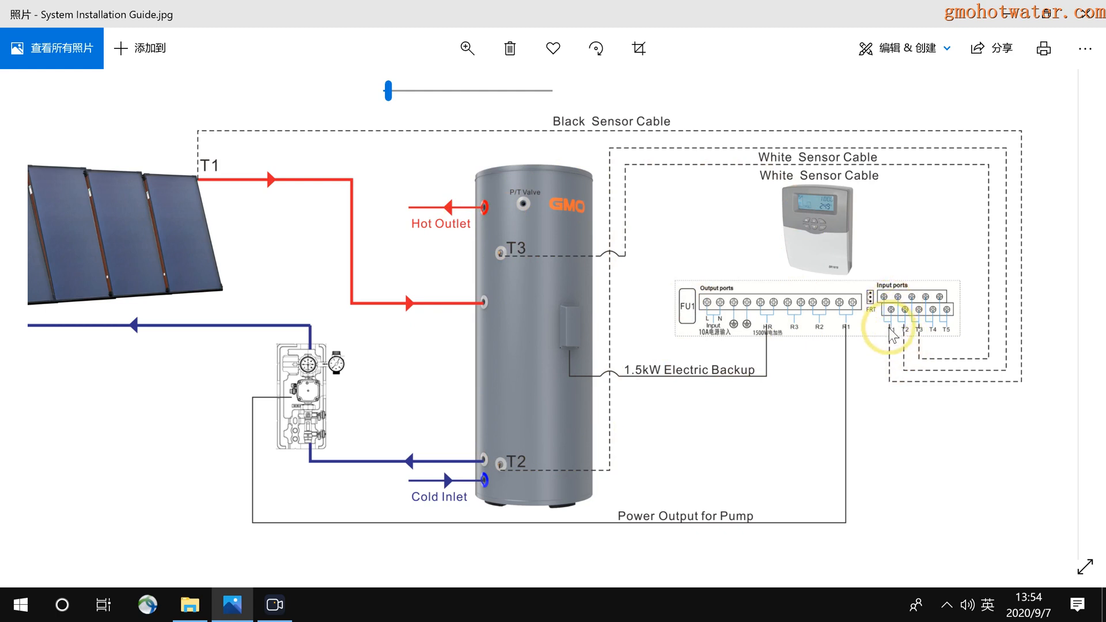
pyautogui.moveTo(552, 148)
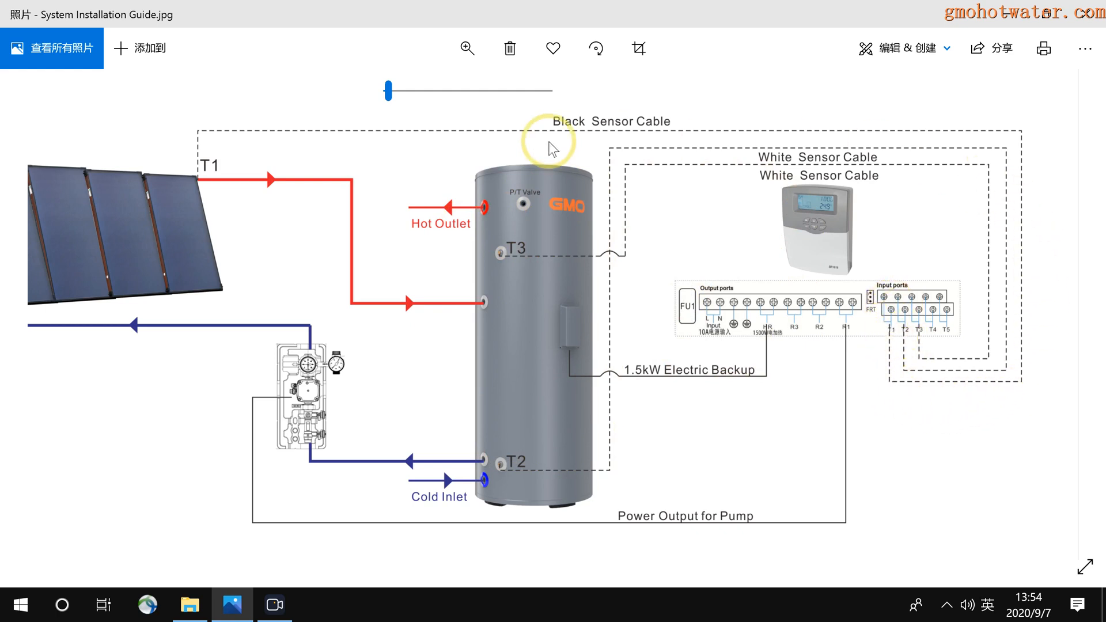
pyautogui.moveTo(959, 304)
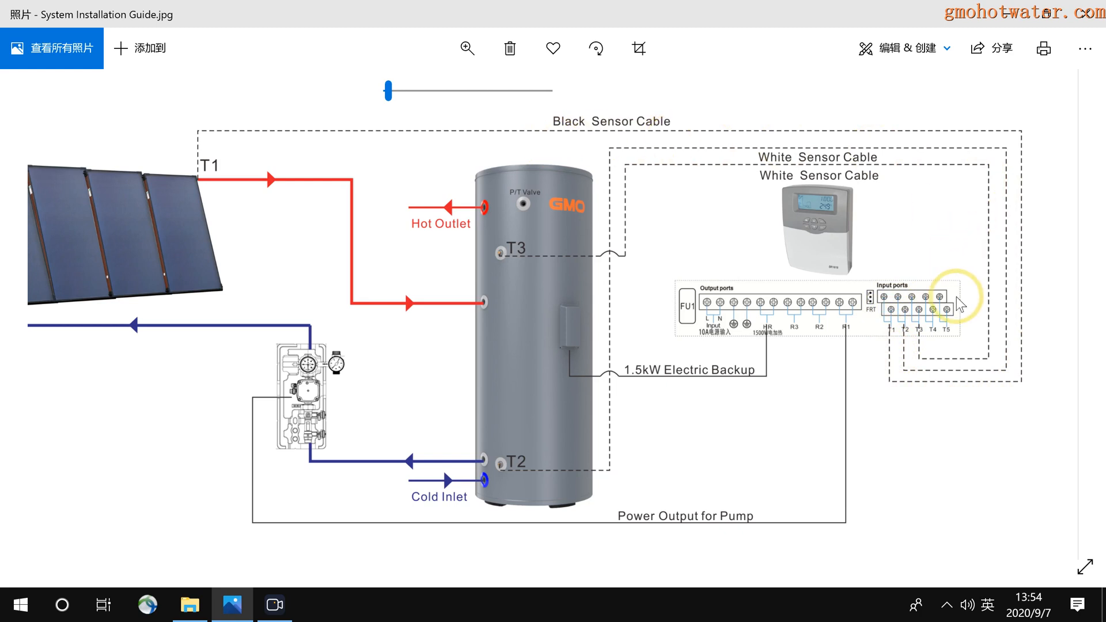
pyautogui.moveTo(990, 137)
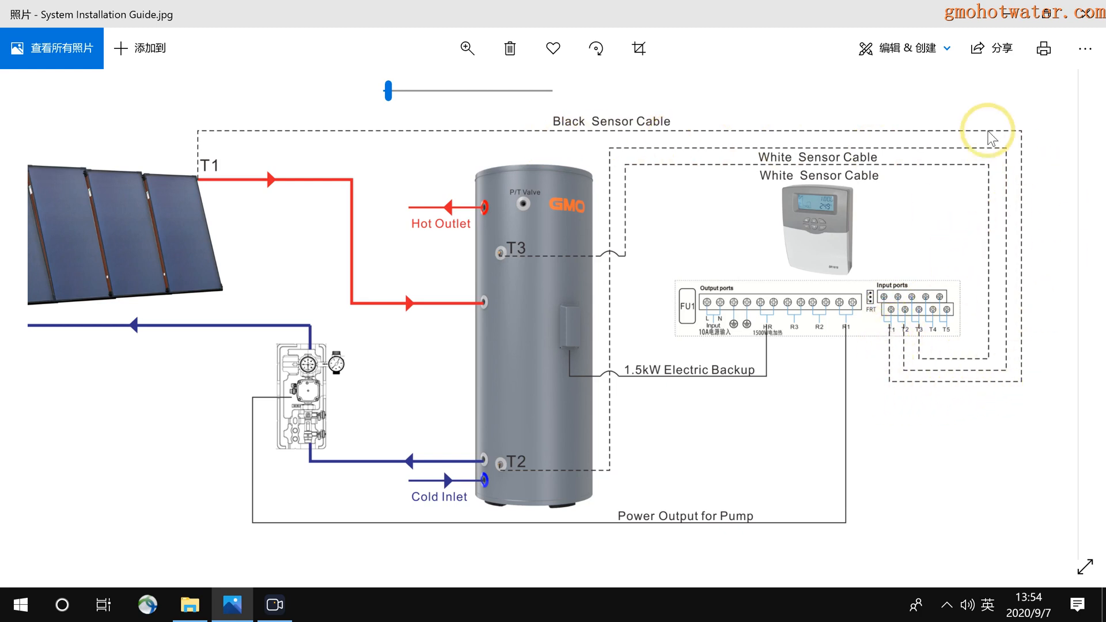
pyautogui.moveTo(462, 150)
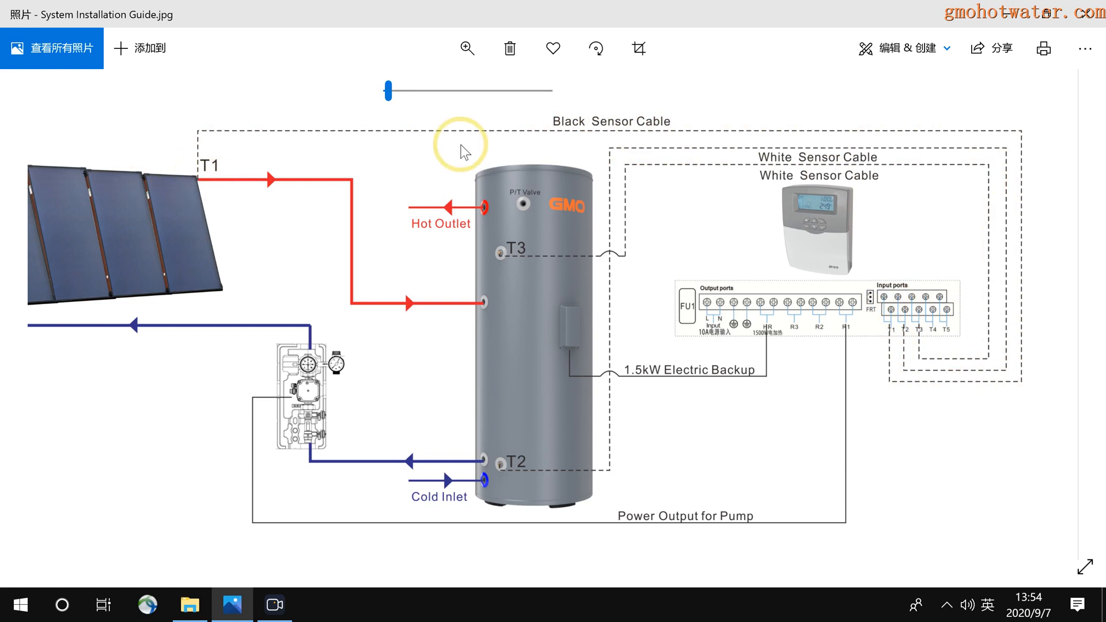
pyautogui.moveTo(564, 142)
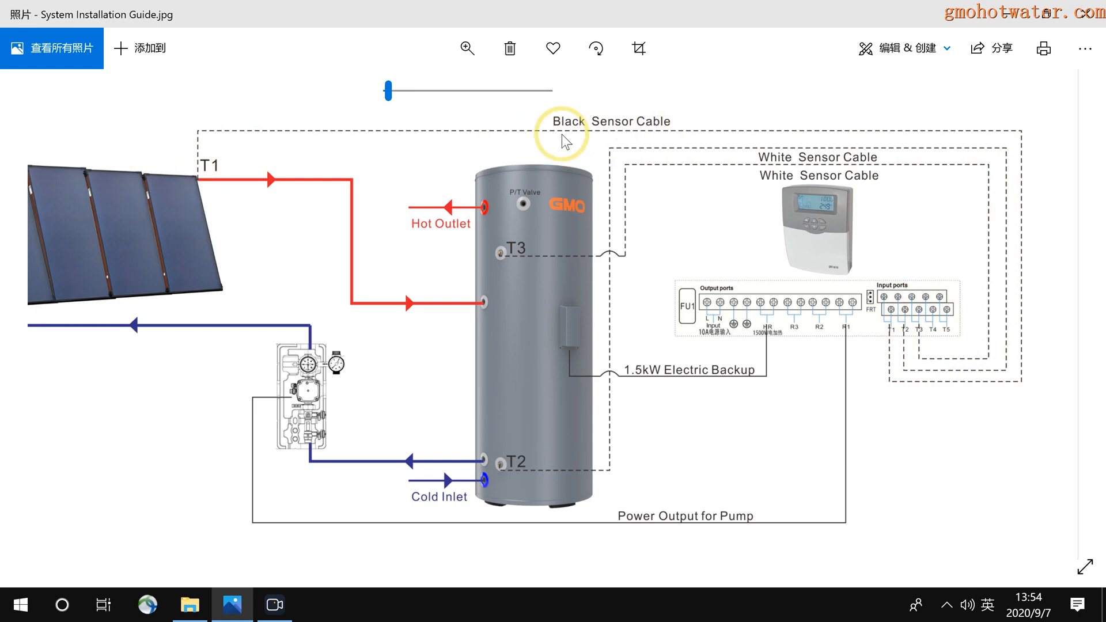
pyautogui.moveTo(638, 134)
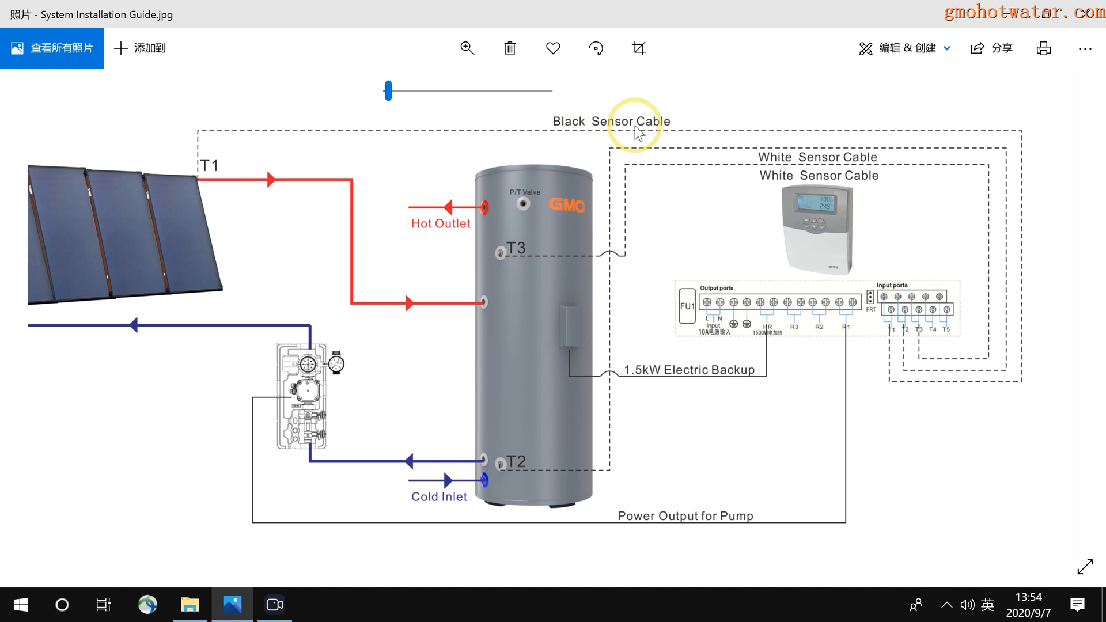
pyautogui.moveTo(807, 167)
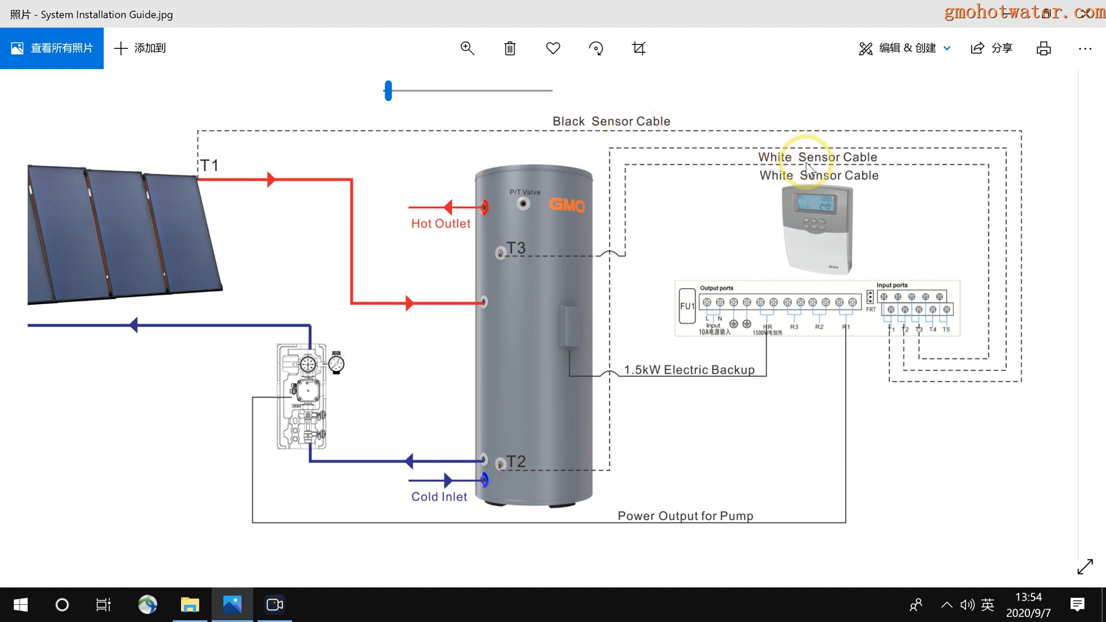
pyautogui.moveTo(630, 178)
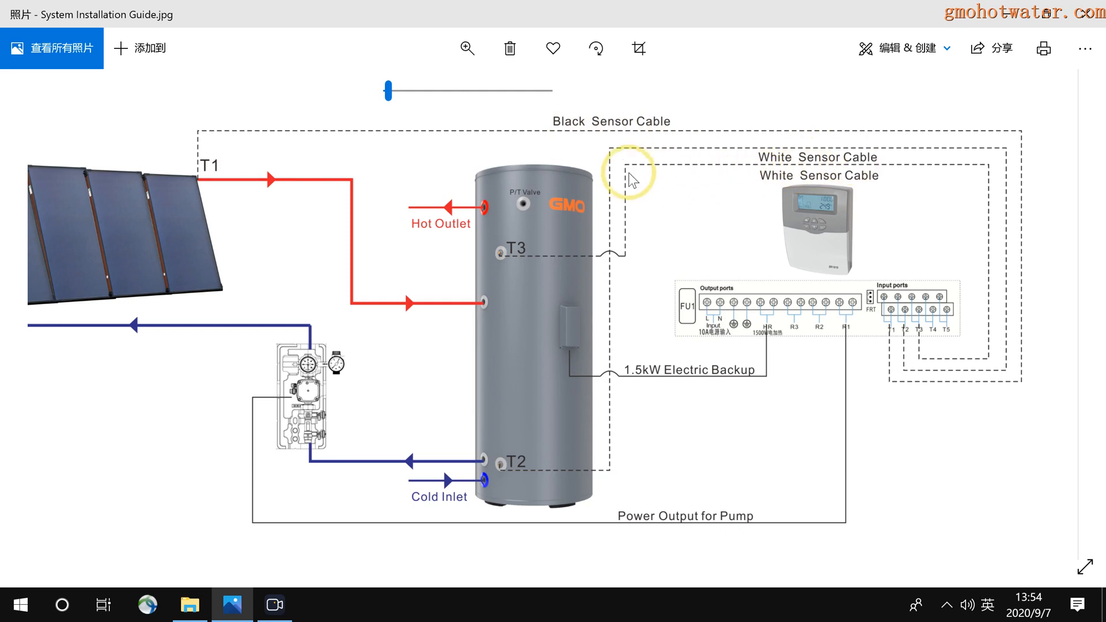
pyautogui.moveTo(873, 197)
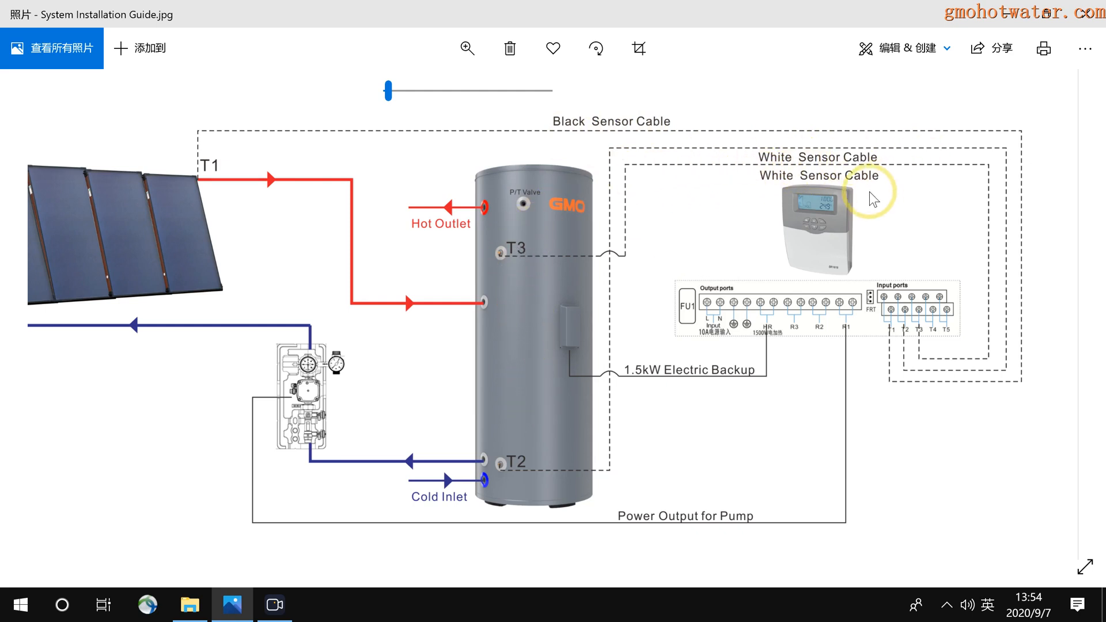
pyautogui.moveTo(832, 185)
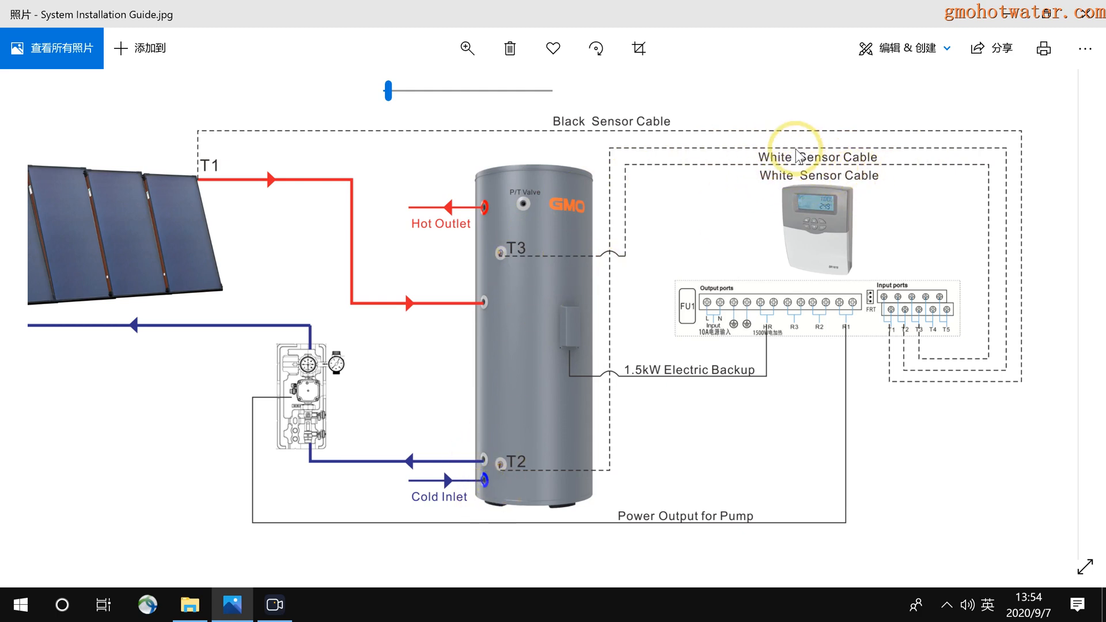
pyautogui.moveTo(801, 169)
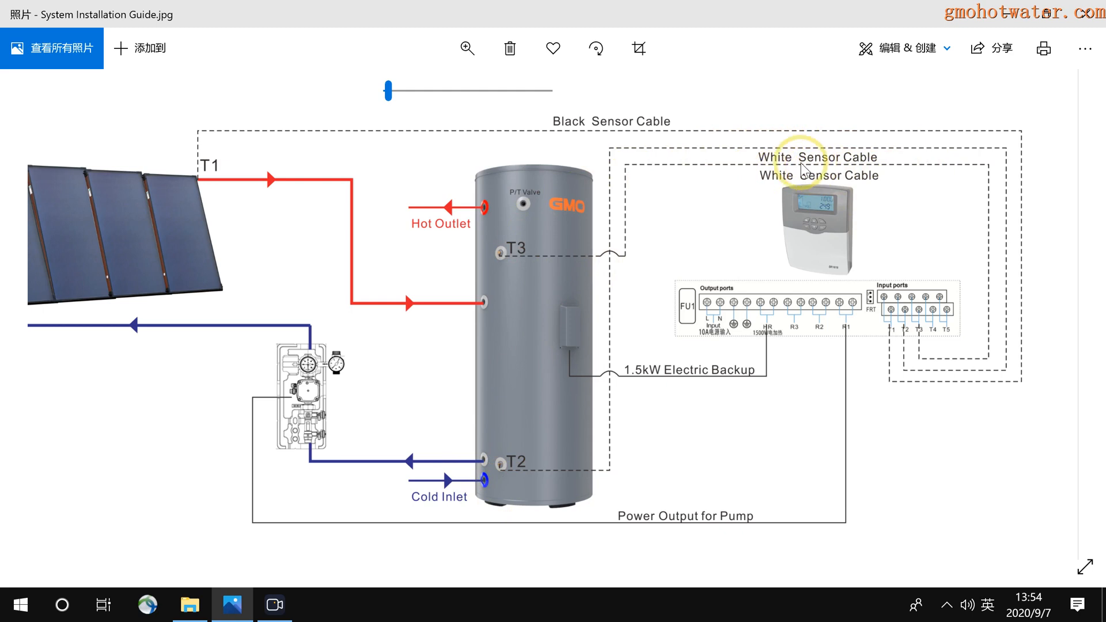
pyautogui.moveTo(559, 129)
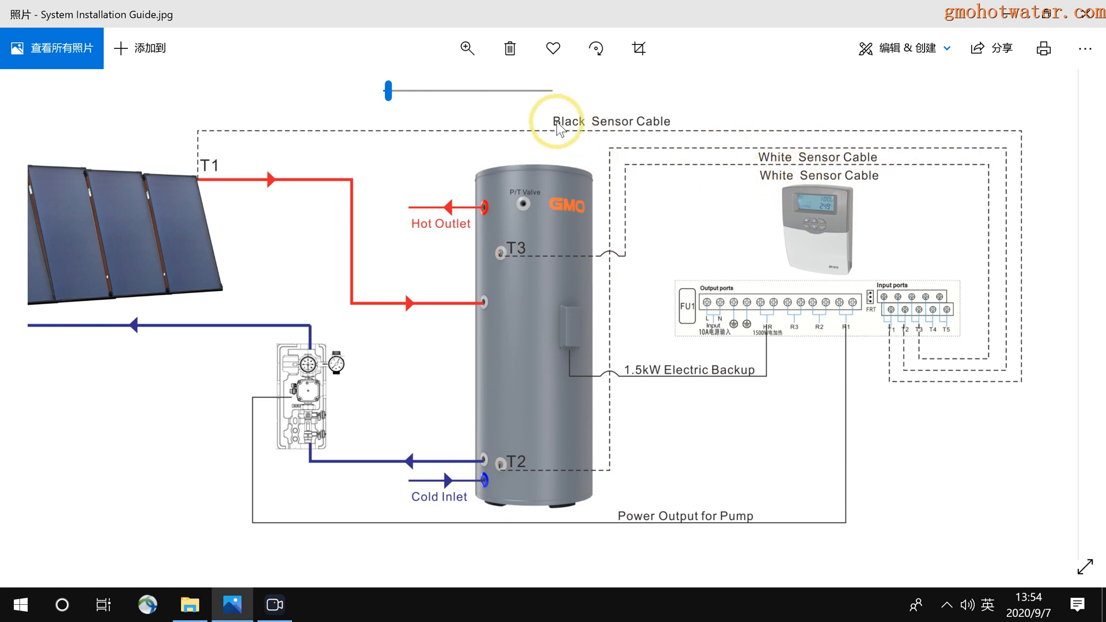
pyautogui.moveTo(676, 151)
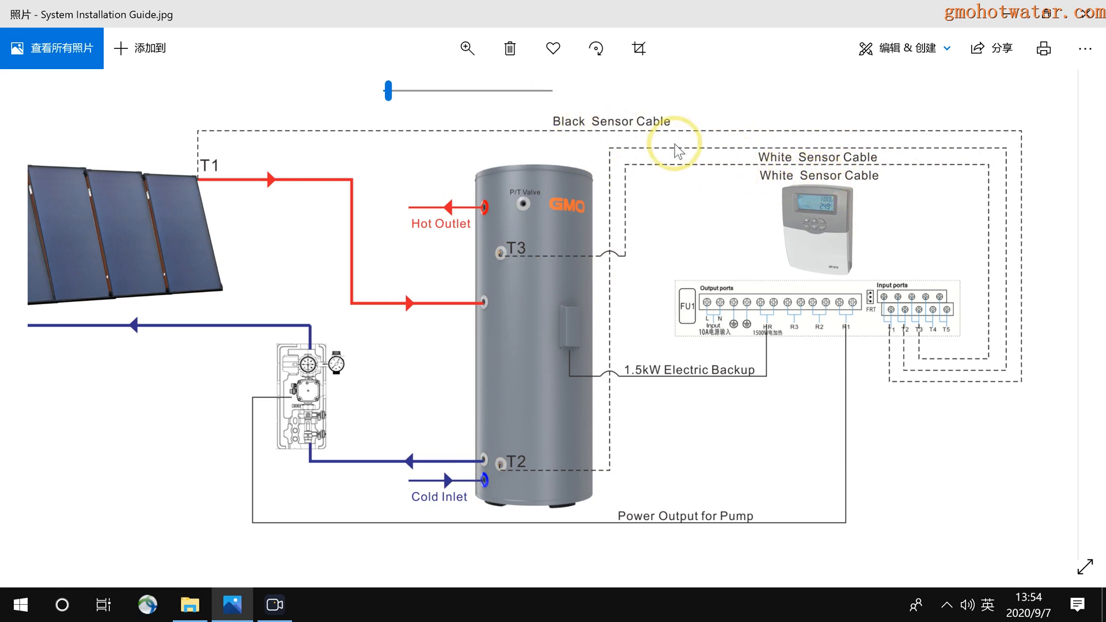
pyautogui.moveTo(838, 337)
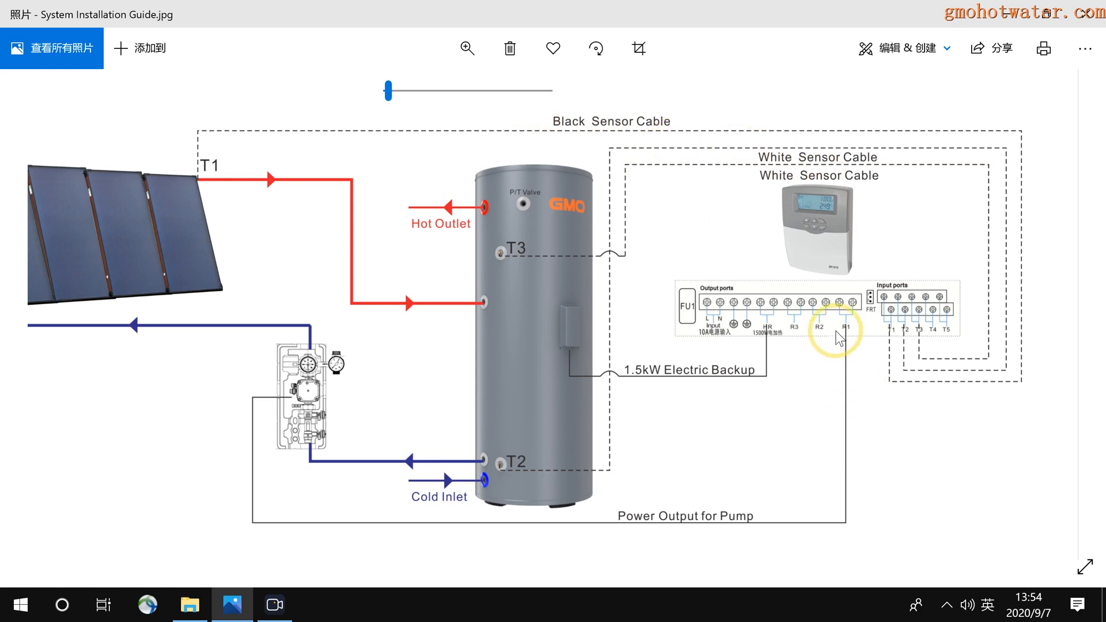
pyautogui.moveTo(940, 336)
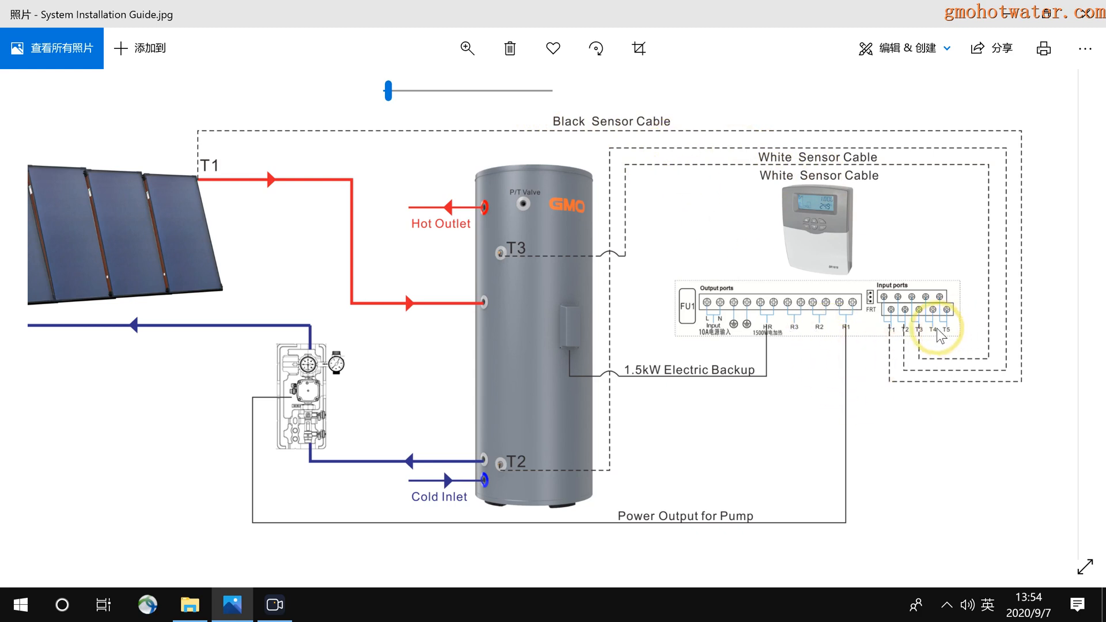
pyautogui.moveTo(825, 336)
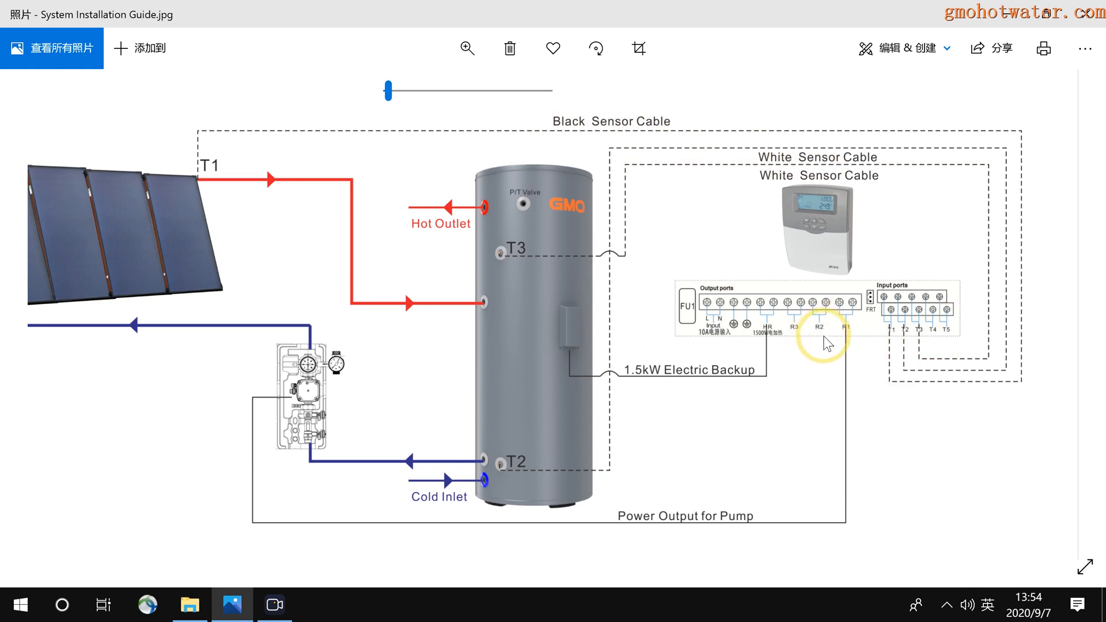
pyautogui.moveTo(470, 224)
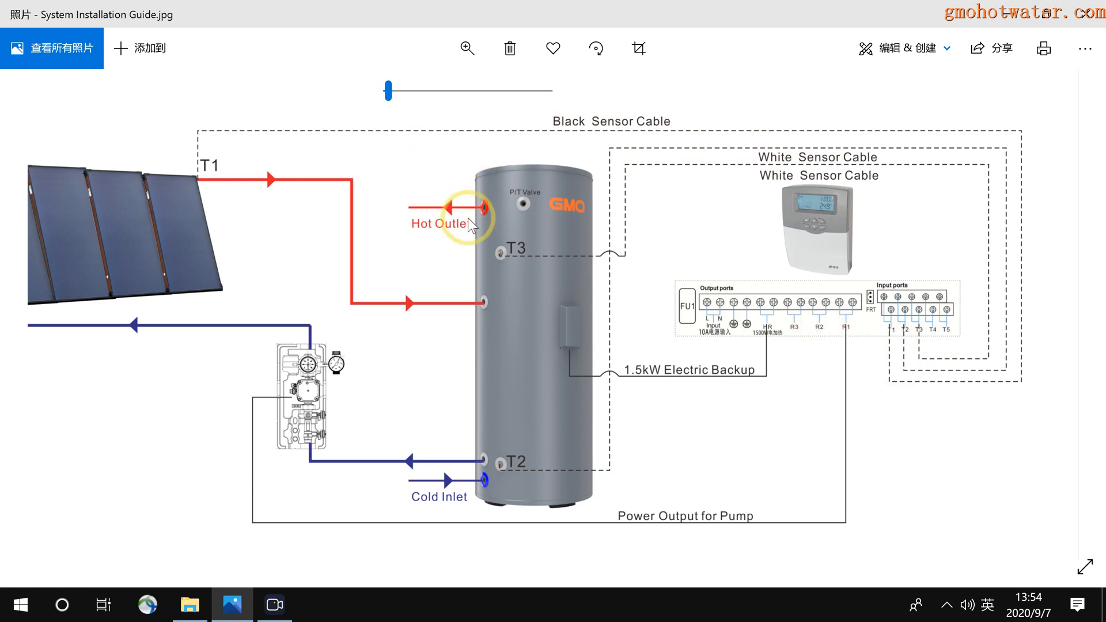
pyautogui.moveTo(434, 220)
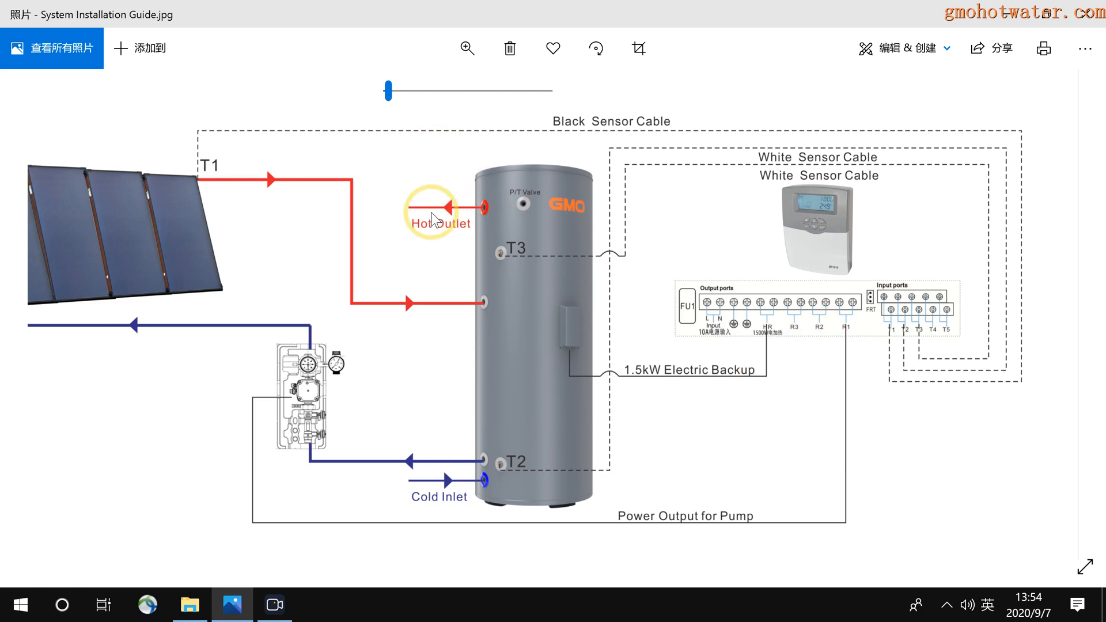
pyautogui.moveTo(248, 208)
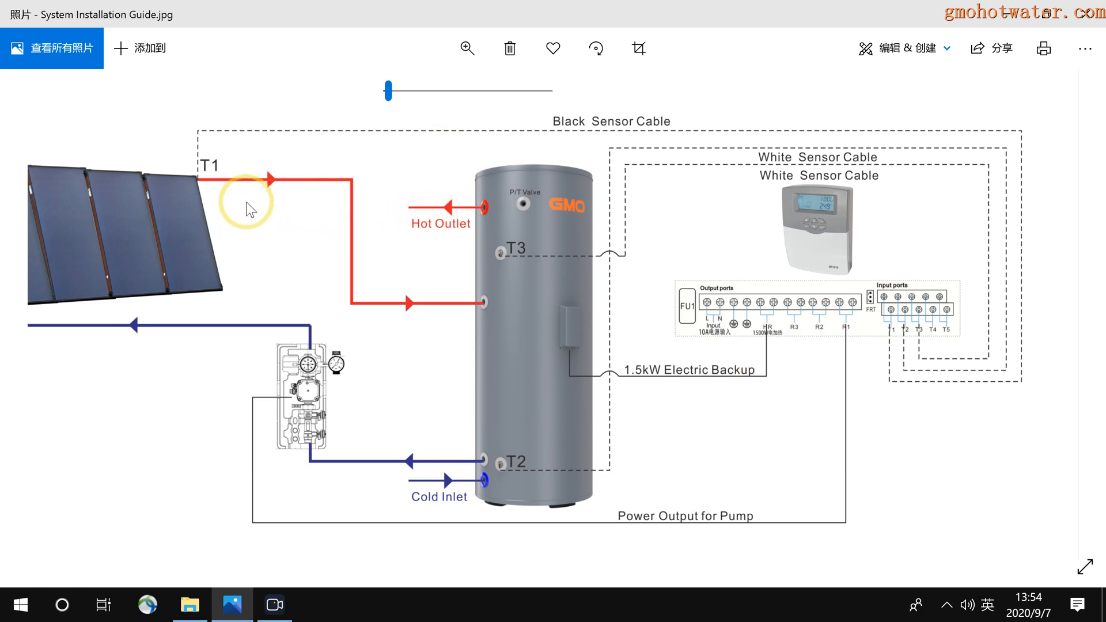
pyautogui.moveTo(479, 218)
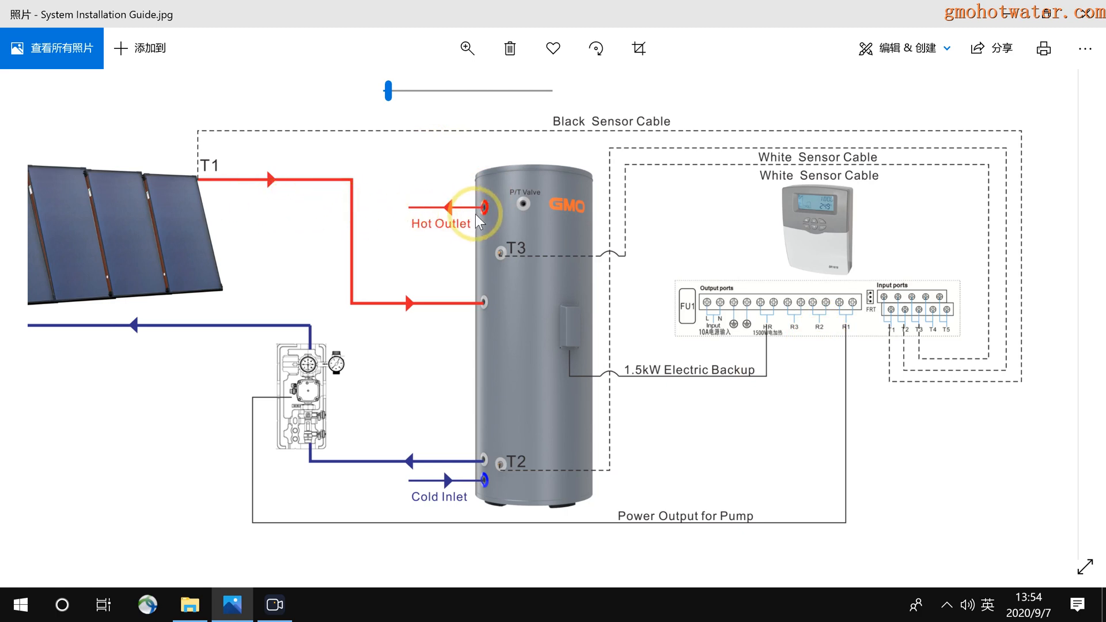
pyautogui.moveTo(286, 211)
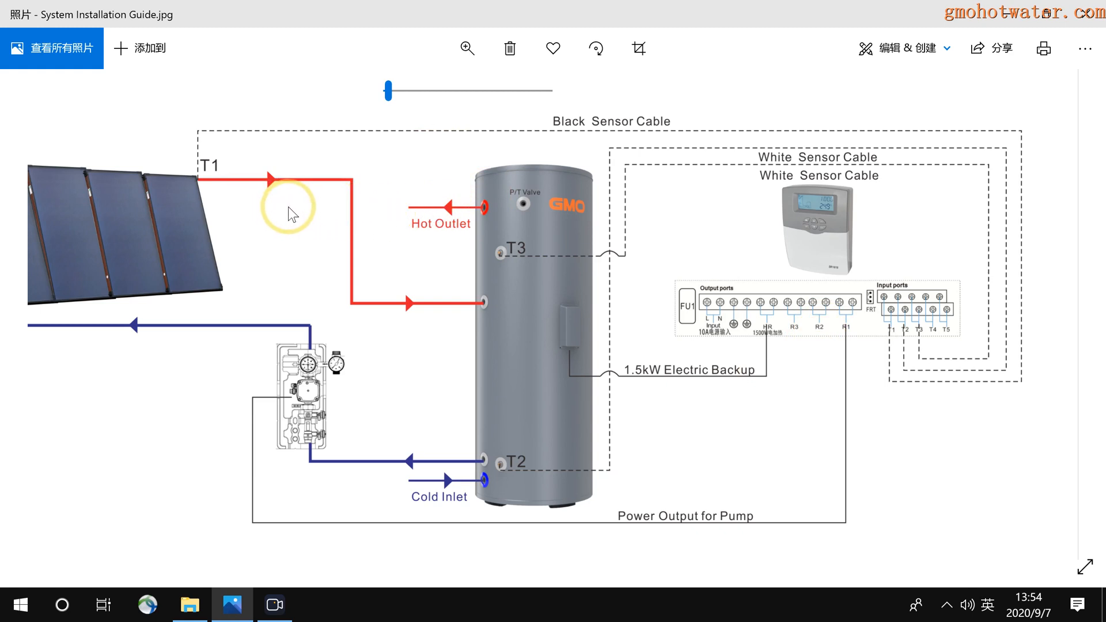
pyautogui.moveTo(438, 217)
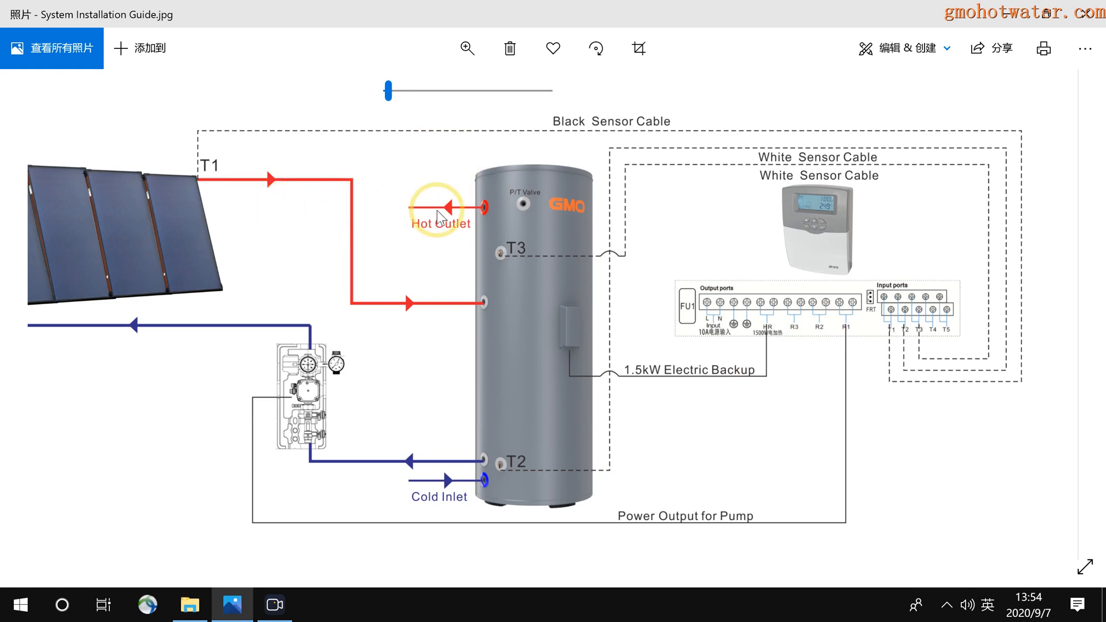
pyautogui.moveTo(949, 342)
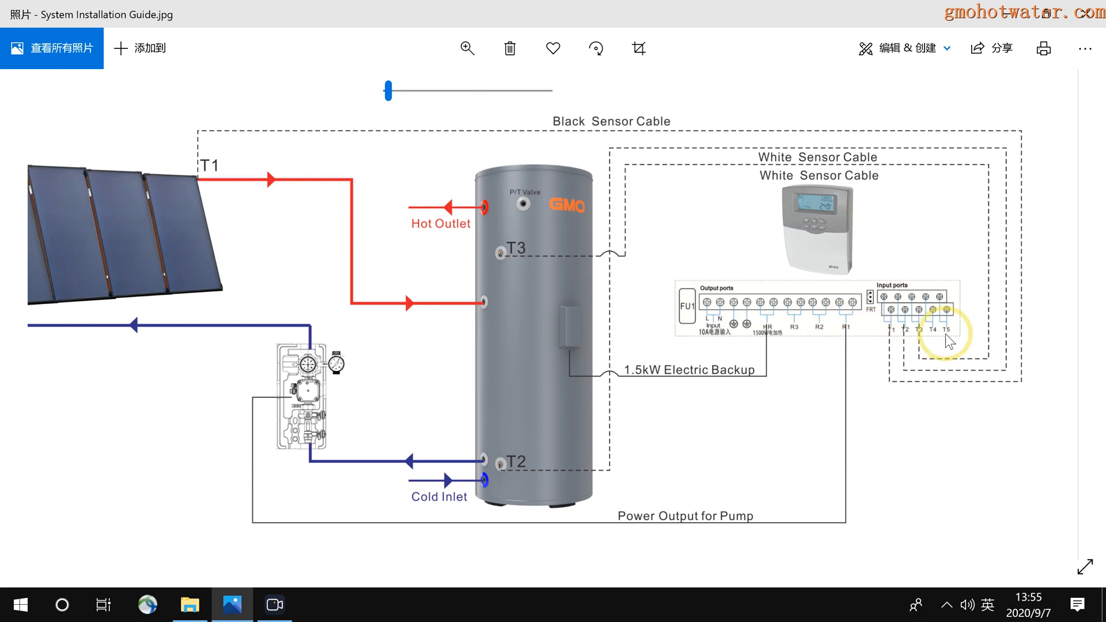
pyautogui.moveTo(941, 332)
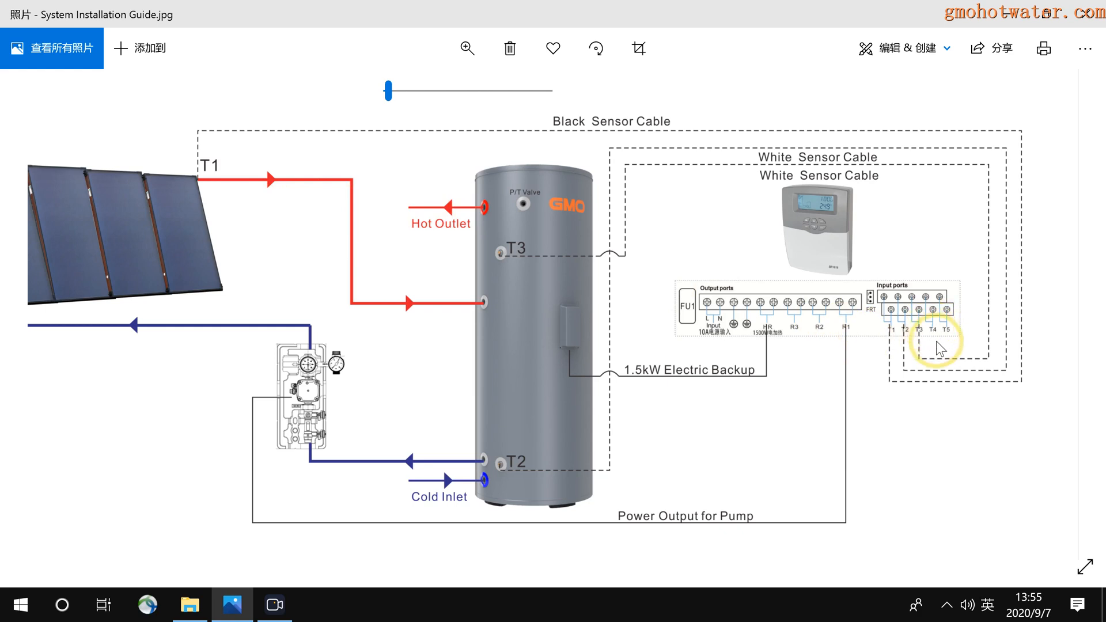
pyautogui.moveTo(421, 207)
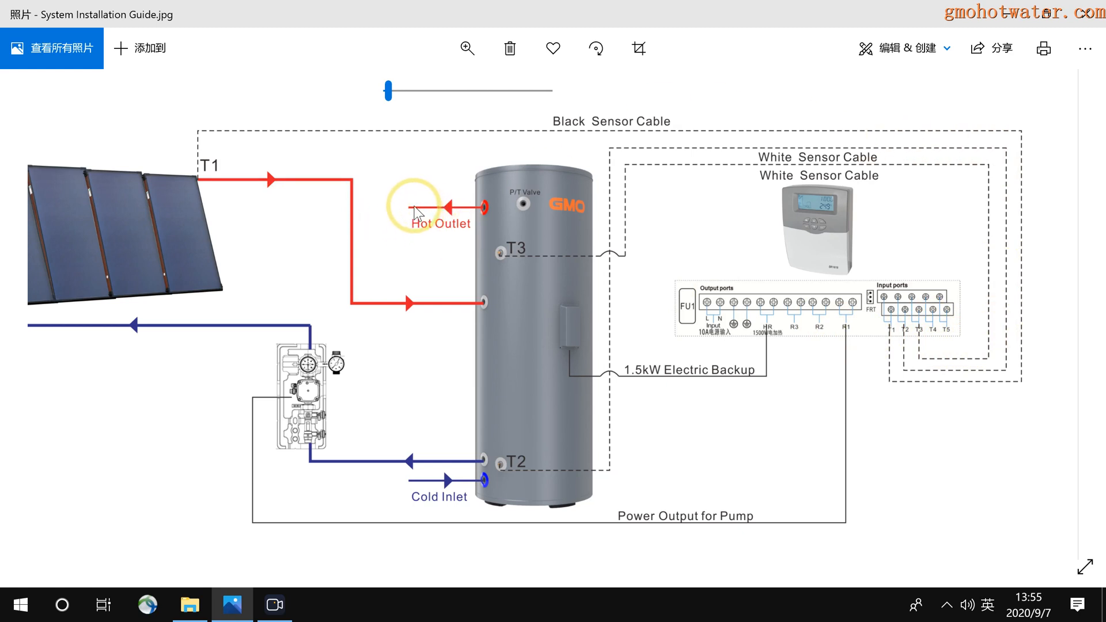
pyautogui.moveTo(770, 239)
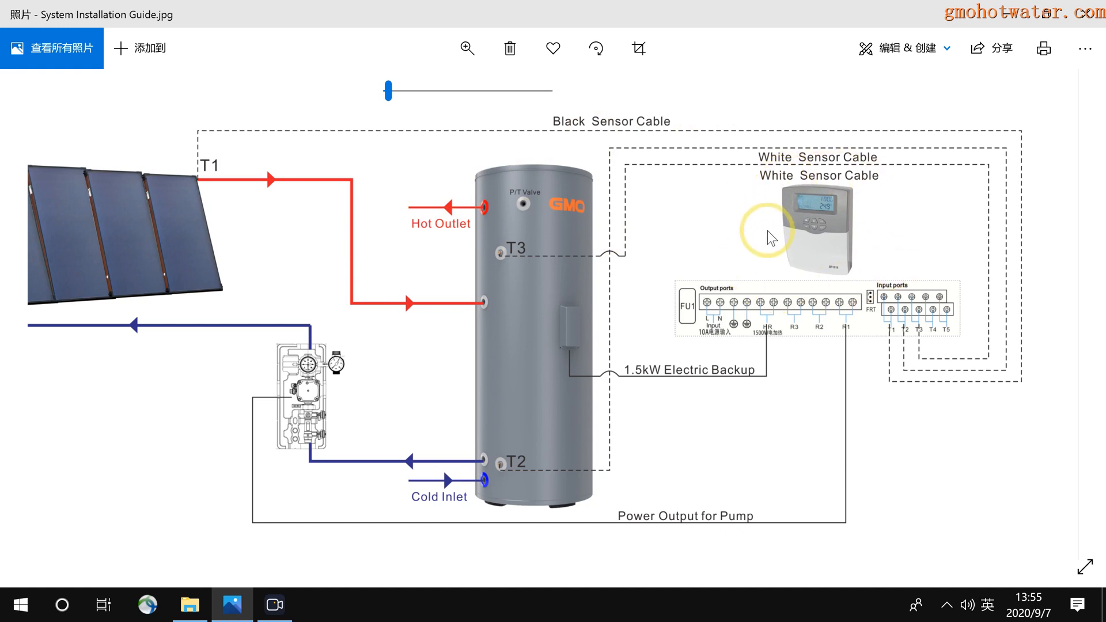
pyautogui.moveTo(914, 351)
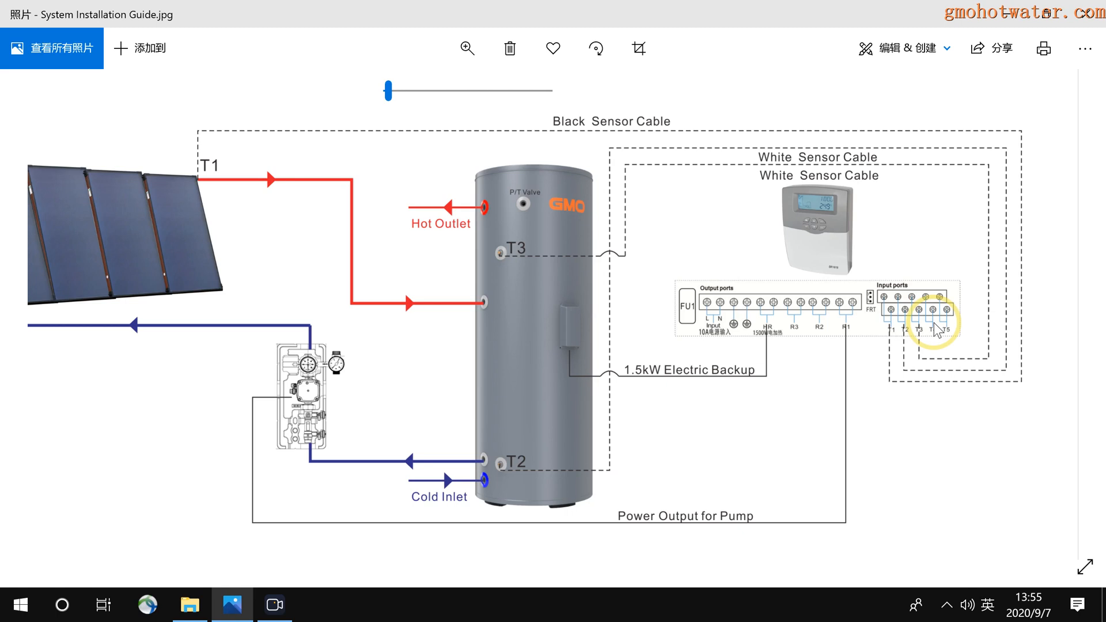
pyautogui.moveTo(934, 332)
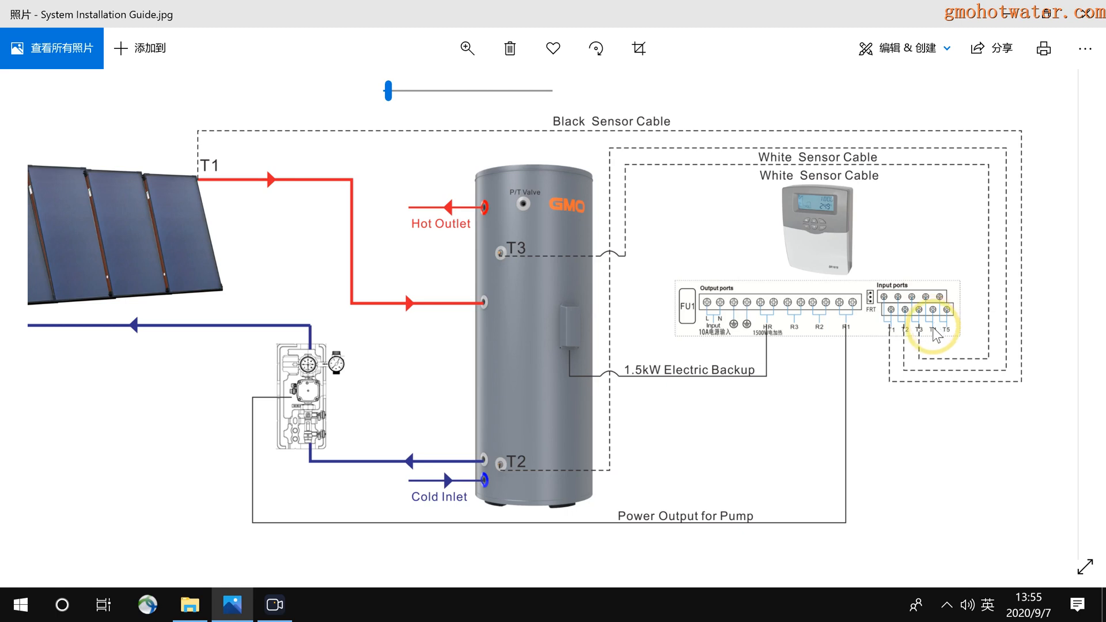
pyautogui.moveTo(1037, 314)
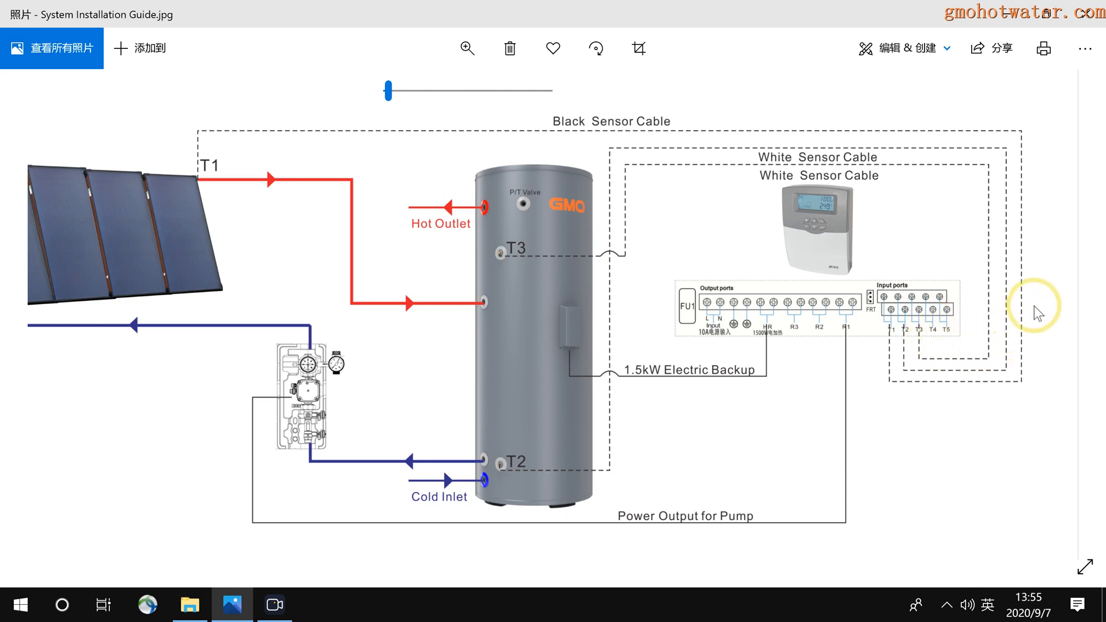
pyautogui.moveTo(839, 344)
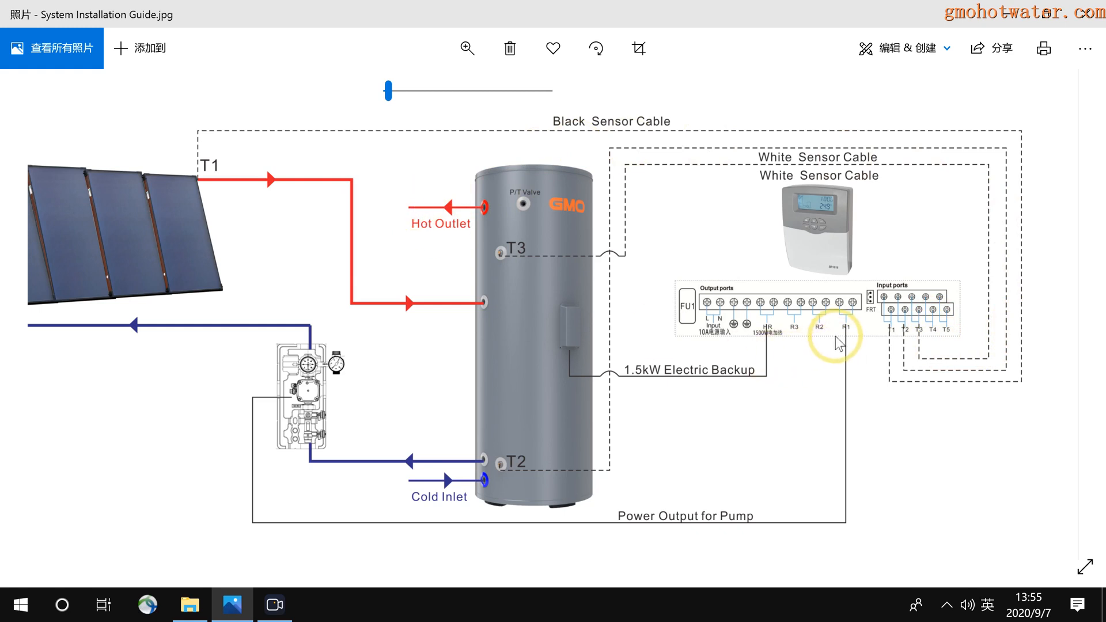
pyautogui.moveTo(820, 332)
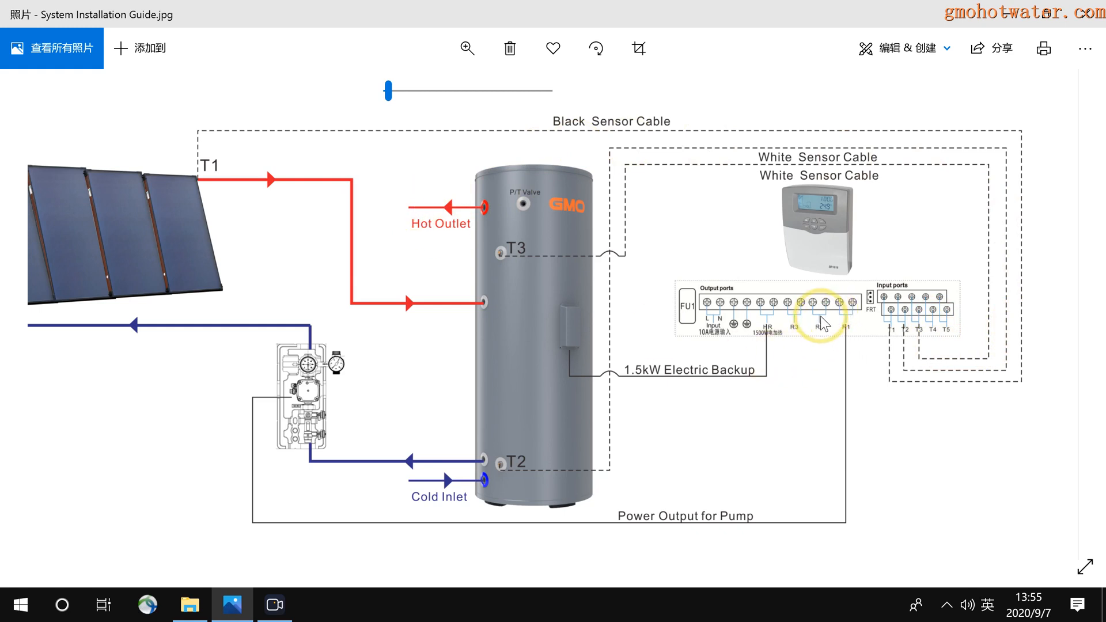
pyautogui.moveTo(904, 346)
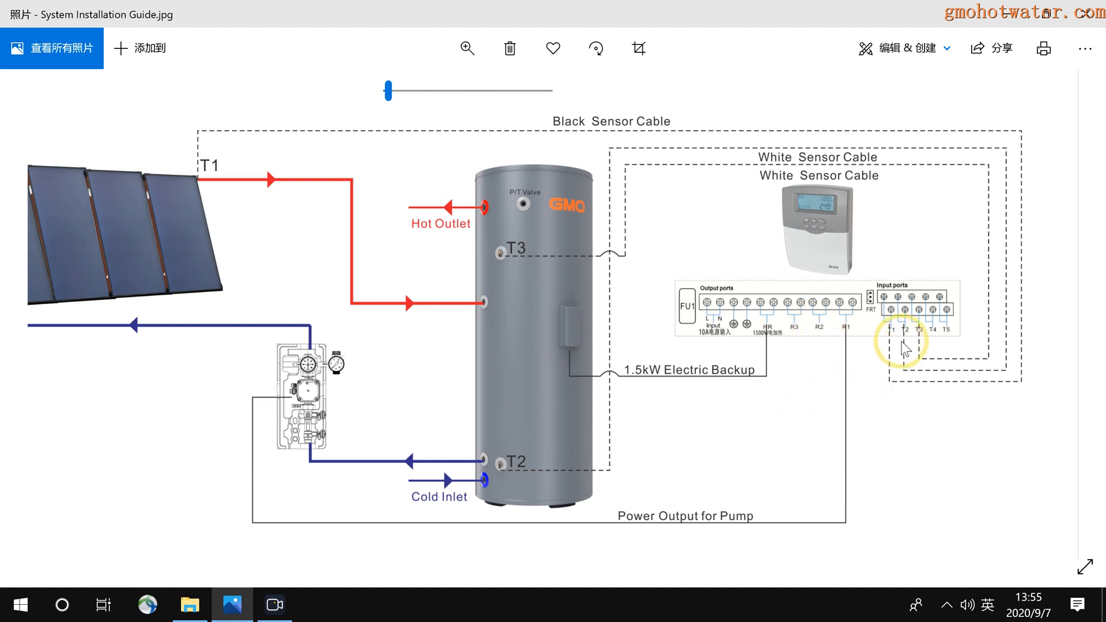
pyautogui.moveTo(441, 226)
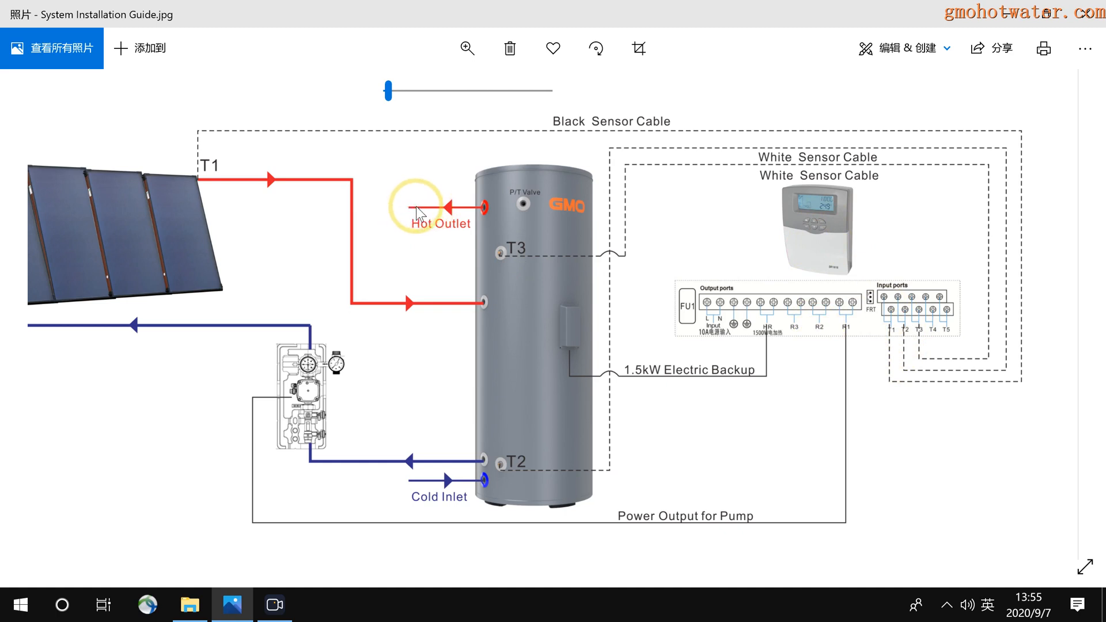
pyautogui.moveTo(428, 216)
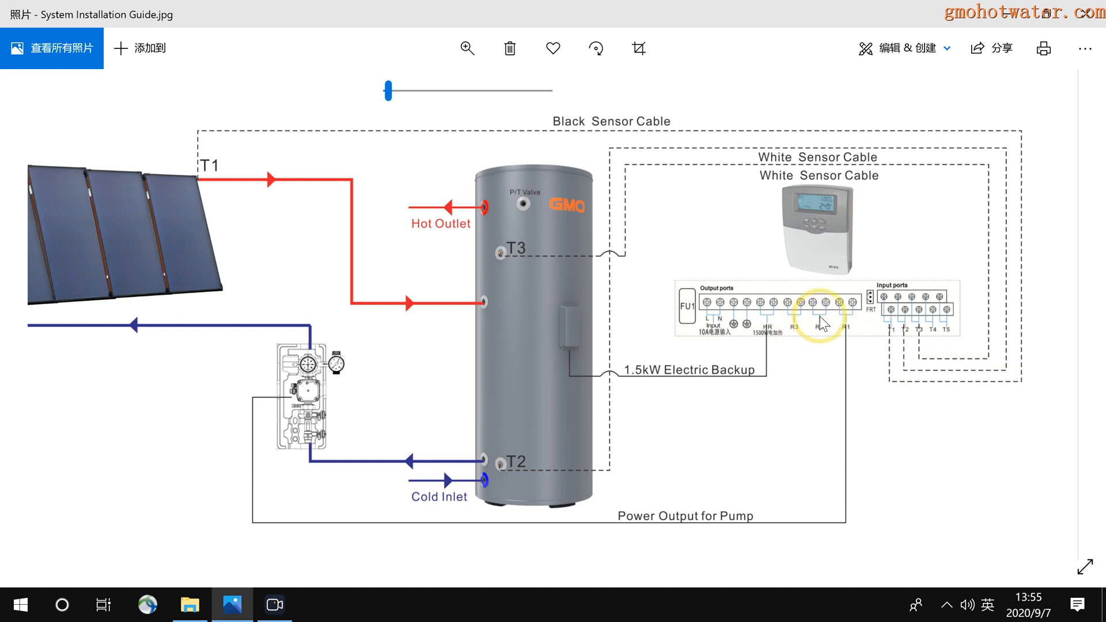
pyautogui.moveTo(818, 367)
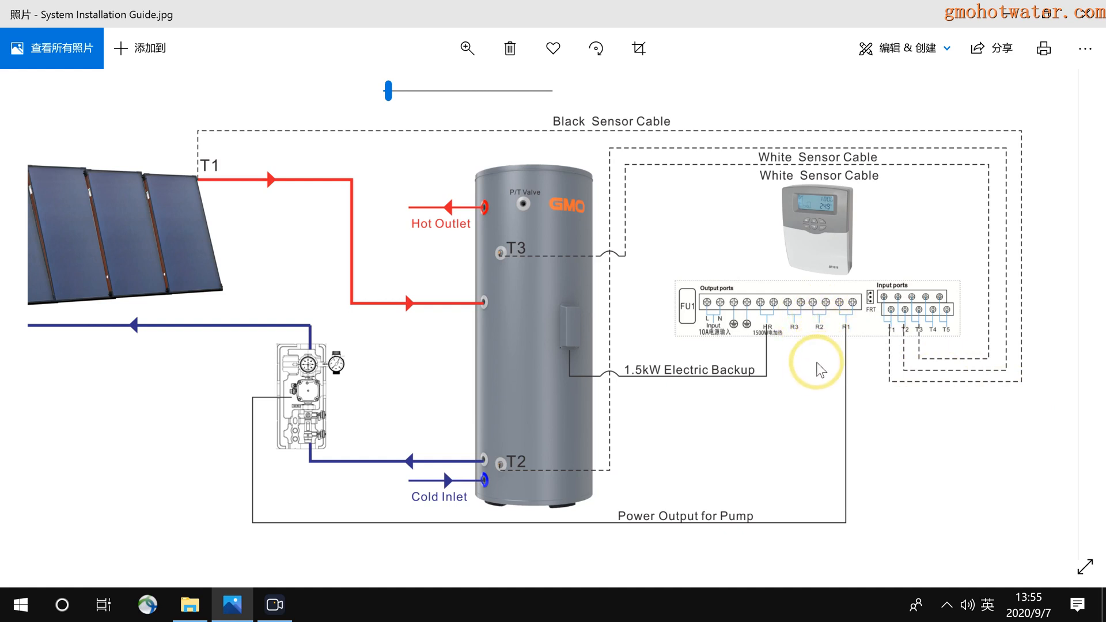
pyautogui.moveTo(390, 226)
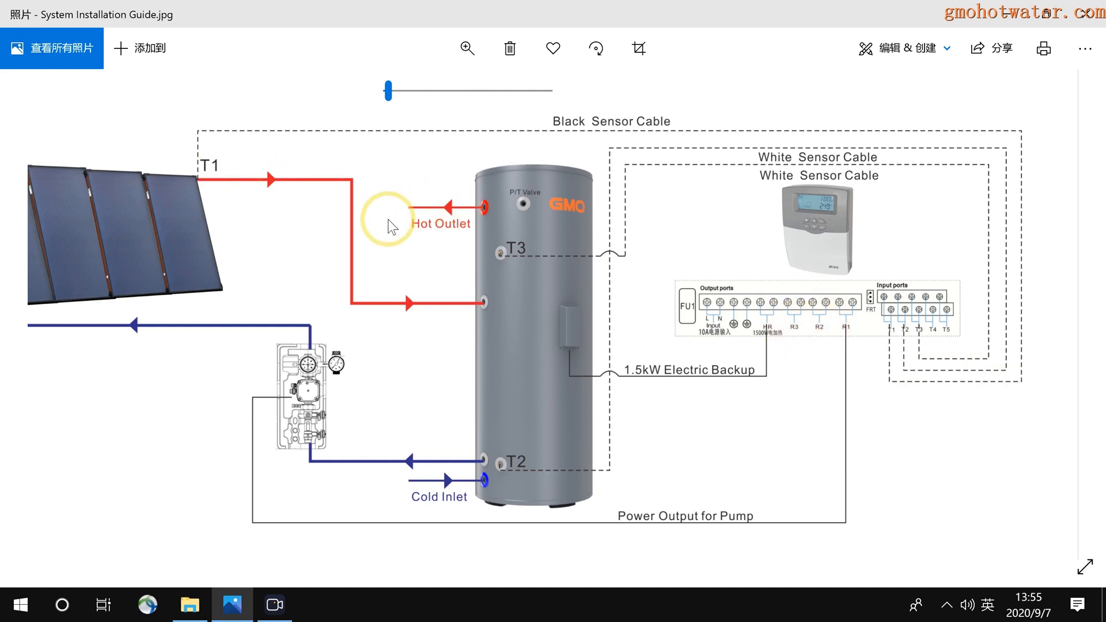
pyautogui.moveTo(405, 216)
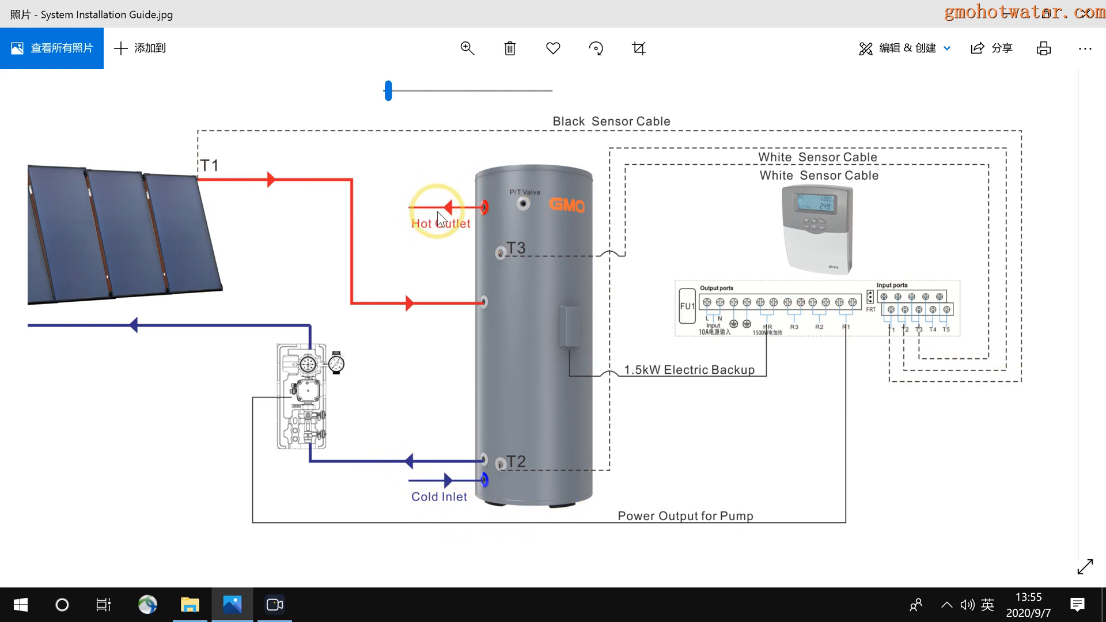
pyautogui.moveTo(381, 472)
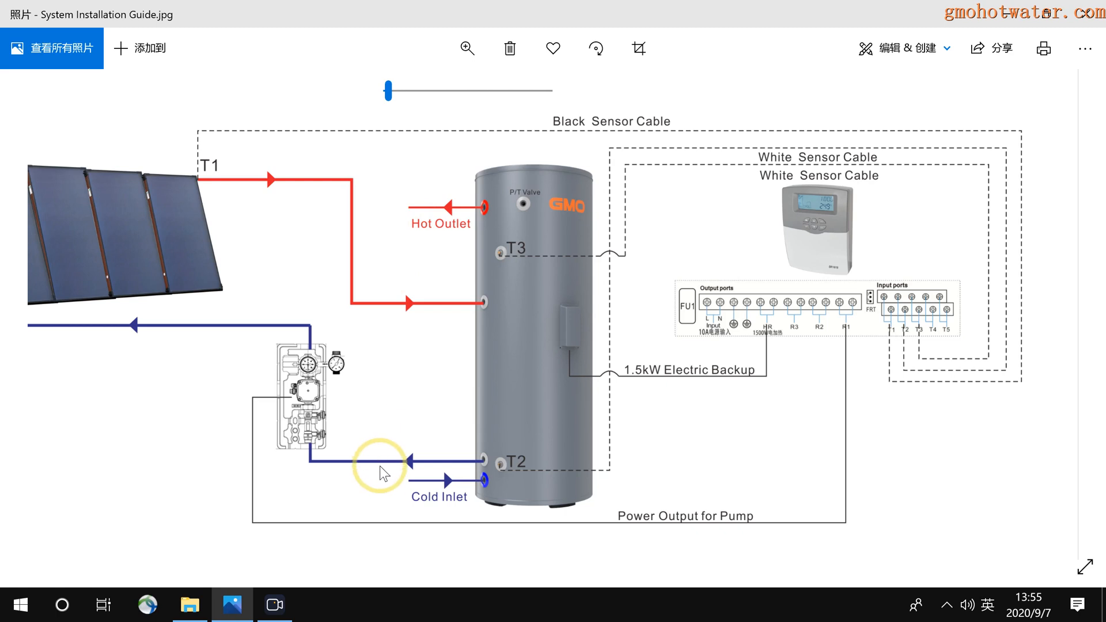
pyautogui.moveTo(493, 228)
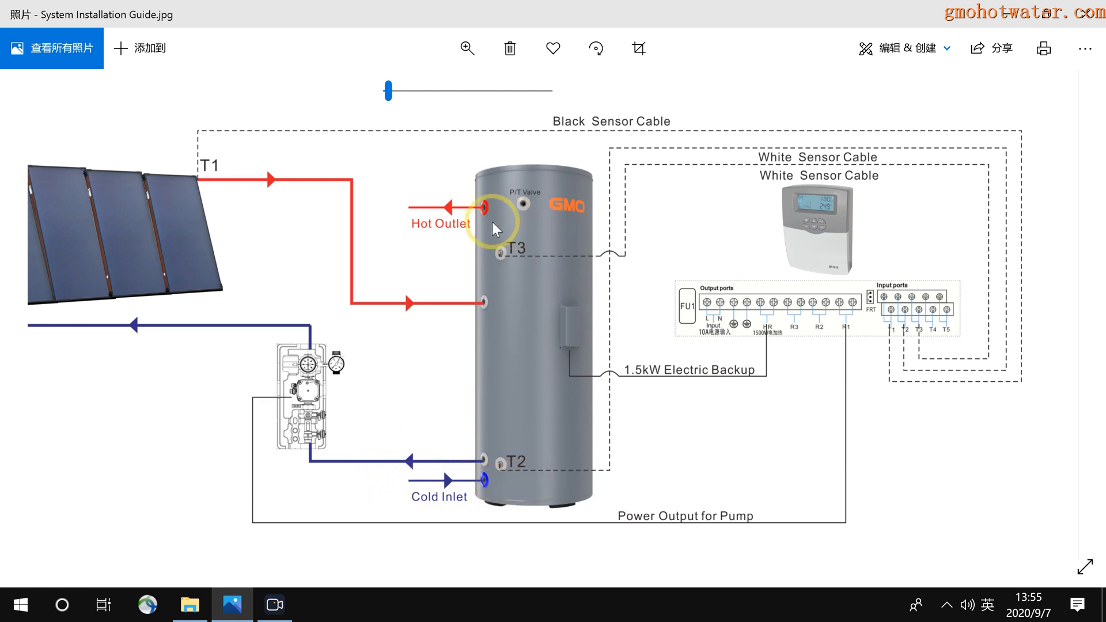
pyautogui.moveTo(430, 227)
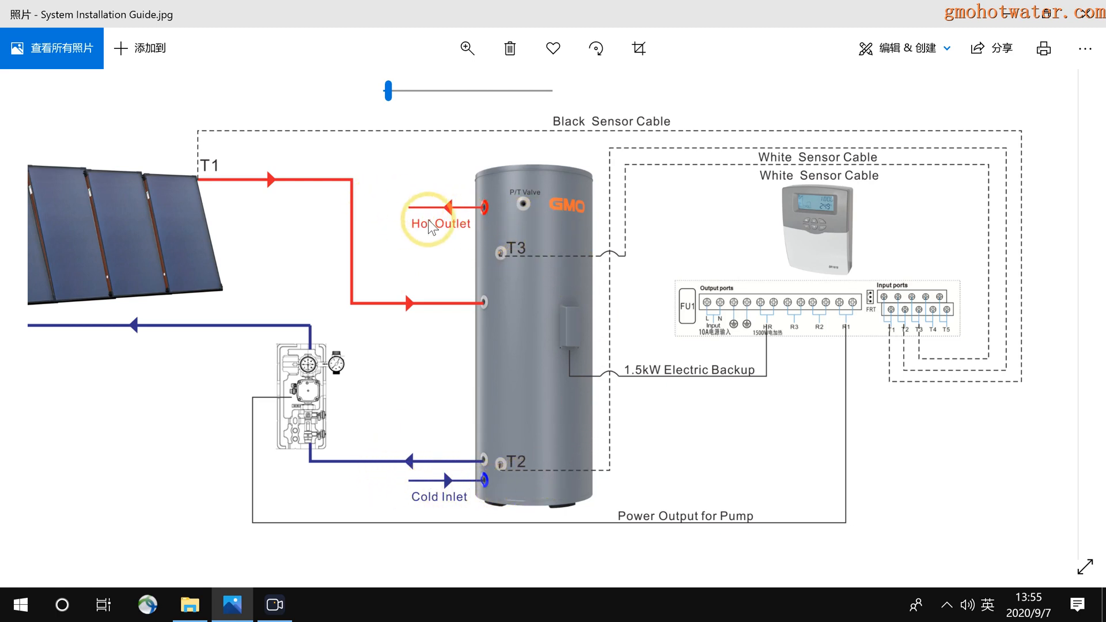
pyautogui.moveTo(271, 213)
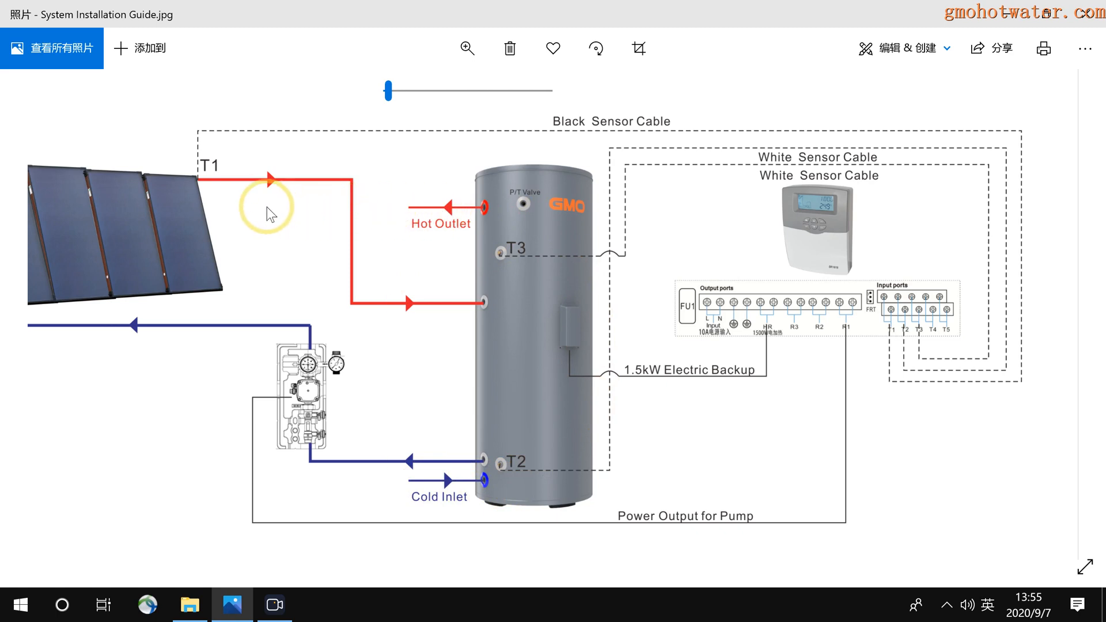
pyautogui.moveTo(454, 241)
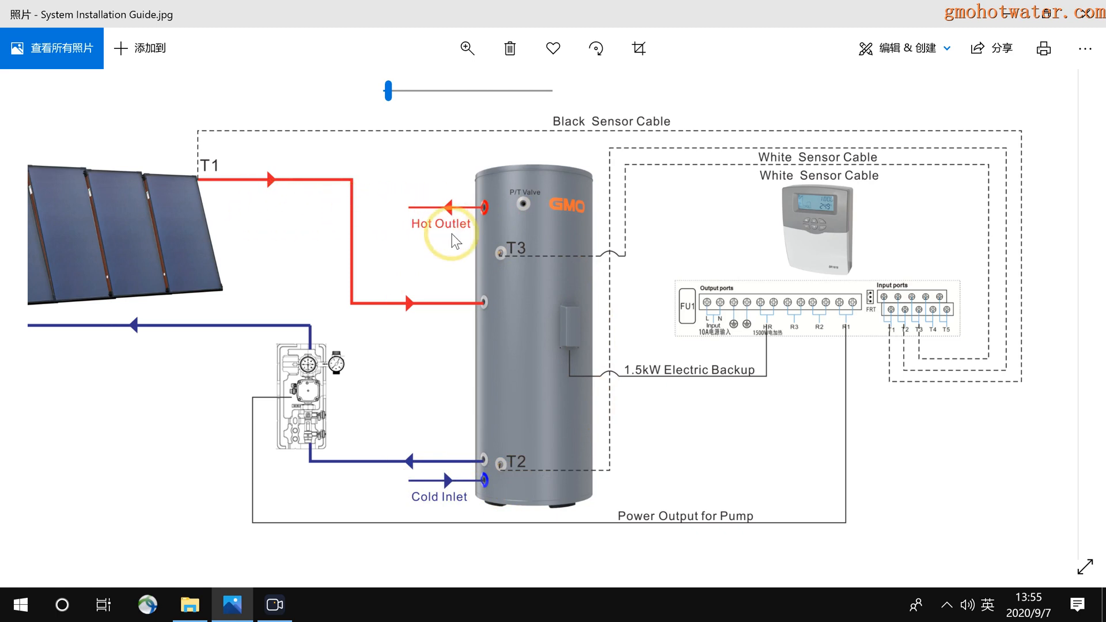
pyautogui.moveTo(823, 323)
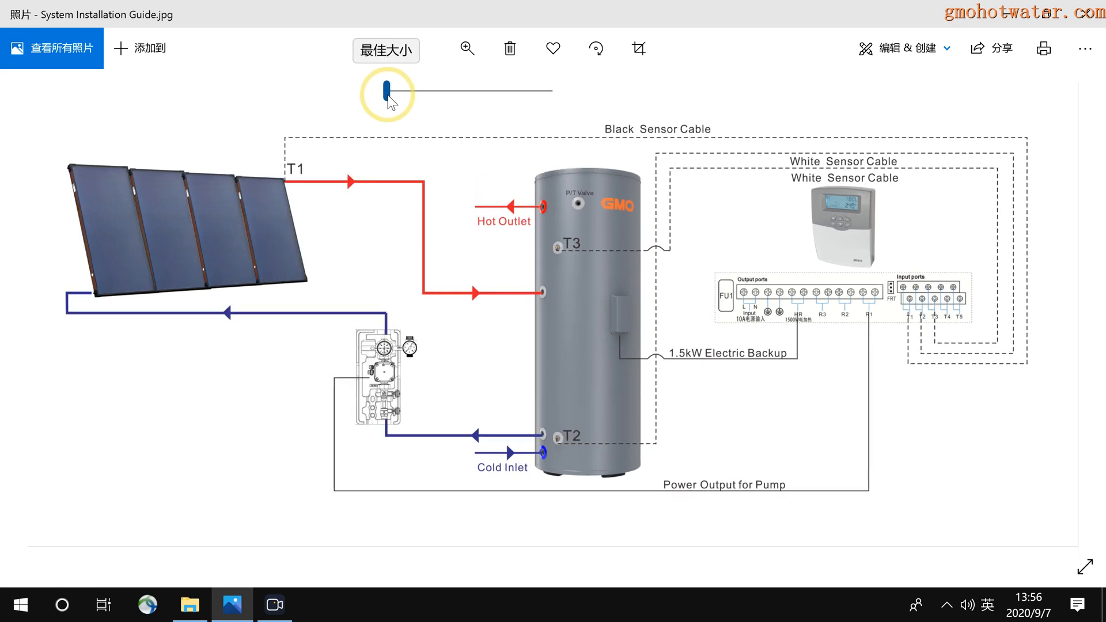
pyautogui.moveTo(588, 415)
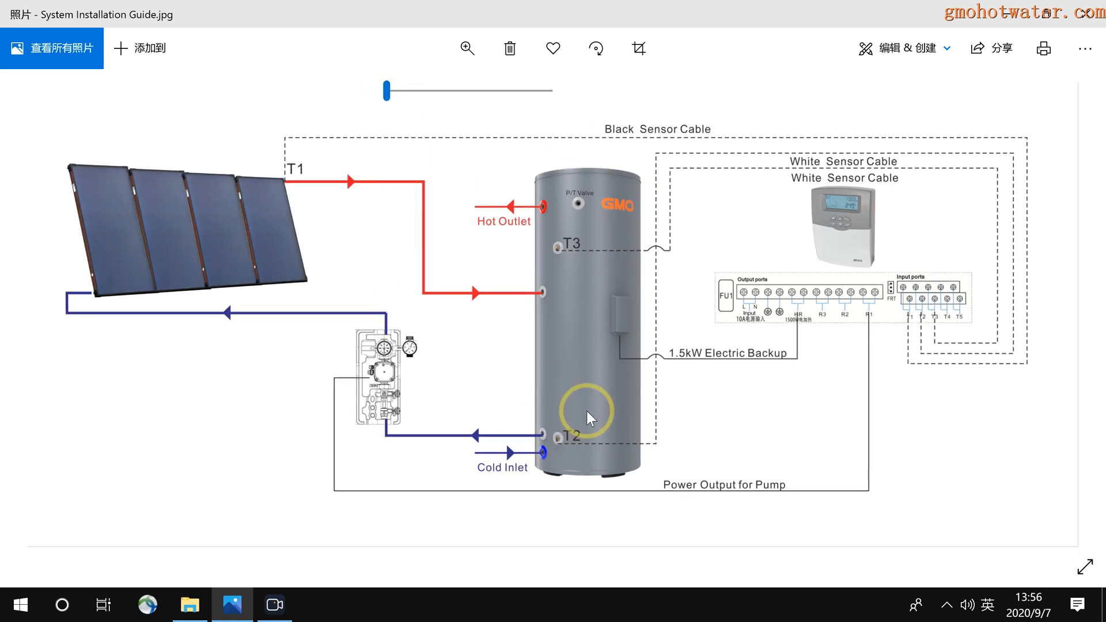
pyautogui.moveTo(645, 427)
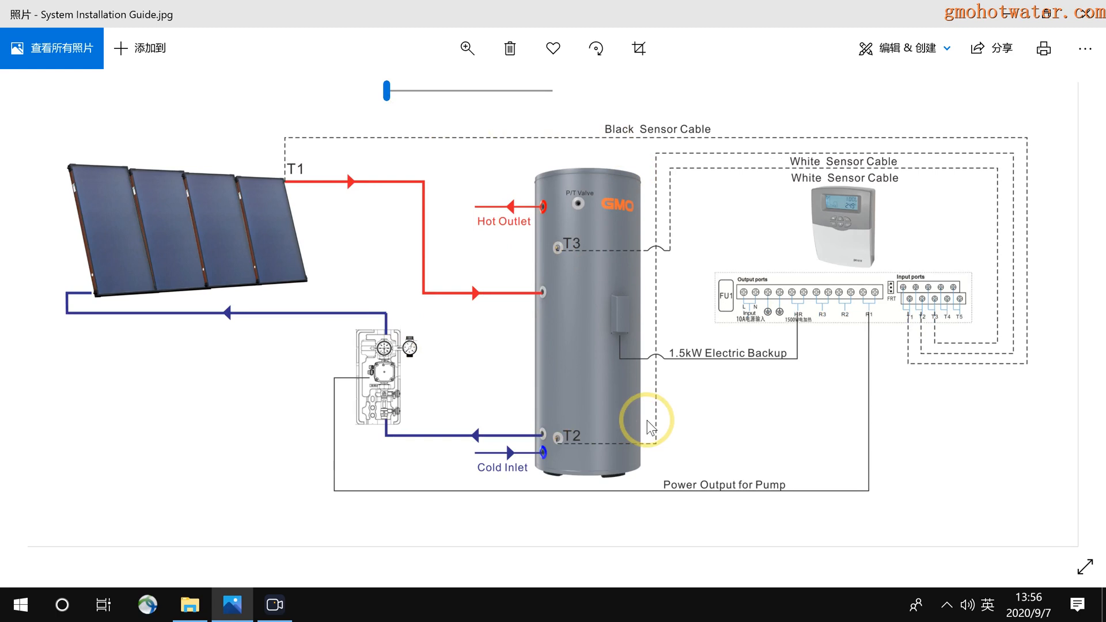
pyautogui.moveTo(814, 173)
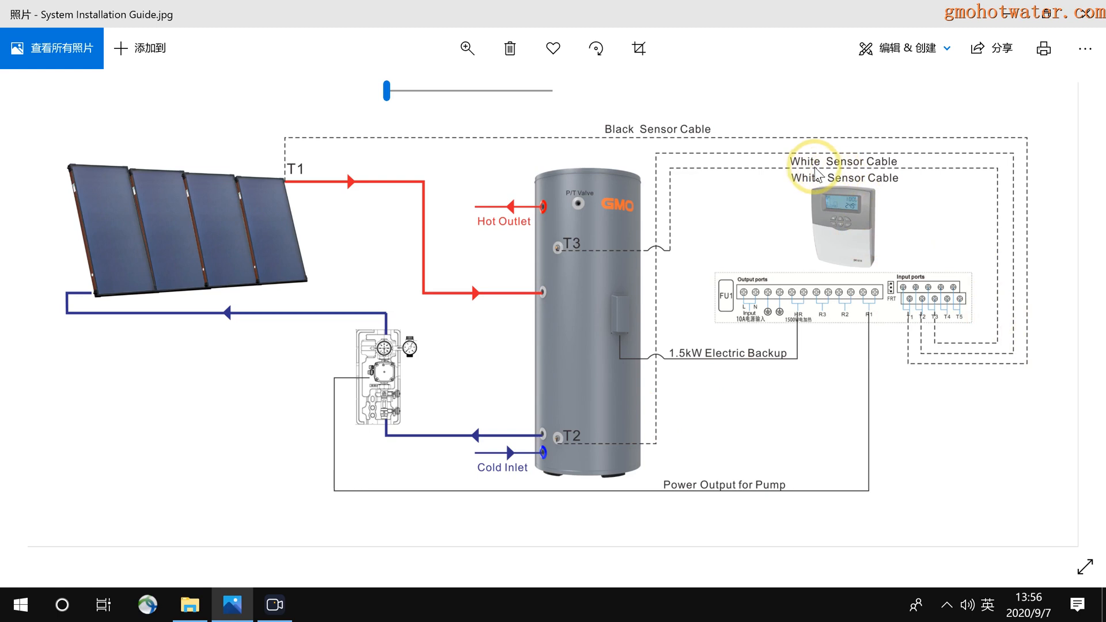
pyautogui.moveTo(839, 324)
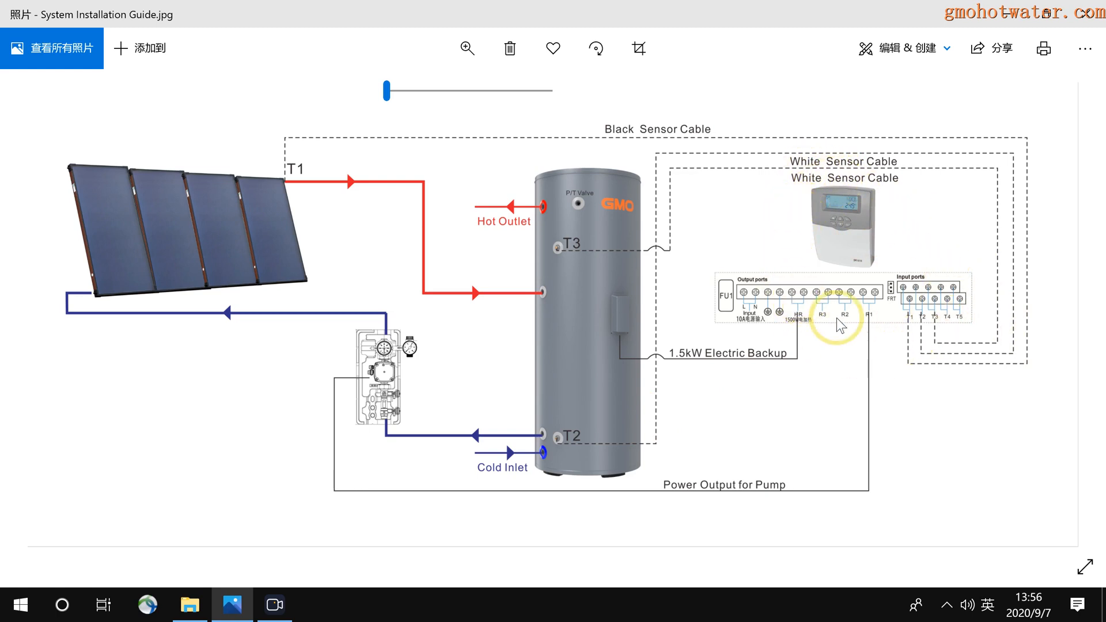
pyautogui.moveTo(785, 282)
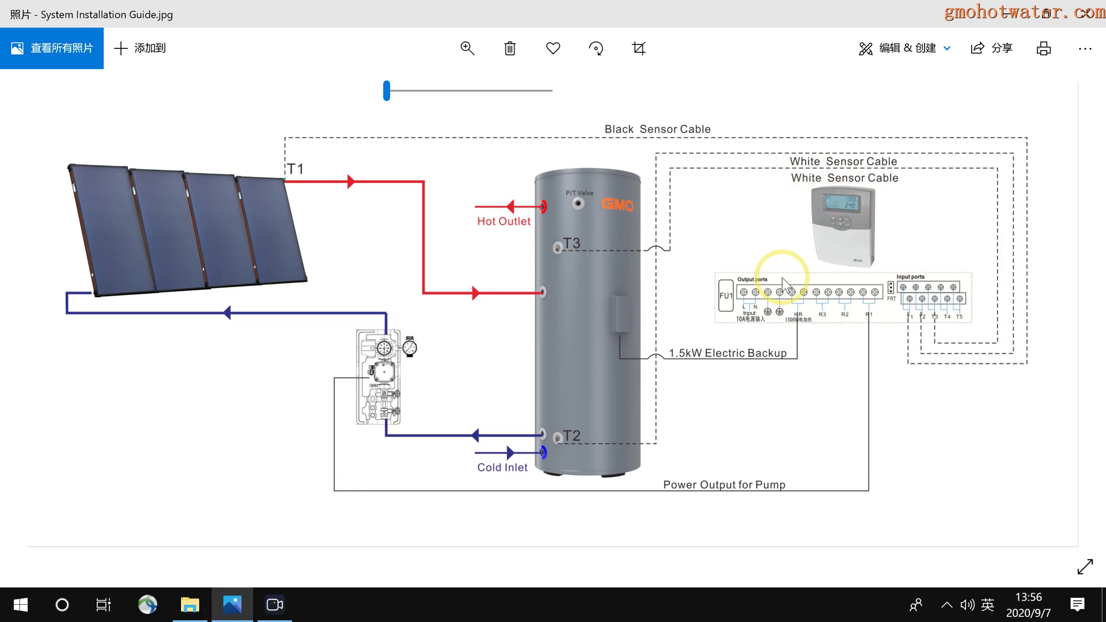
pyautogui.moveTo(274, 605)
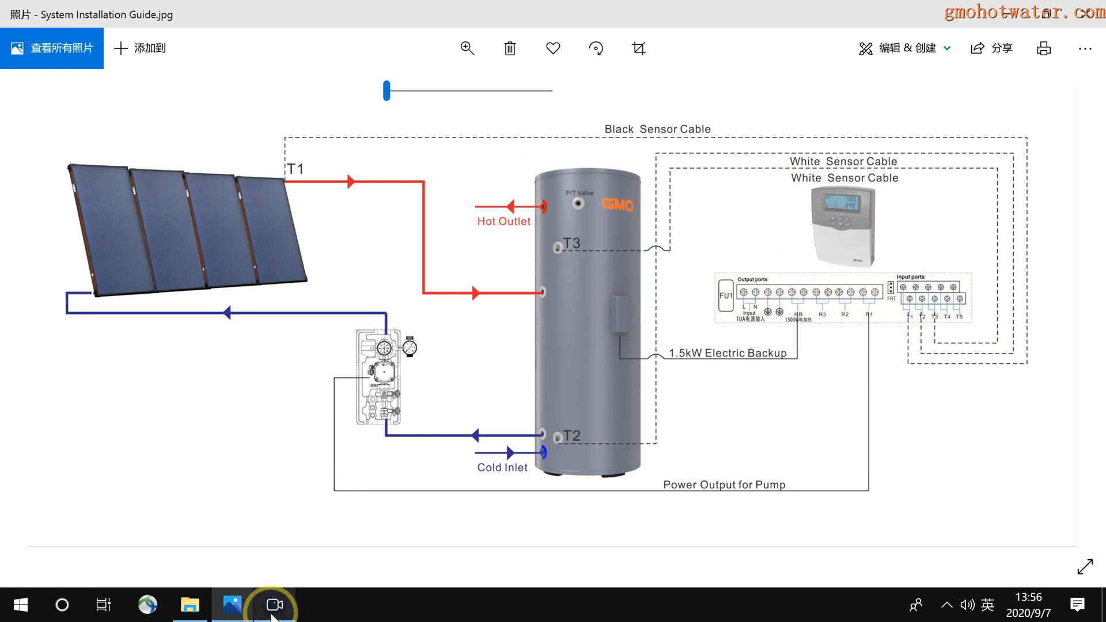